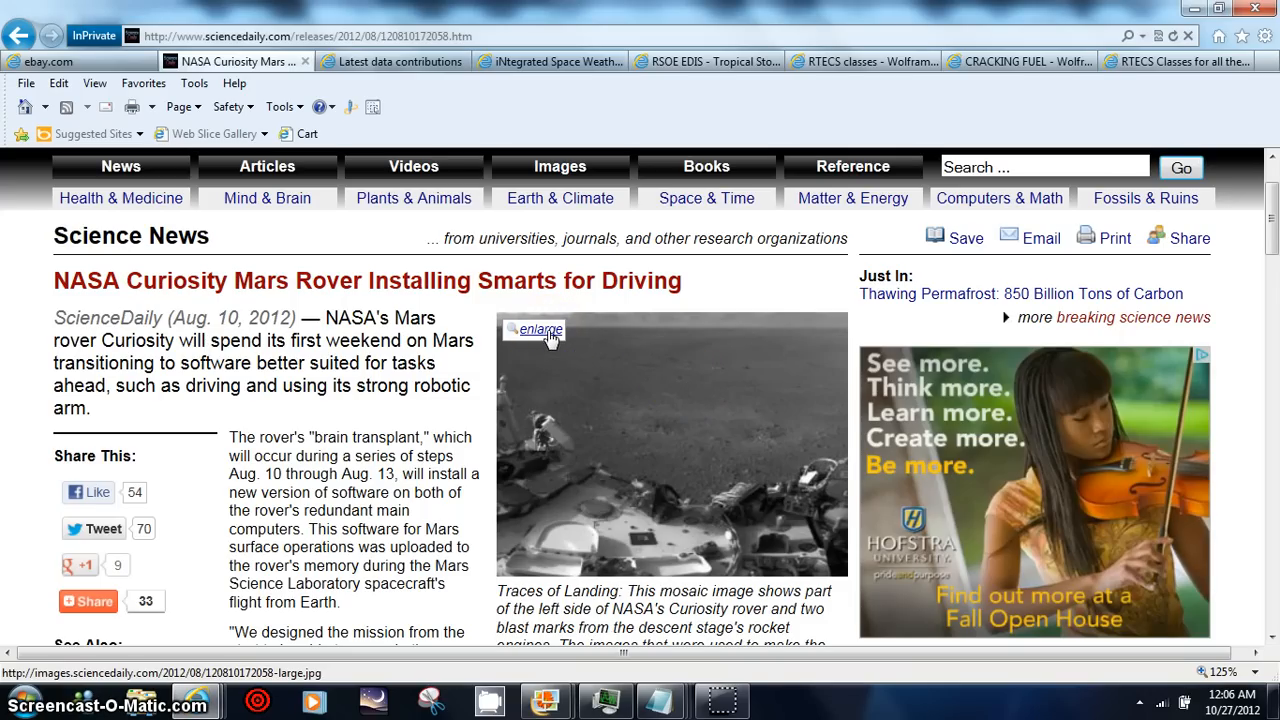
- Open the enlarged landing image and set the page zoom to 400%
{"action": "left_click", "coordinate": [540, 329]}
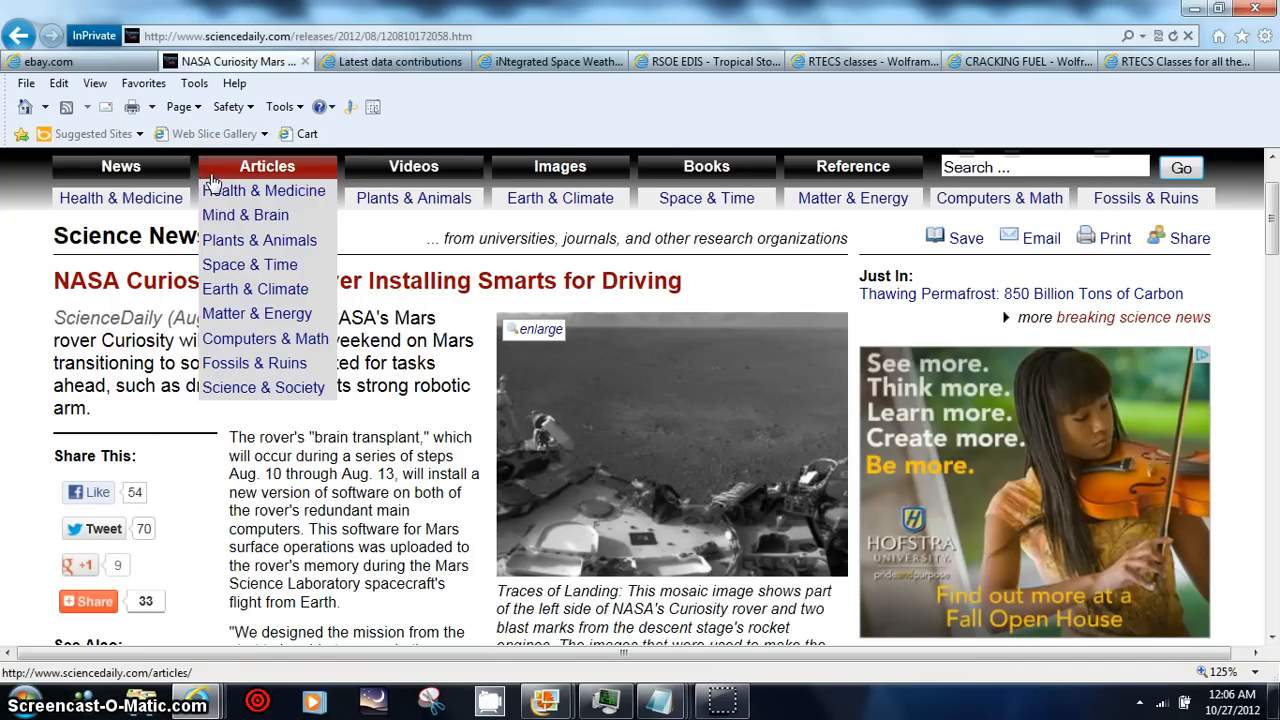
{"action": "mouse_move", "coordinate": [540, 330]}
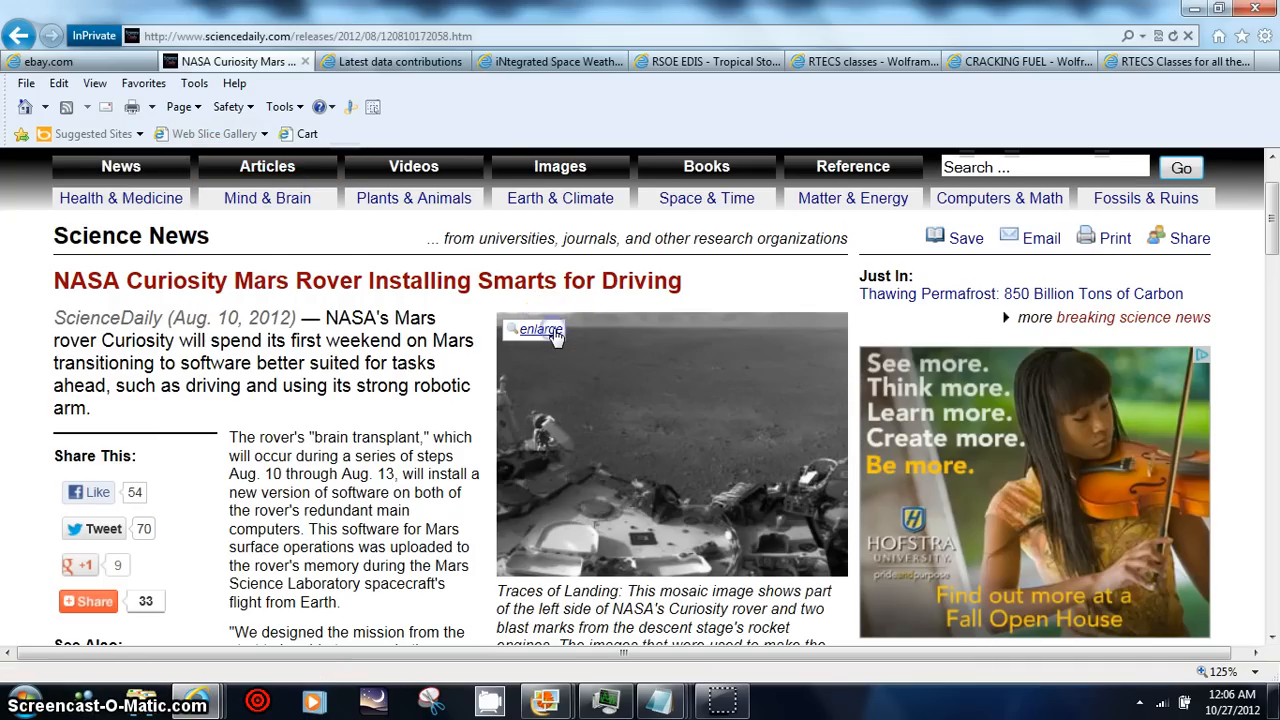
{"action": "left_click", "coordinate": [540, 329]}
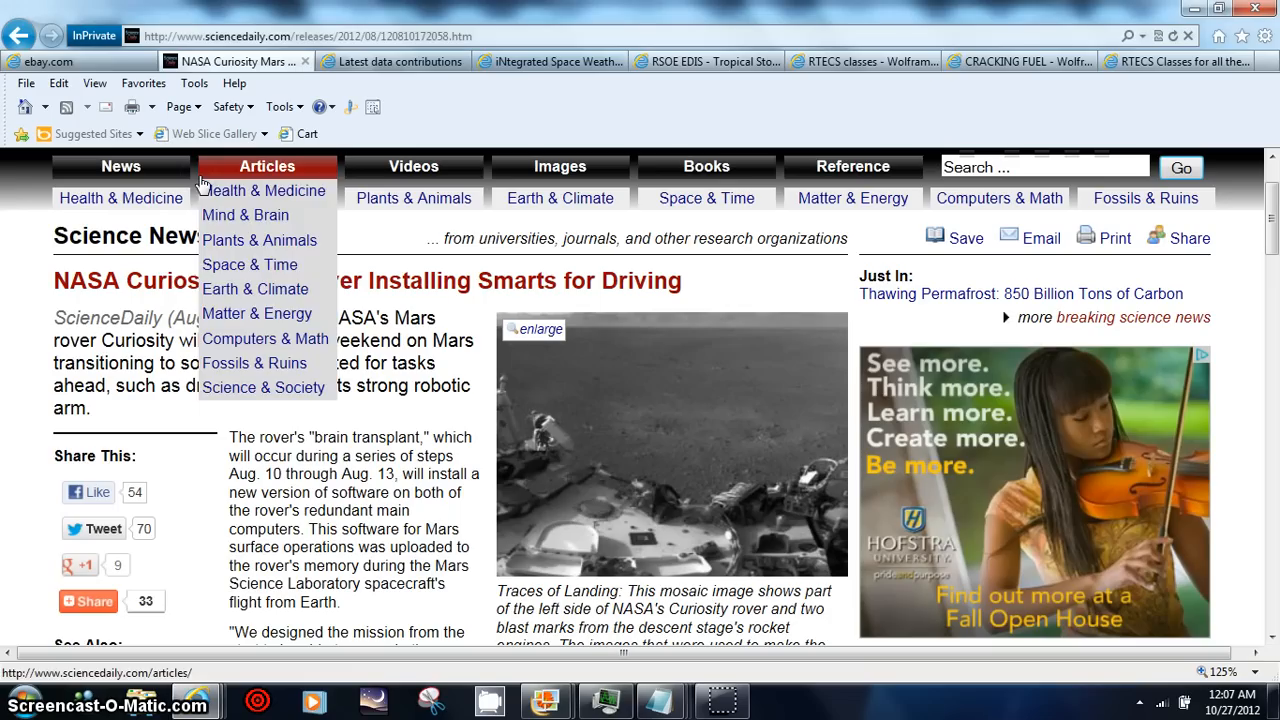
{"action": "mouse_move", "coordinate": [1255, 135]}
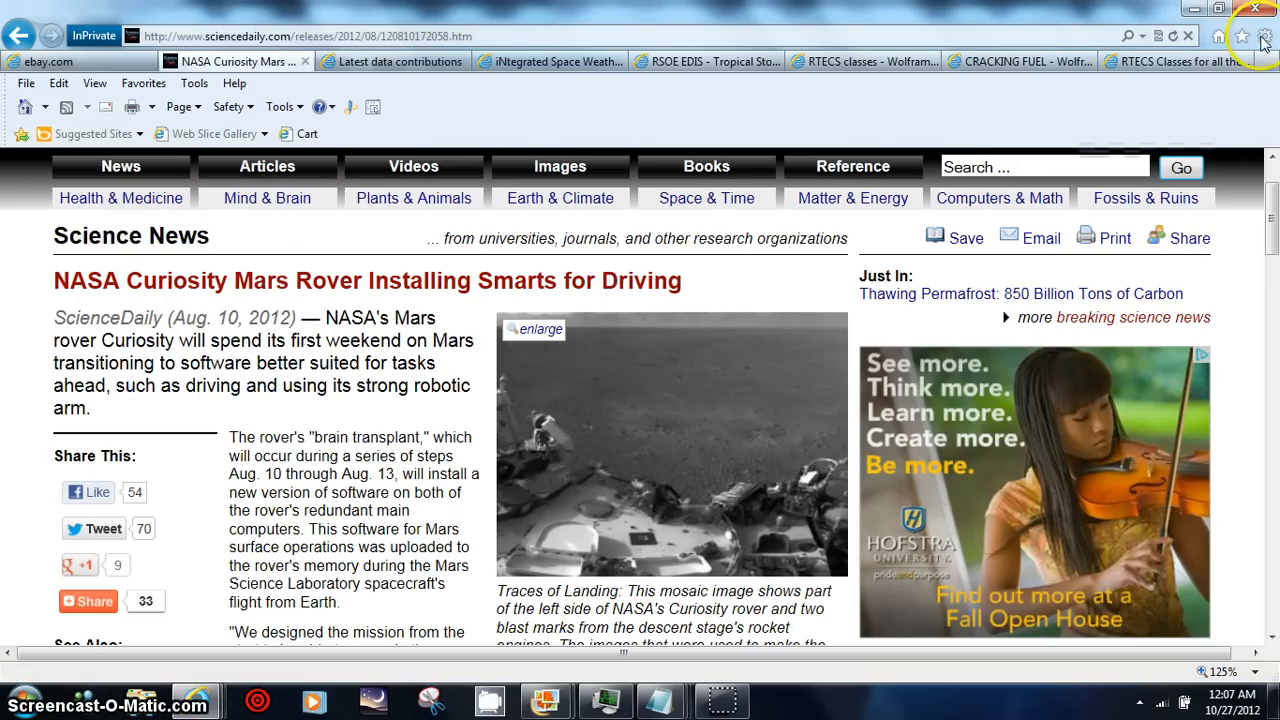
{"action": "left_click", "coordinate": [1263, 36]}
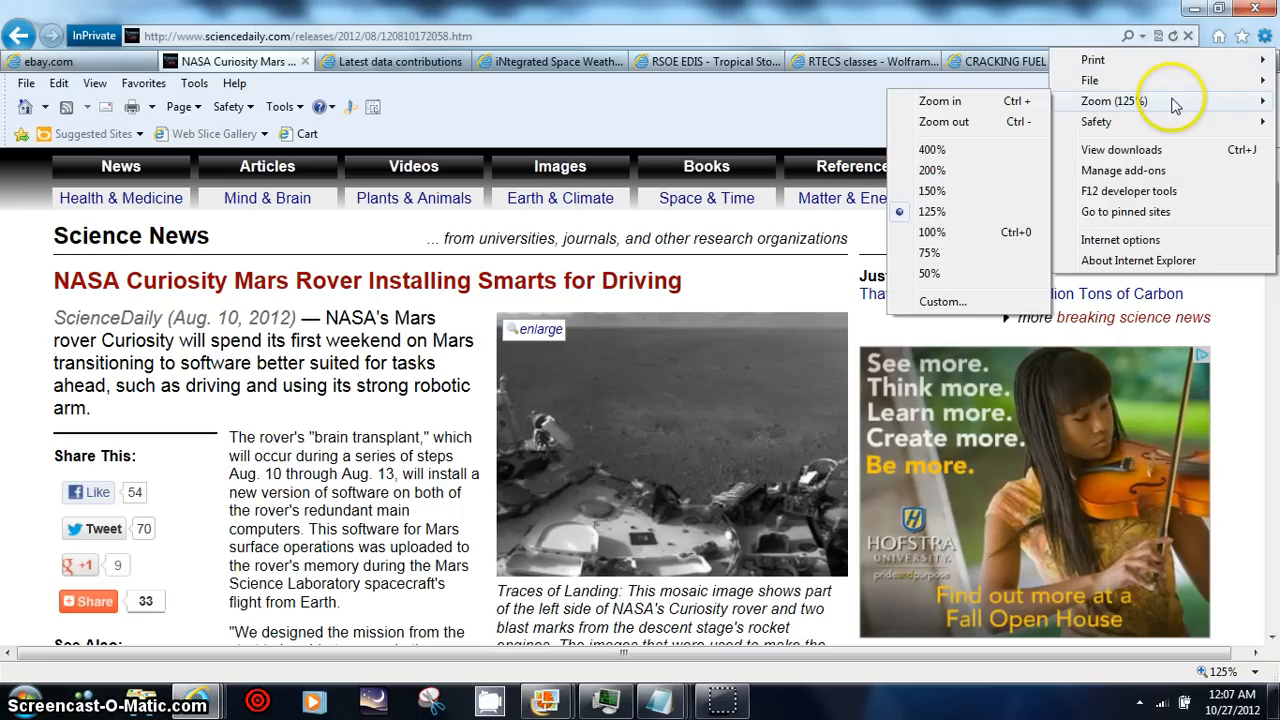
{"action": "mouse_move", "coordinate": [985, 150]}
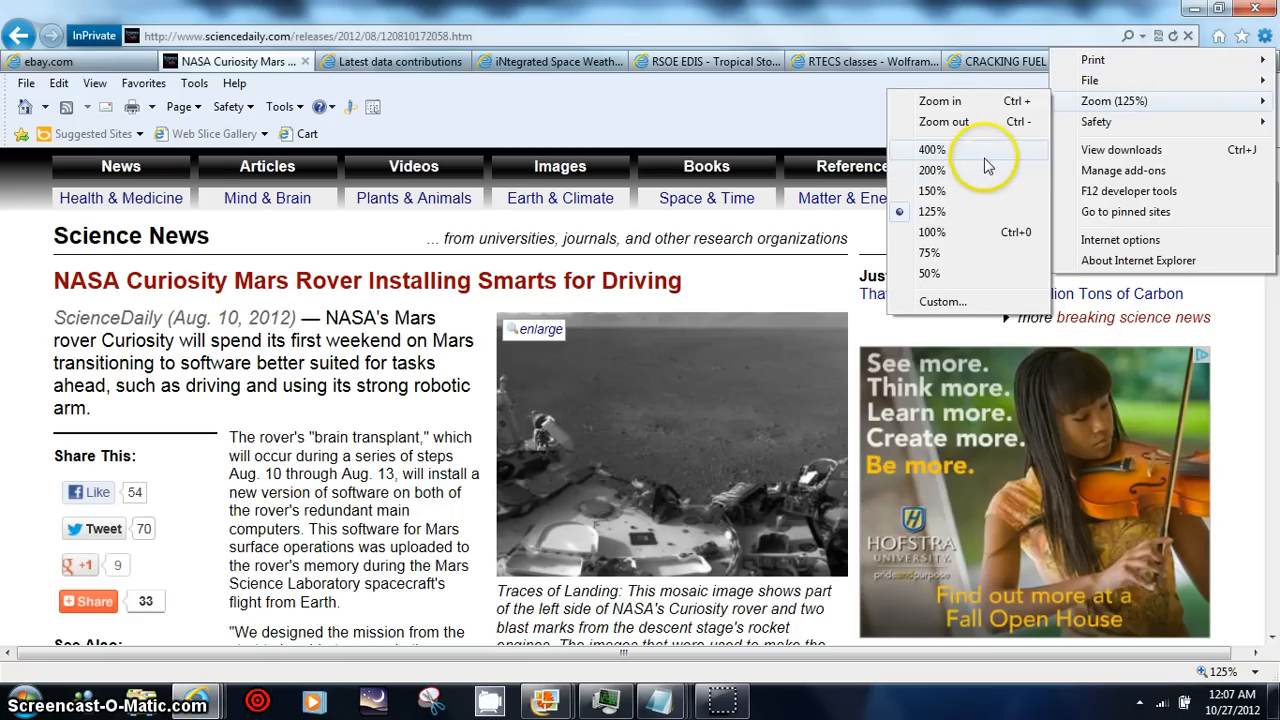
{"action": "left_click", "coordinate": [931, 150]}
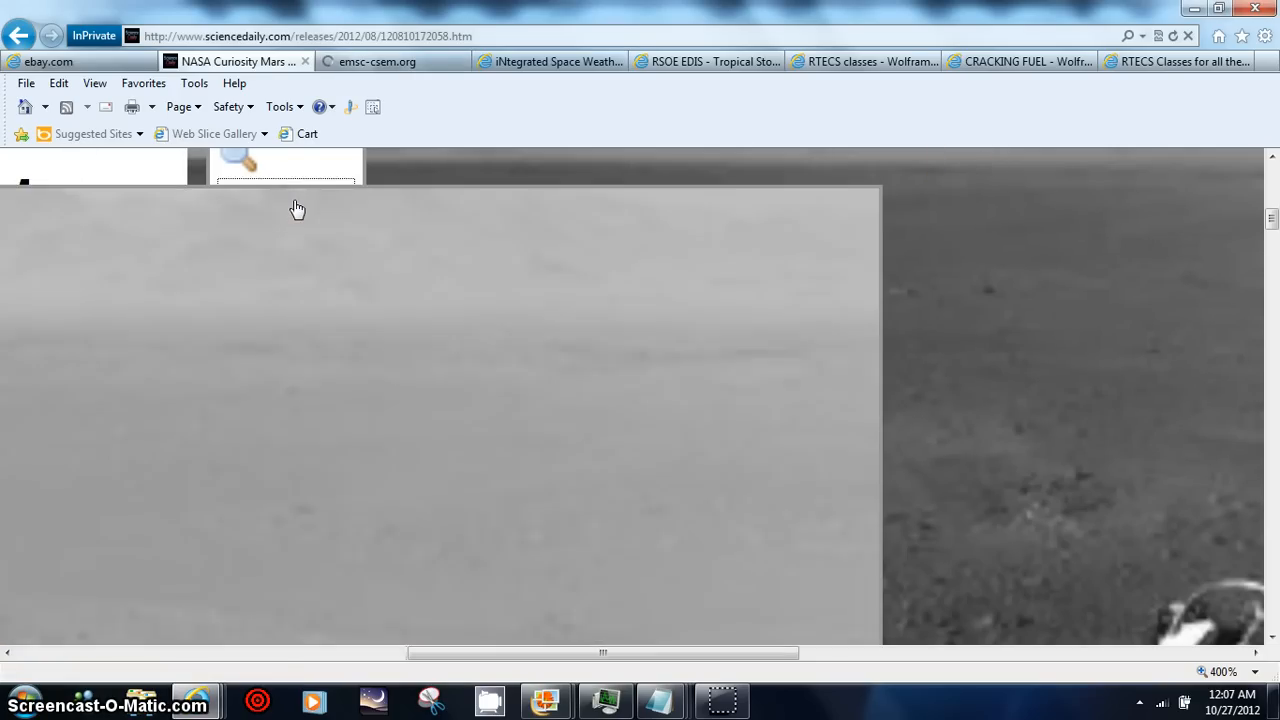
{"action": "mouse_move", "coordinate": [885, 388]}
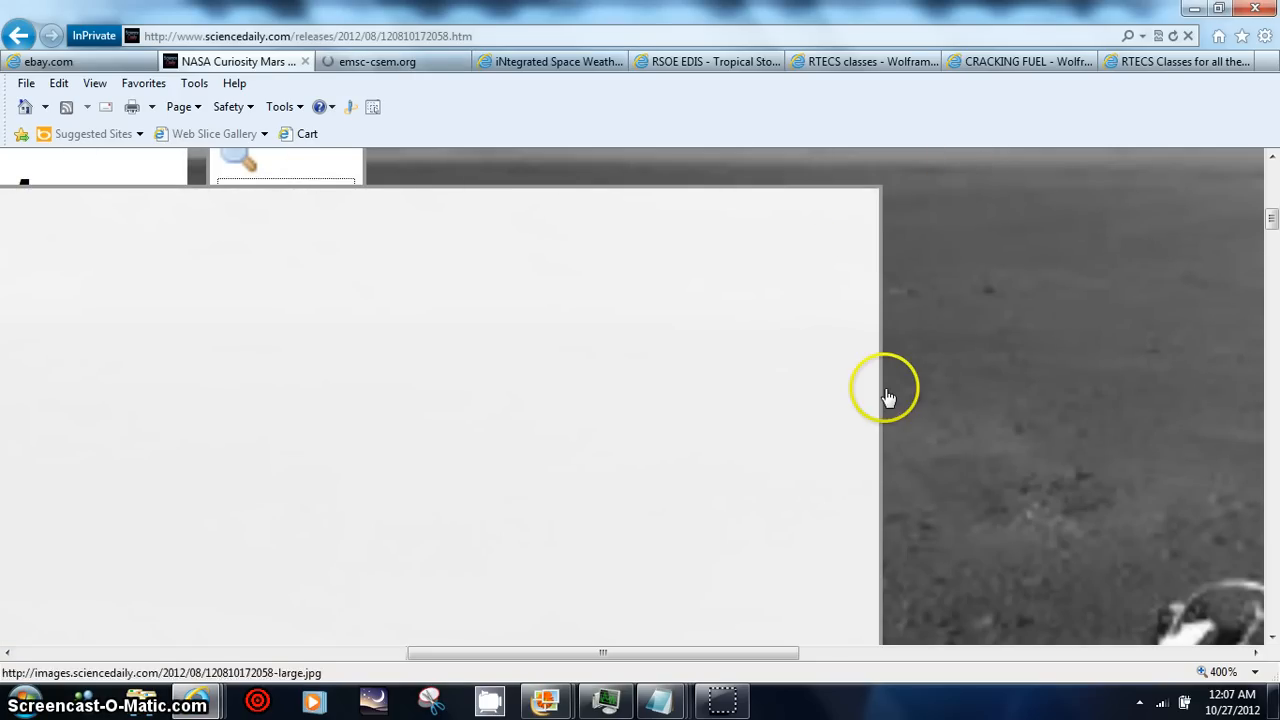
{"action": "mouse_move", "coordinate": [420, 167]}
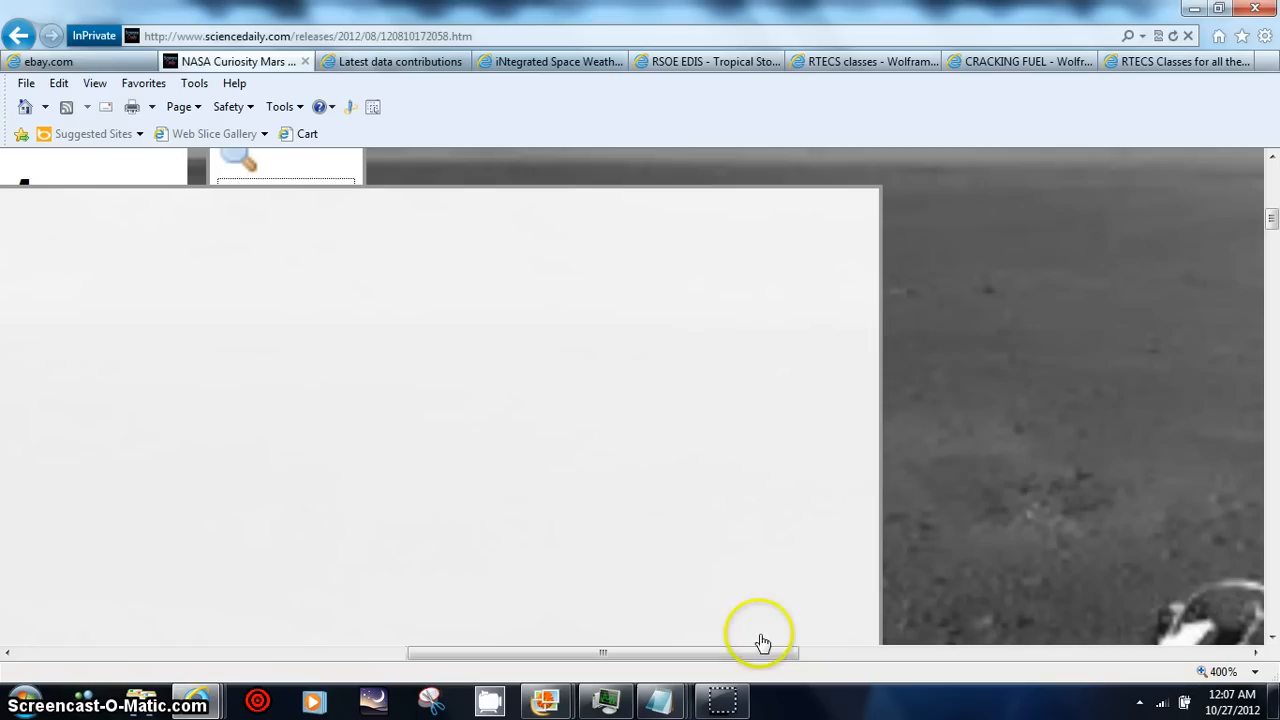
{"action": "mouse_move", "coordinate": [1190, 62]}
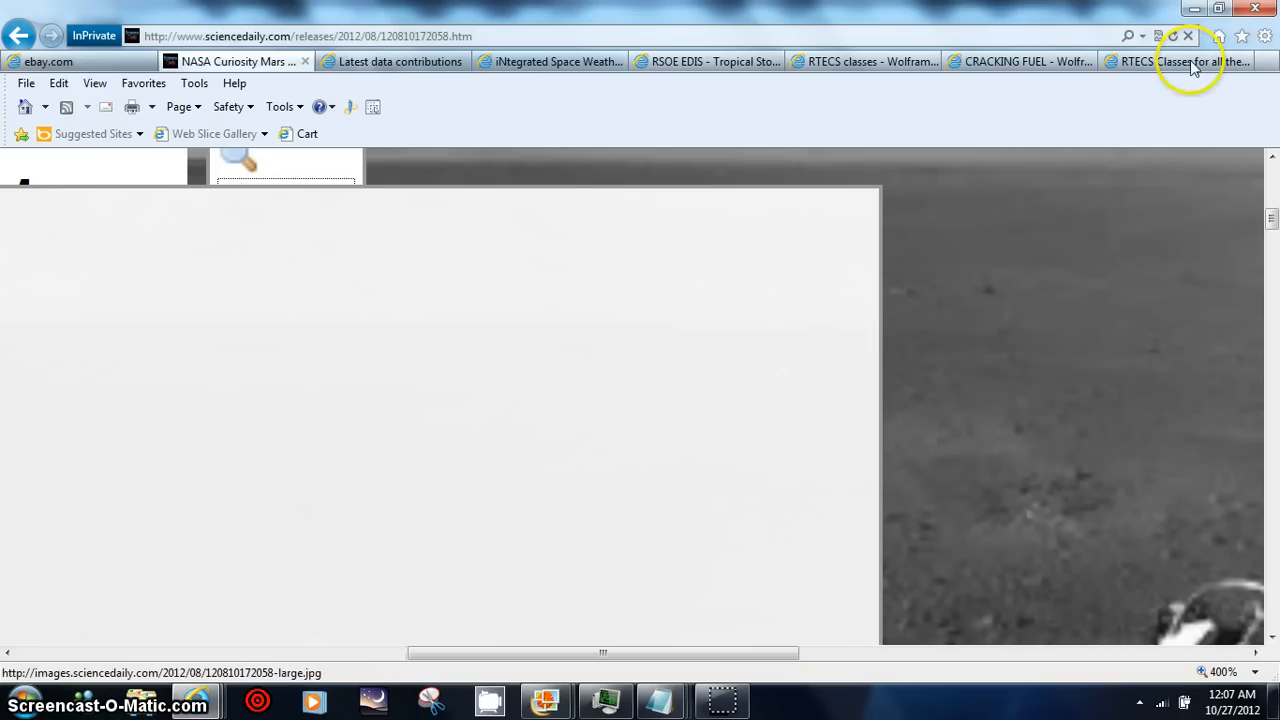
- Reduce page zoom to 125% and close the enlarged landing image overlay
{"action": "left_click", "coordinate": [1265, 36]}
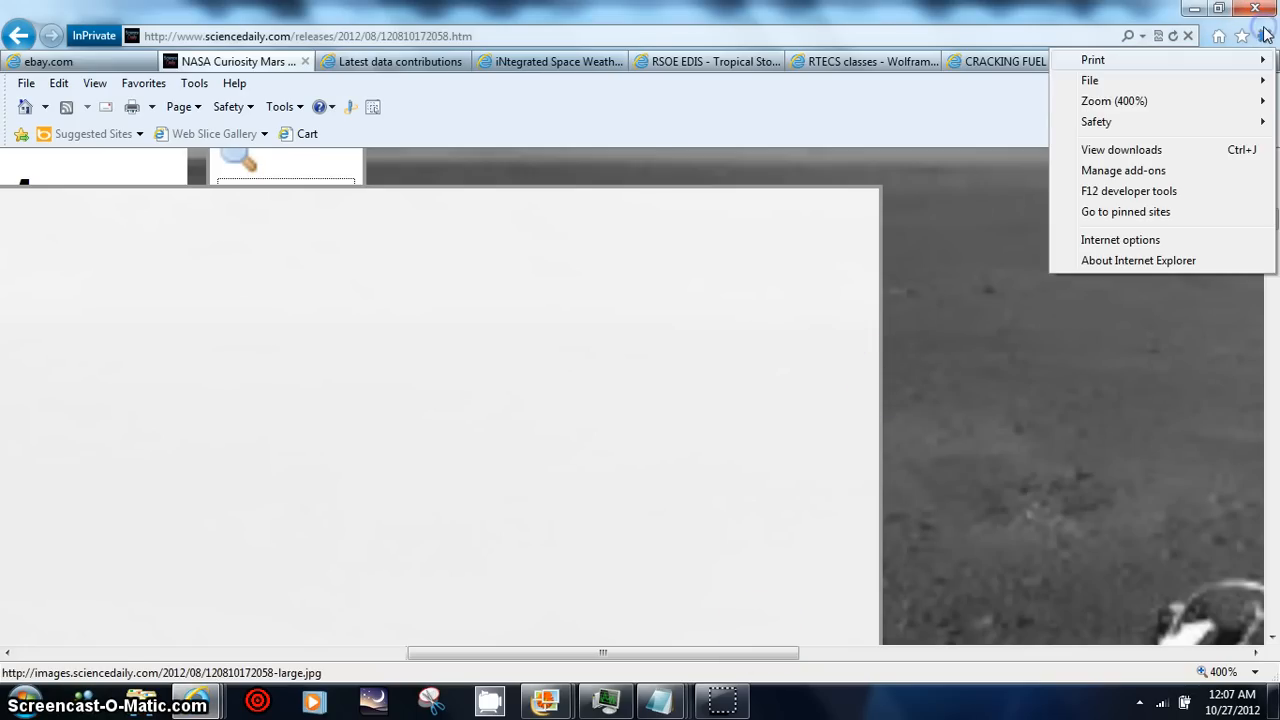
{"action": "left_click", "coordinate": [1114, 100]}
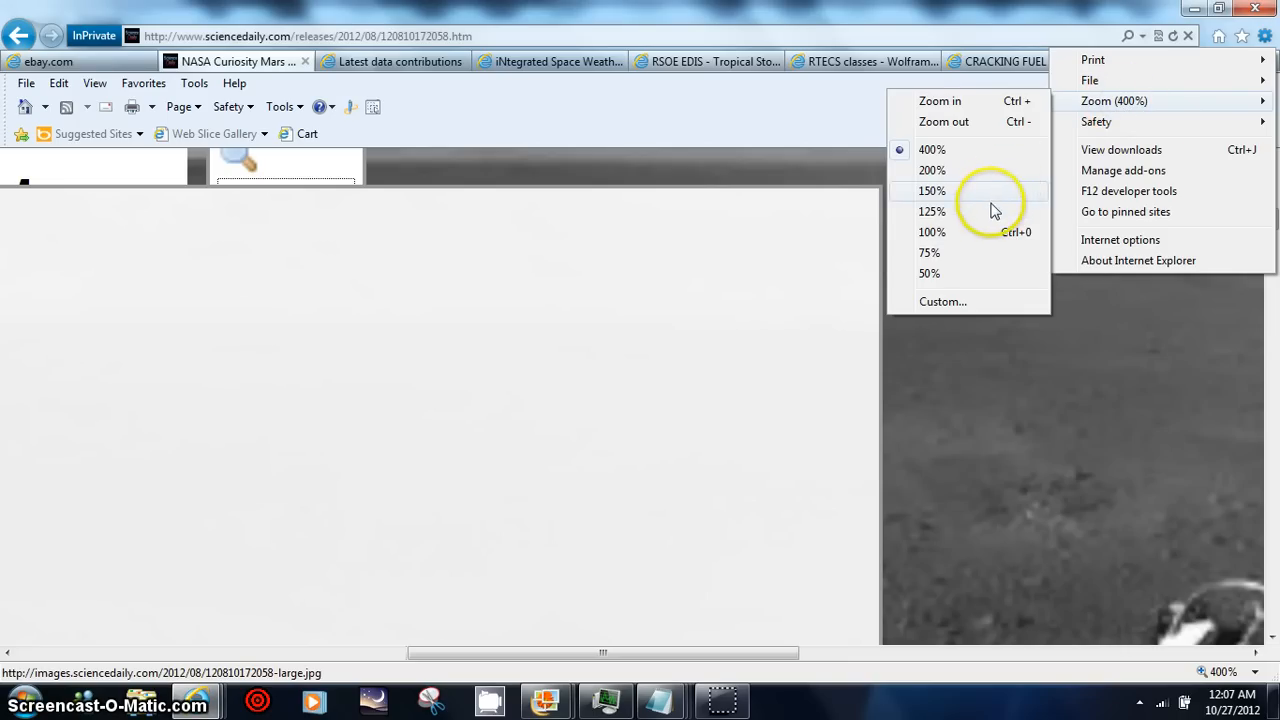
{"action": "mouse_move", "coordinate": [975, 232]}
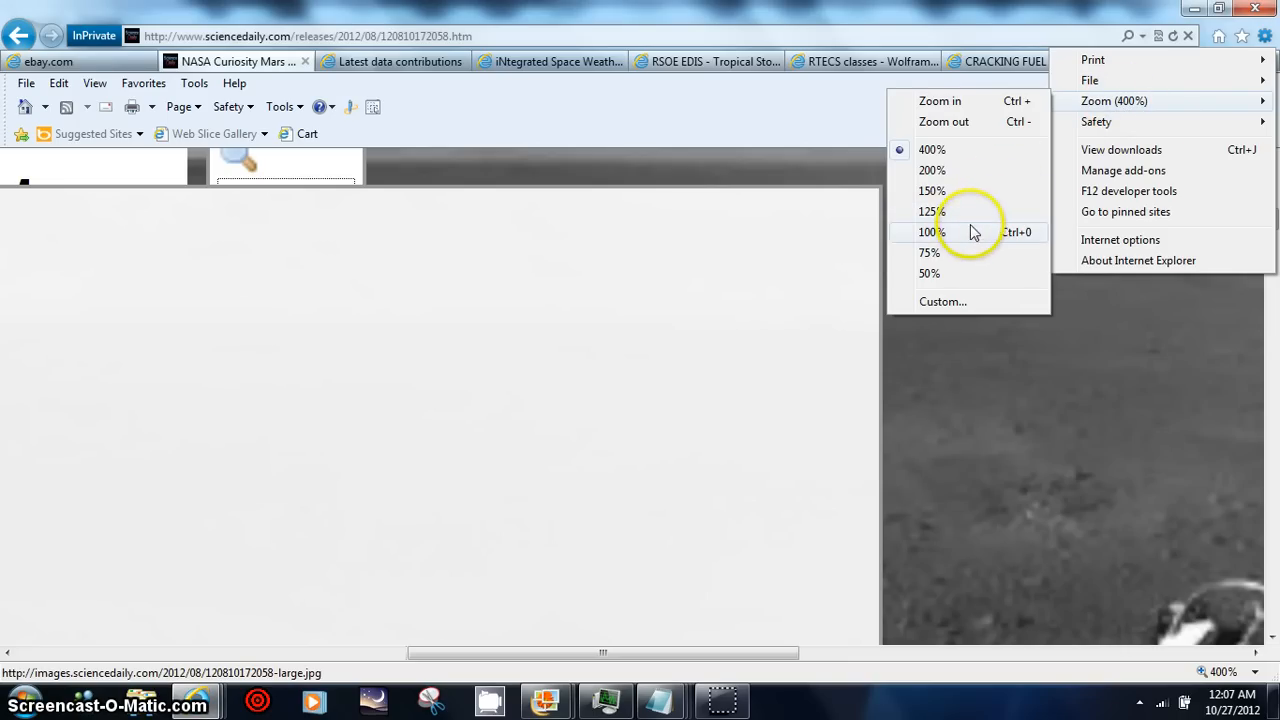
{"action": "left_click", "coordinate": [931, 211]}
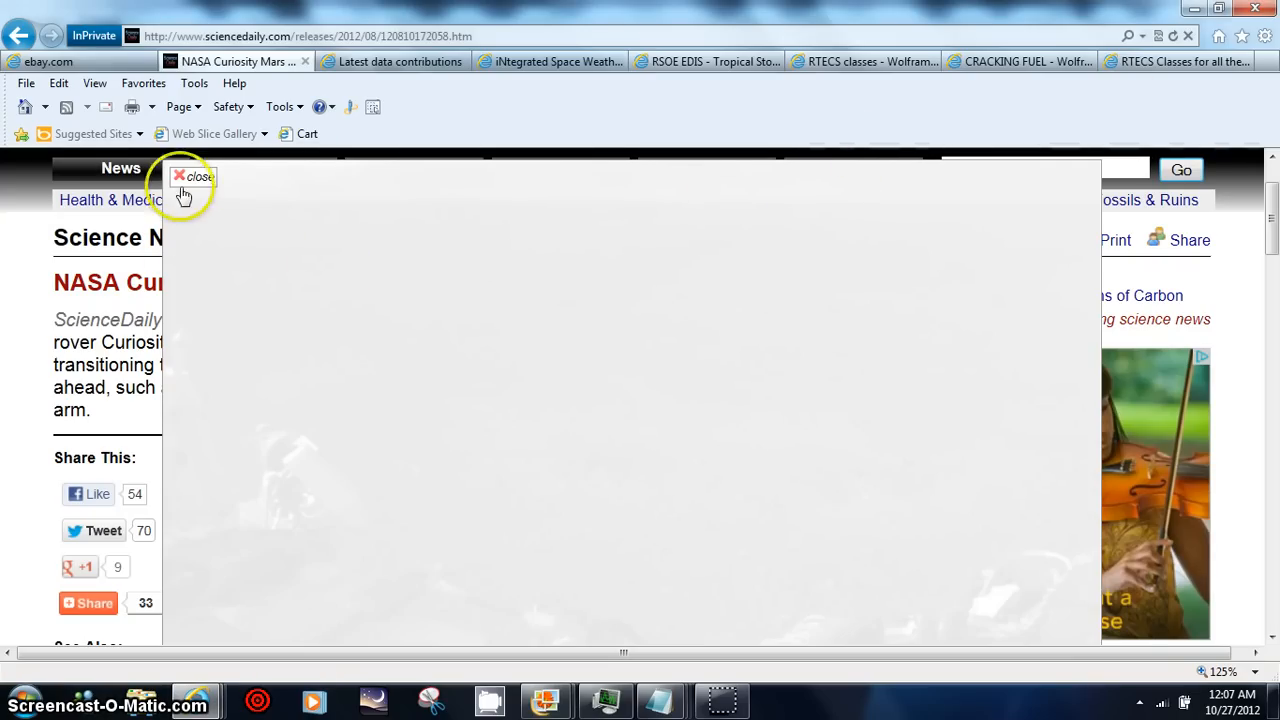
{"action": "left_click", "coordinate": [196, 177]}
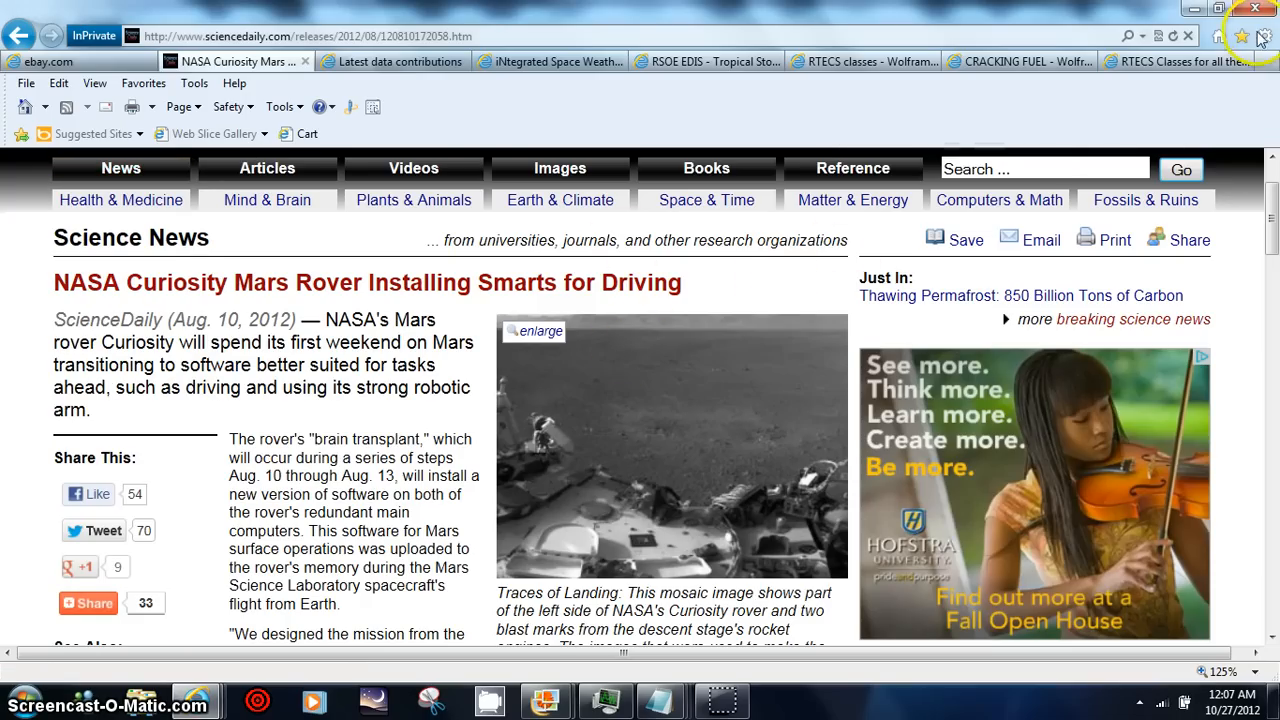
{"action": "left_click", "coordinate": [1263, 37]}
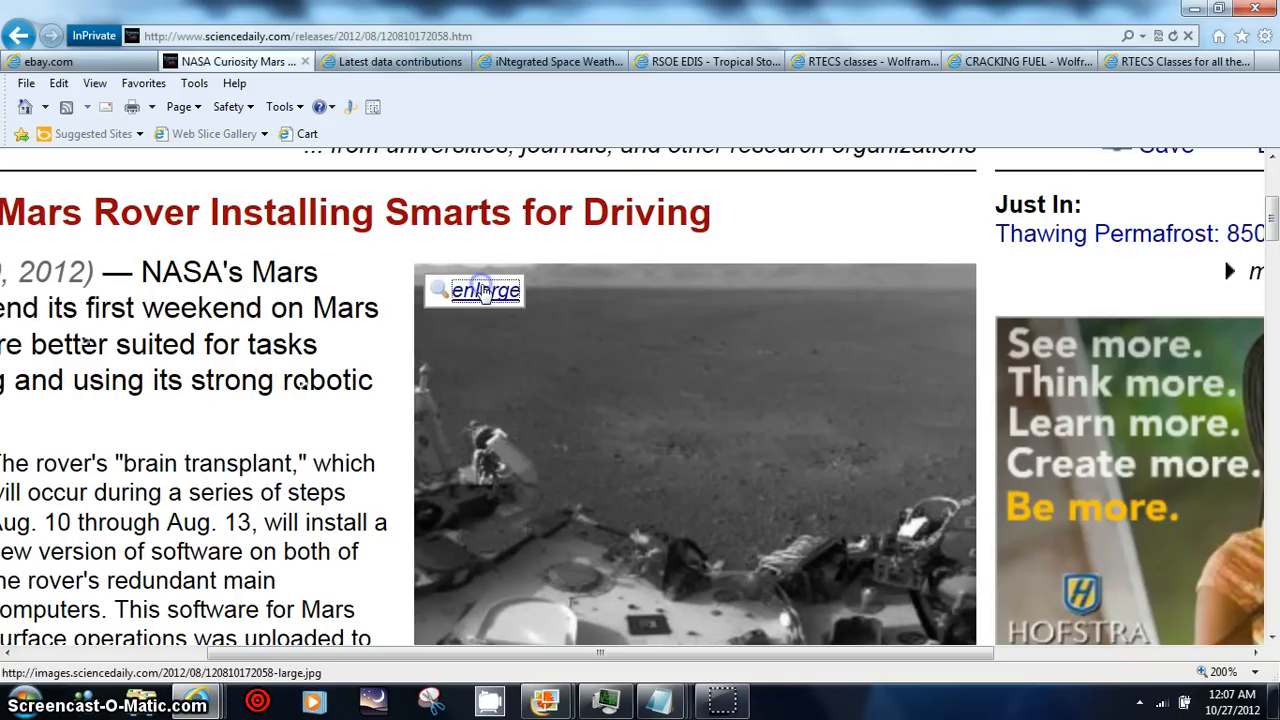
- Open the enlarged landing mosaic and drag across it at 150% zoom
{"action": "left_click", "coordinate": [485, 290]}
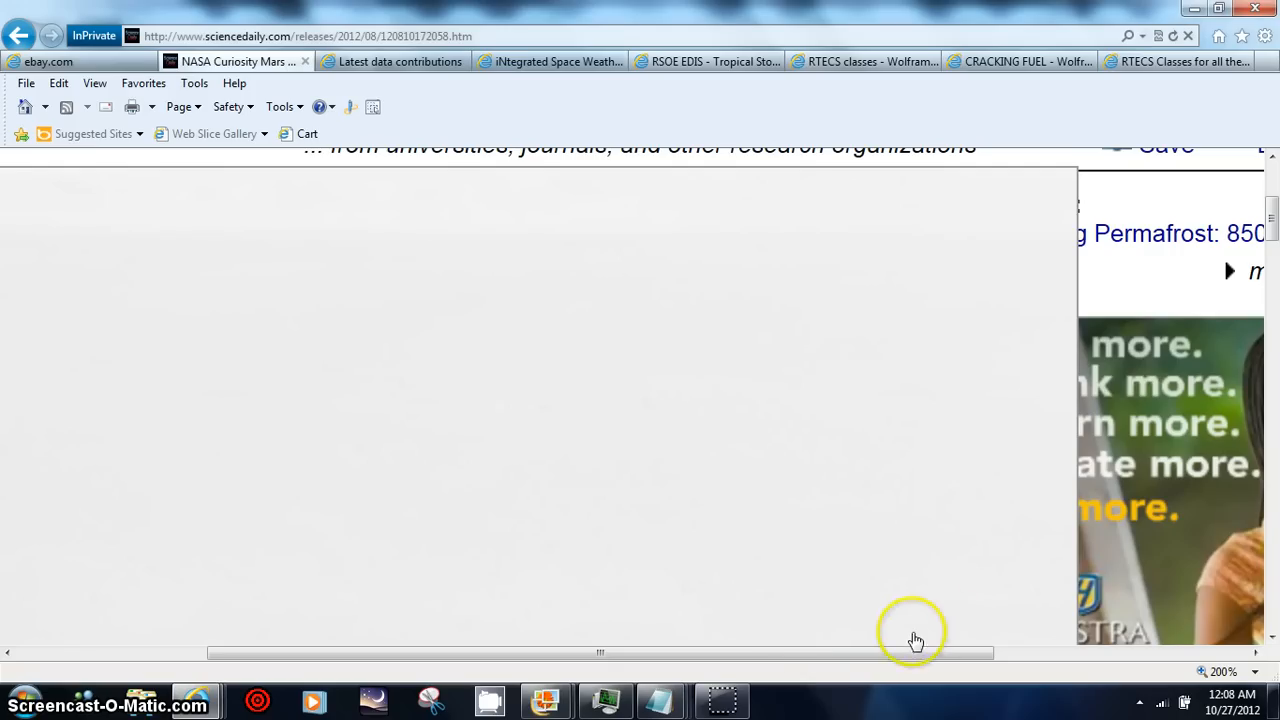
{"action": "left_click_drag", "start_coordinate": [915, 652], "coordinate": [255, 652]}
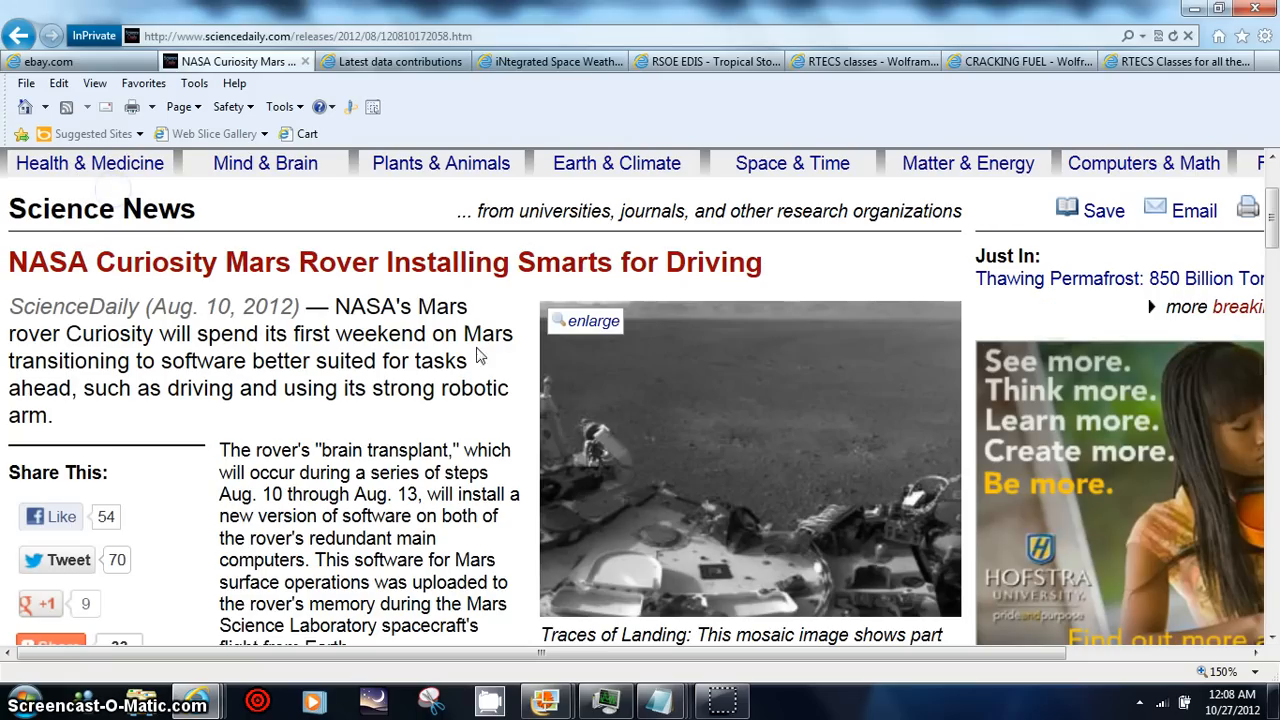
{"action": "mouse_move", "coordinate": [580, 320]}
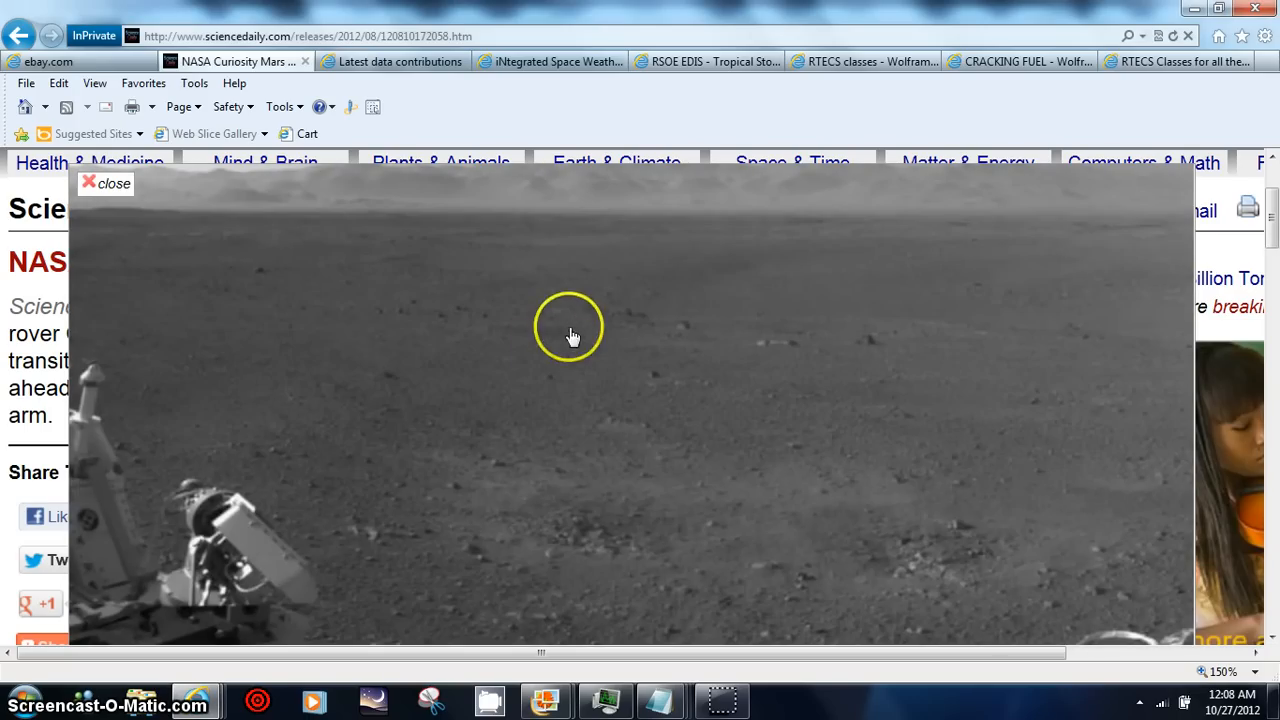
{"action": "mouse_move", "coordinate": [1210, 330]}
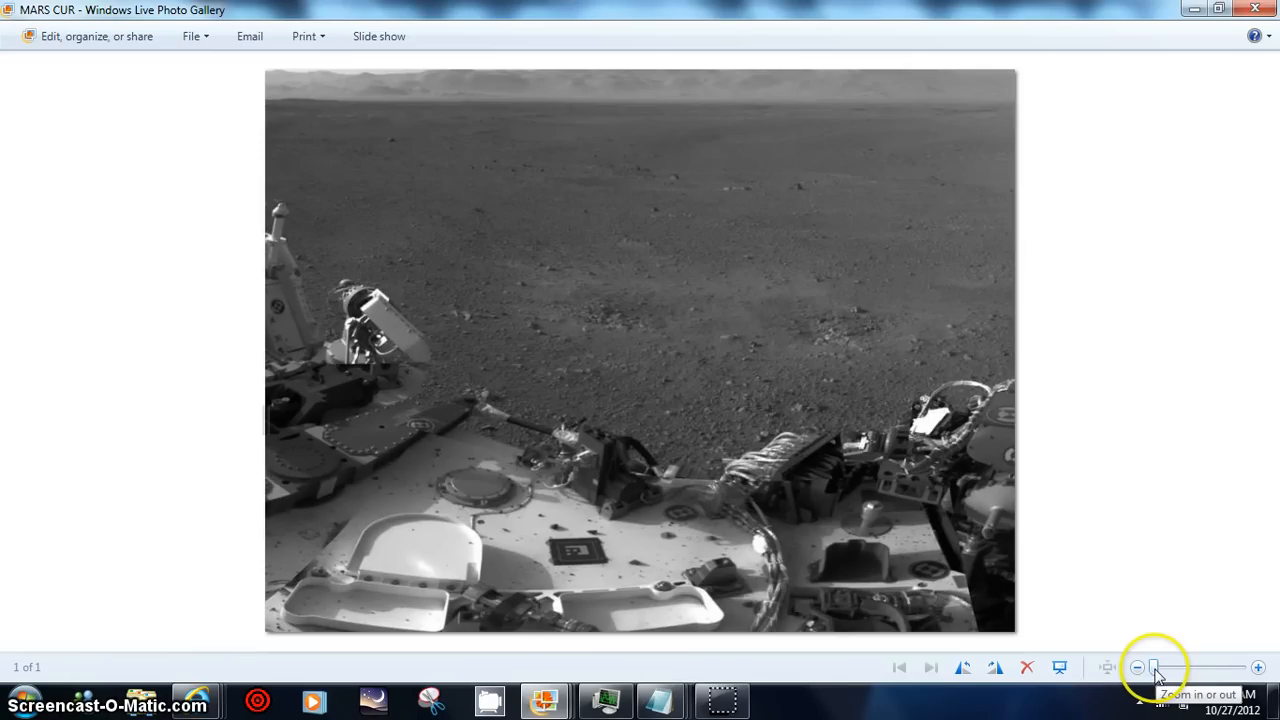
- Magnify the Mars rover photo using the bottom-right zoom slider
{"action": "left_click_drag", "start_coordinate": [1155, 667], "coordinate": [1178, 667]}
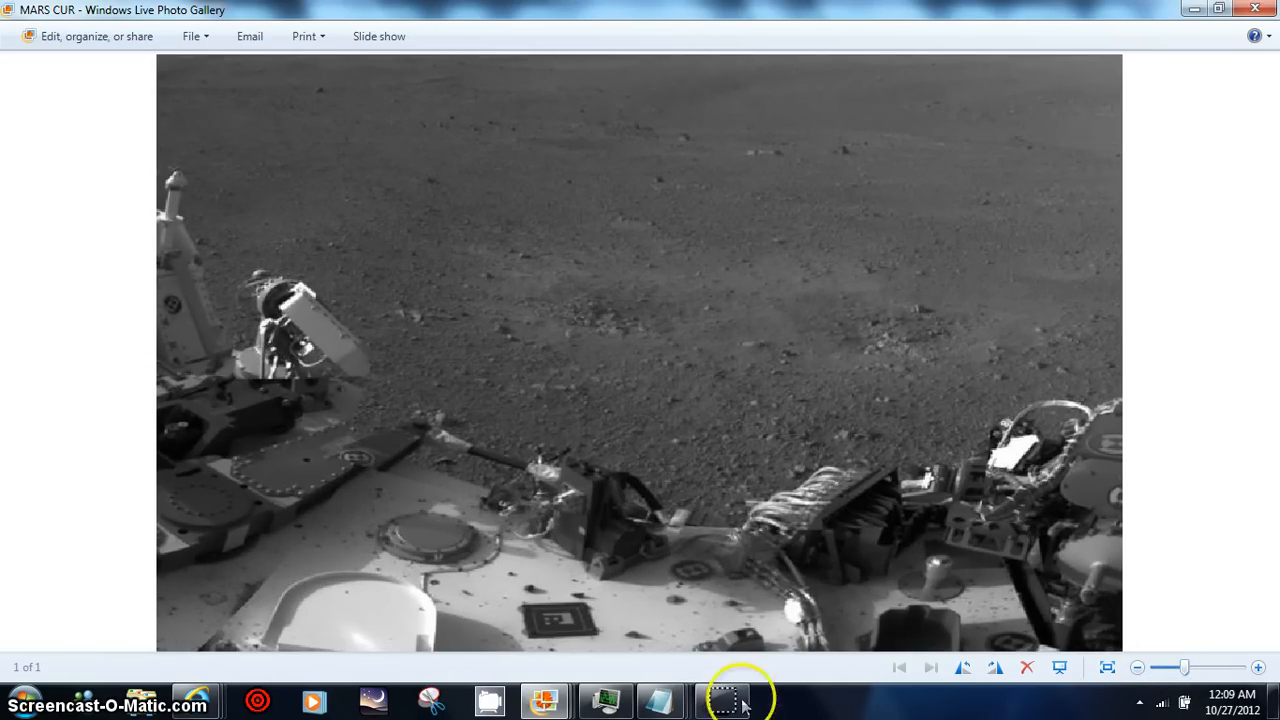
{"action": "mouse_move", "coordinate": [504, 613]}
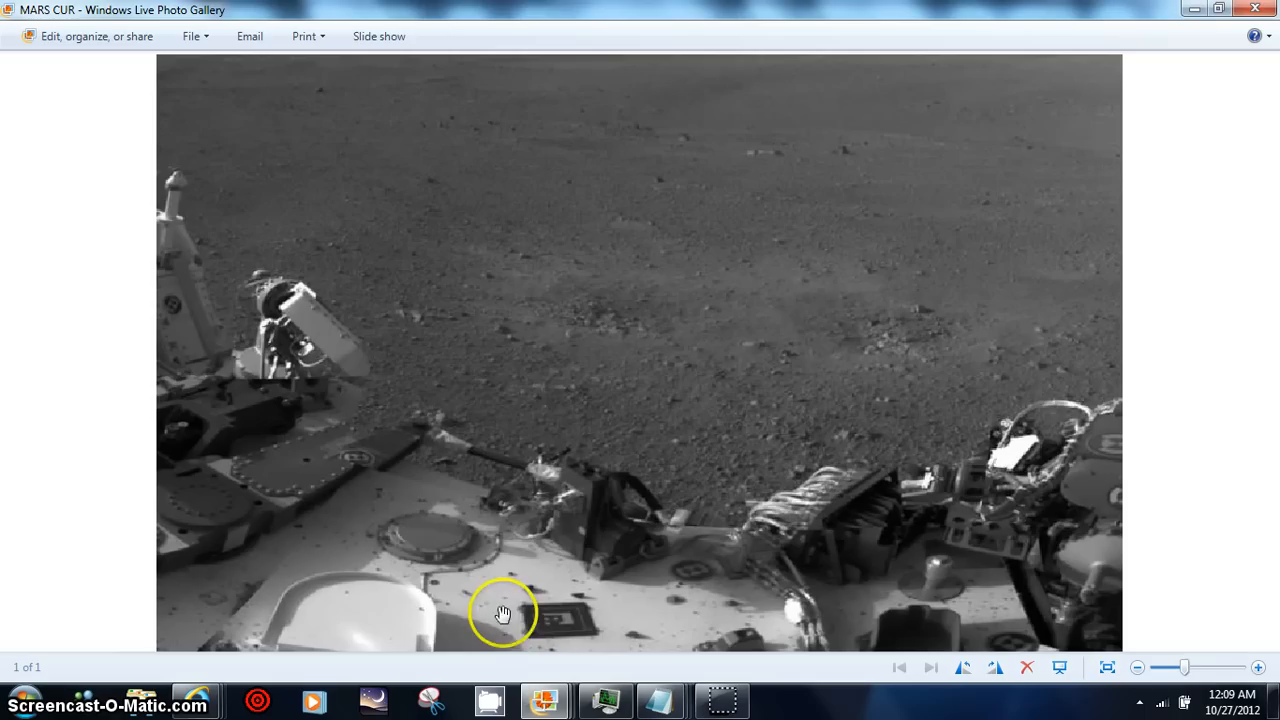
{"action": "mouse_move", "coordinate": [298, 551]}
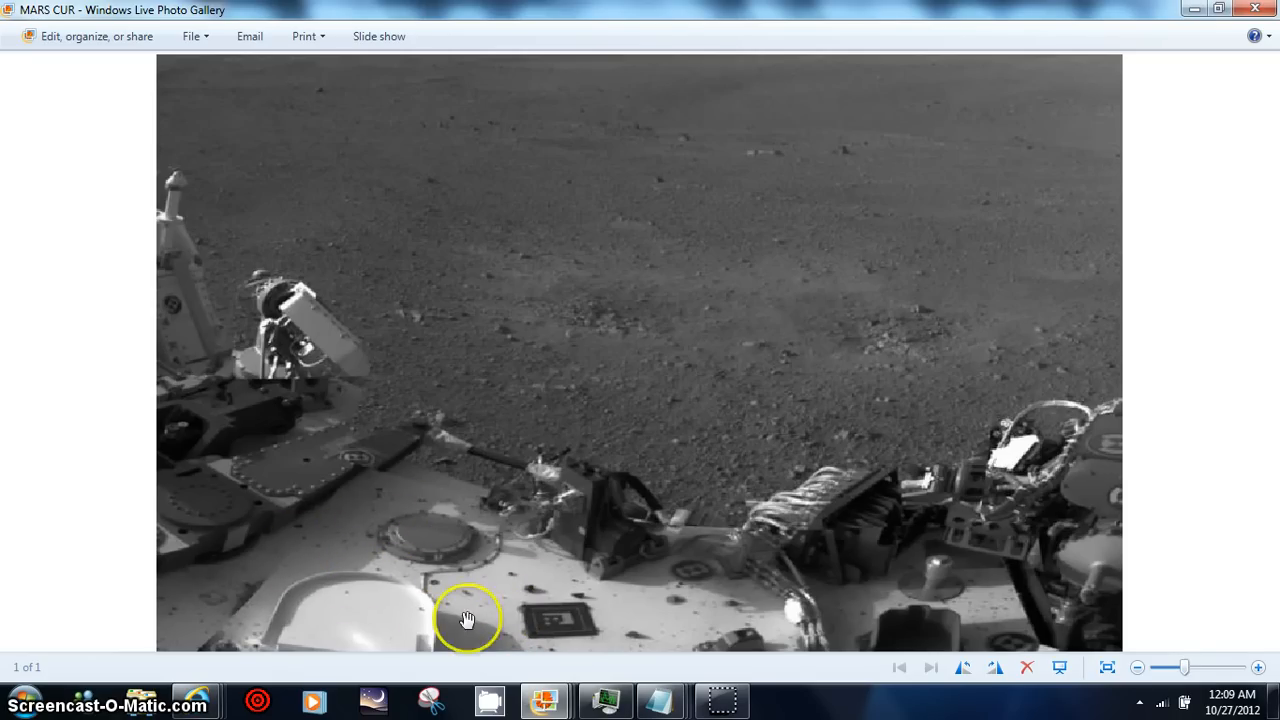
{"action": "mouse_move", "coordinate": [963, 624]}
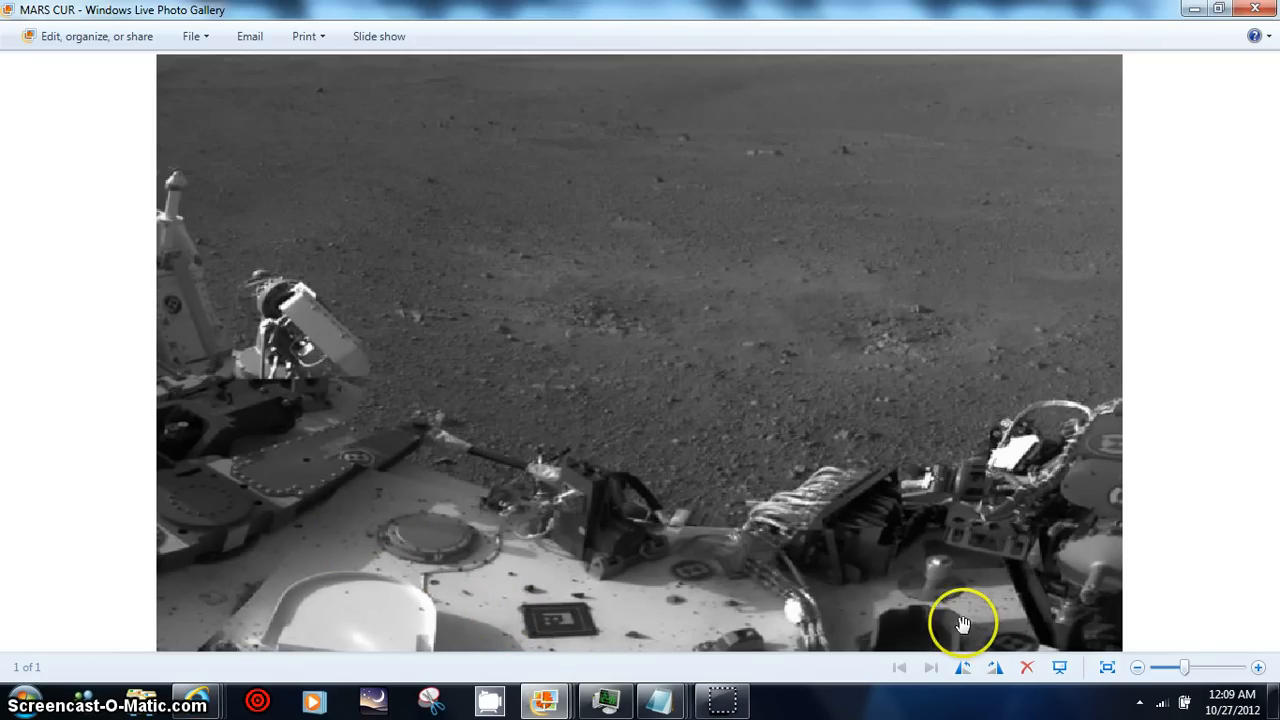
{"action": "mouse_move", "coordinate": [368, 493]}
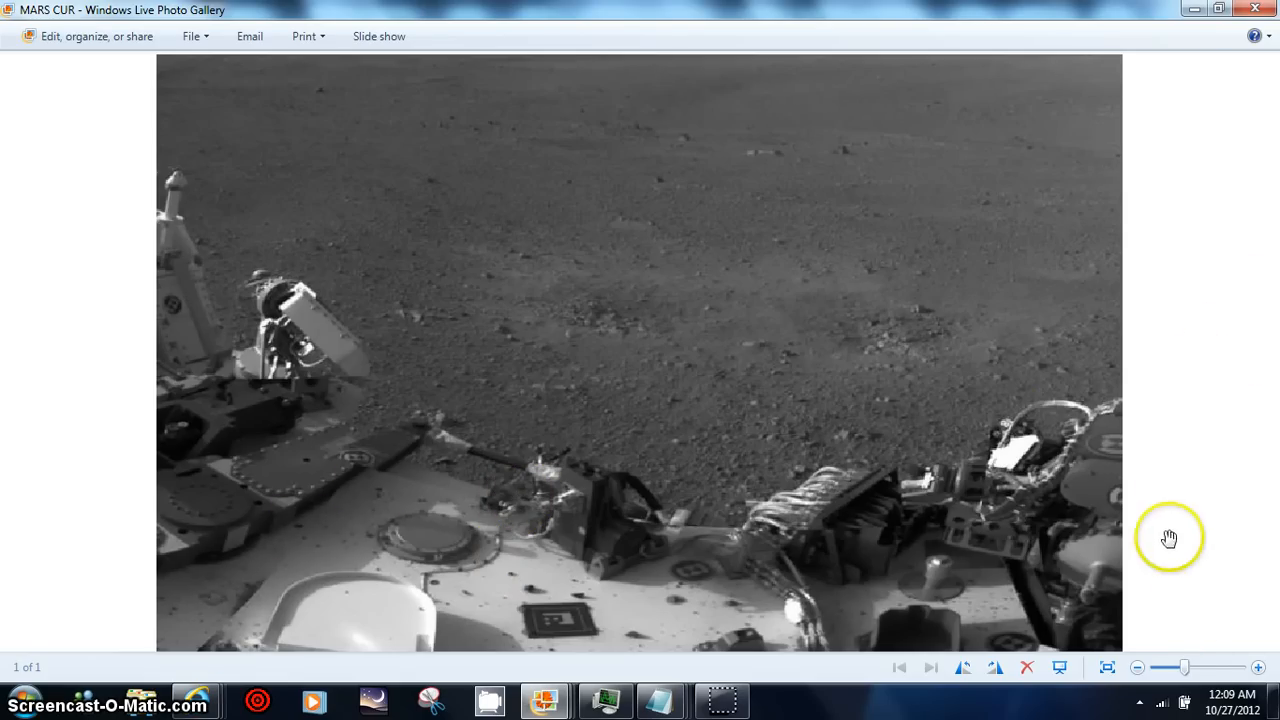
{"action": "mouse_move", "coordinate": [1188, 667]}
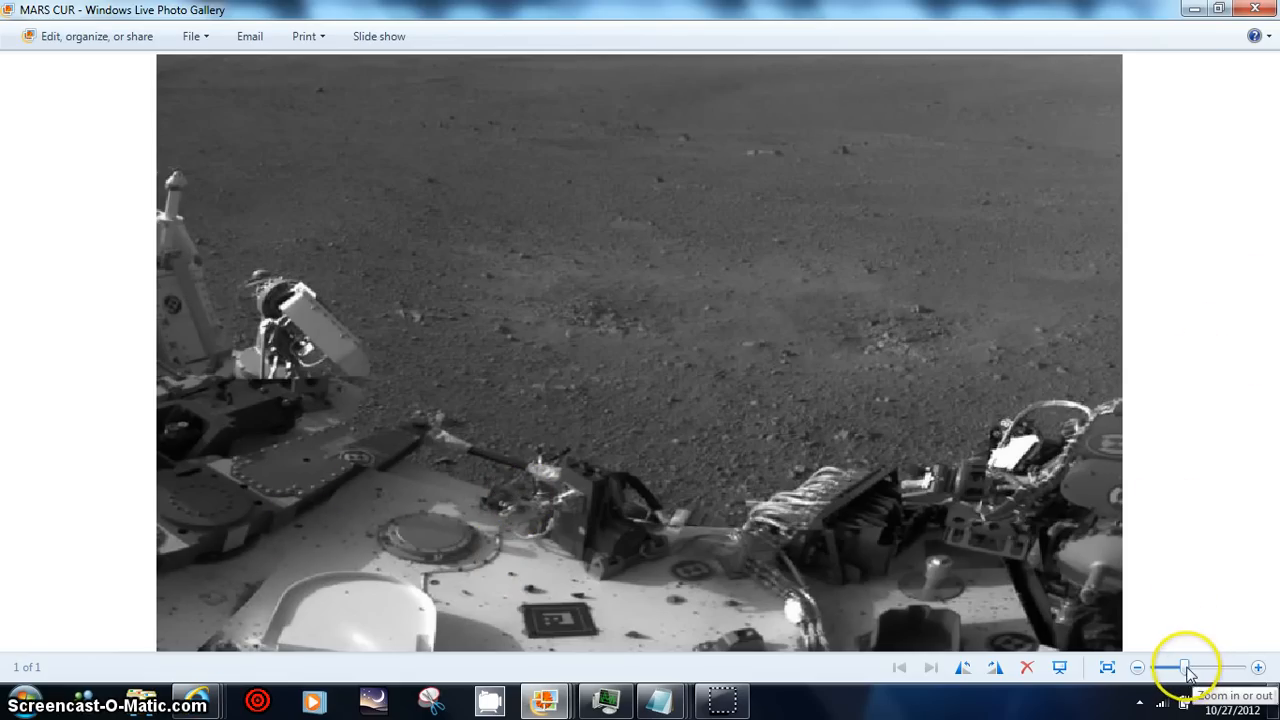
- Shrink the rover landing-site photo slightly, then progressively enlarge it with the zoom slider
{"action": "left_click_drag", "start_coordinate": [1186, 666], "coordinate": [1189, 666]}
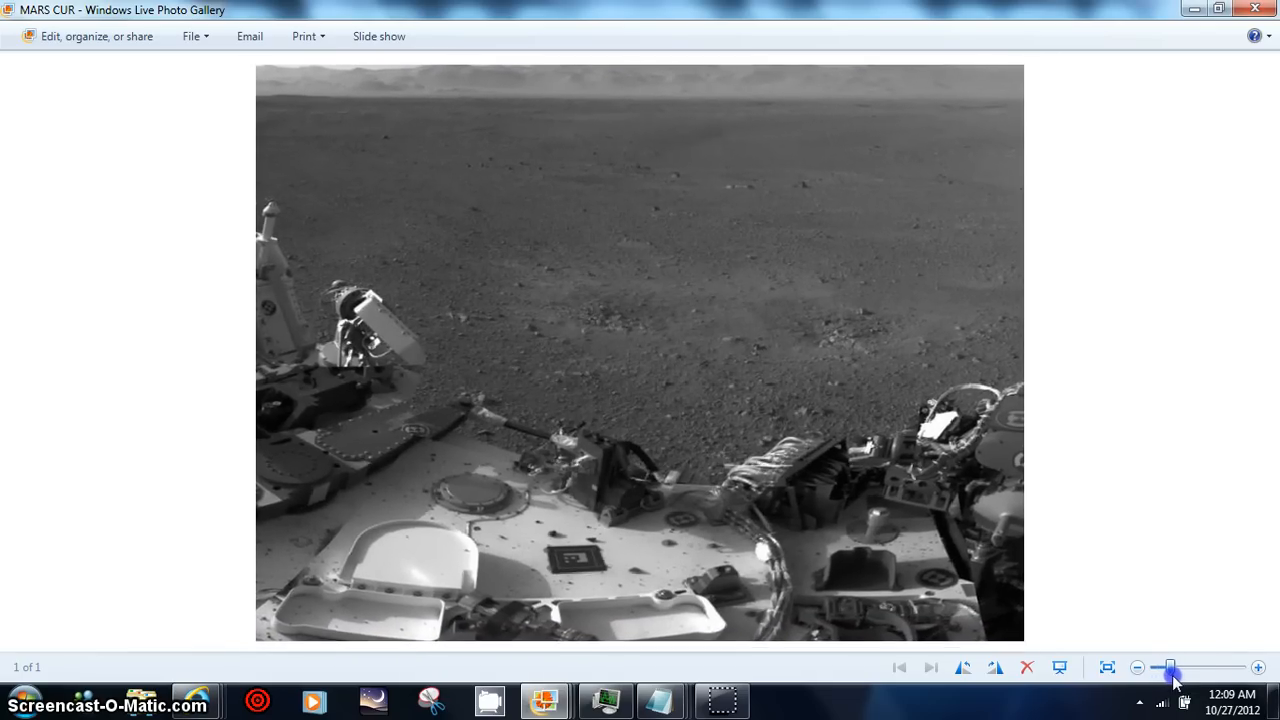
{"action": "left_click", "coordinate": [1185, 667]}
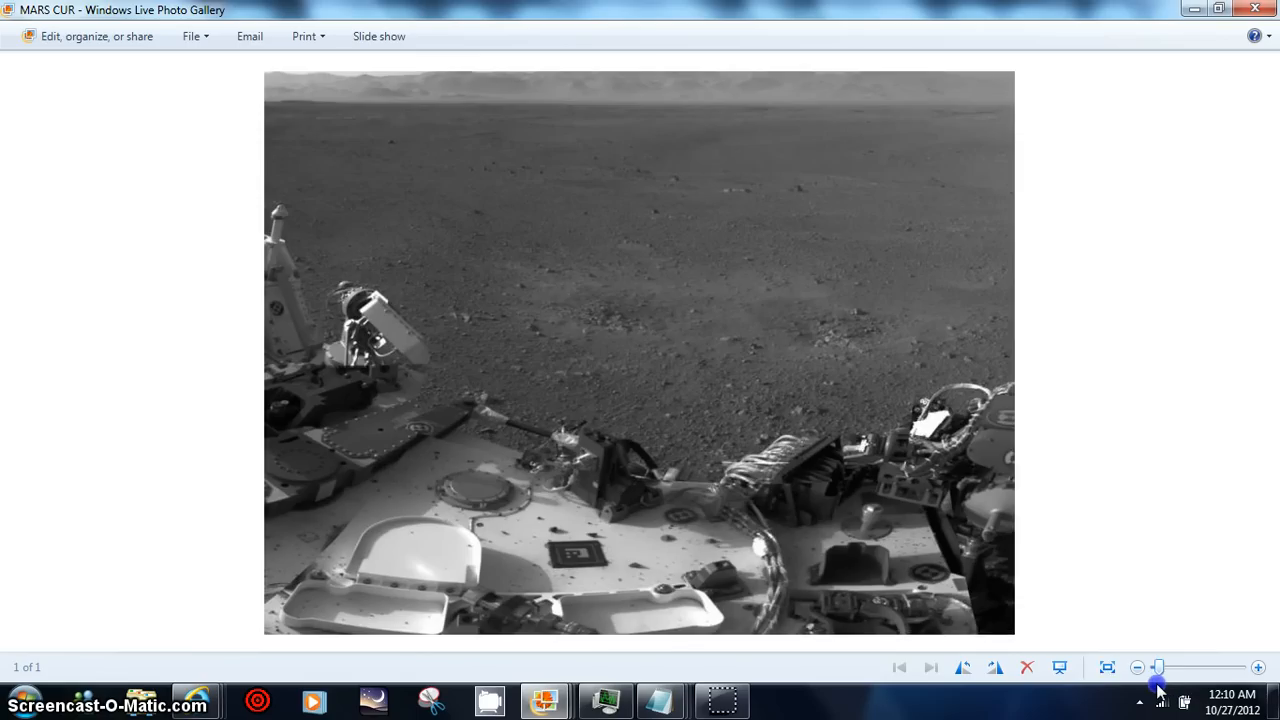
{"action": "left_click", "coordinate": [1137, 667]}
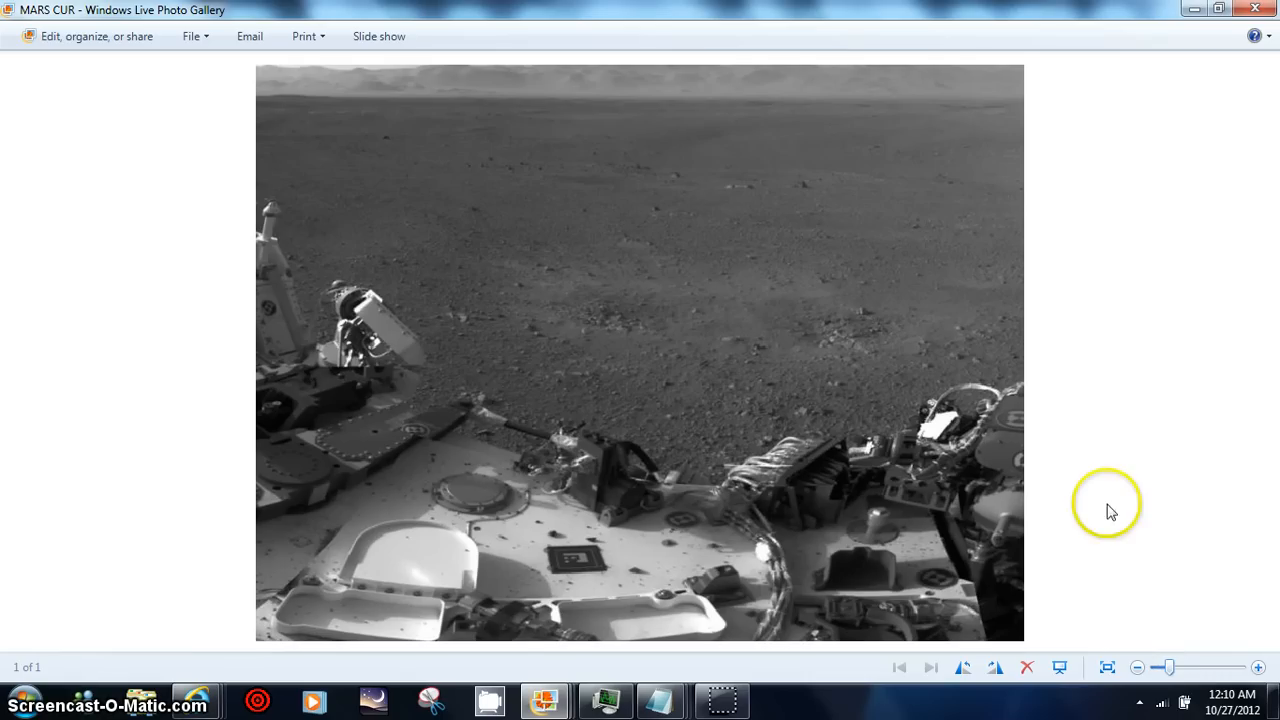
{"action": "mouse_move", "coordinate": [489, 137]}
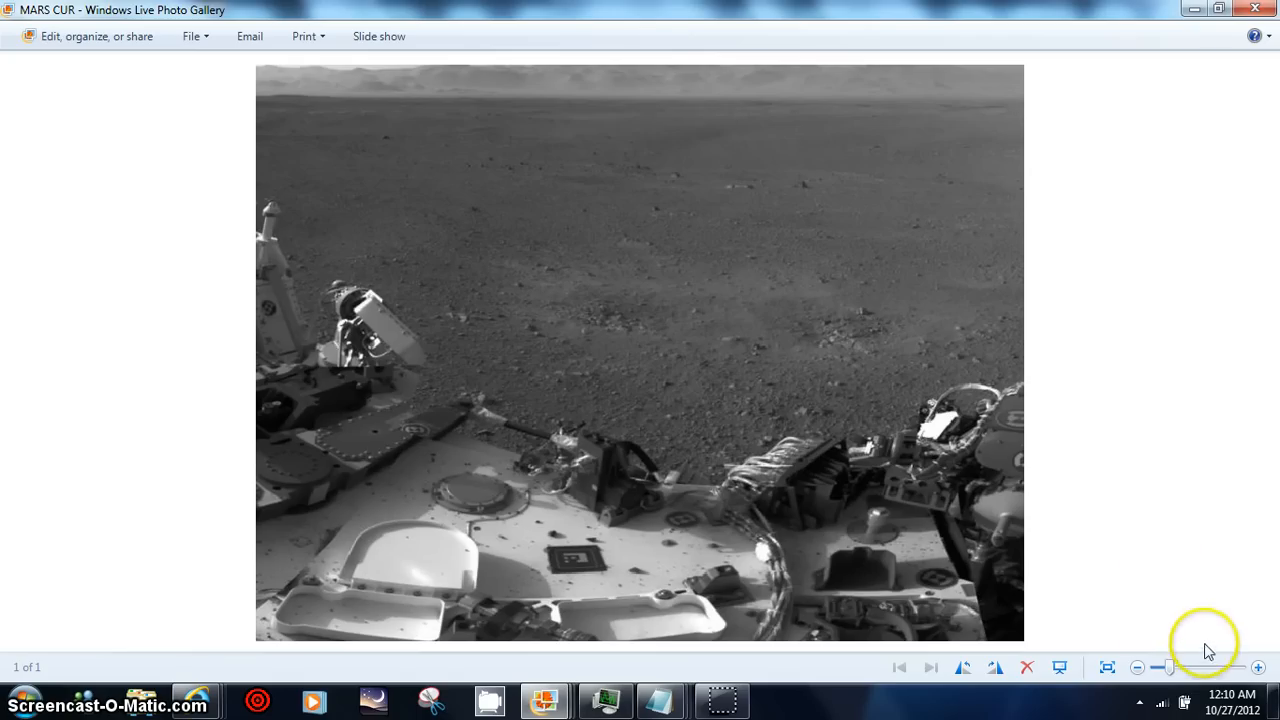
{"action": "left_click_drag", "start_coordinate": [1205, 667], "coordinate": [1175, 667]}
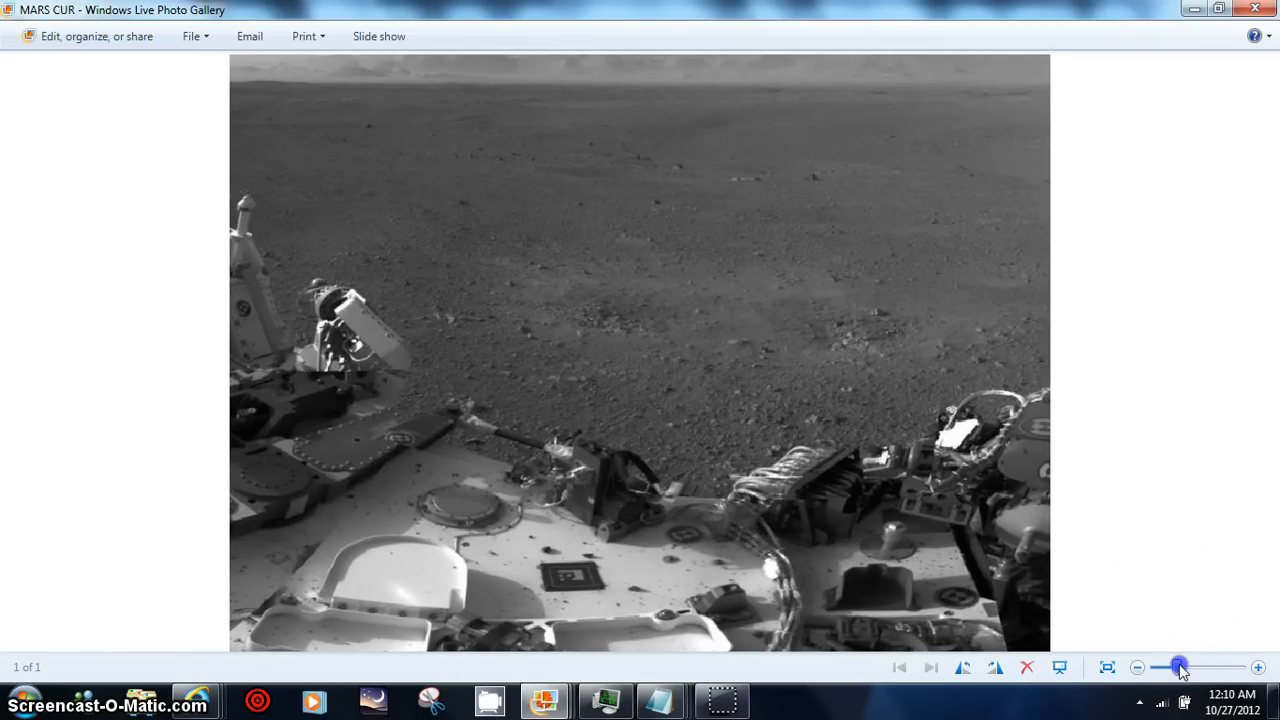
{"action": "left_click_drag", "start_coordinate": [1180, 667], "coordinate": [1172, 667]}
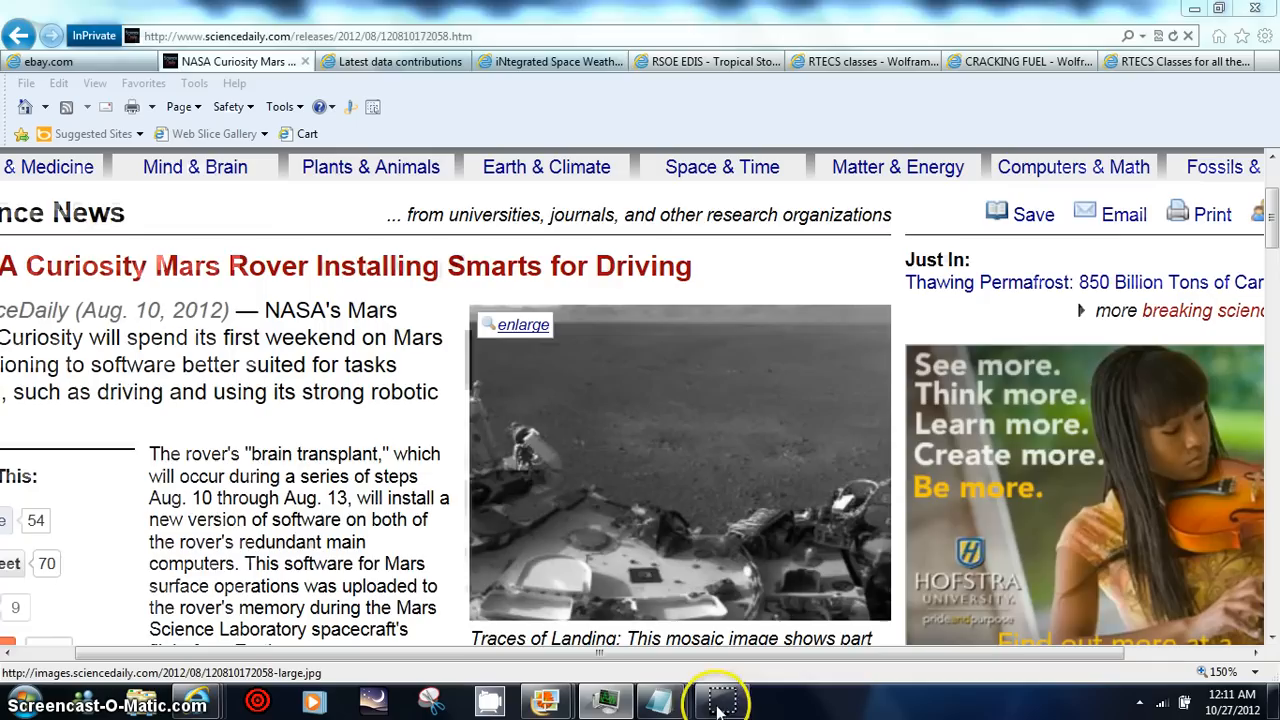
- Open the article's landing photo overlay, then close it
{"action": "left_click", "coordinate": [521, 324]}
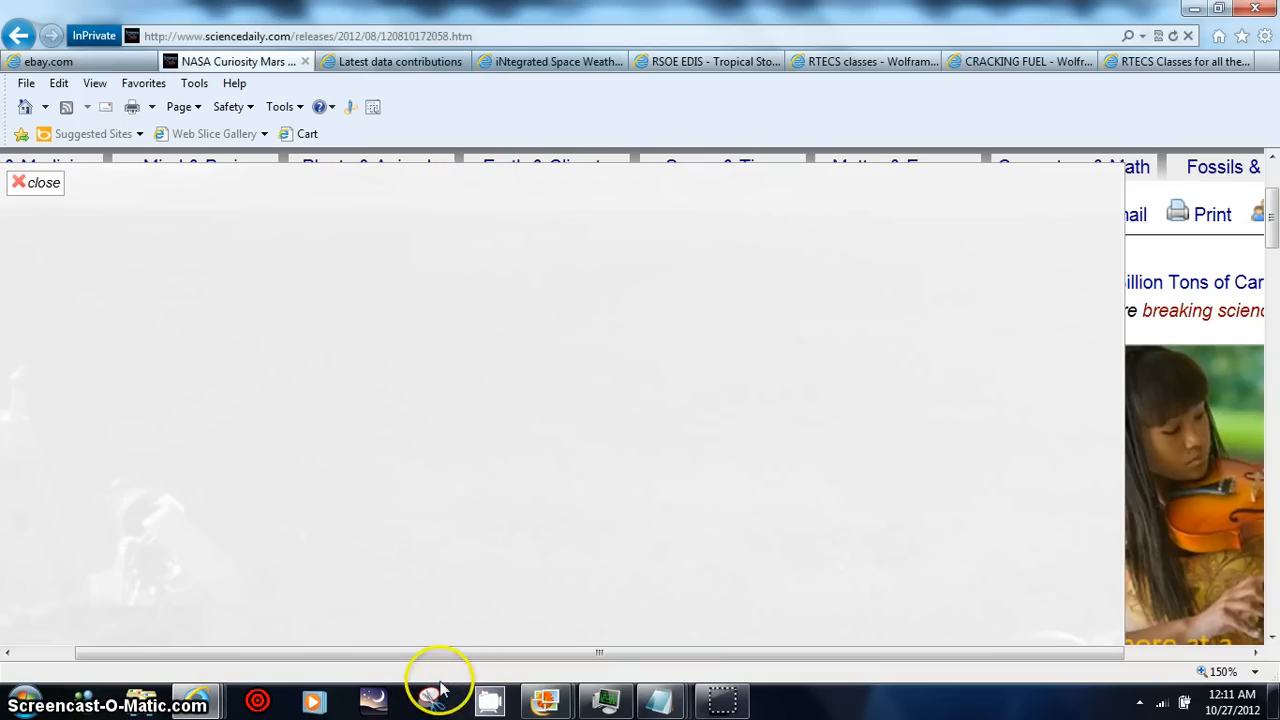
{"action": "mouse_move", "coordinate": [481, 507]}
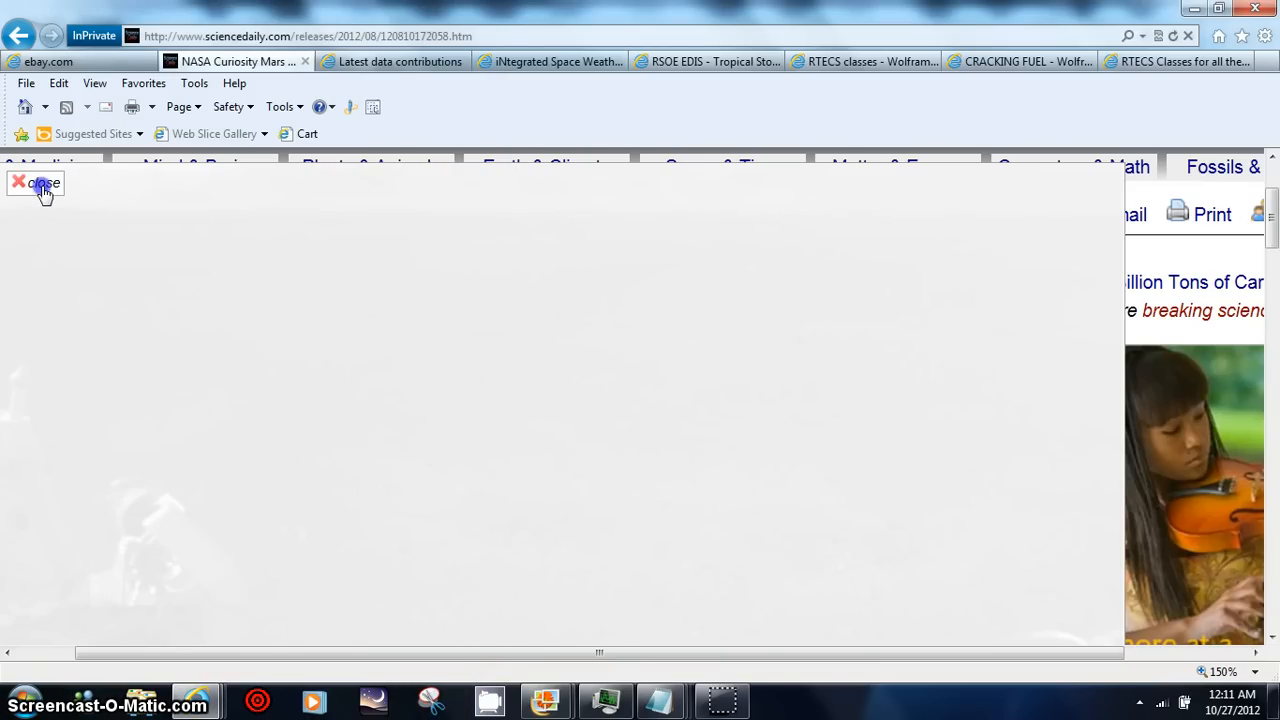
{"action": "left_click", "coordinate": [38, 182]}
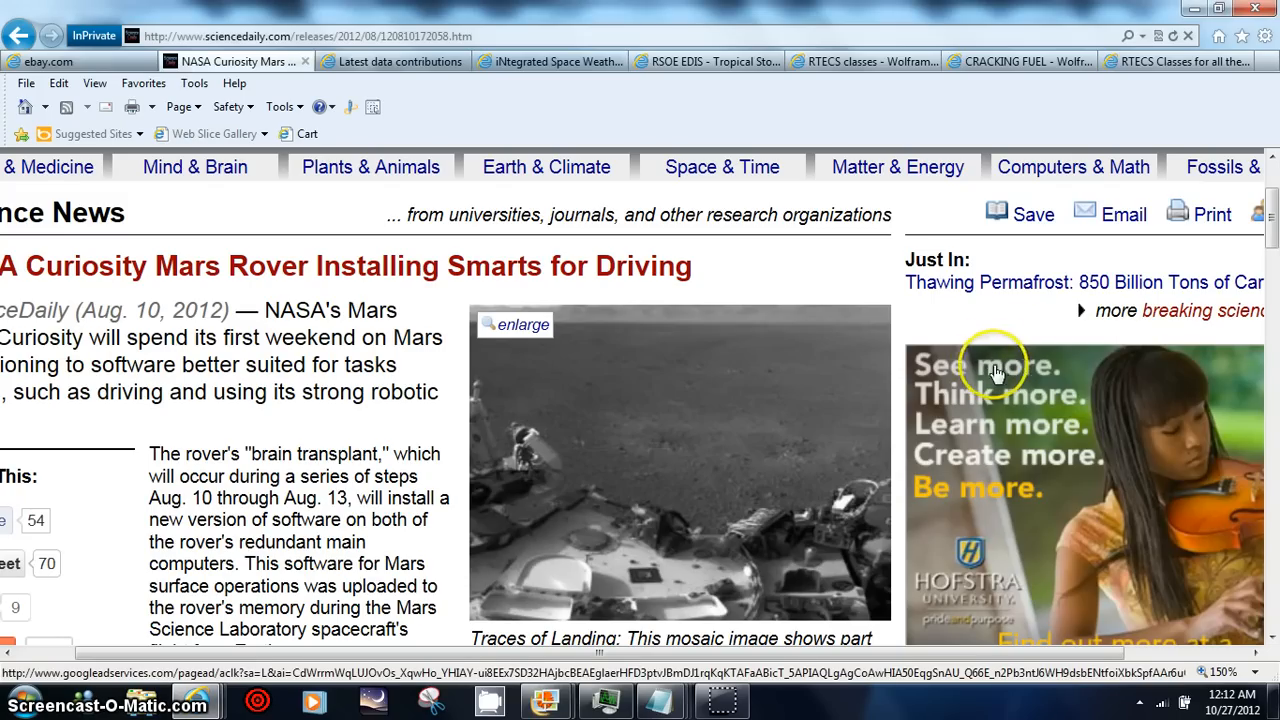
{"action": "mouse_move", "coordinate": [1015, 370]}
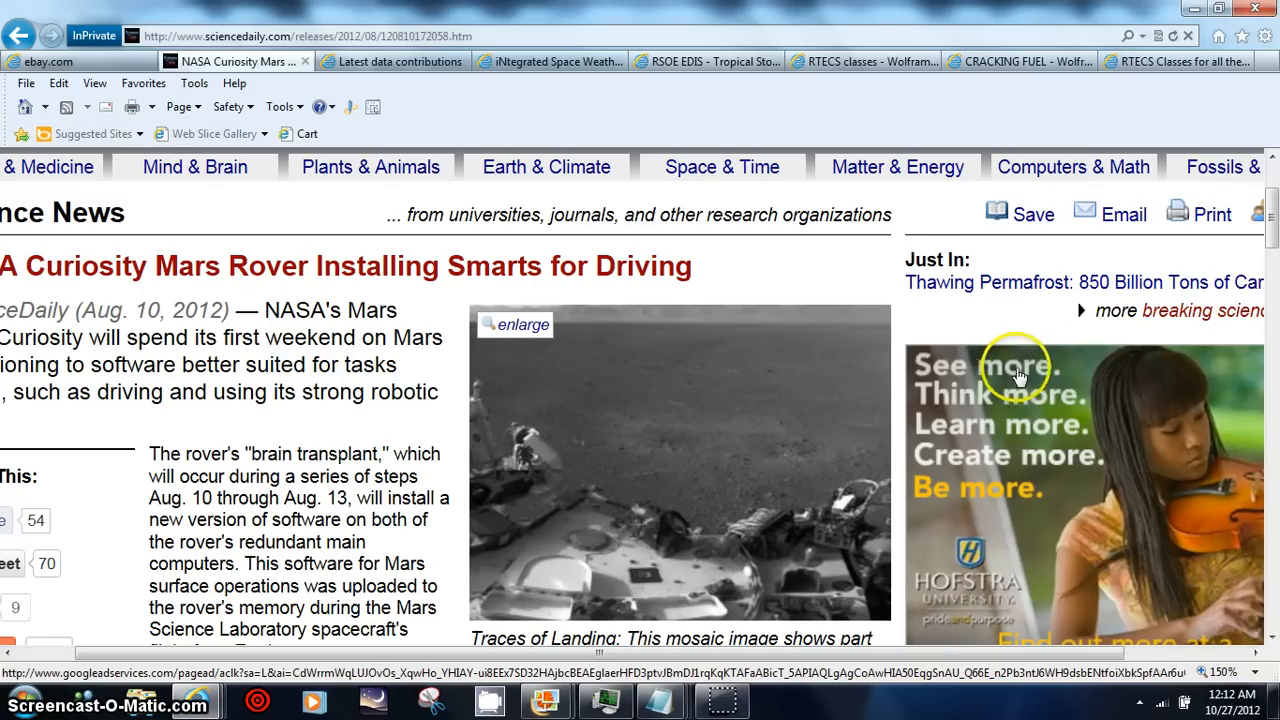
{"action": "mouse_move", "coordinate": [955, 535]}
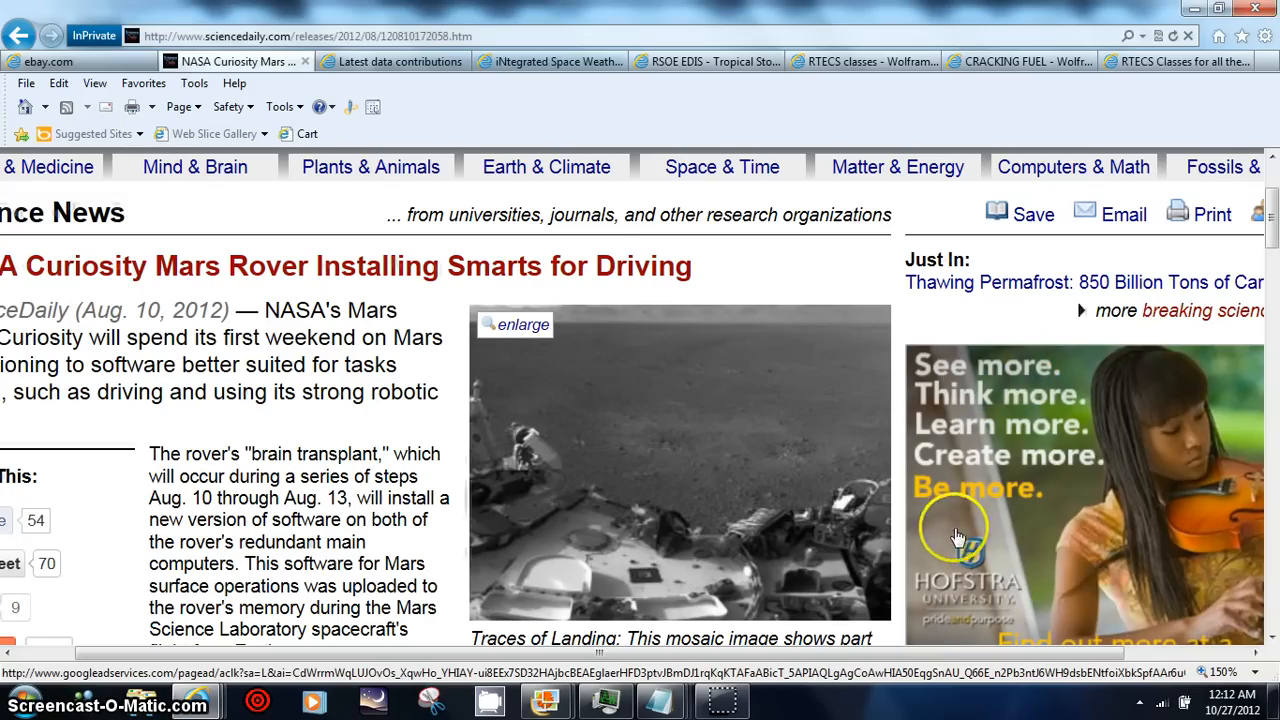
{"action": "mouse_move", "coordinate": [680, 540]}
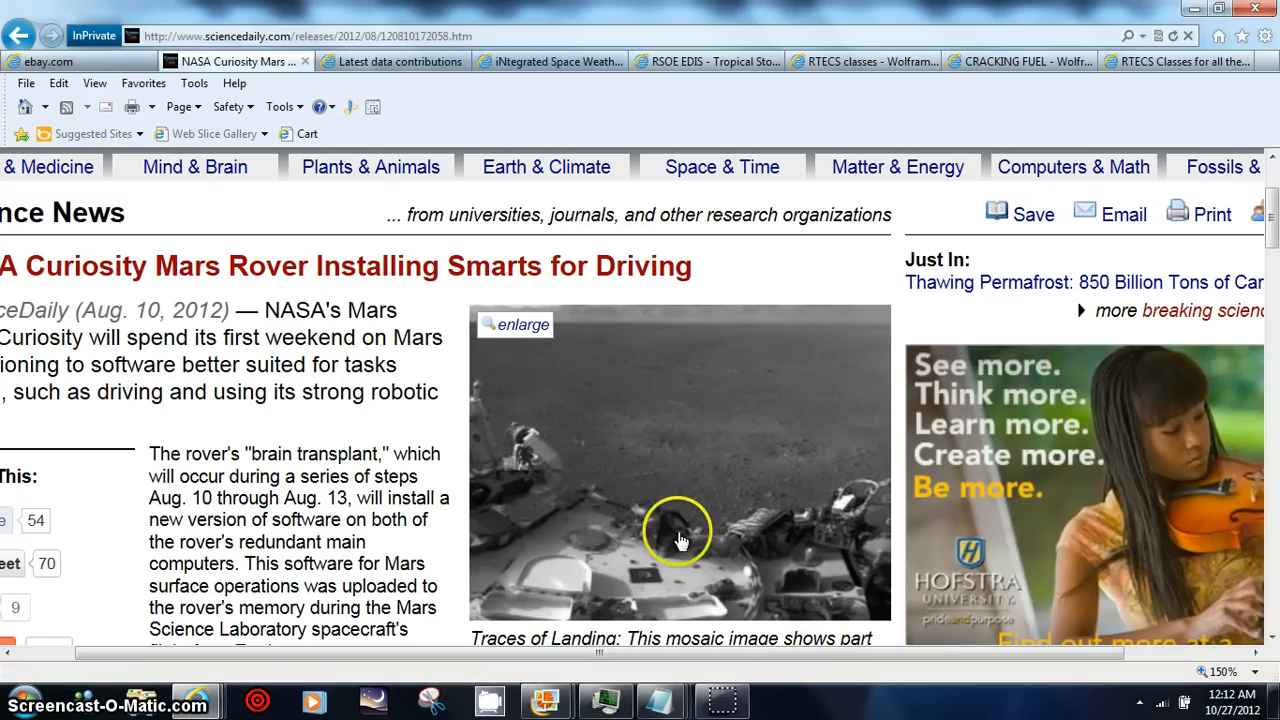
- Open and close the landing photo overlay, then open the larger version again
{"action": "left_click", "coordinate": [522, 324]}
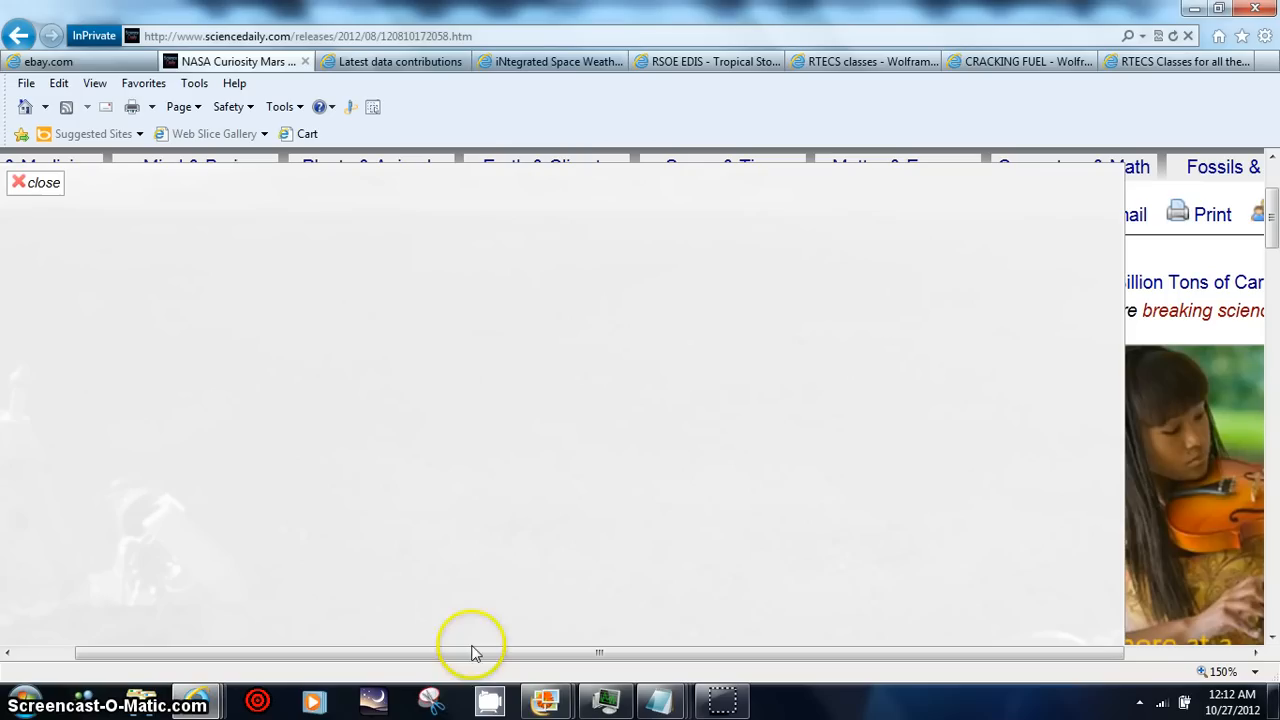
{"action": "mouse_move", "coordinate": [265, 210]}
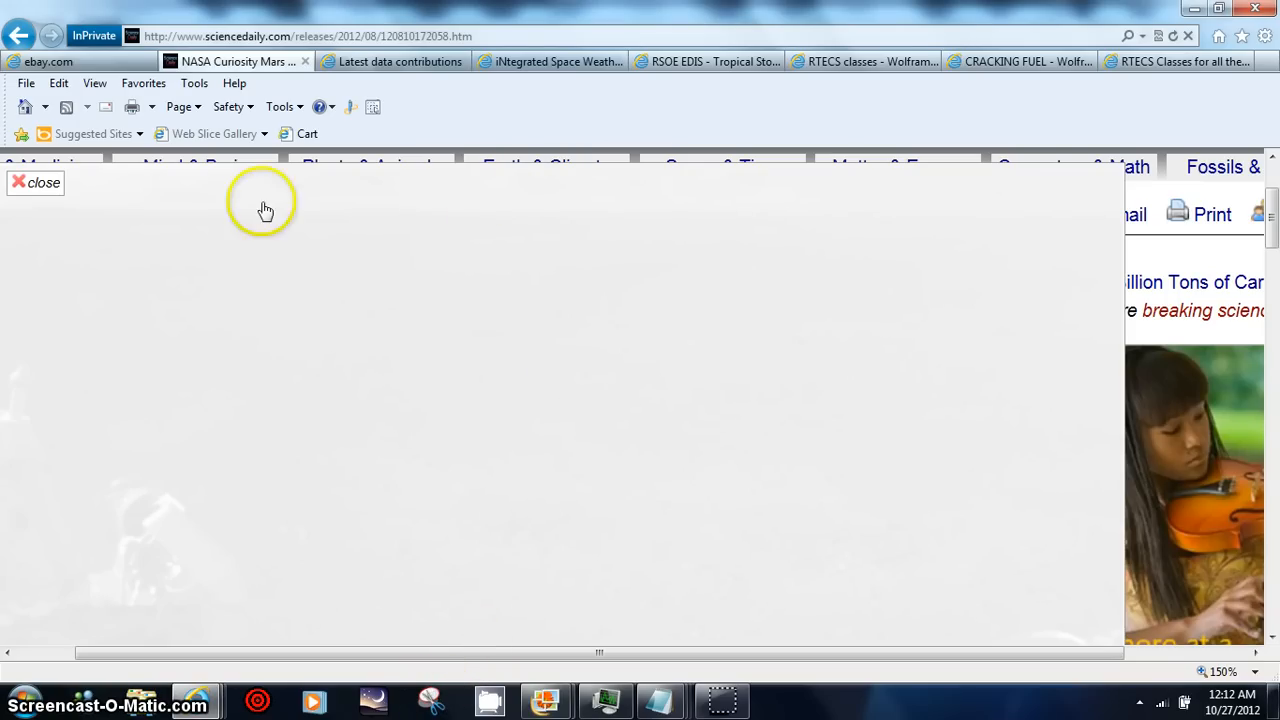
{"action": "left_click", "coordinate": [43, 182]}
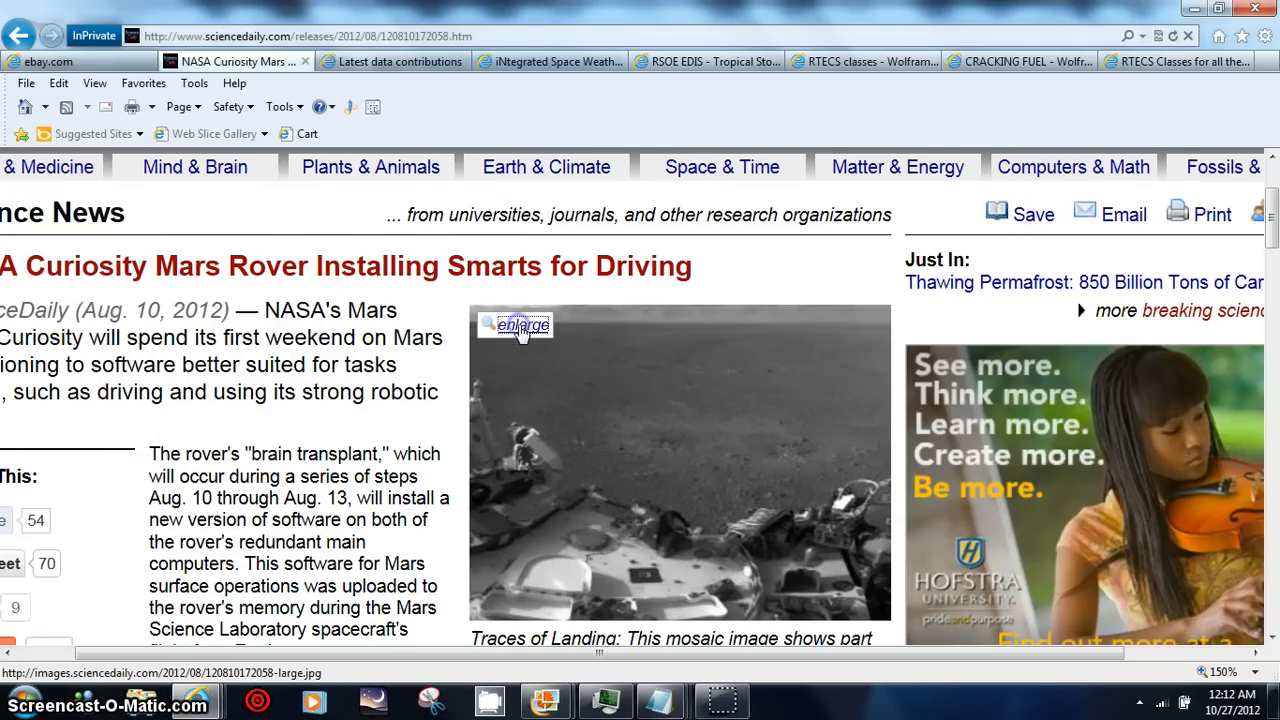
{"action": "left_click", "coordinate": [523, 325]}
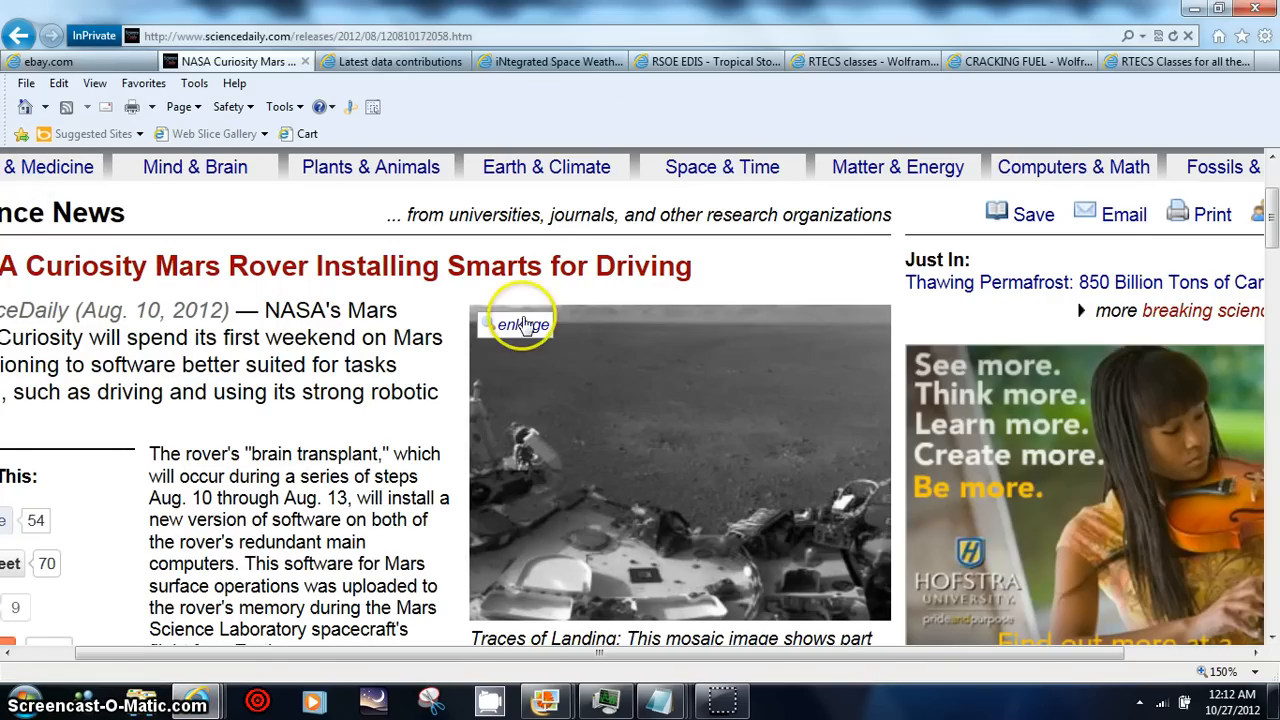
{"action": "left_click", "coordinate": [523, 324]}
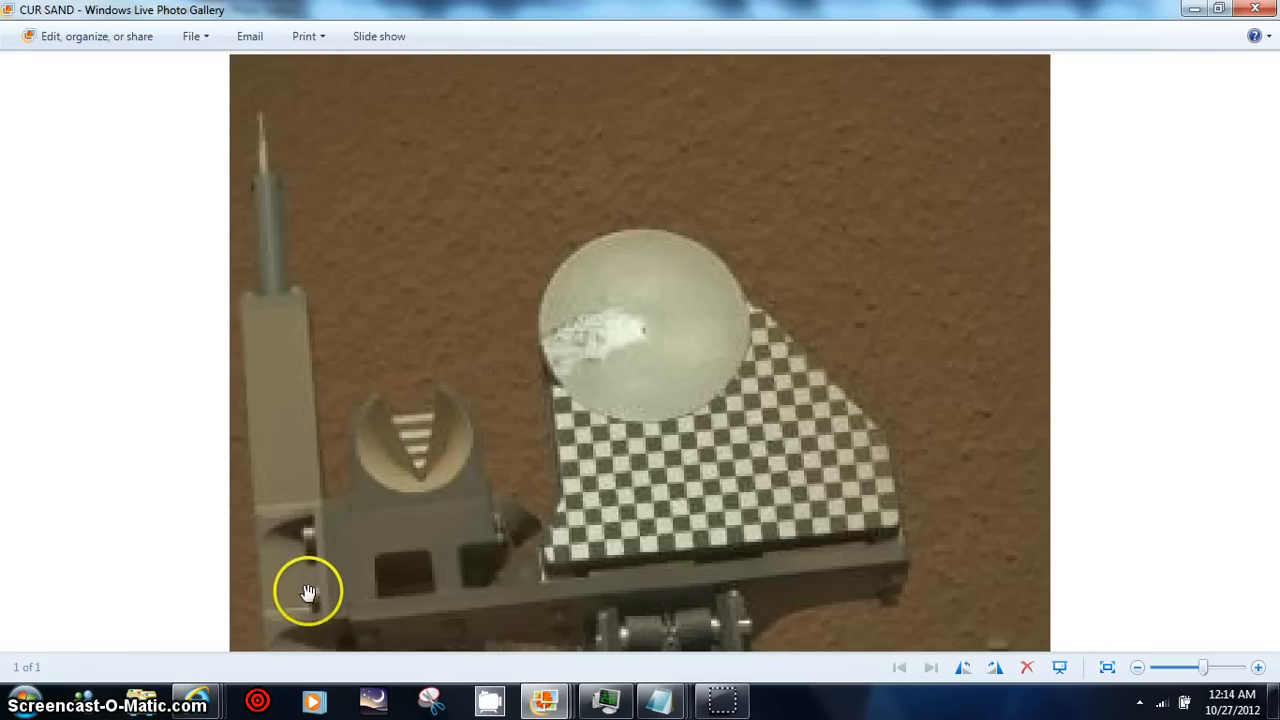
{"action": "mouse_move", "coordinate": [298, 272]}
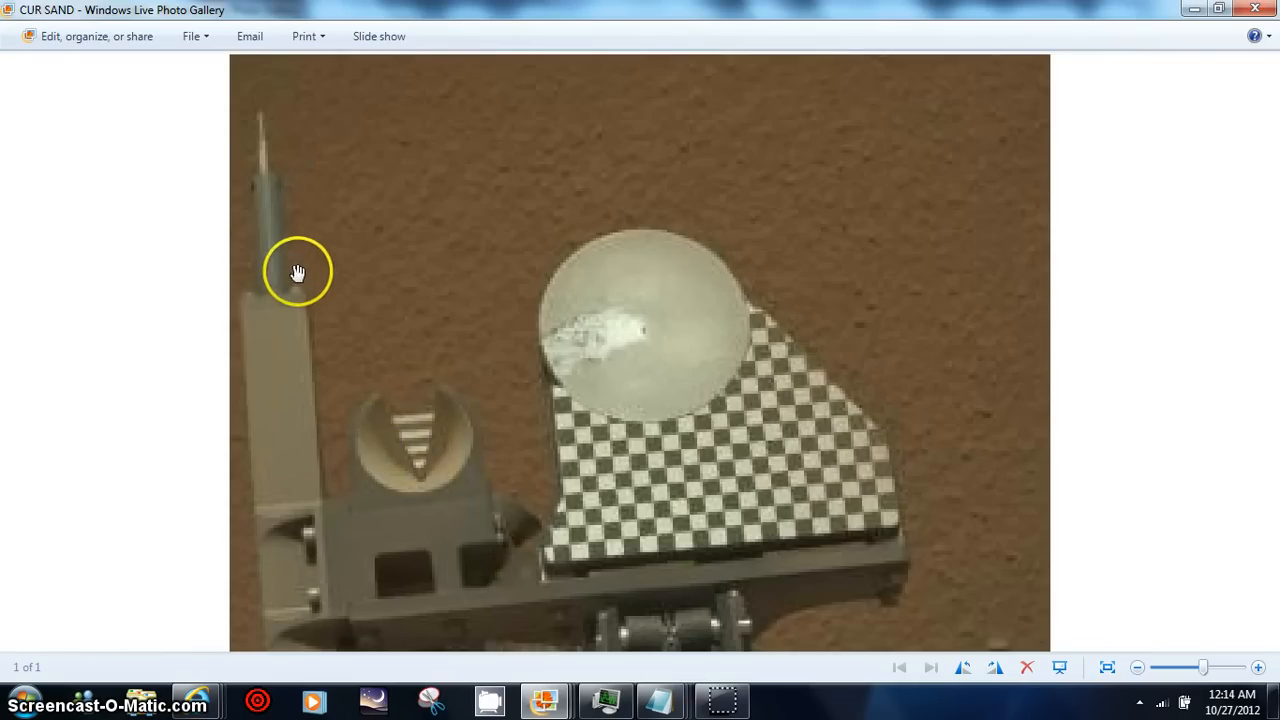
{"action": "mouse_move", "coordinate": [1135, 668]}
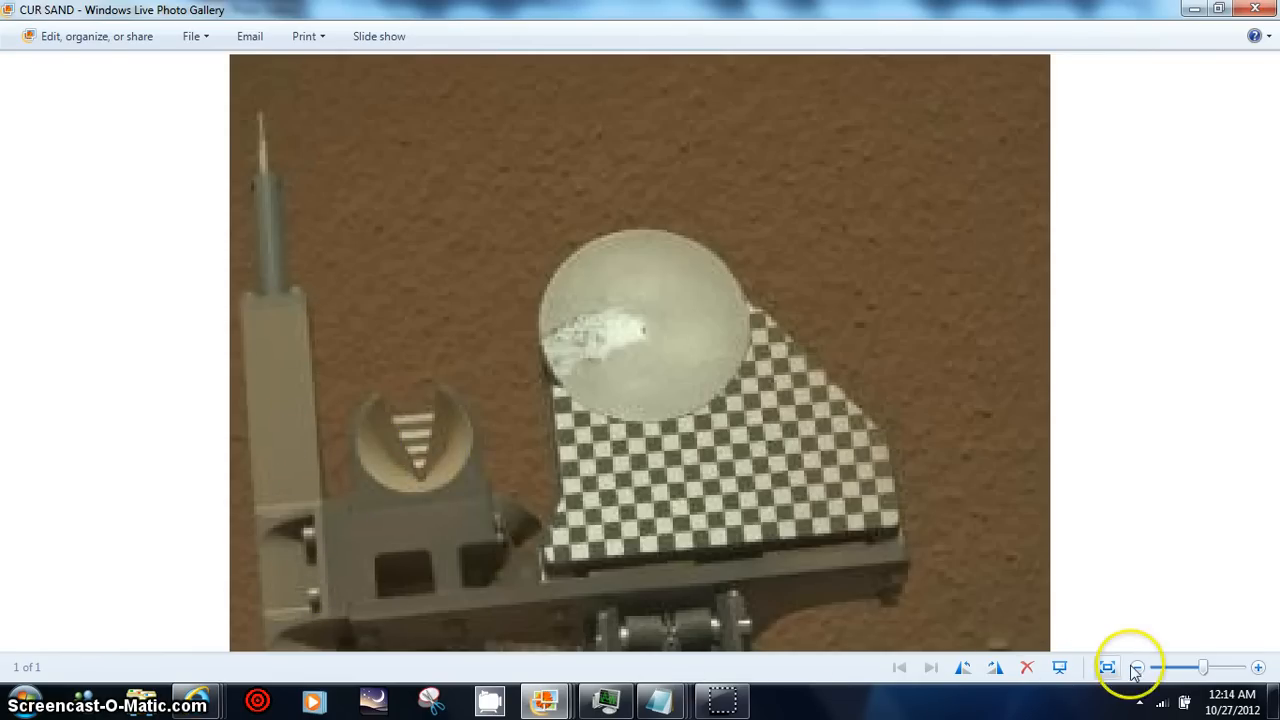
- Shrink the CUR SAND checkerboard-target photo with the zoom slider, then enlarge it again
{"action": "left_click_drag", "start_coordinate": [1136, 667], "coordinate": [1203, 667]}
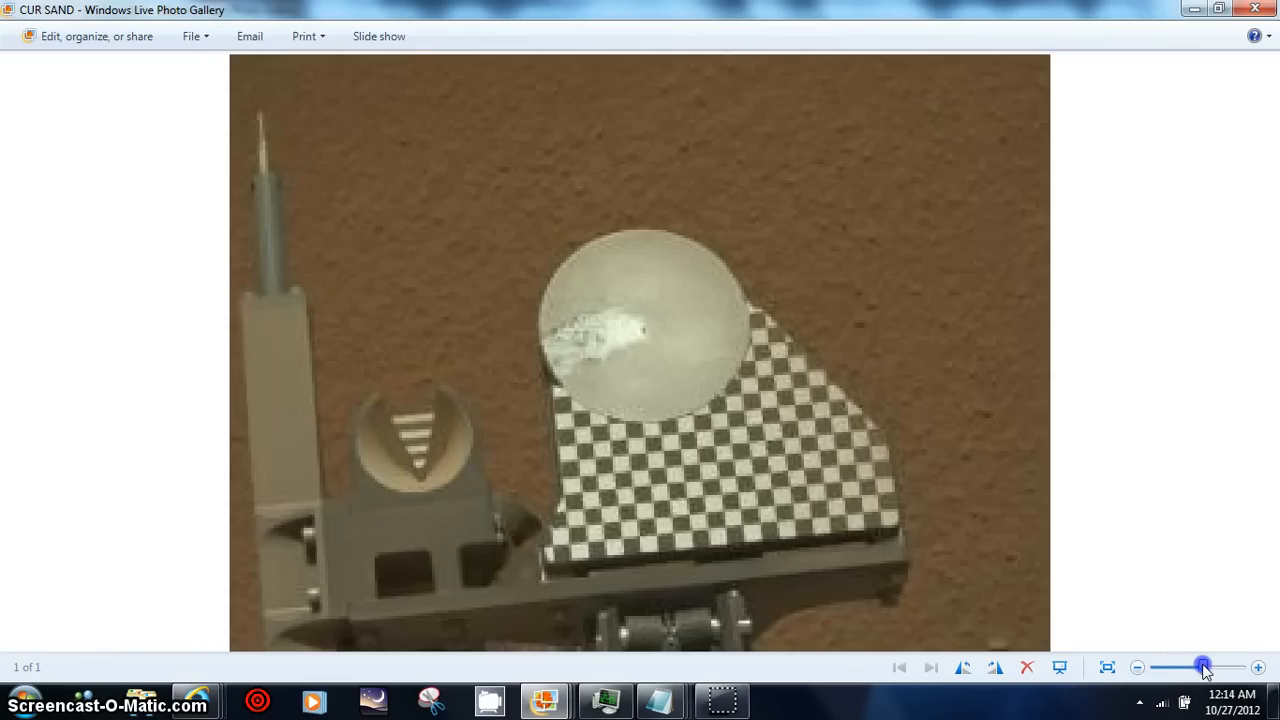
{"action": "left_click_drag", "start_coordinate": [1203, 667], "coordinate": [1210, 667]}
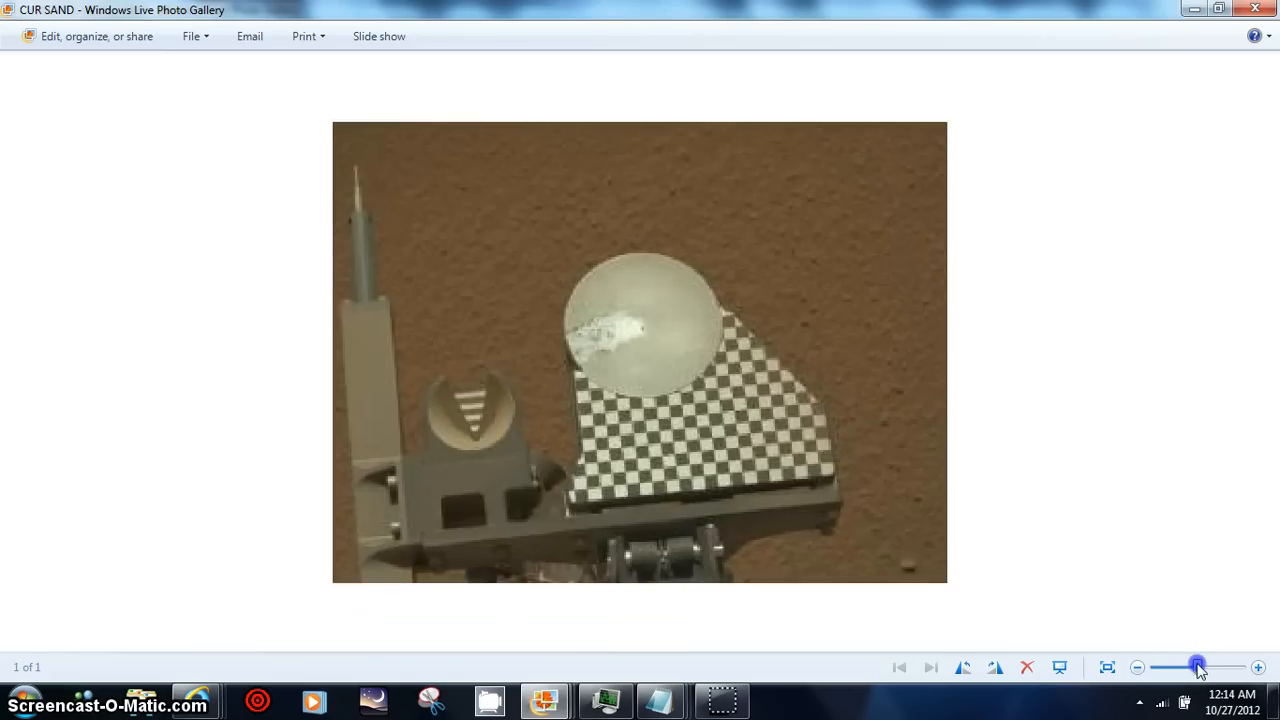
{"action": "left_click", "coordinate": [1200, 667]}
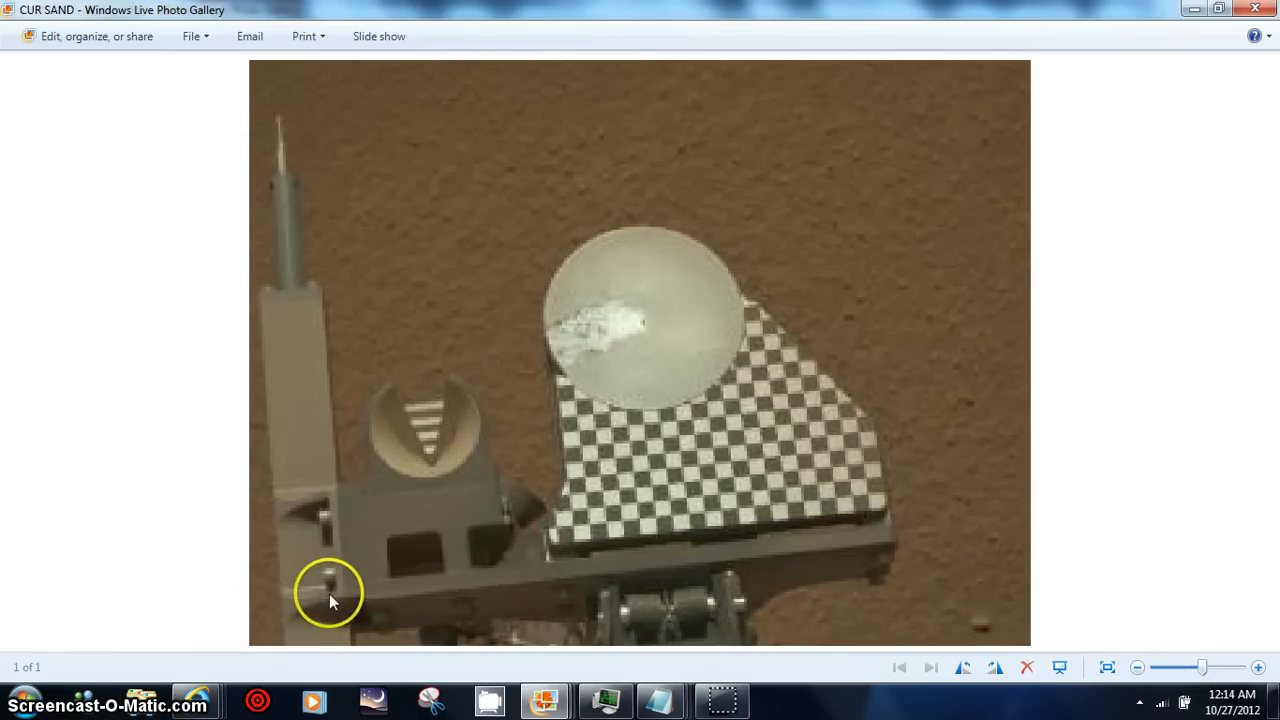
{"action": "mouse_move", "coordinate": [884, 712]}
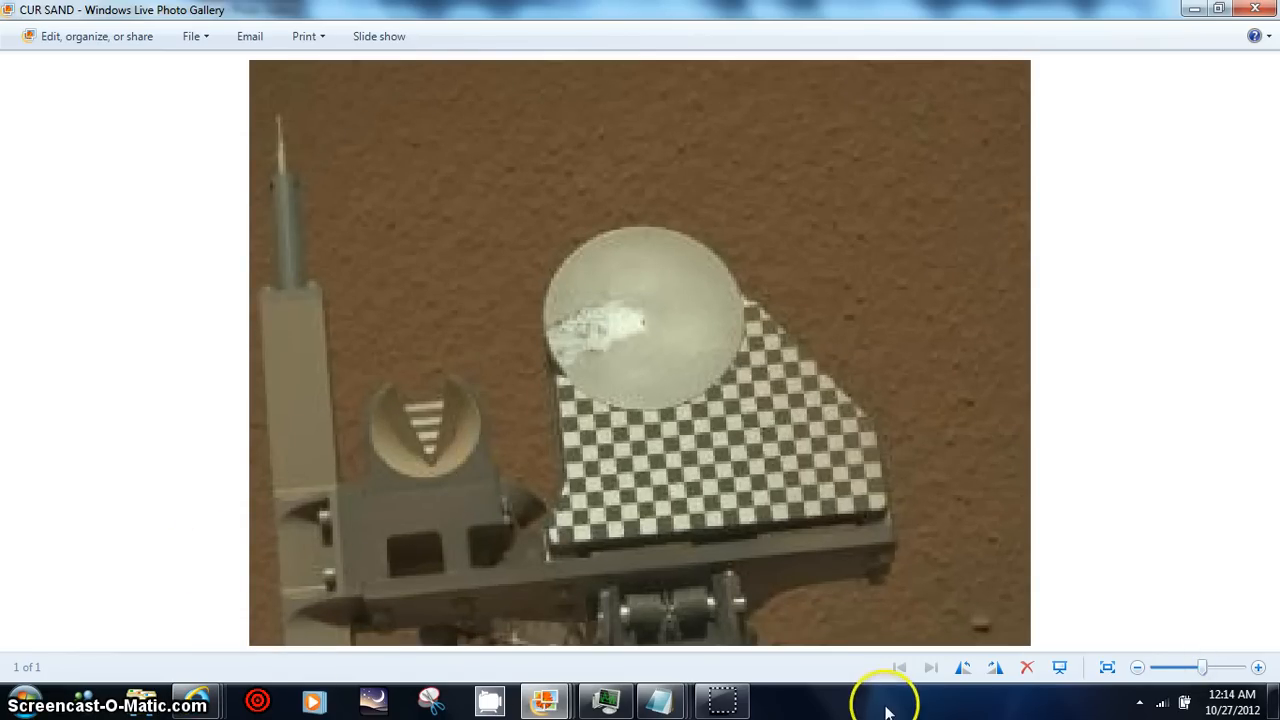
{"action": "mouse_move", "coordinate": [723, 699]}
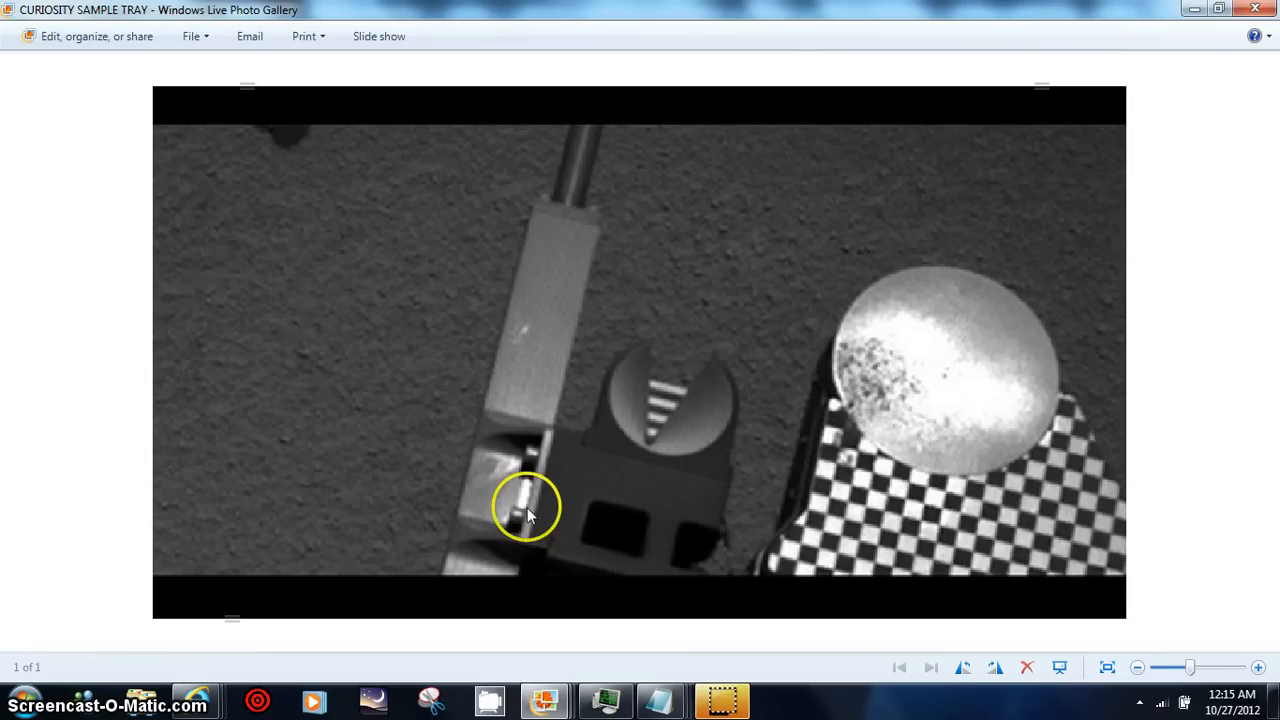
{"action": "mouse_move", "coordinate": [547, 488]}
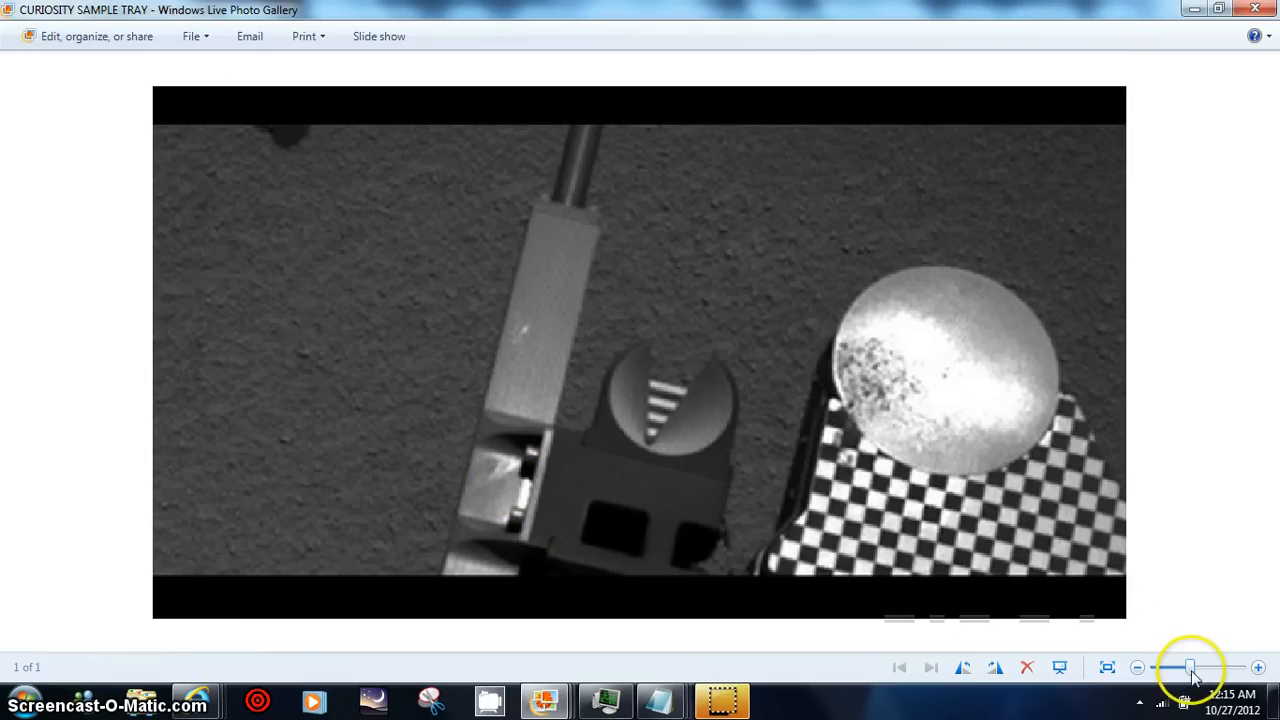
{"action": "left_click_drag", "start_coordinate": [1190, 667], "coordinate": [1200, 667]}
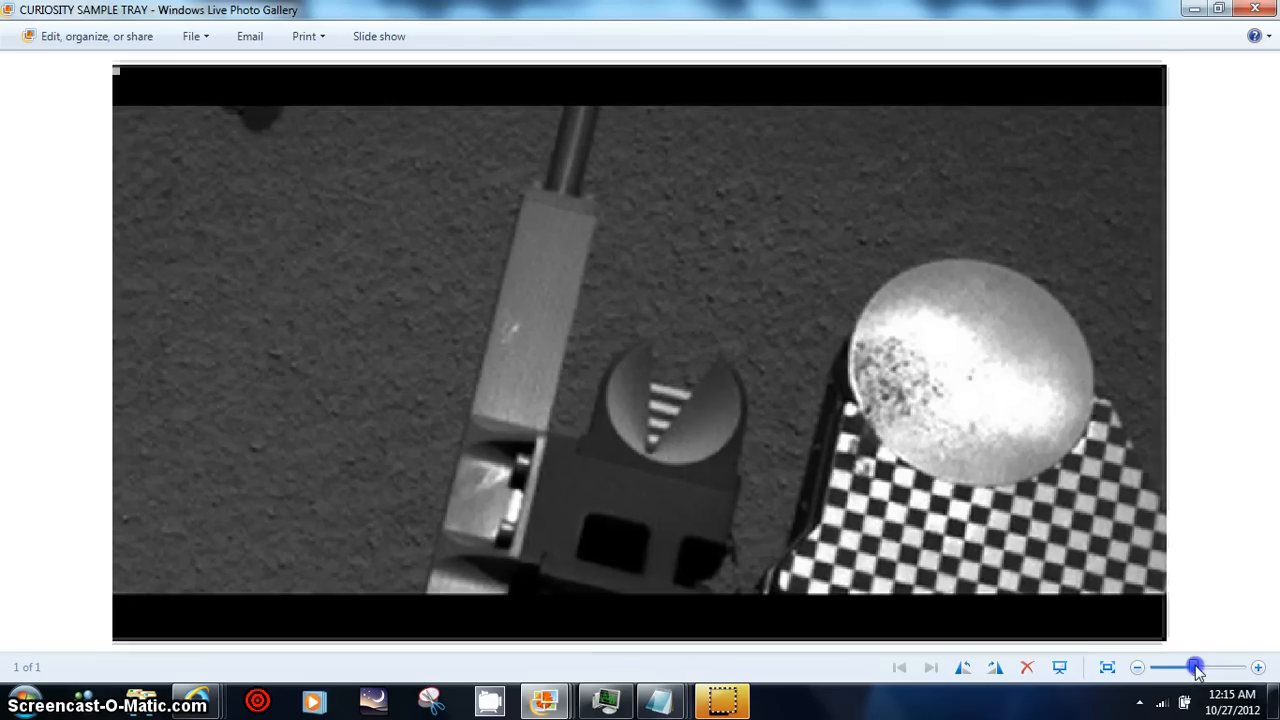
{"action": "left_click_drag", "start_coordinate": [1197, 667], "coordinate": [1201, 667]}
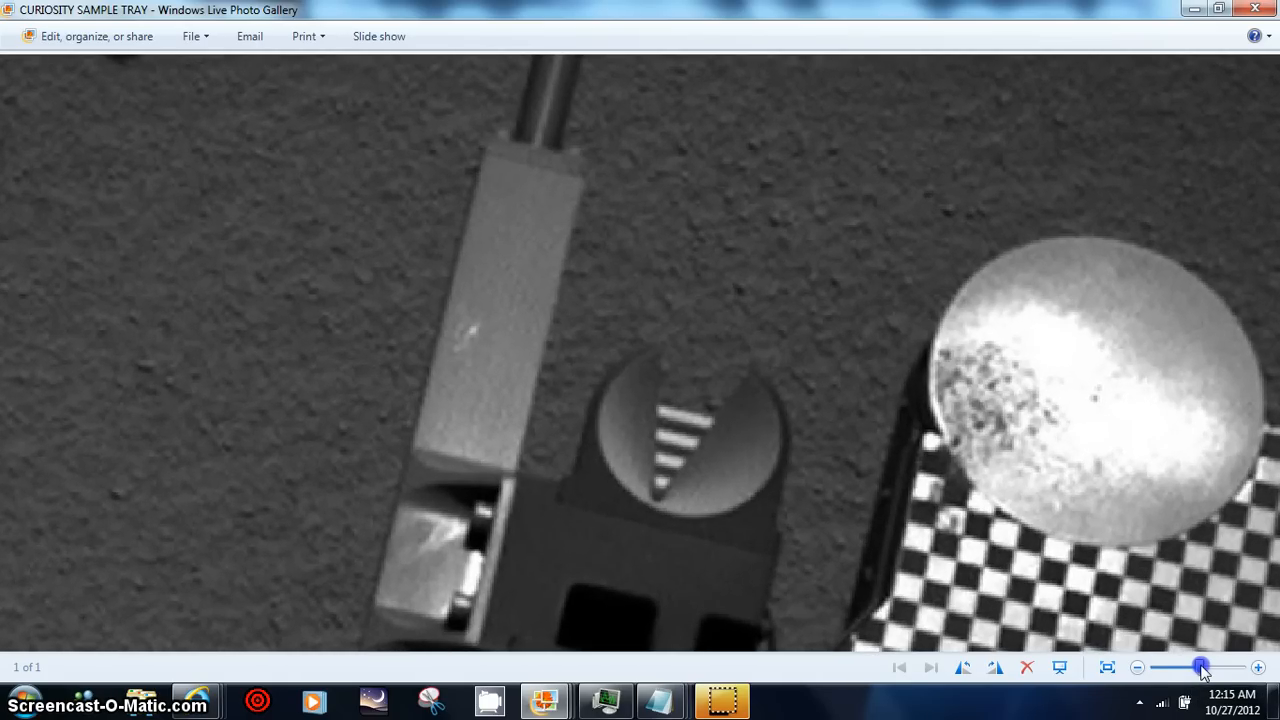
{"action": "left_click_drag", "start_coordinate": [1200, 667], "coordinate": [1210, 667]}
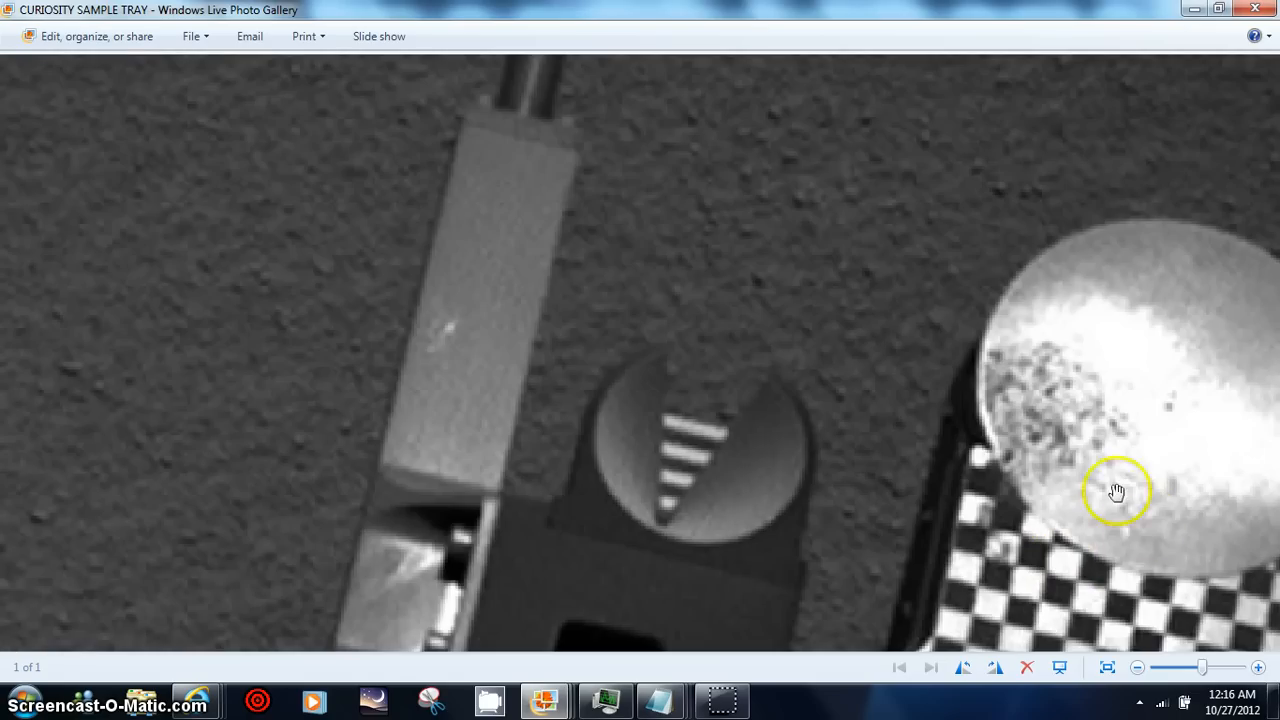
{"action": "mouse_move", "coordinate": [1022, 606]}
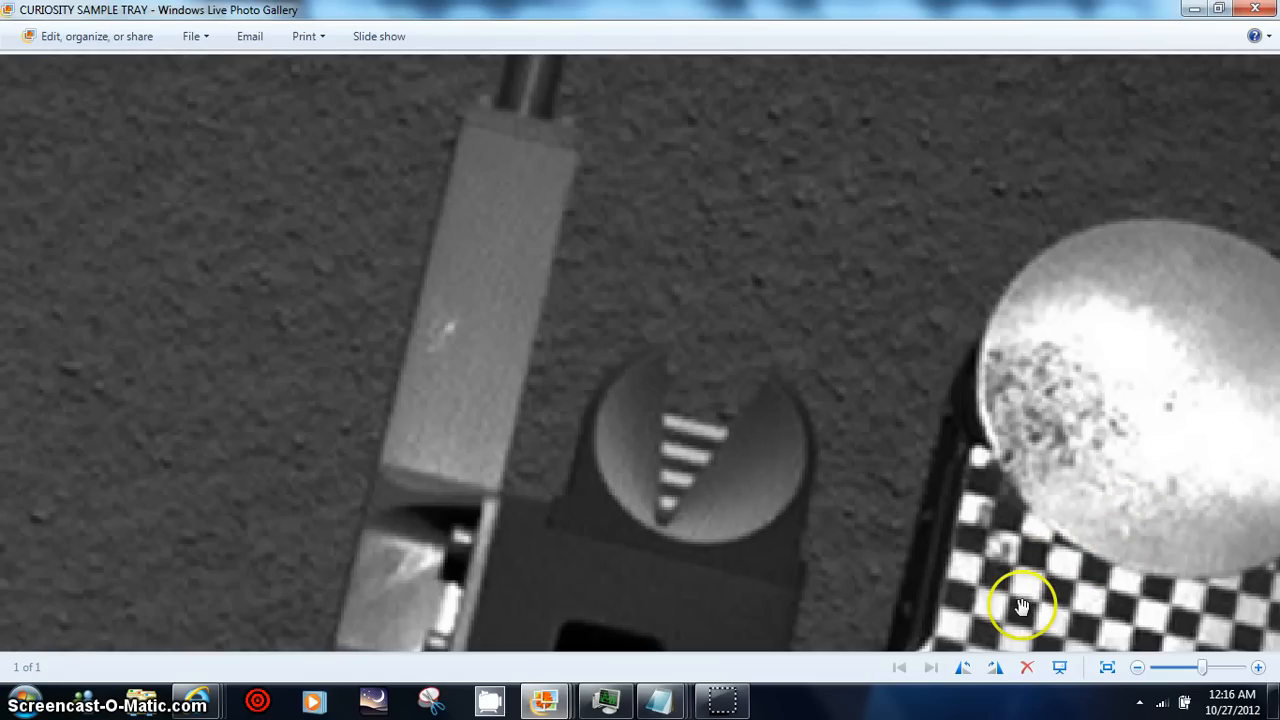
{"action": "mouse_move", "coordinate": [1012, 592]}
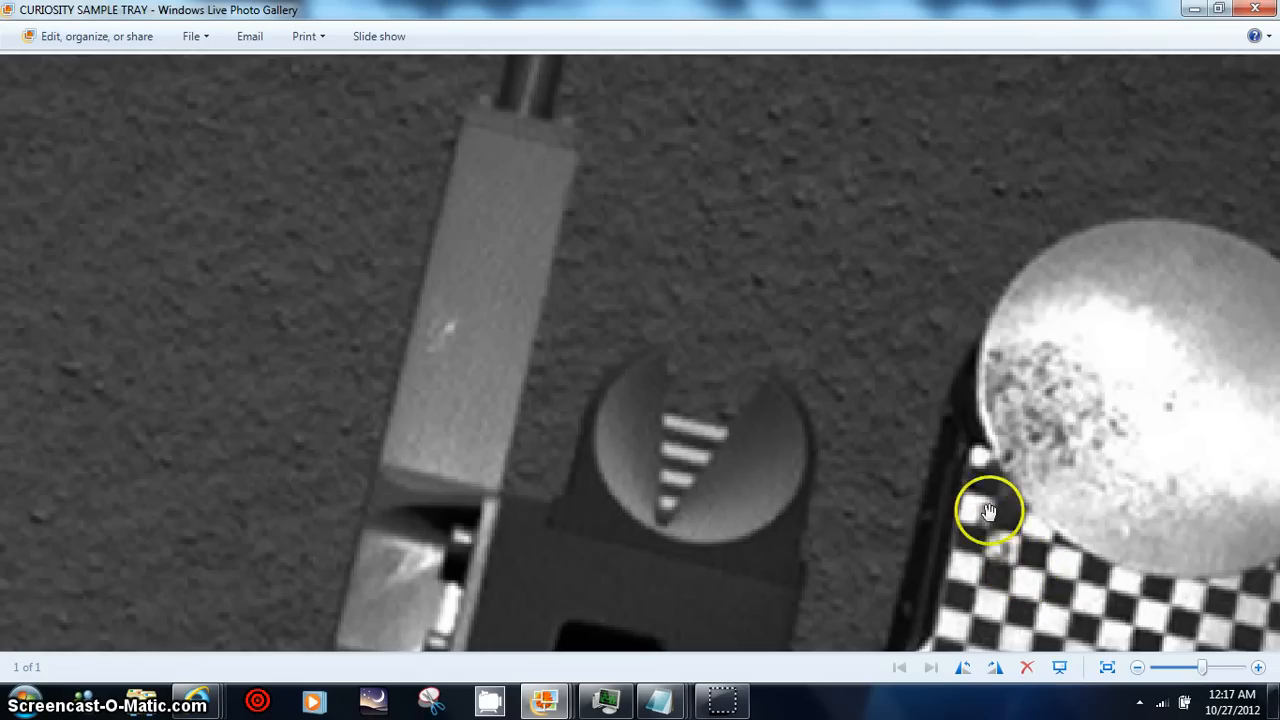
{"action": "mouse_move", "coordinate": [1105, 637]}
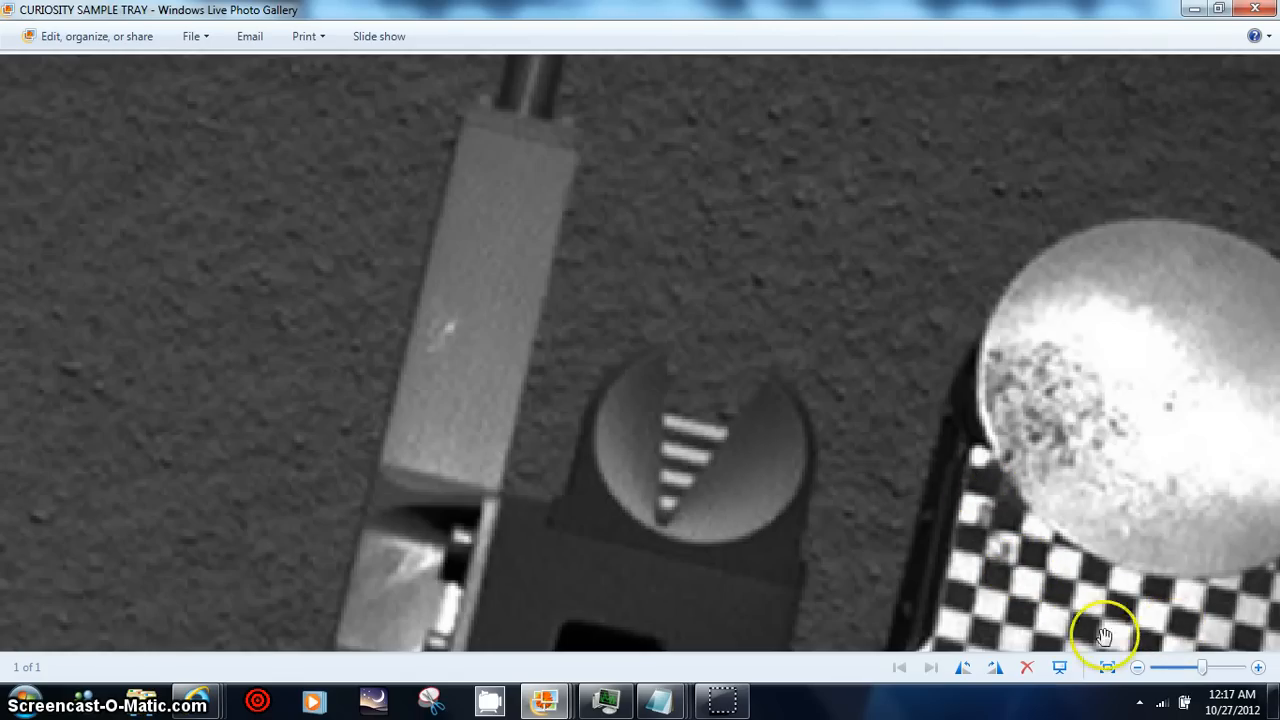
{"action": "mouse_move", "coordinate": [705, 698]}
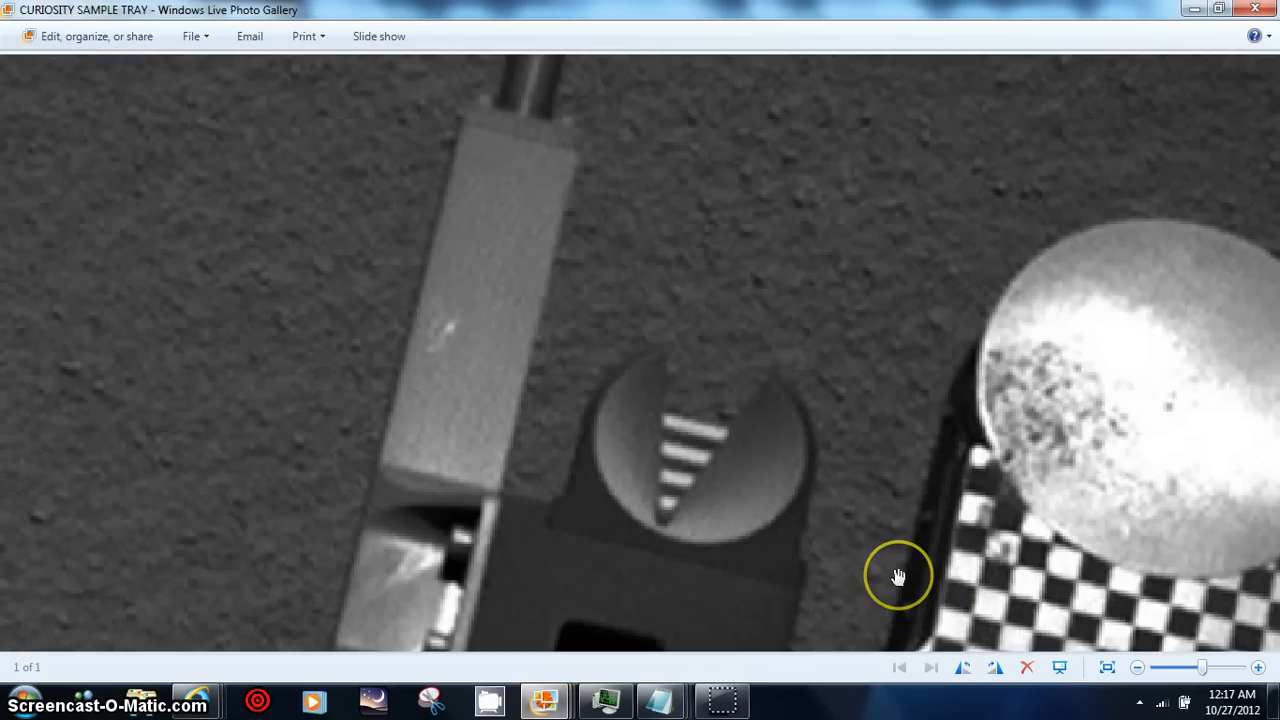
{"action": "mouse_move", "coordinate": [898, 576]}
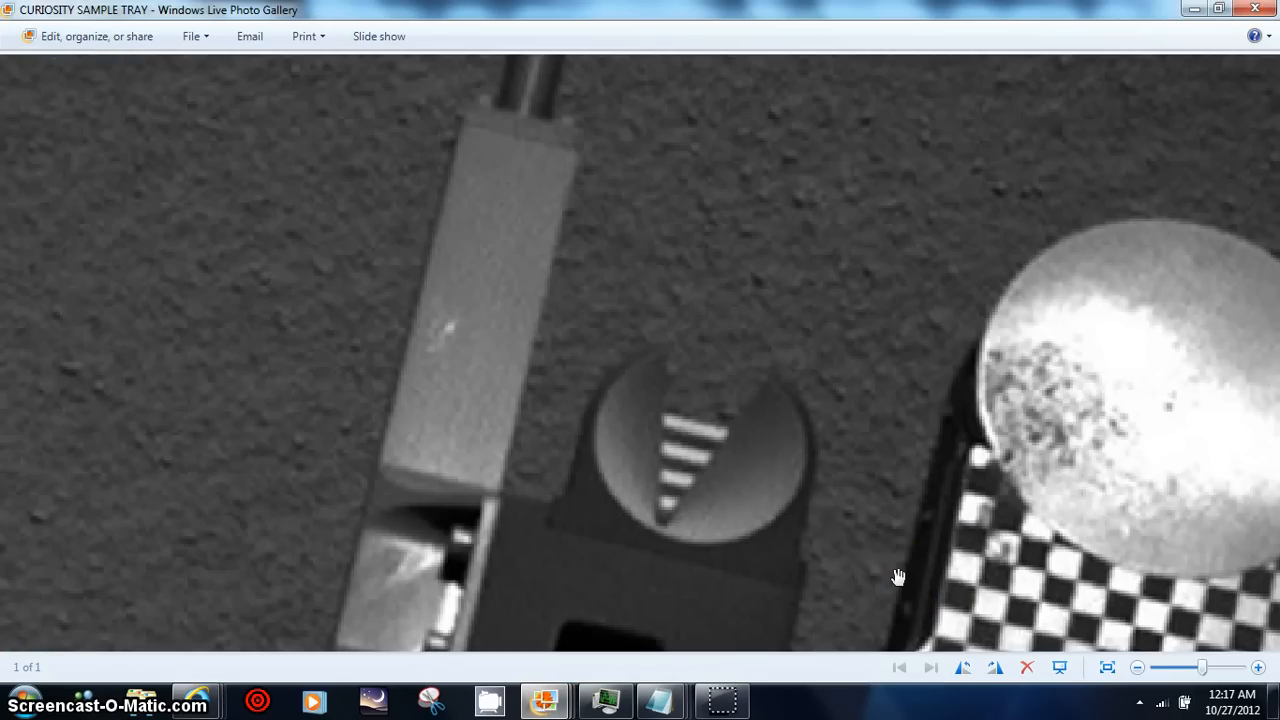
{"action": "left_click", "coordinate": [698, 600]}
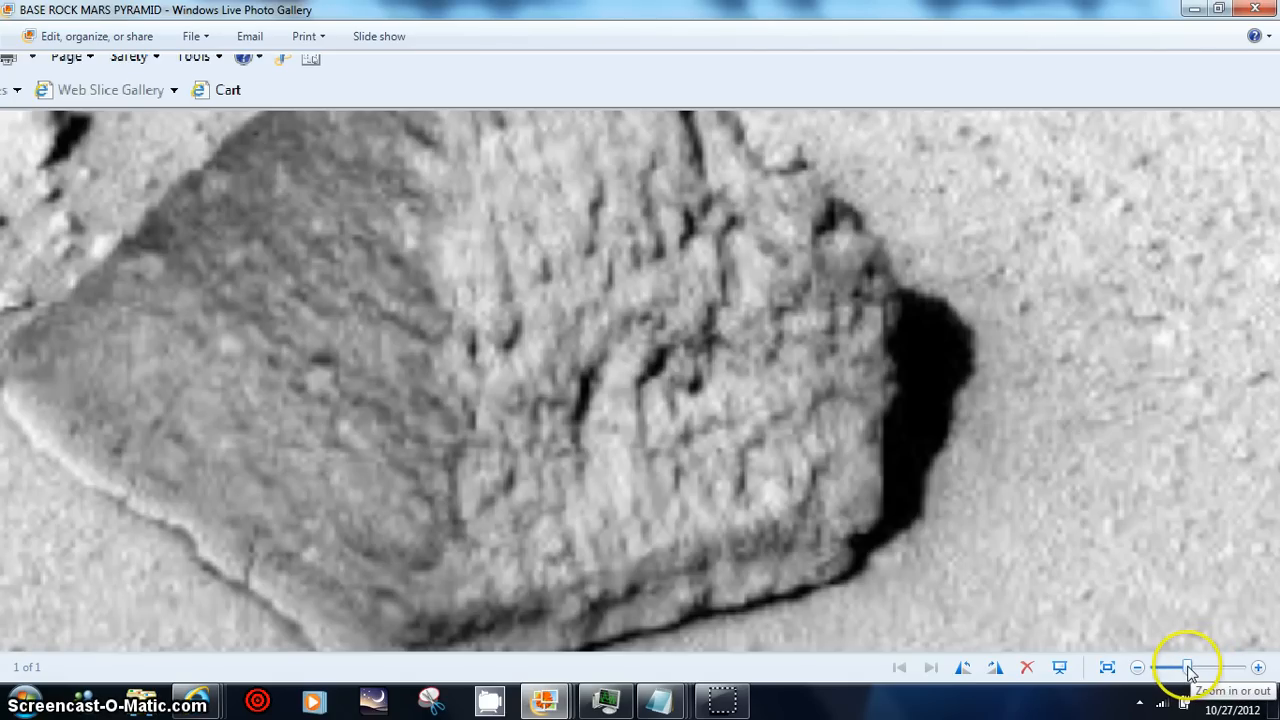
- Zoom out on the pyramid rock screenshot so the surrounding NASA page shows
{"action": "left_click_drag", "start_coordinate": [1210, 667], "coordinate": [1188, 667]}
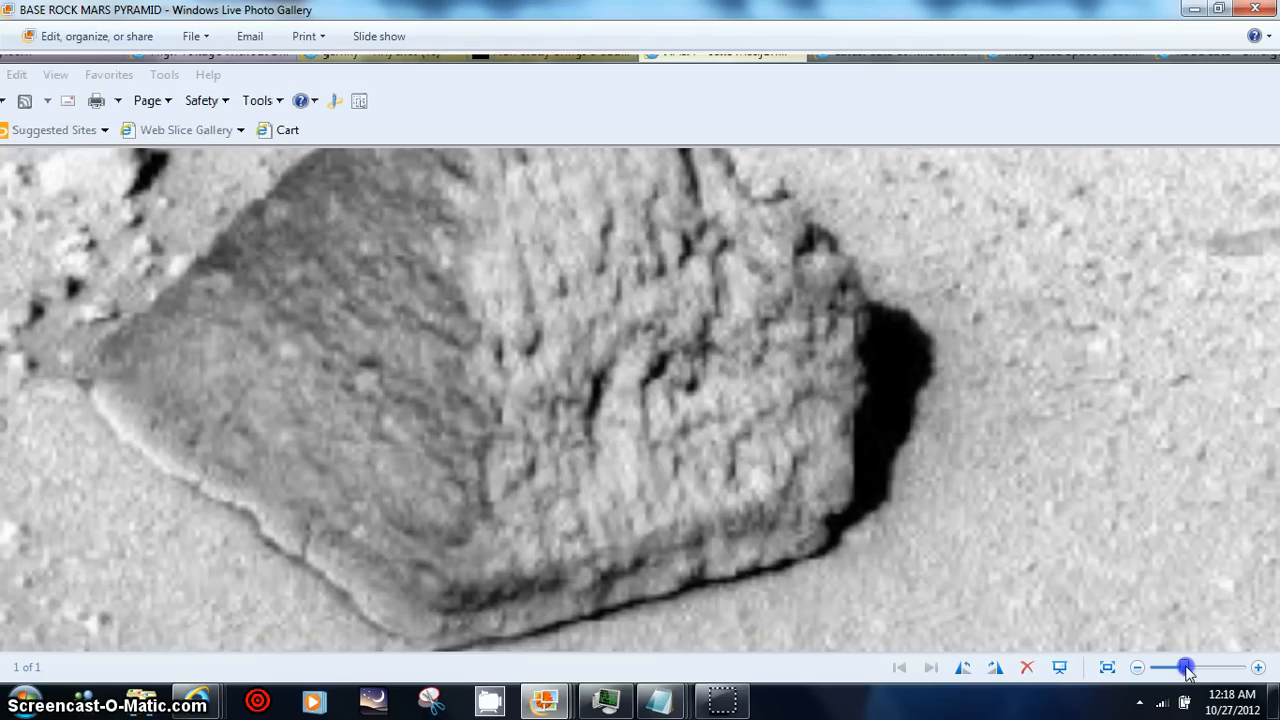
{"action": "left_click_drag", "start_coordinate": [1186, 667], "coordinate": [1189, 667]}
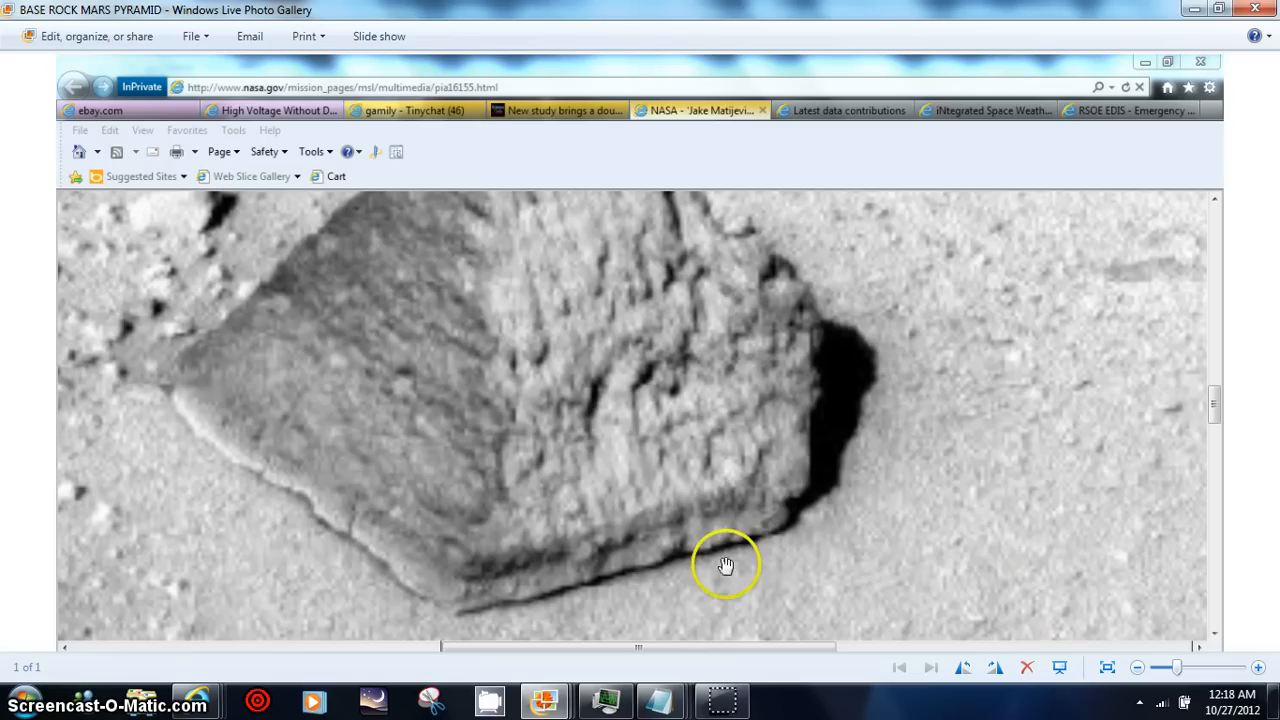
{"action": "mouse_move", "coordinate": [185, 446]}
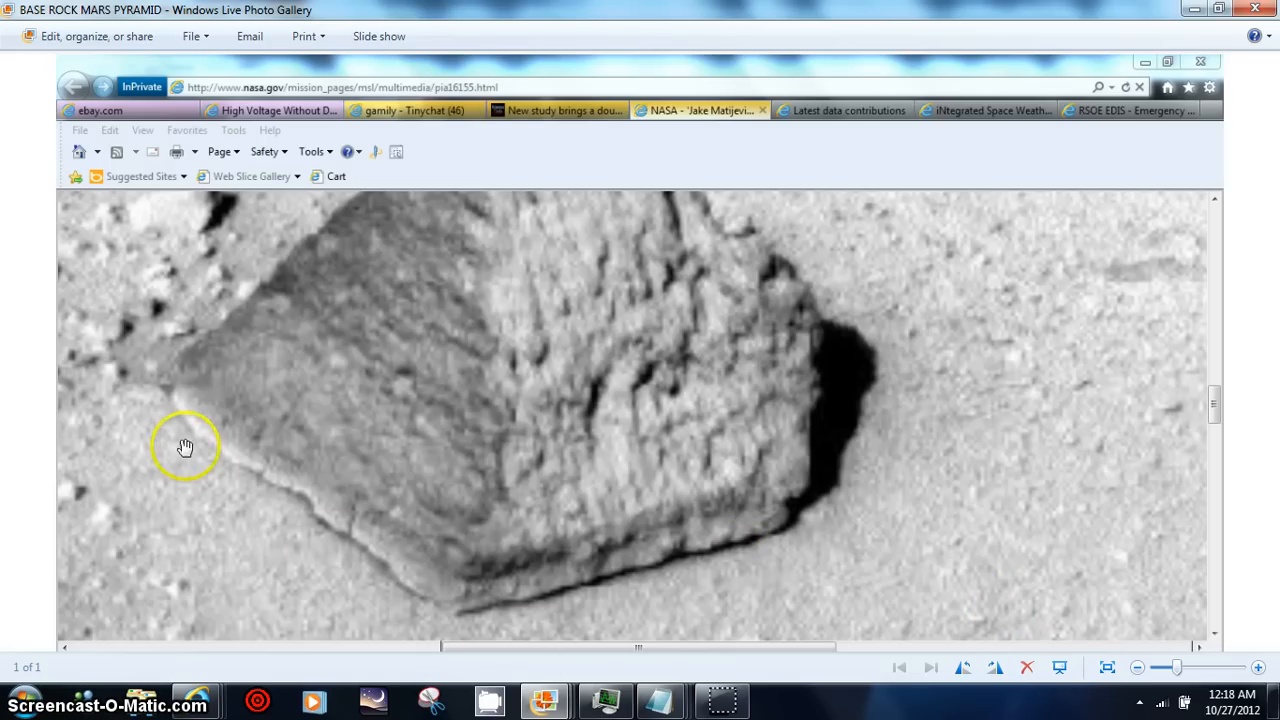
{"action": "mouse_move", "coordinate": [1177, 636]}
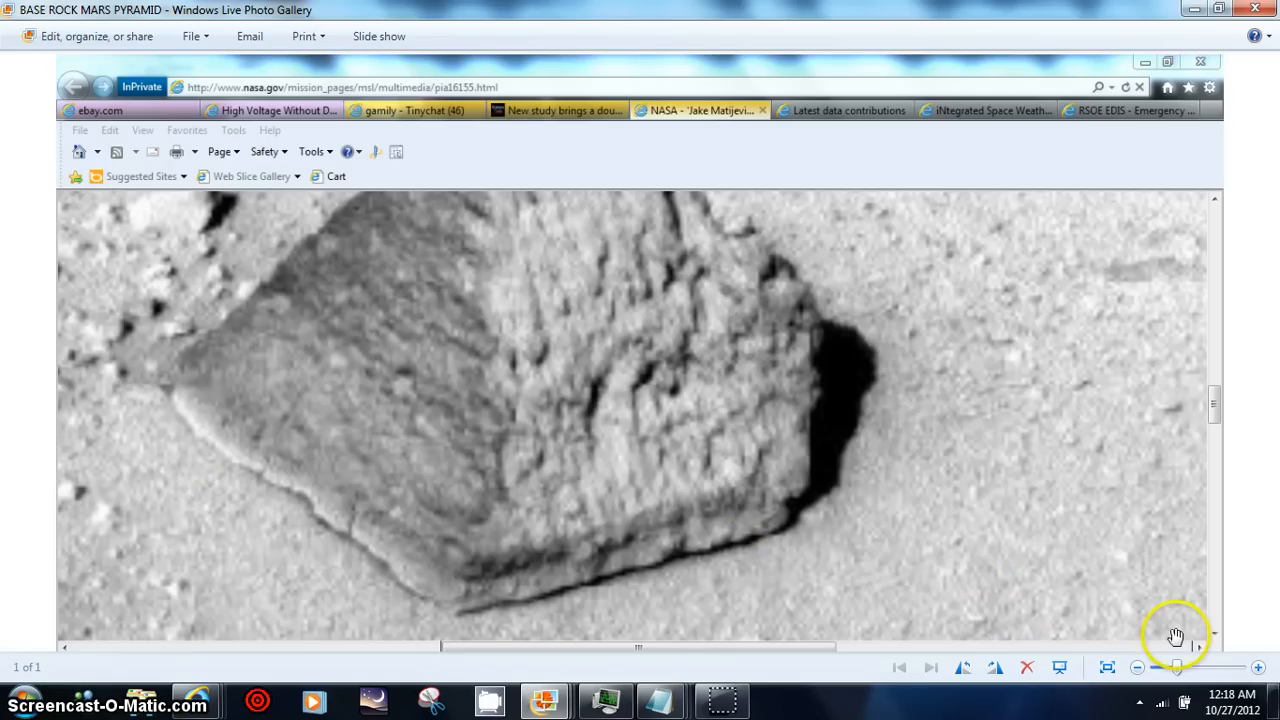
{"action": "left_click", "coordinate": [1163, 667]}
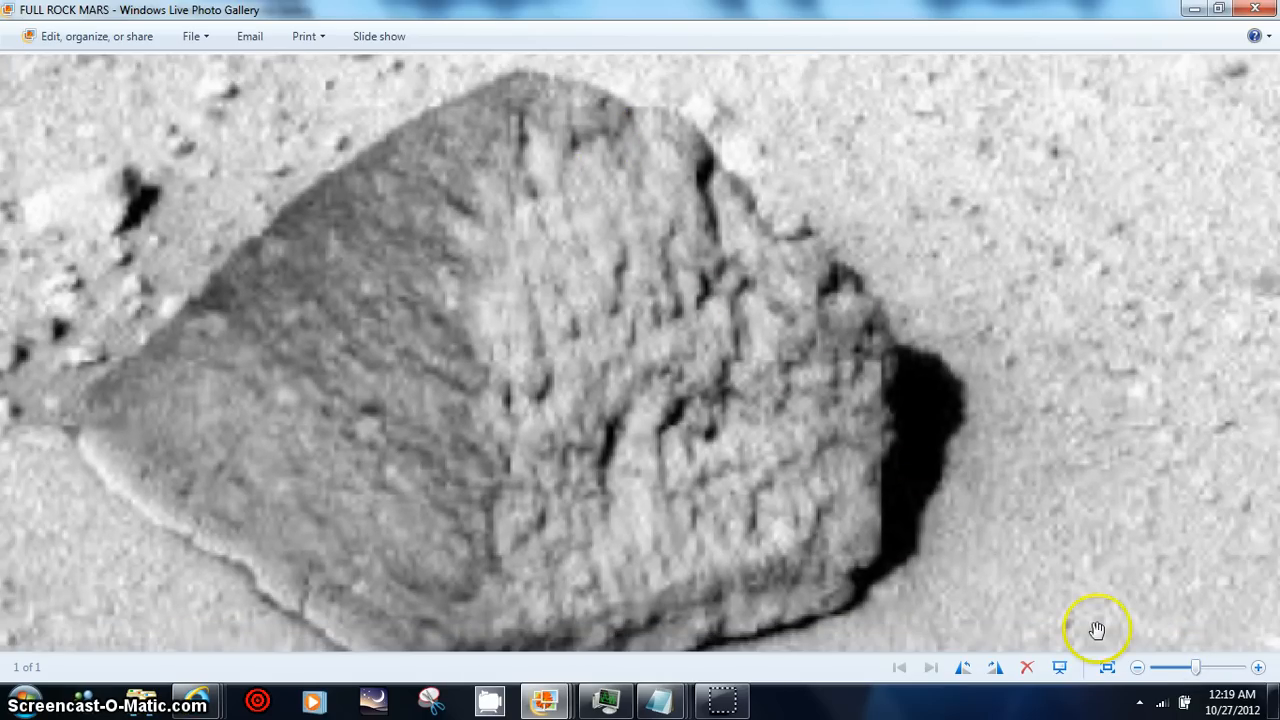
- Zoom the Full Rock Mars image out, back in on the rock, then out again
{"action": "left_click_drag", "start_coordinate": [1170, 667], "coordinate": [1195, 667]}
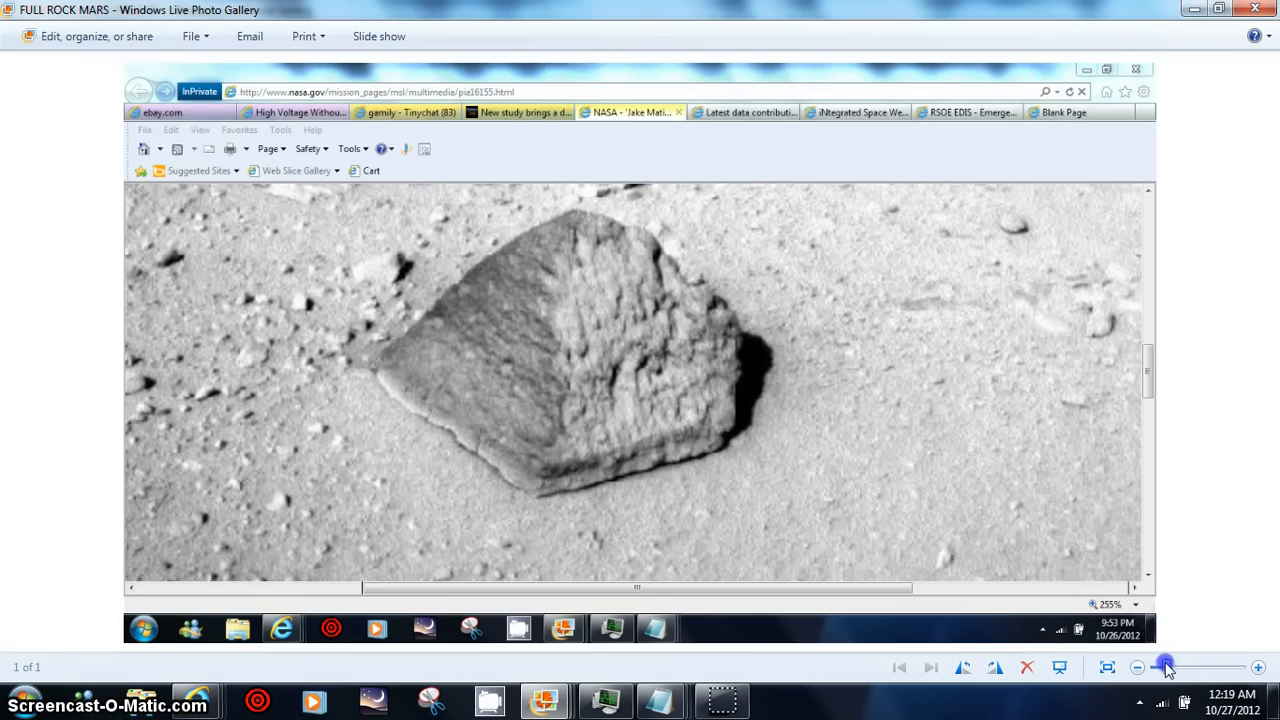
{"action": "left_click_drag", "start_coordinate": [1168, 667], "coordinate": [1188, 665]}
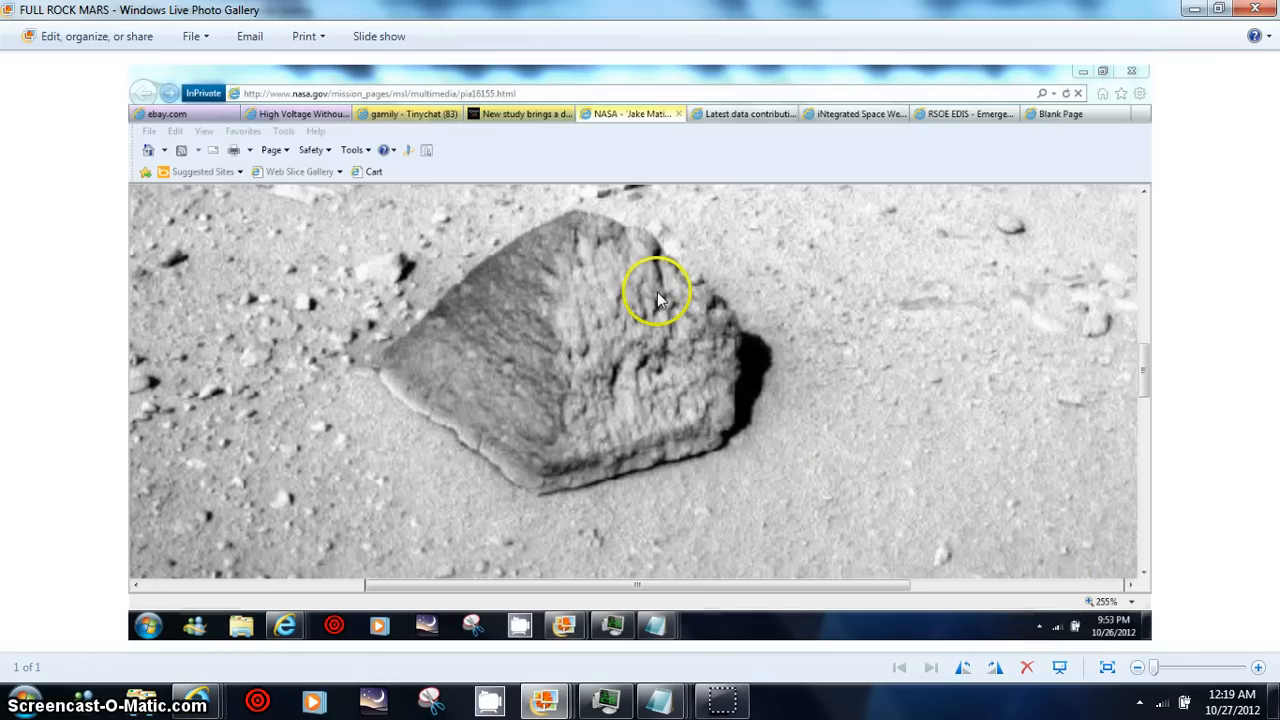
{"action": "mouse_move", "coordinate": [982, 498]}
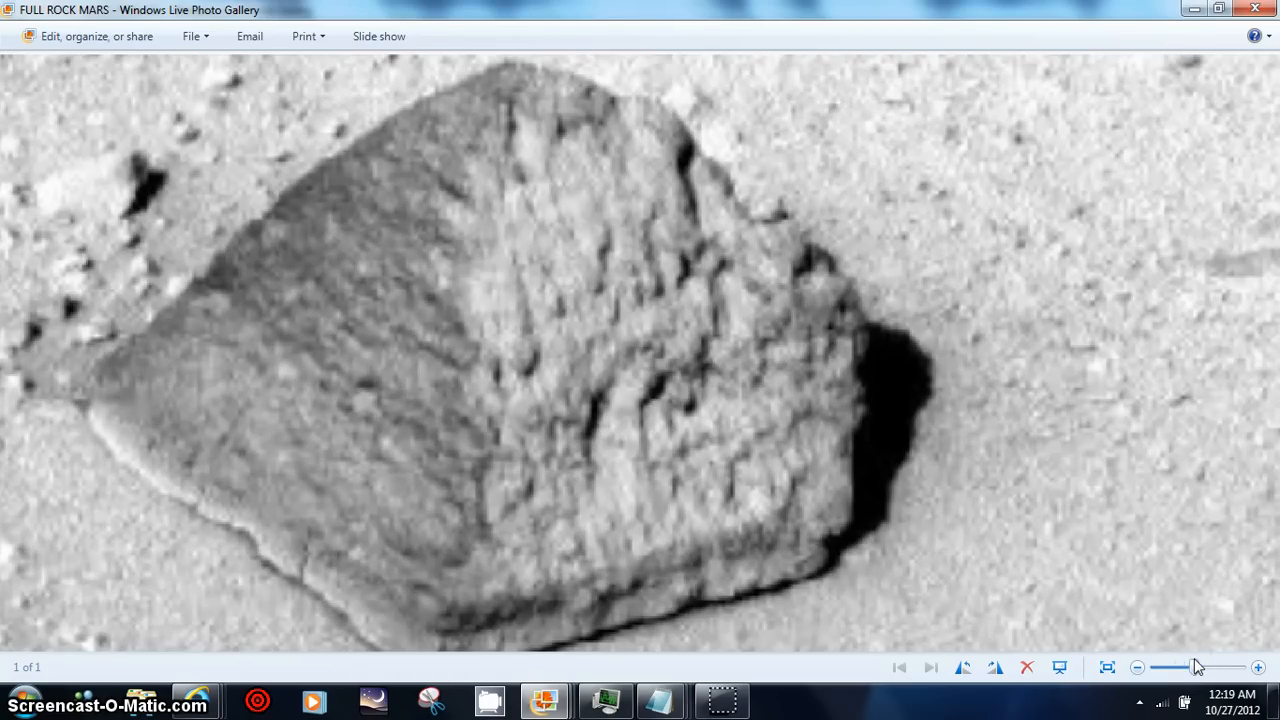
{"action": "mouse_move", "coordinate": [924, 297]}
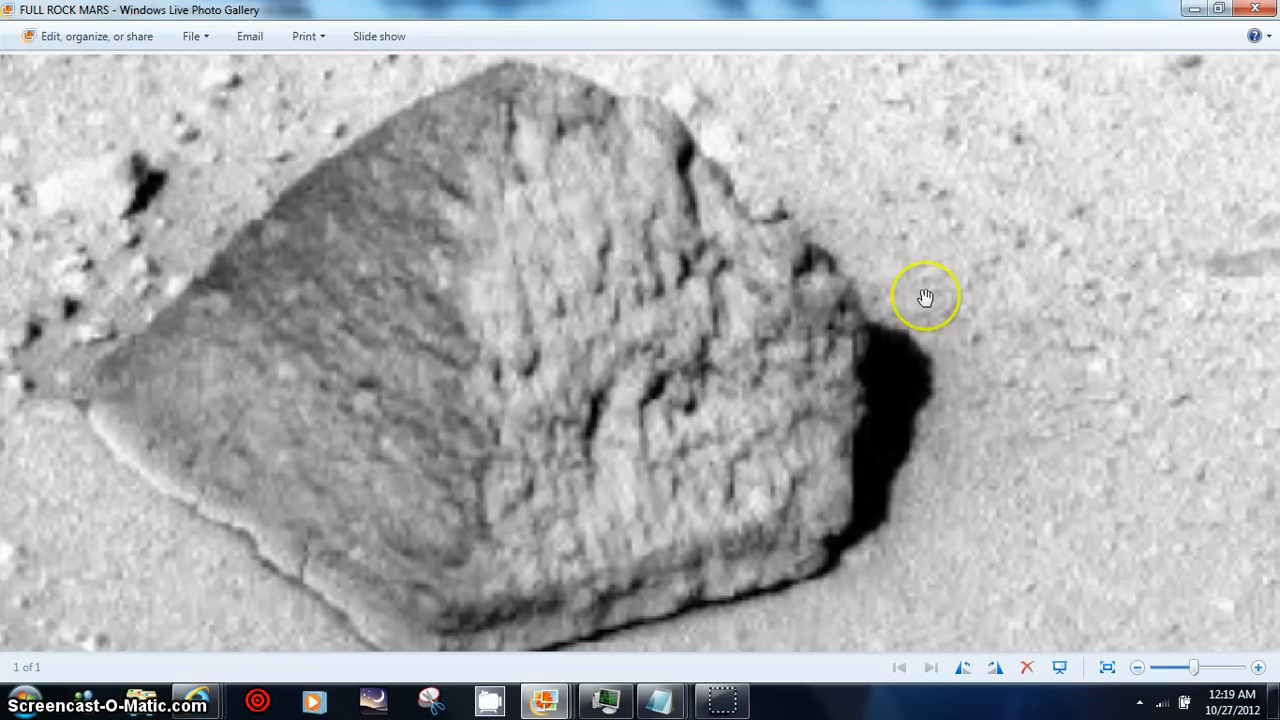
{"action": "mouse_move", "coordinate": [615, 130]}
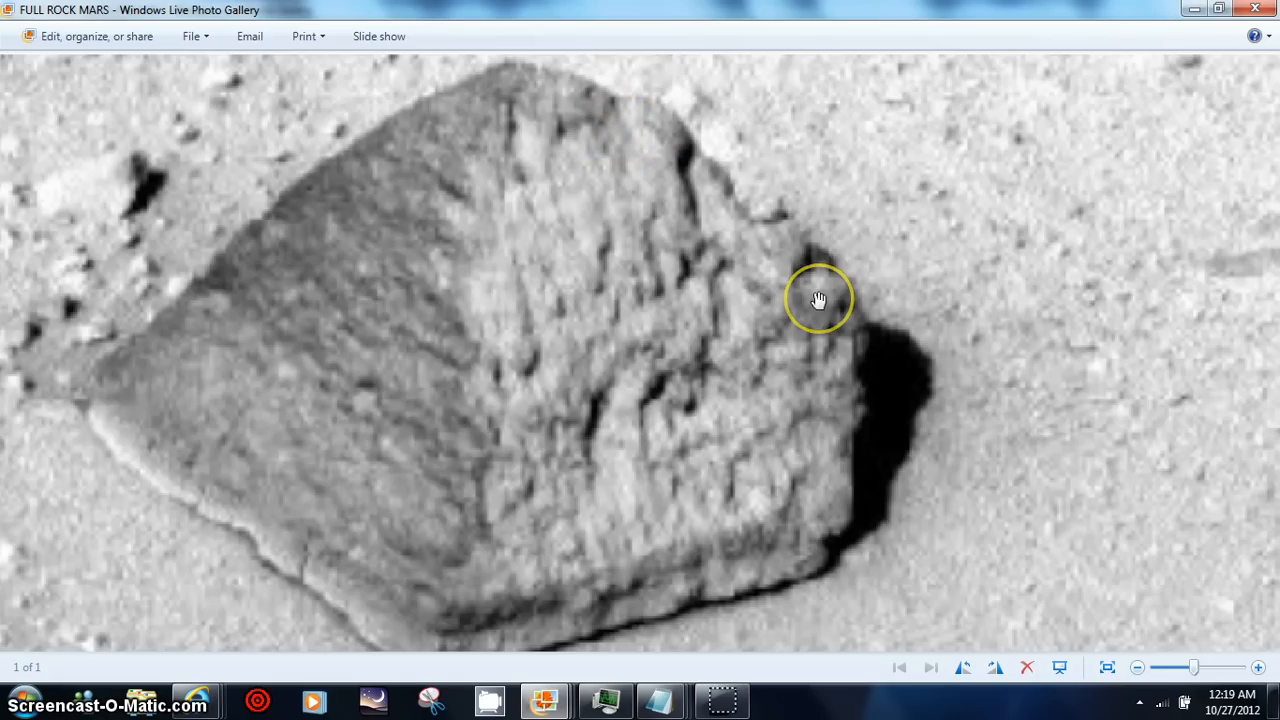
{"action": "mouse_move", "coordinate": [463, 497]}
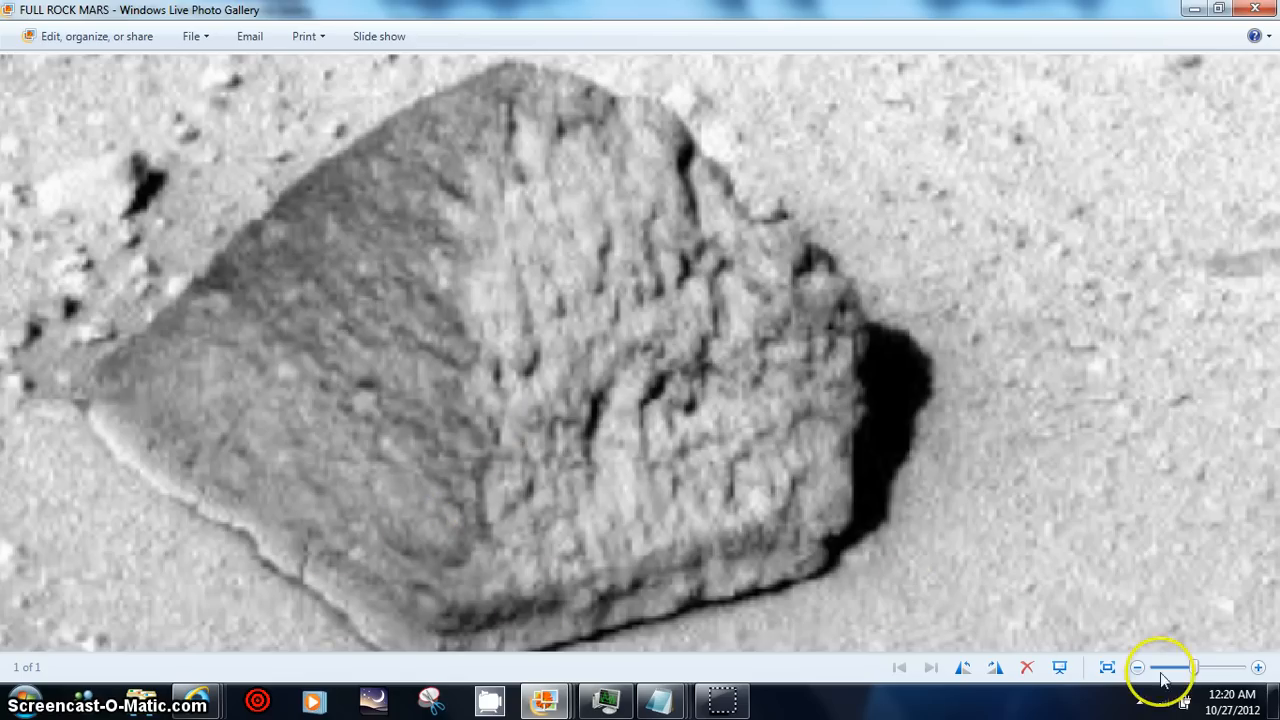
{"action": "left_click_drag", "start_coordinate": [1162, 667], "coordinate": [1195, 667]}
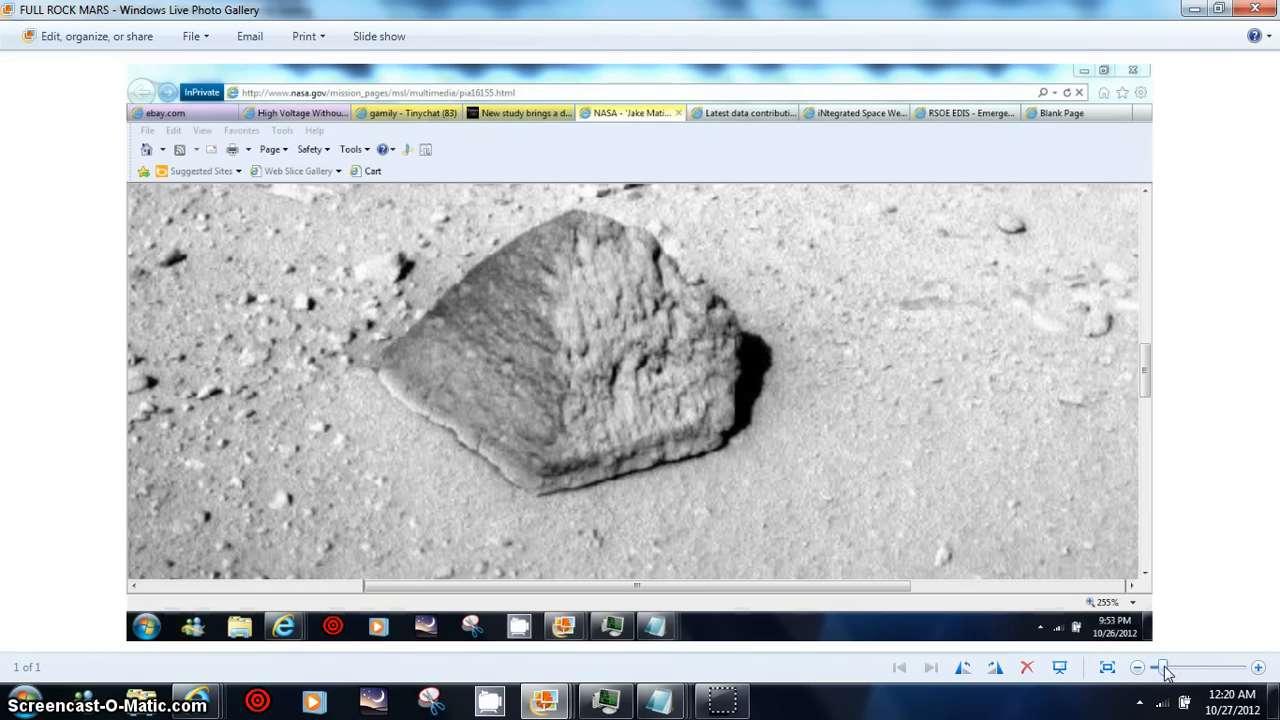
{"action": "mouse_move", "coordinate": [1188, 700]}
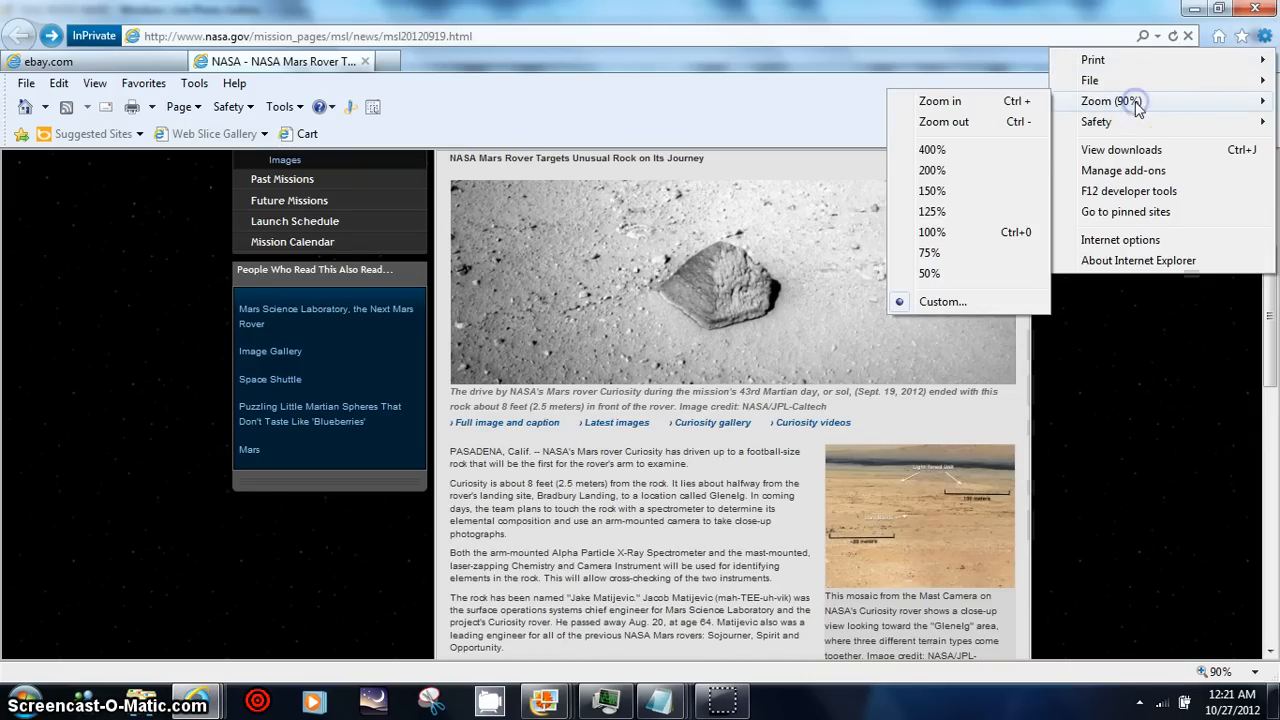
- Zoom the NASA Jake Matijevic rock image page to 200%, then 400%
{"action": "left_click", "coordinate": [963, 165]}
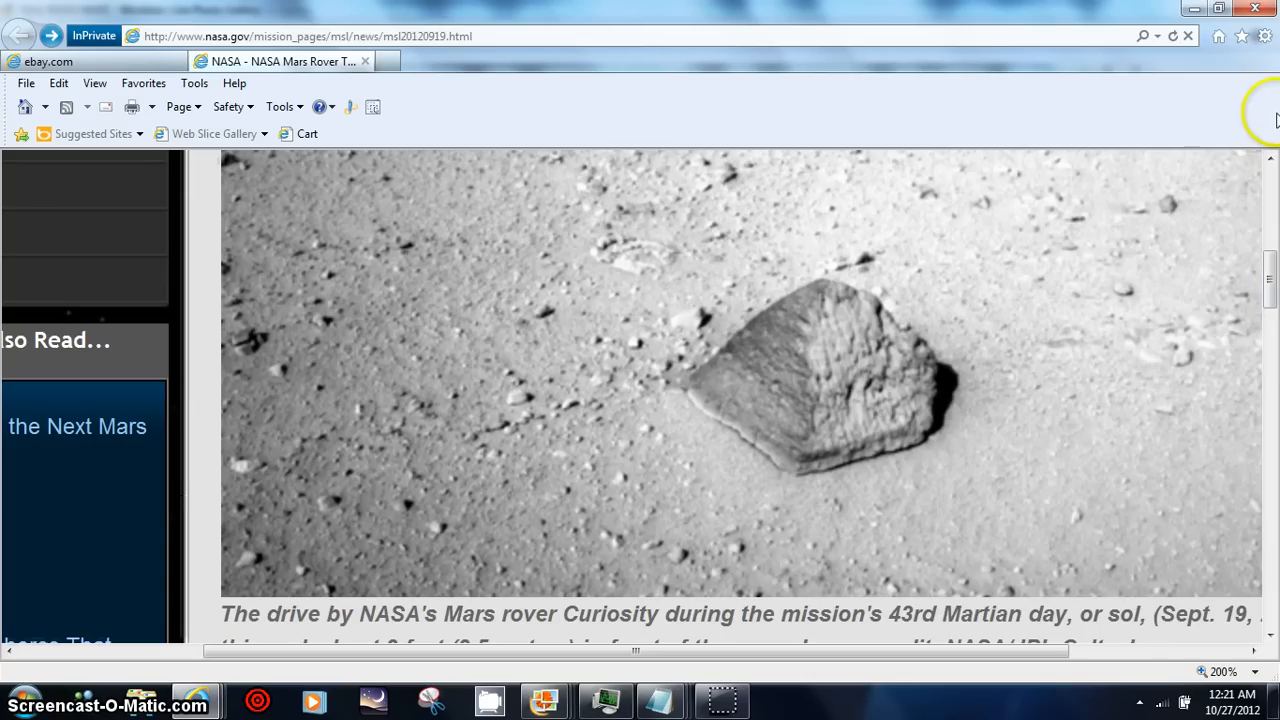
{"action": "left_click", "coordinate": [1264, 36]}
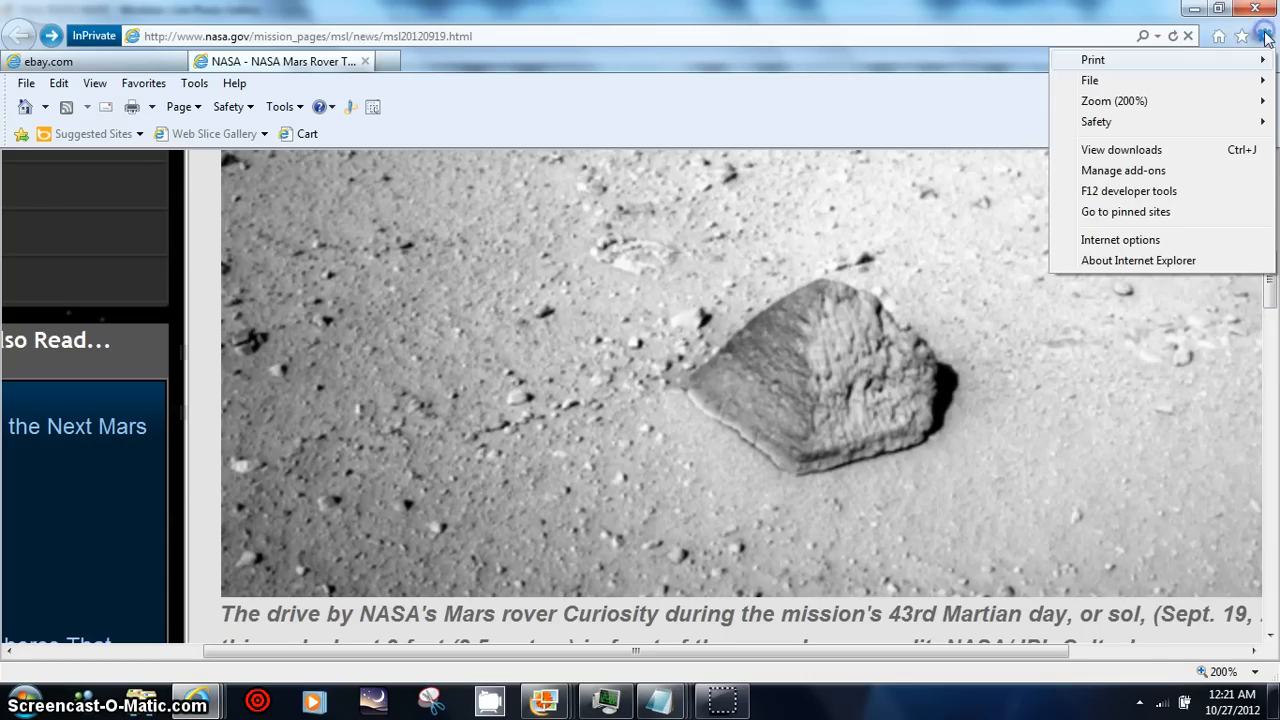
{"action": "mouse_move", "coordinate": [1270, 295]}
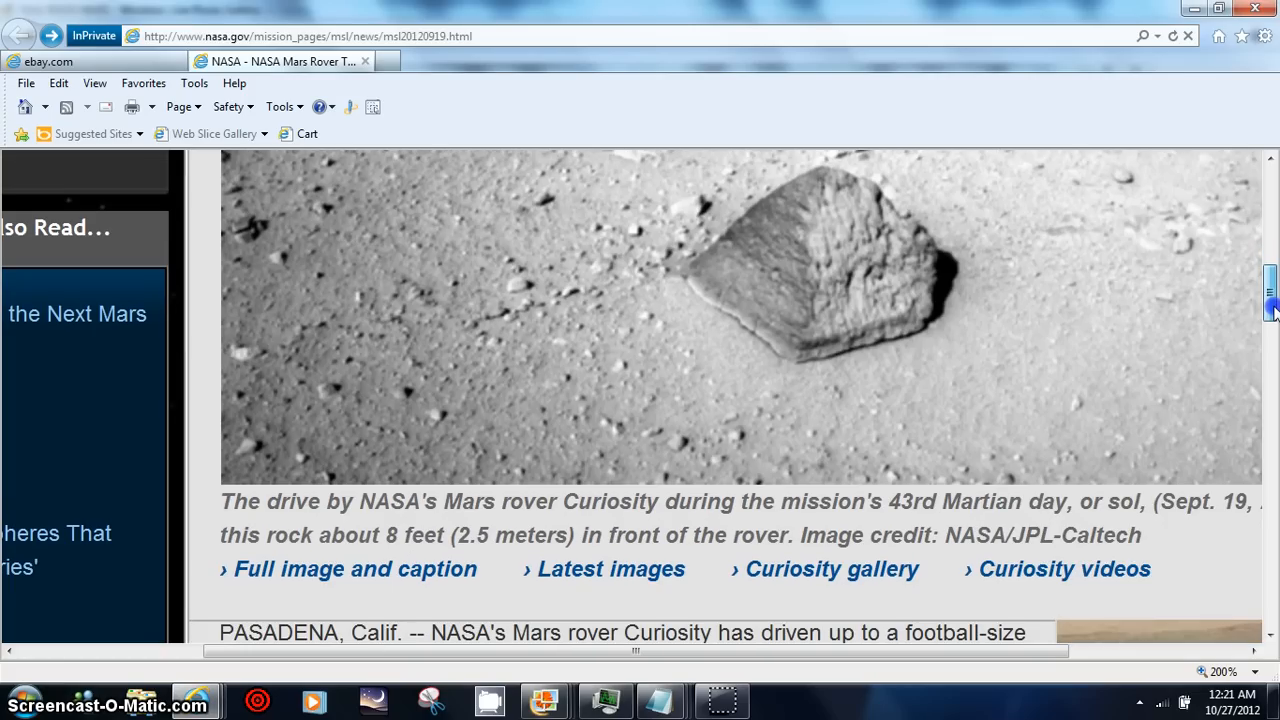
{"action": "scroll", "scroll_direction": "down", "scroll_amount": 3}
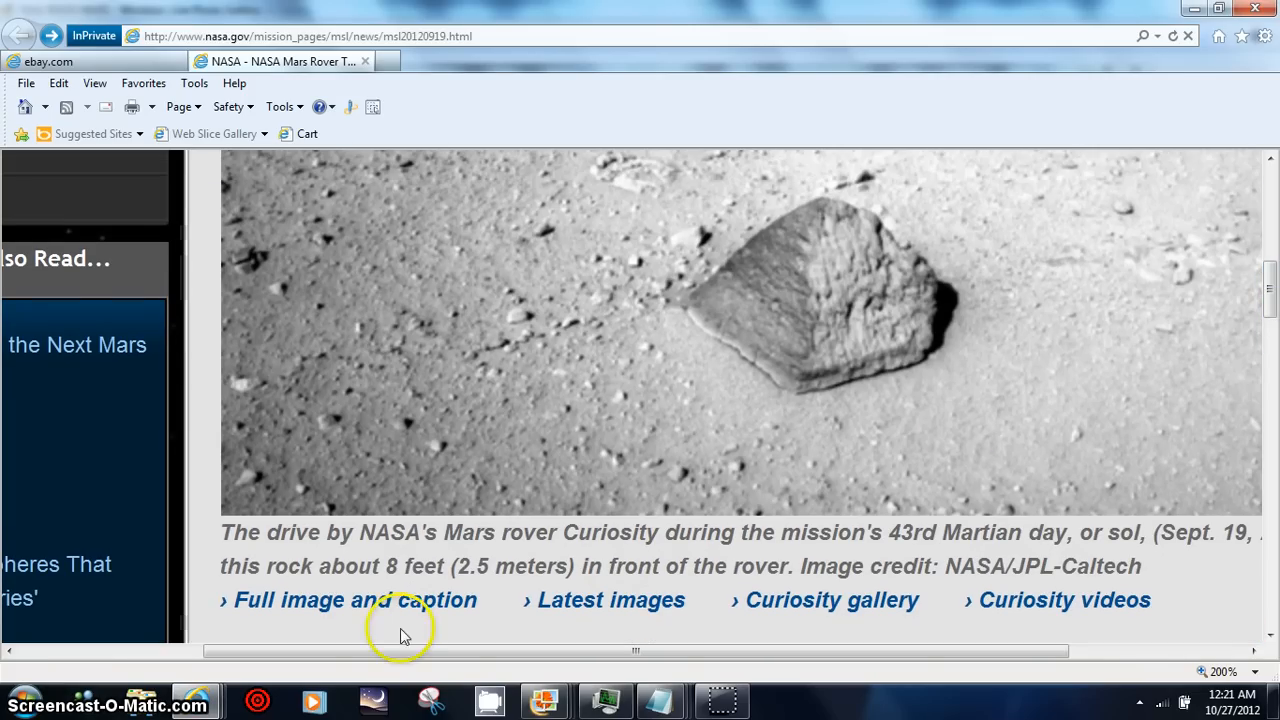
{"action": "mouse_move", "coordinate": [1268, 305]}
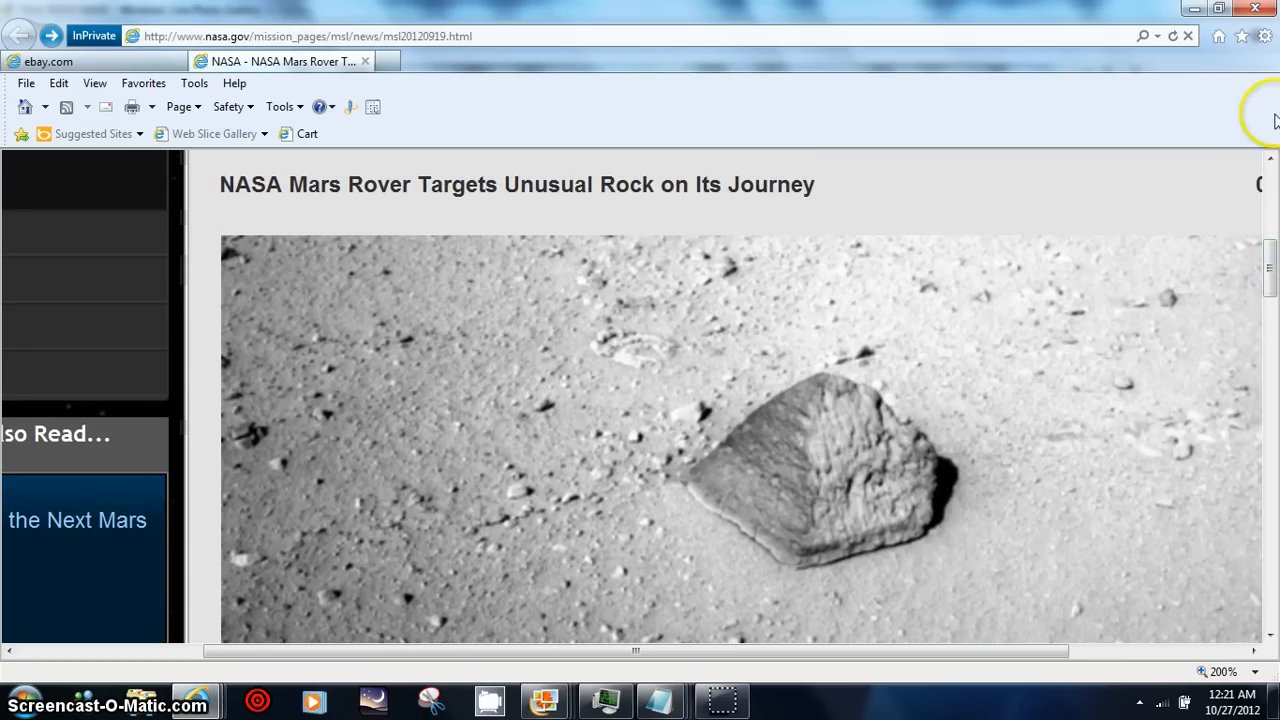
{"action": "left_click", "coordinate": [1264, 36]}
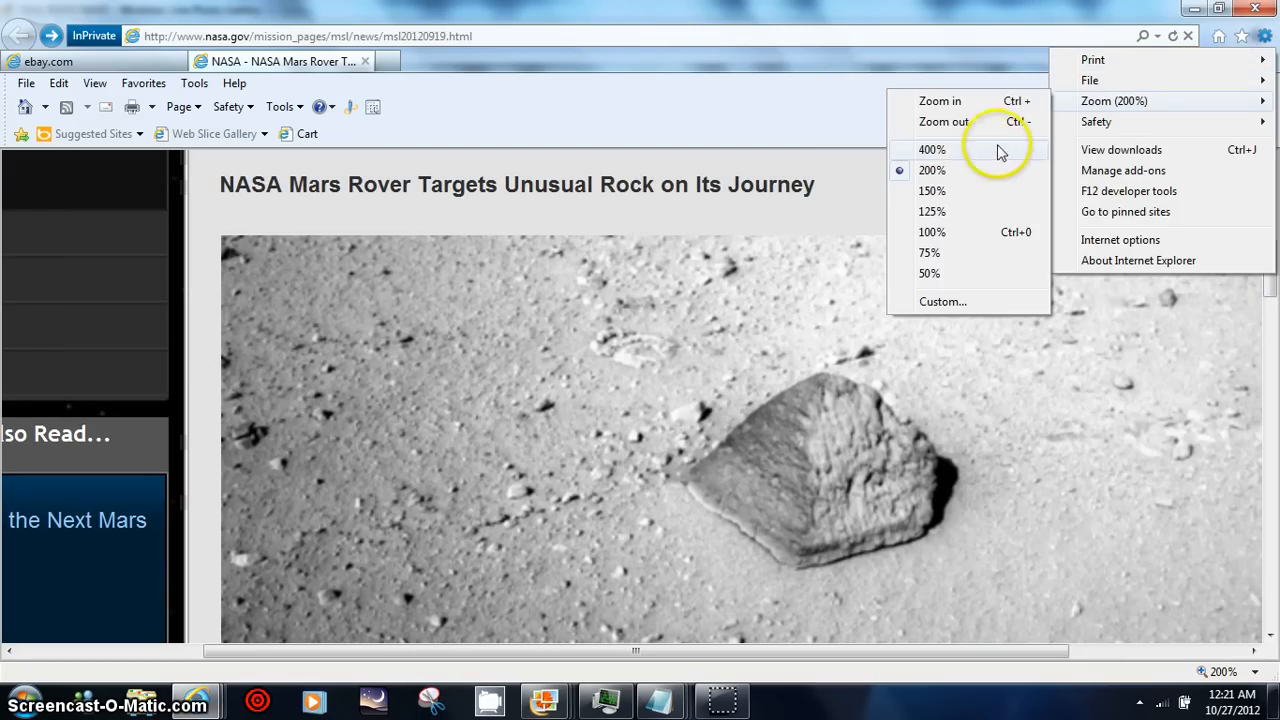
{"action": "left_click", "coordinate": [931, 149]}
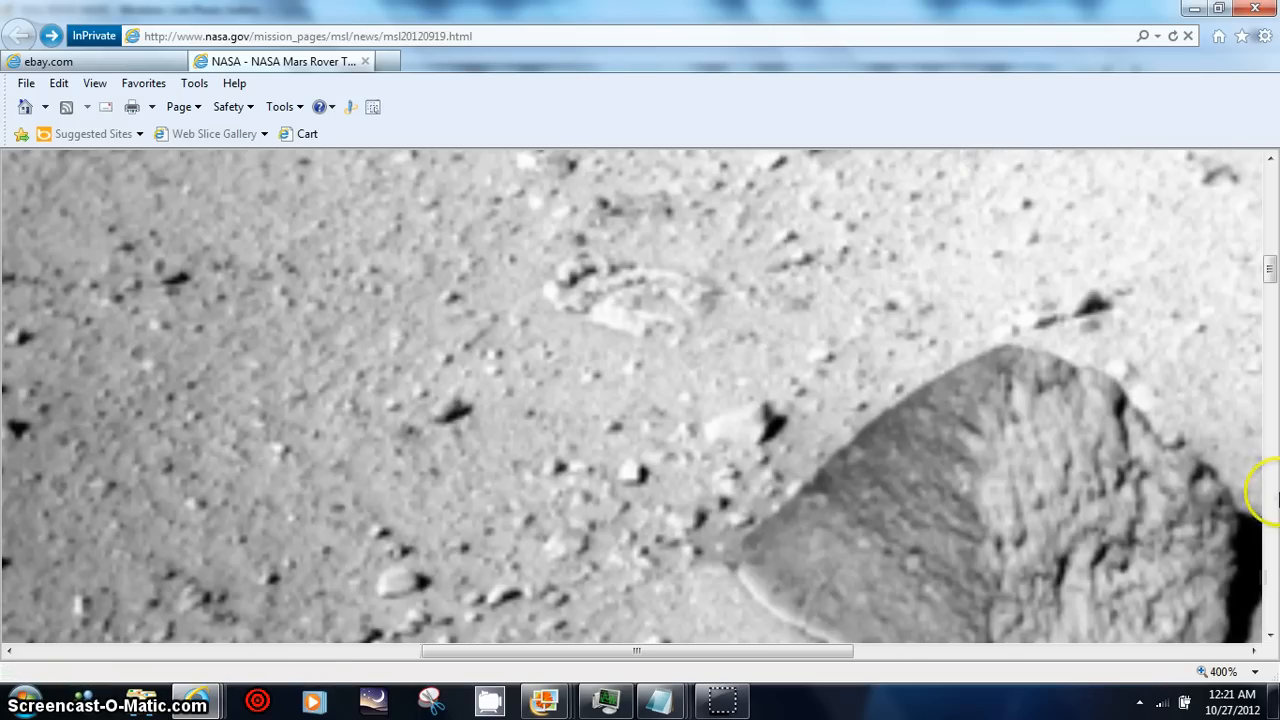
{"action": "mouse_move", "coordinate": [818, 670]}
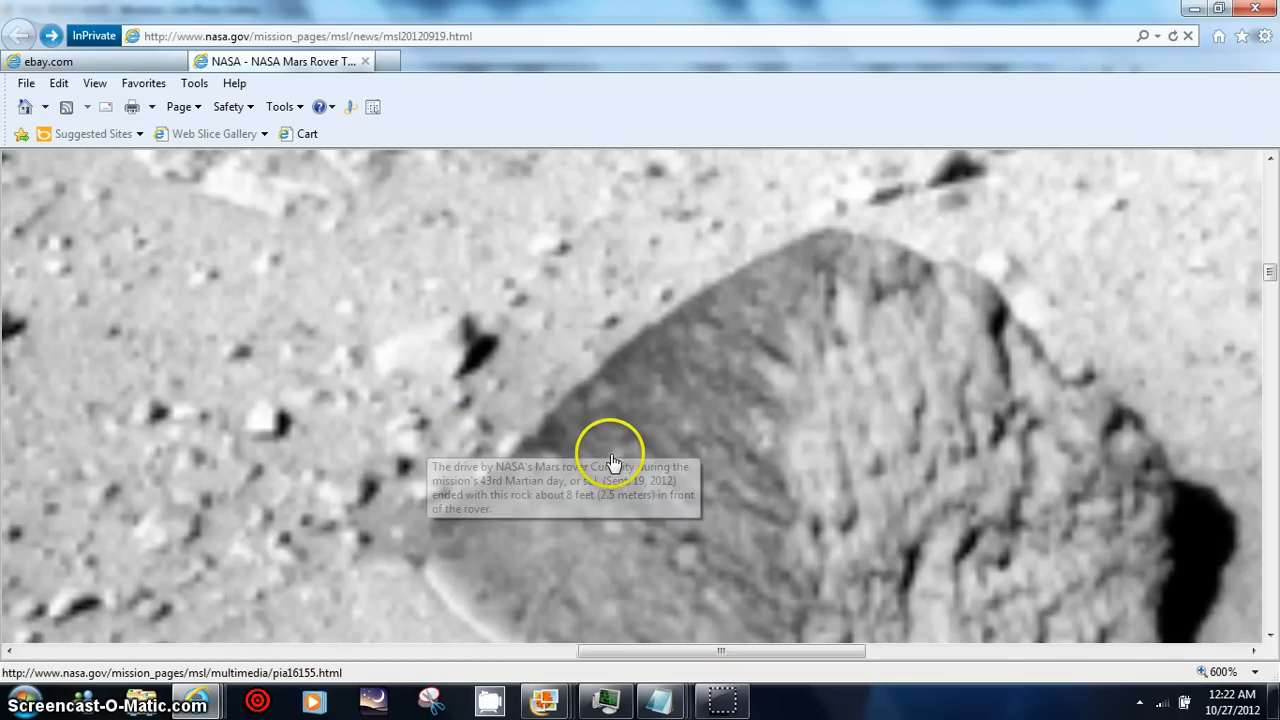
{"action": "mouse_move", "coordinate": [1268, 345]}
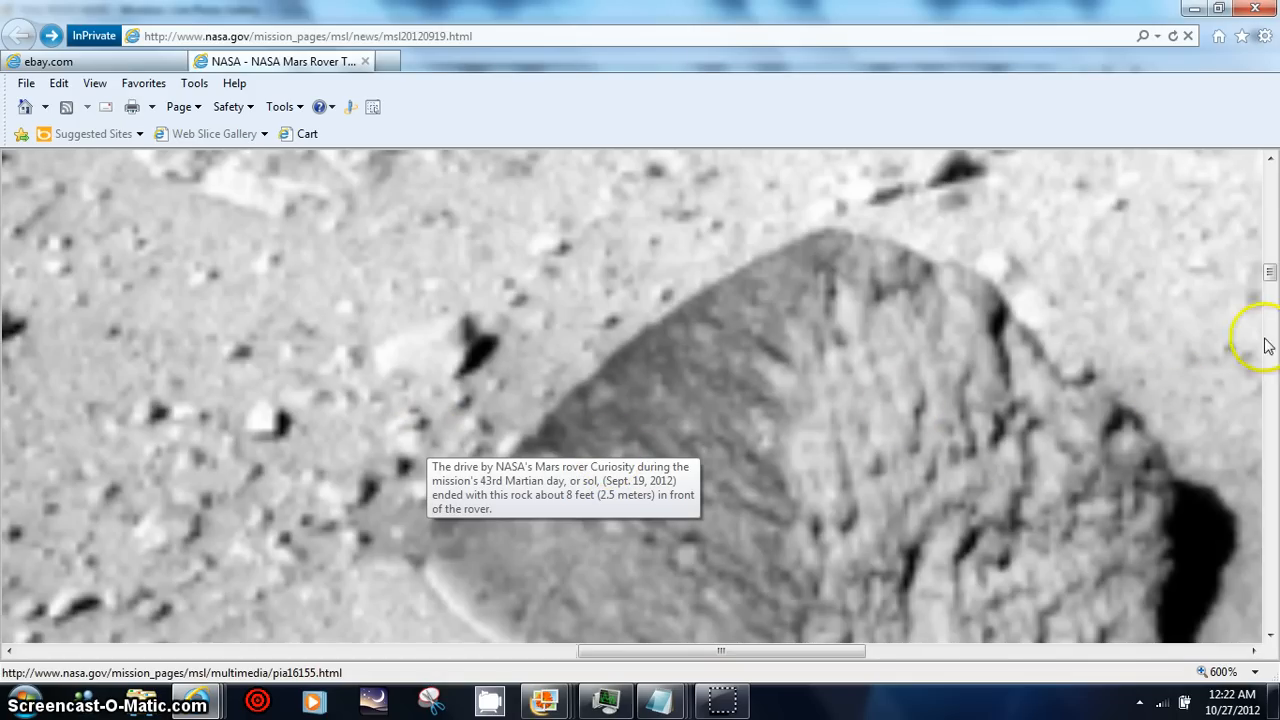
{"action": "mouse_move", "coordinate": [1070, 580]}
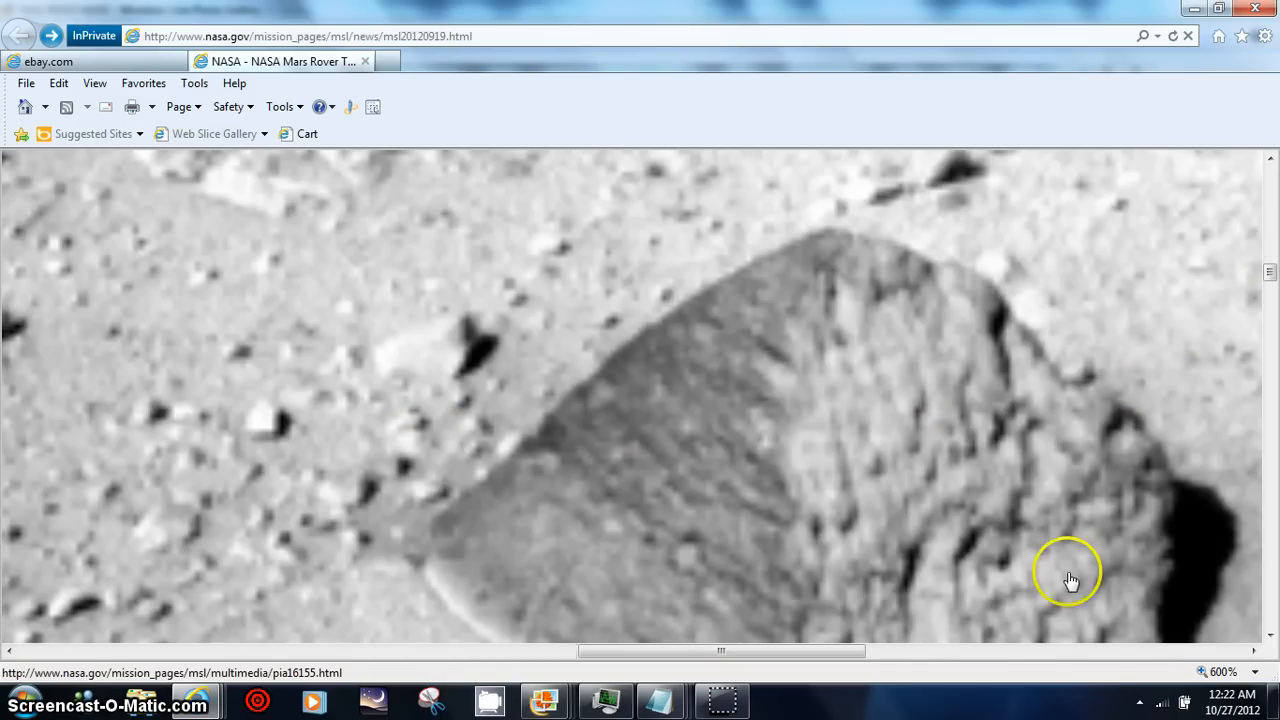
{"action": "mouse_move", "coordinate": [765, 695]}
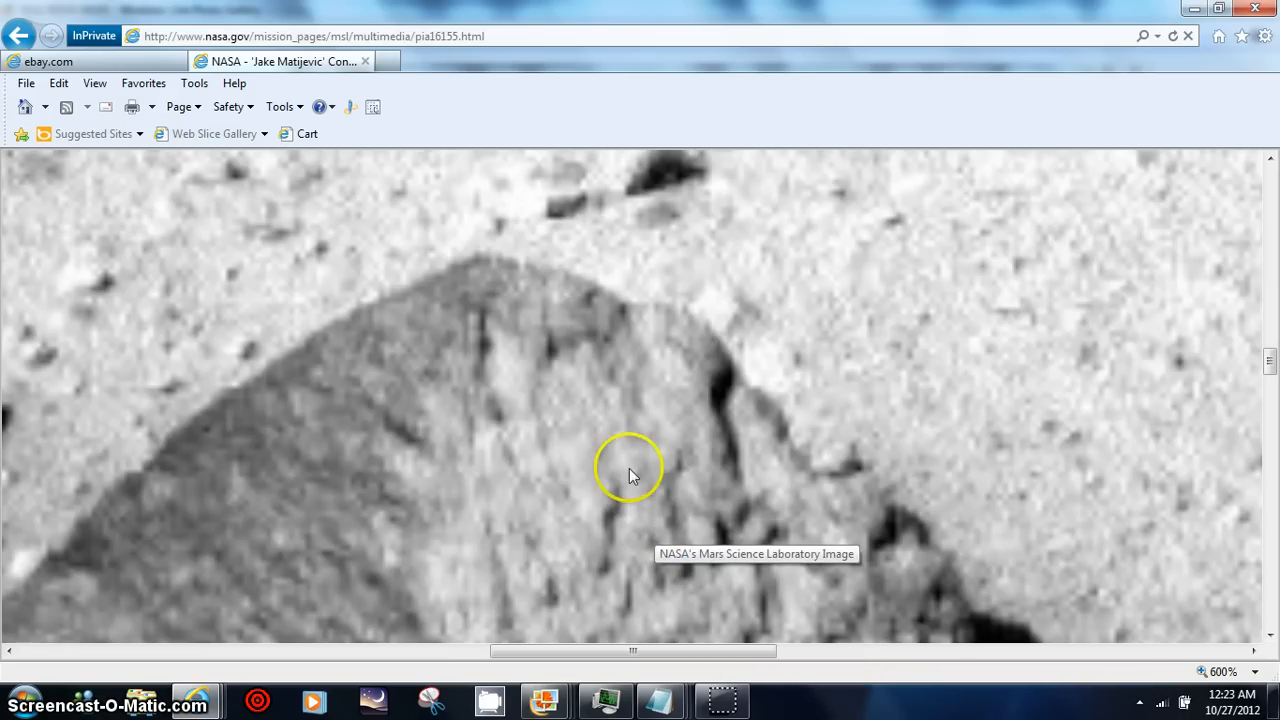
{"action": "mouse_move", "coordinate": [563, 388]}
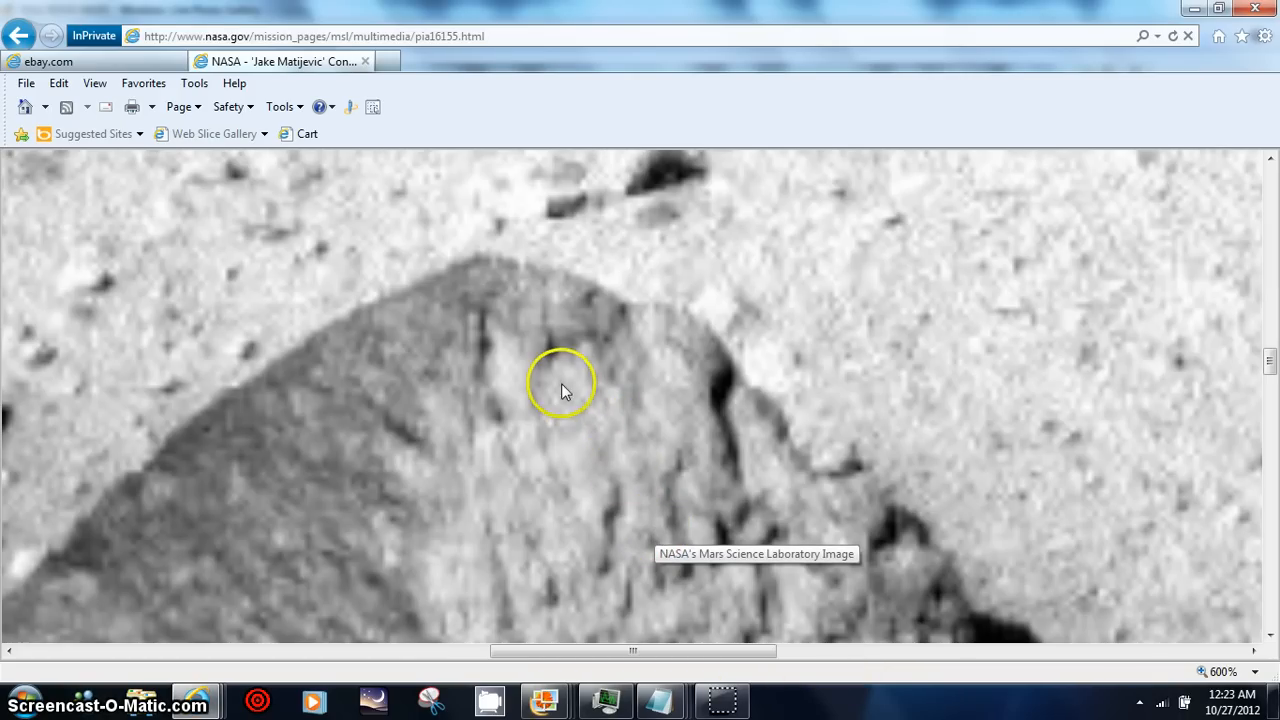
{"action": "mouse_move", "coordinate": [715, 610]}
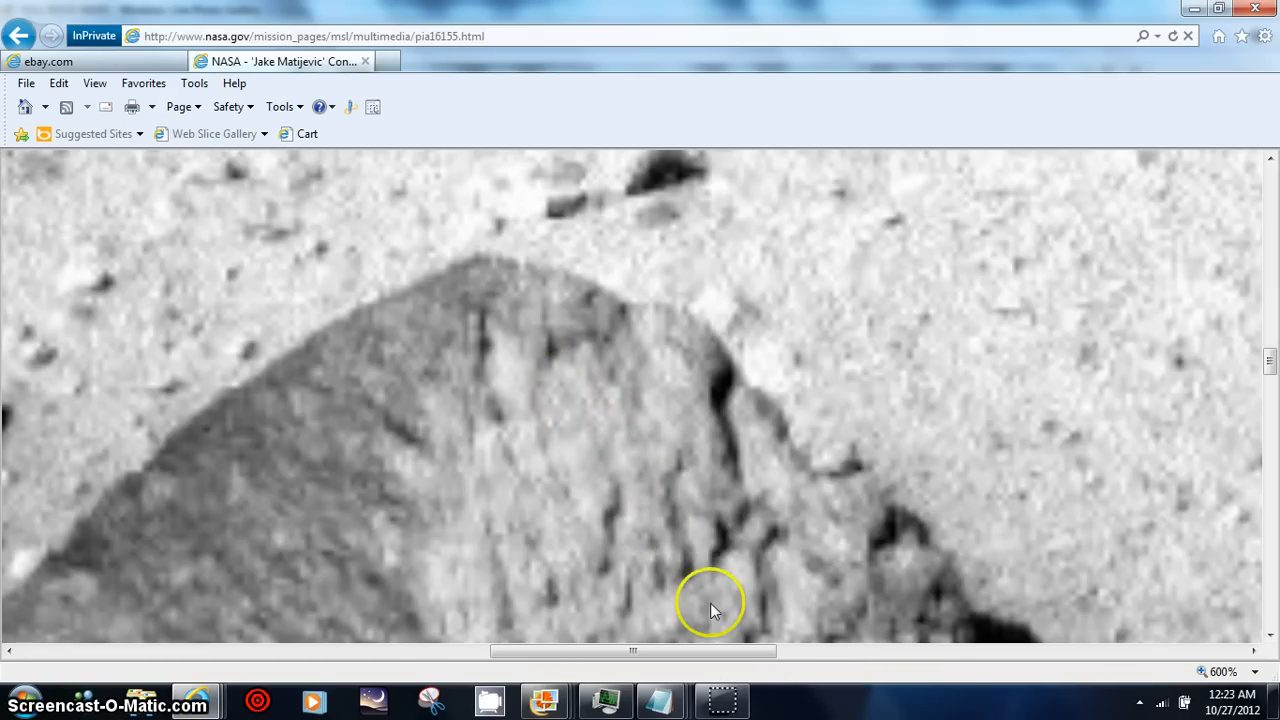
{"action": "mouse_move", "coordinate": [1155, 398]}
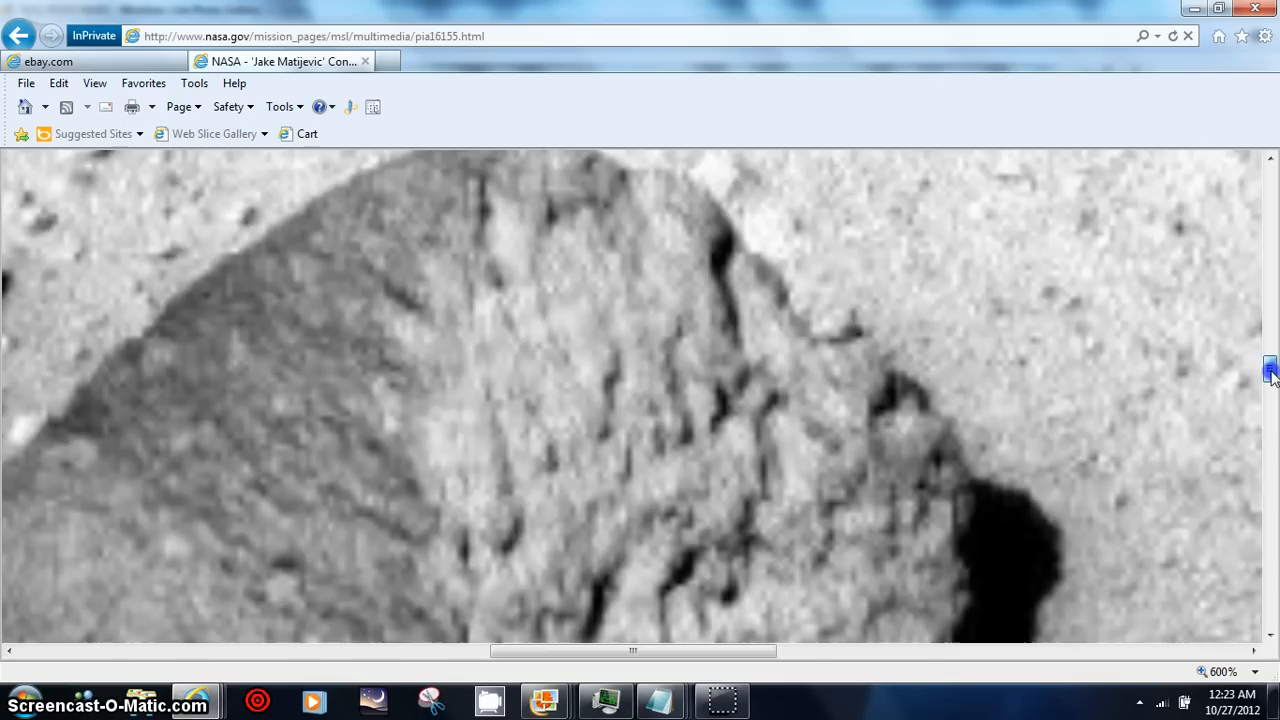
- Pan around the enlarged rock image to study its flat face
{"action": "scroll", "scroll_direction": "down", "scroll_amount": 3}
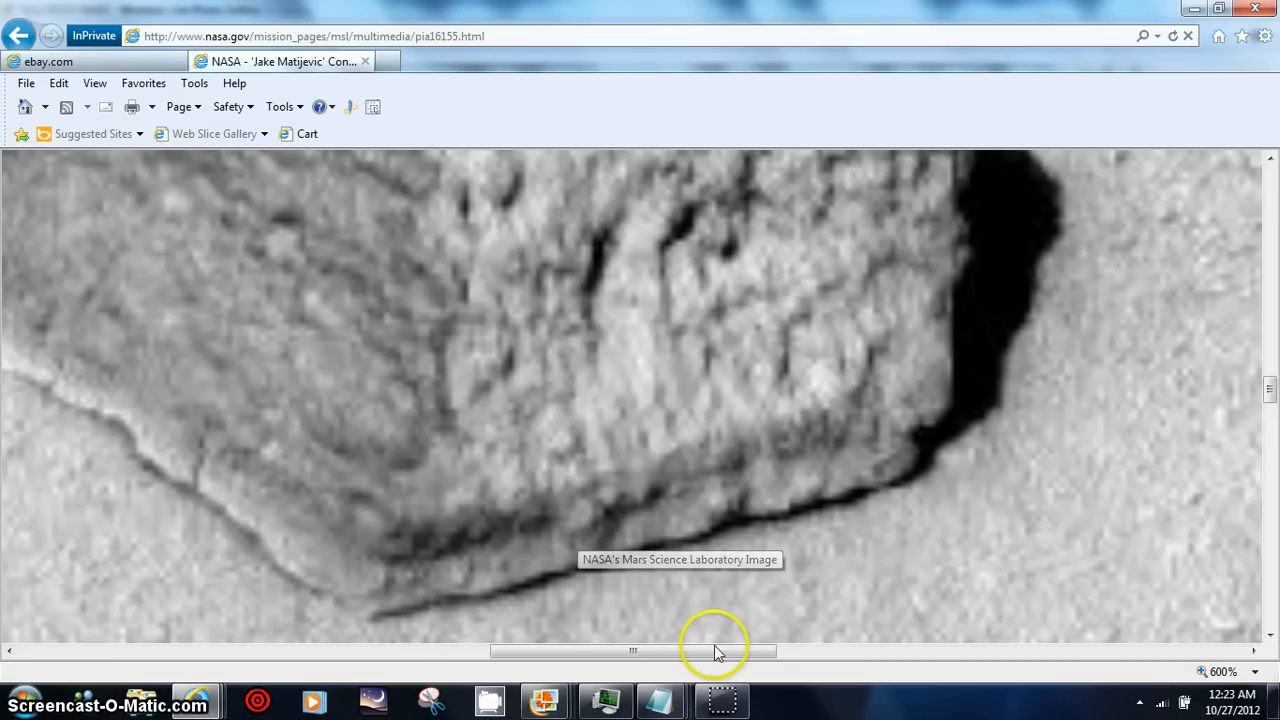
{"action": "left_click_drag", "start_coordinate": [715, 651], "coordinate": [648, 651]}
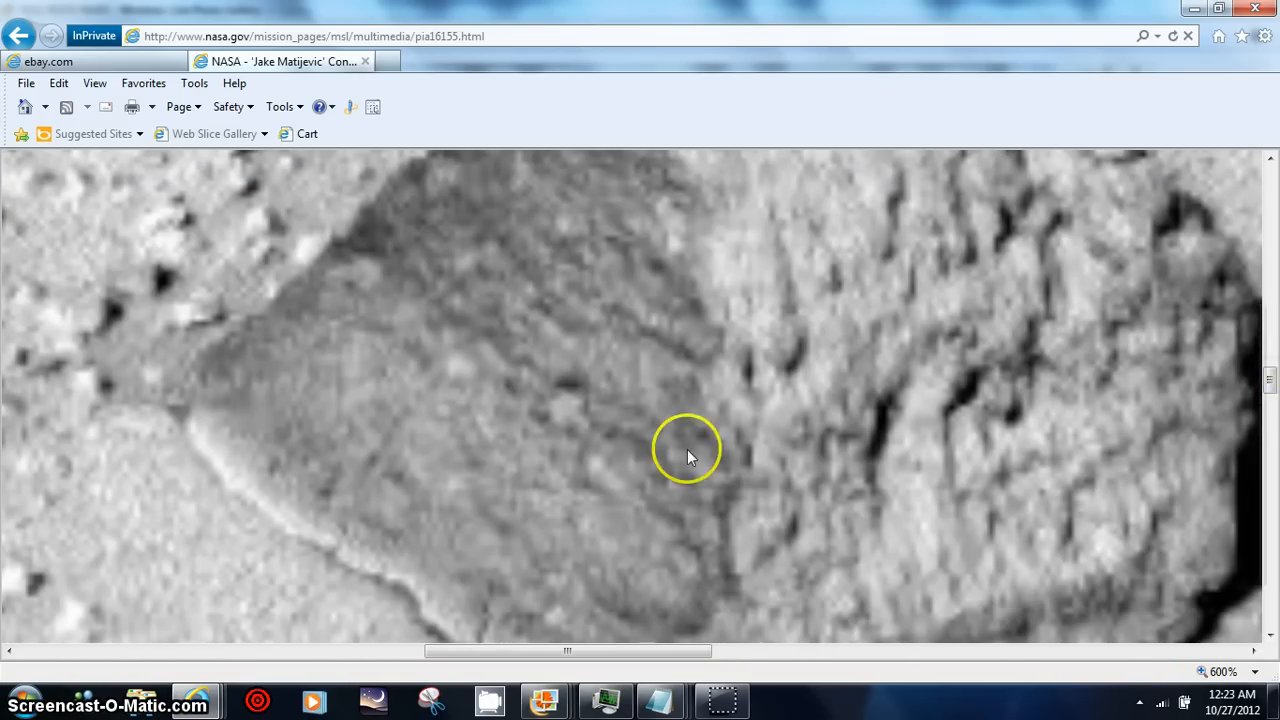
{"action": "mouse_move", "coordinate": [350, 507]}
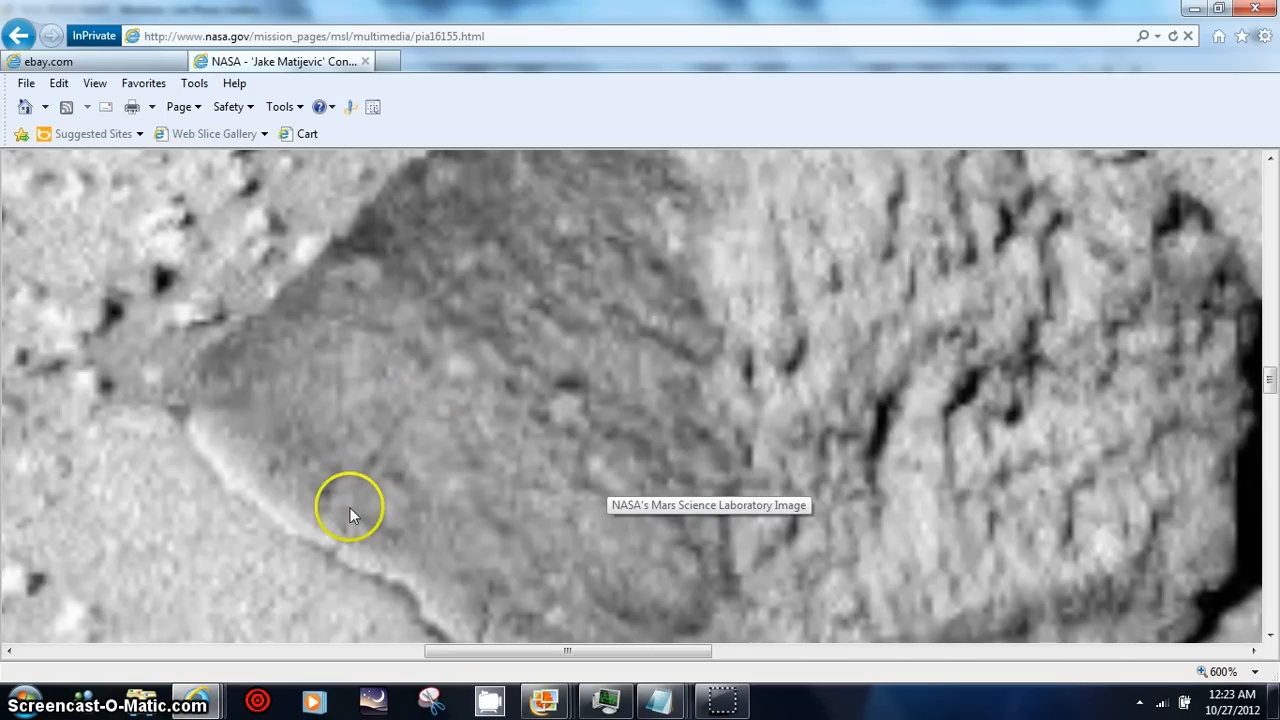
{"action": "mouse_move", "coordinate": [892, 583]}
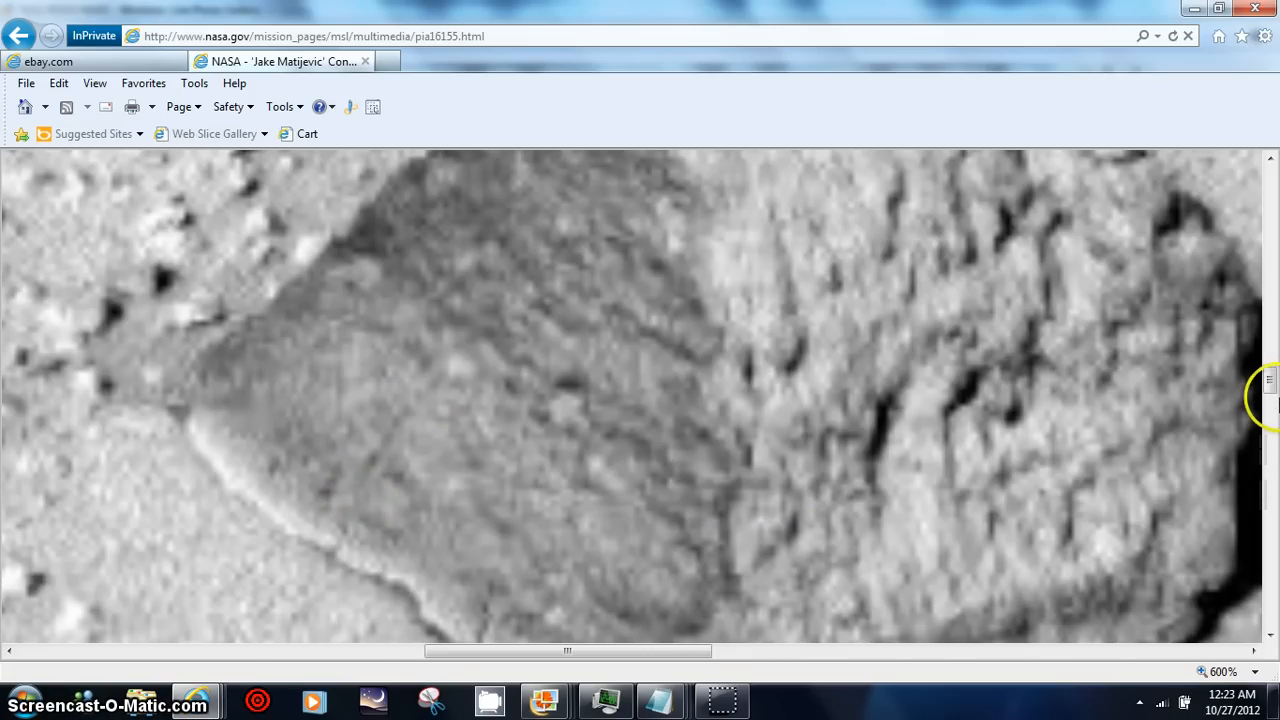
{"action": "scroll", "scroll_direction": "down", "scroll_amount": 3}
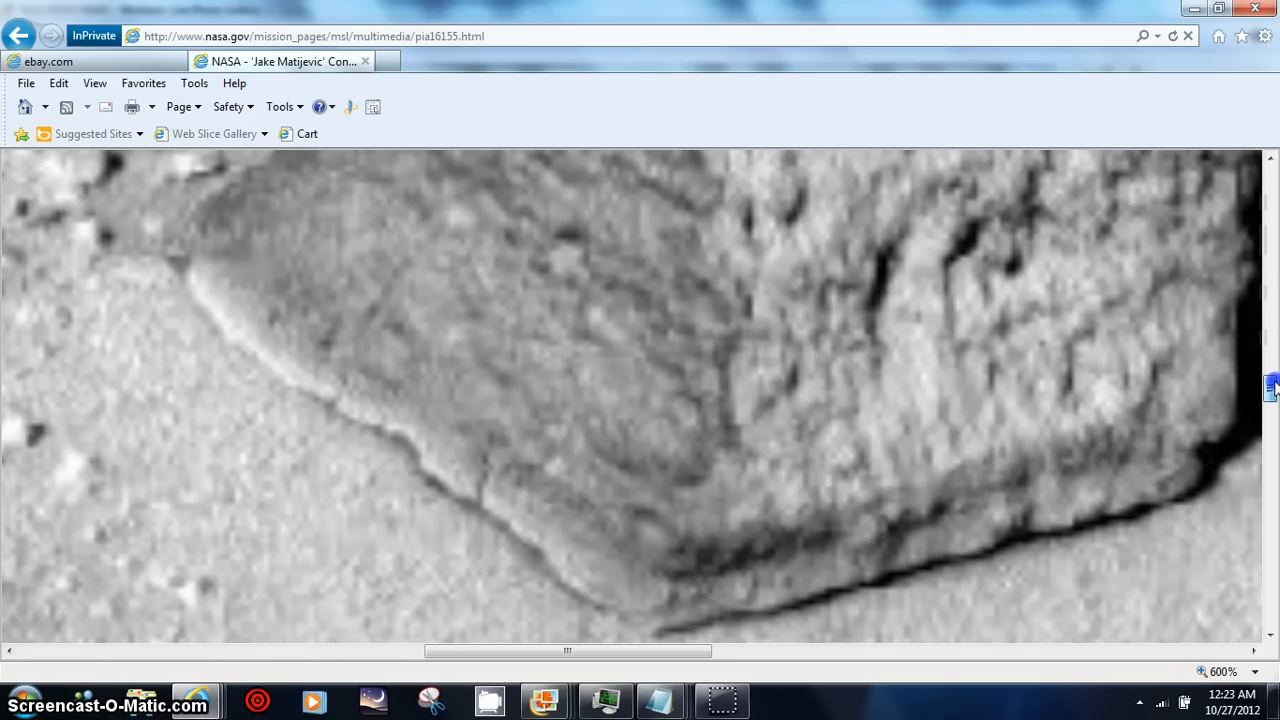
{"action": "scroll", "scroll_direction": "down", "scroll_amount": 3}
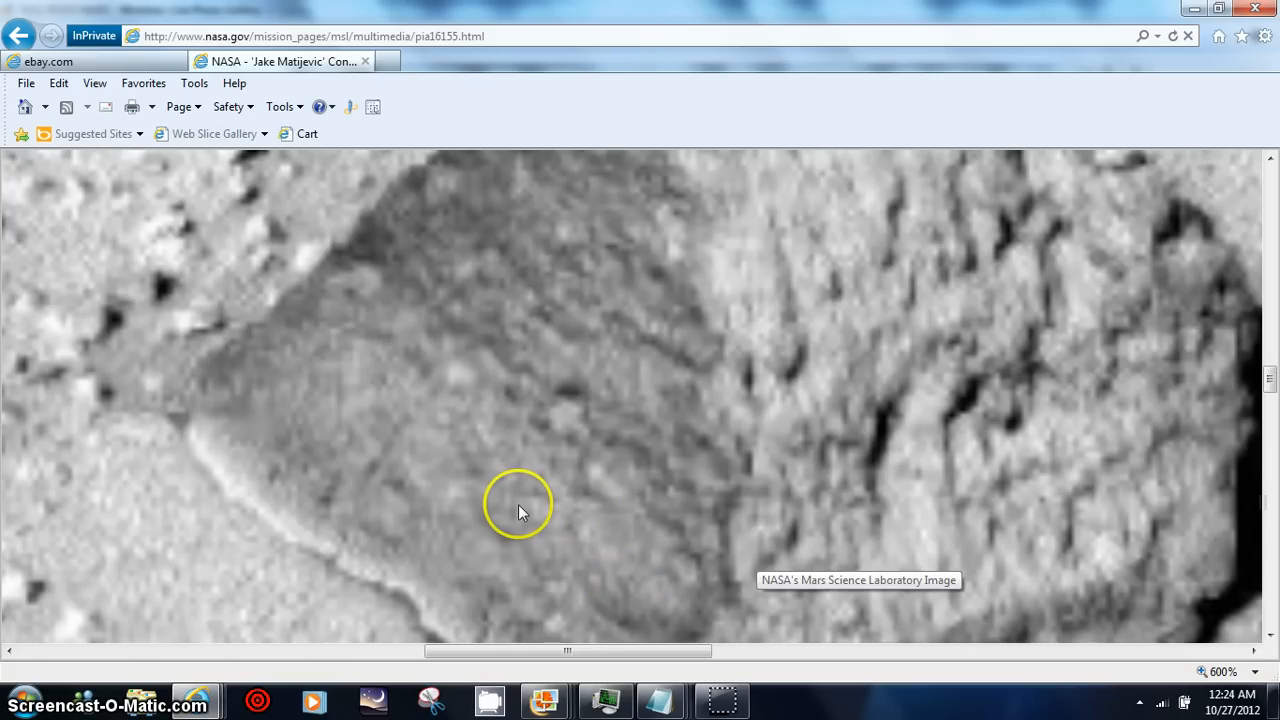
{"action": "mouse_move", "coordinate": [553, 511]}
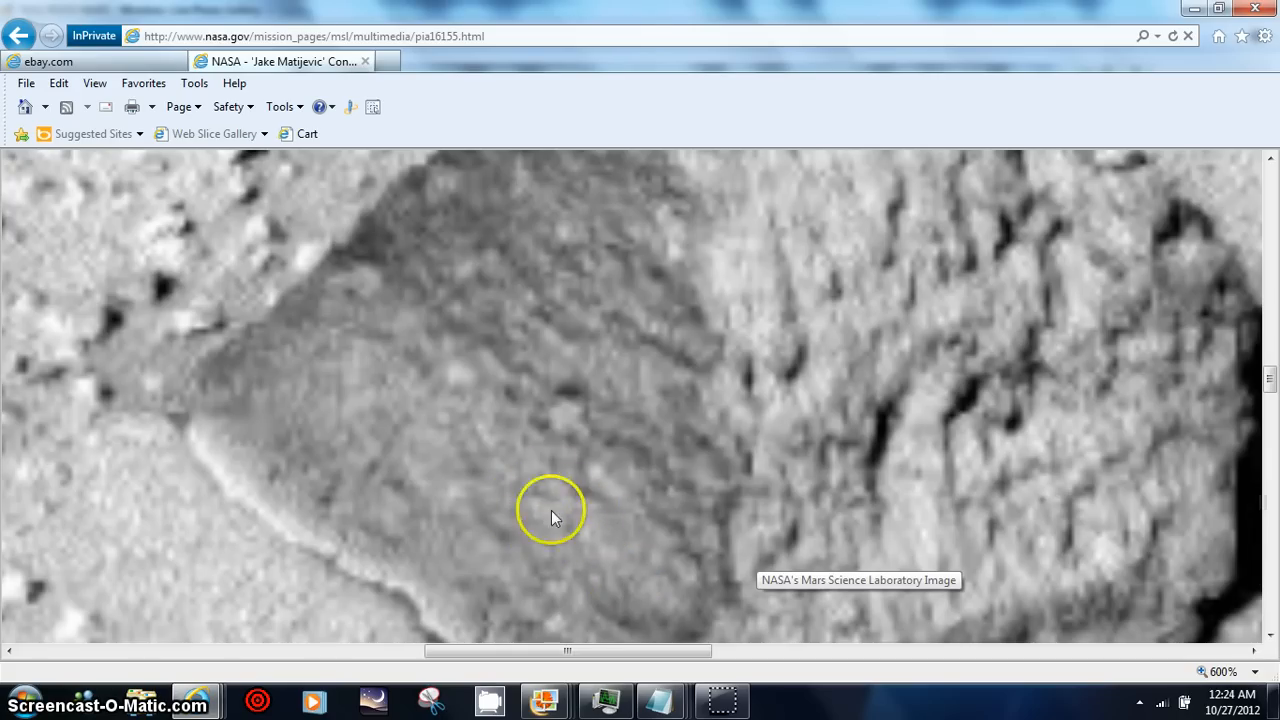
{"action": "mouse_move", "coordinate": [556, 472]}
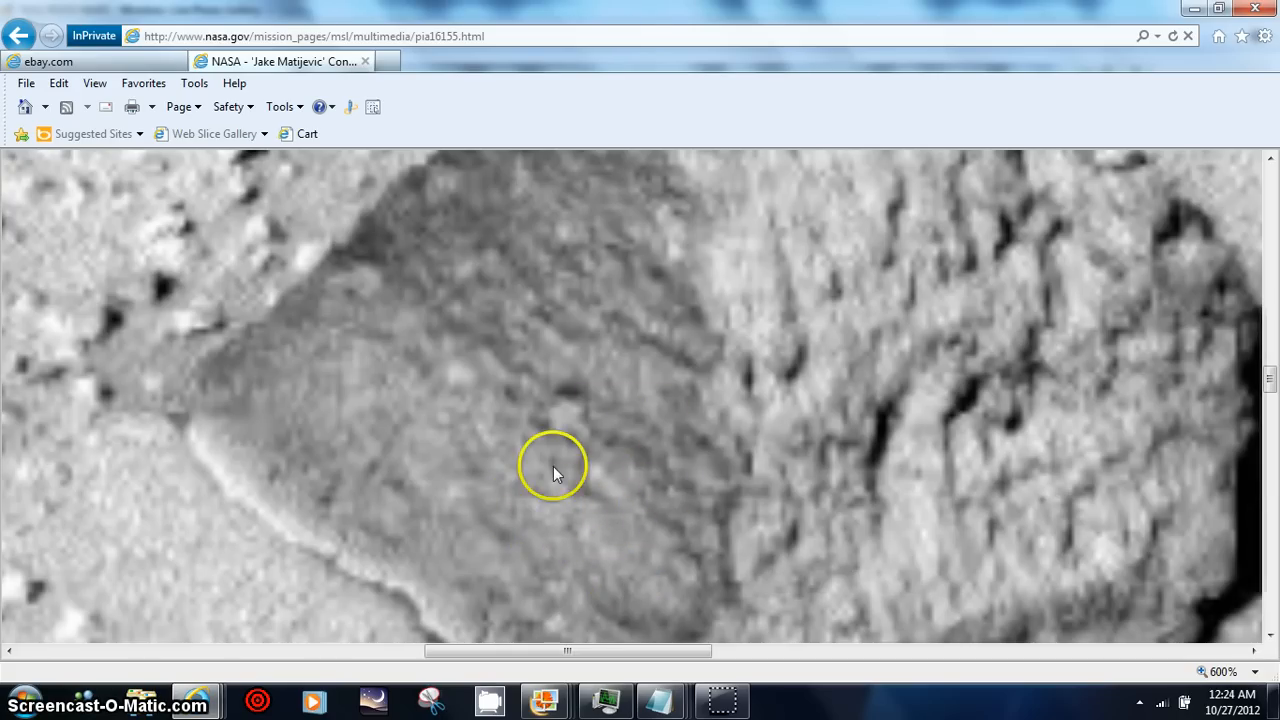
{"action": "mouse_move", "coordinate": [615, 487]}
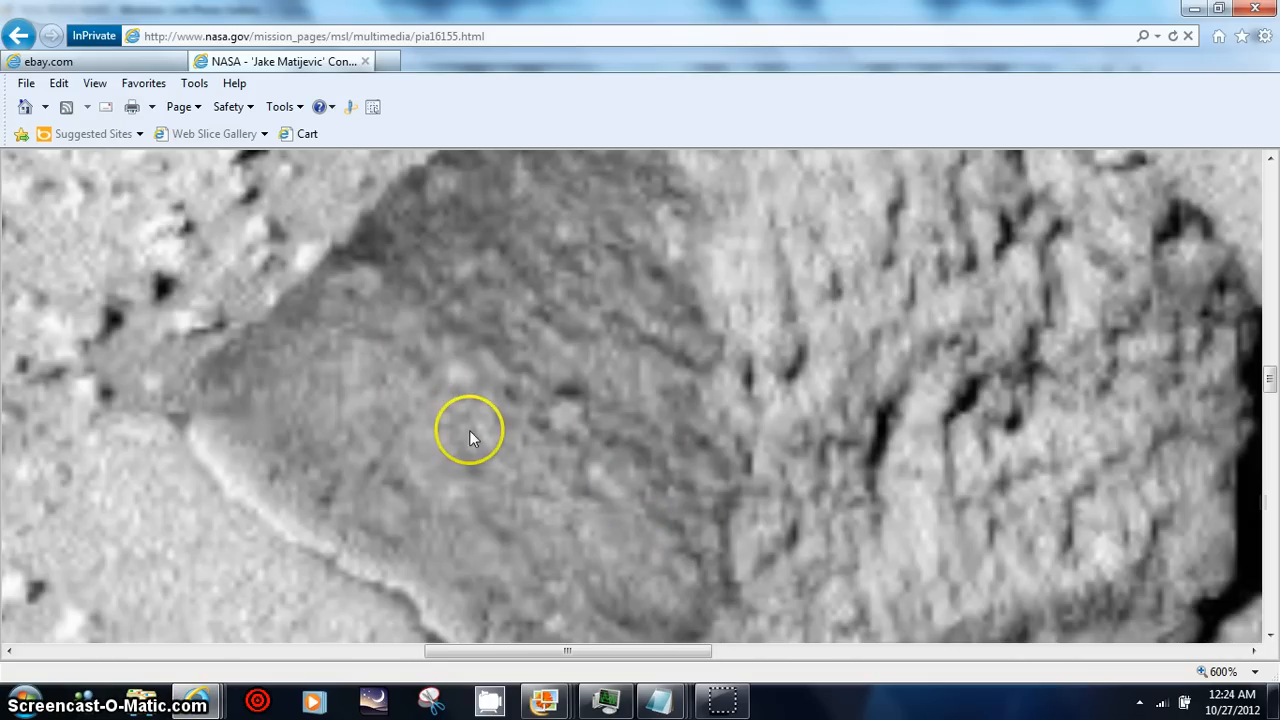
{"action": "mouse_move", "coordinate": [1047, 277]}
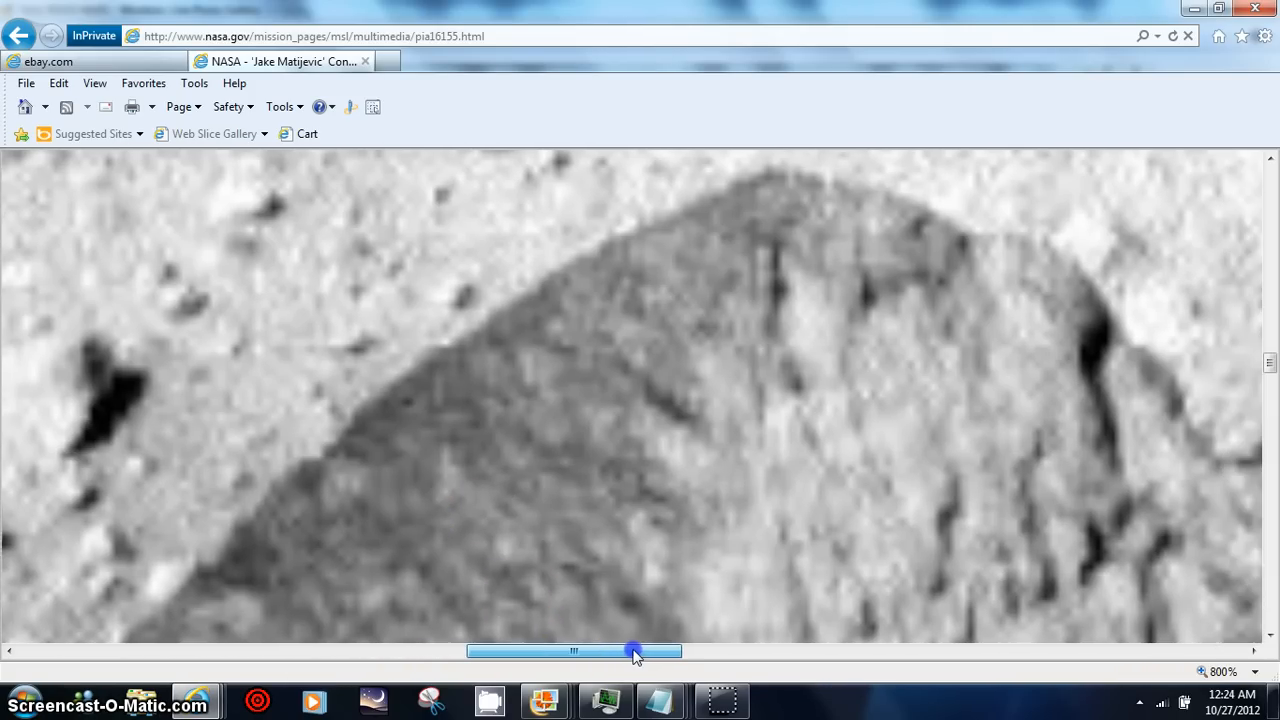
- Pan horizontally across the rock's textured base at 800% zoom
{"action": "left_click_drag", "start_coordinate": [632, 651], "coordinate": [659, 651]}
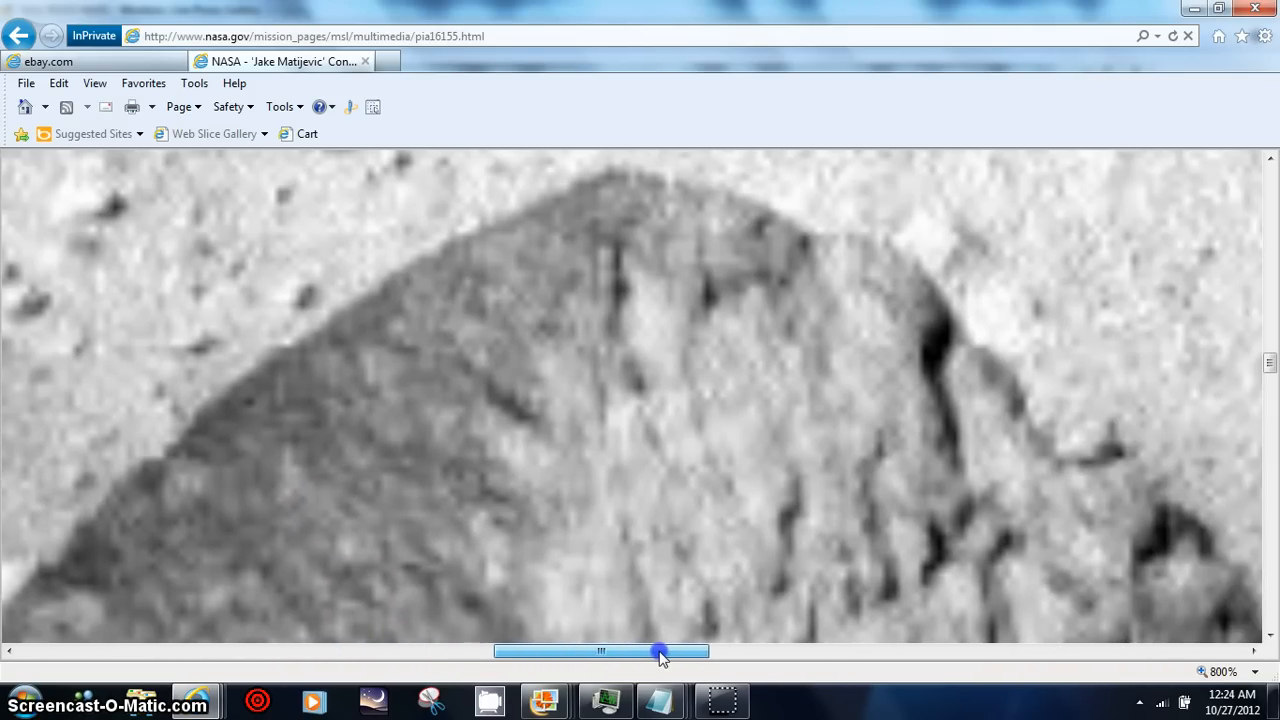
{"action": "left_click_drag", "start_coordinate": [660, 651], "coordinate": [700, 648]}
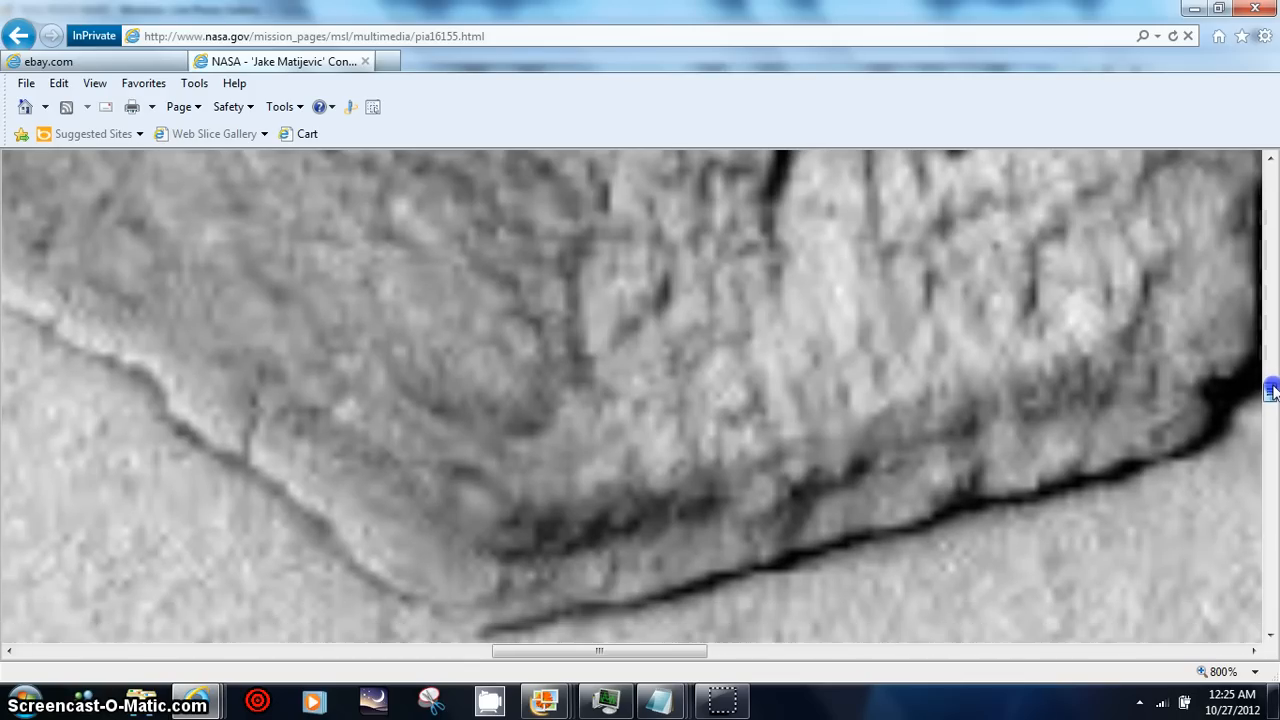
{"action": "mouse_move", "coordinate": [655, 315]}
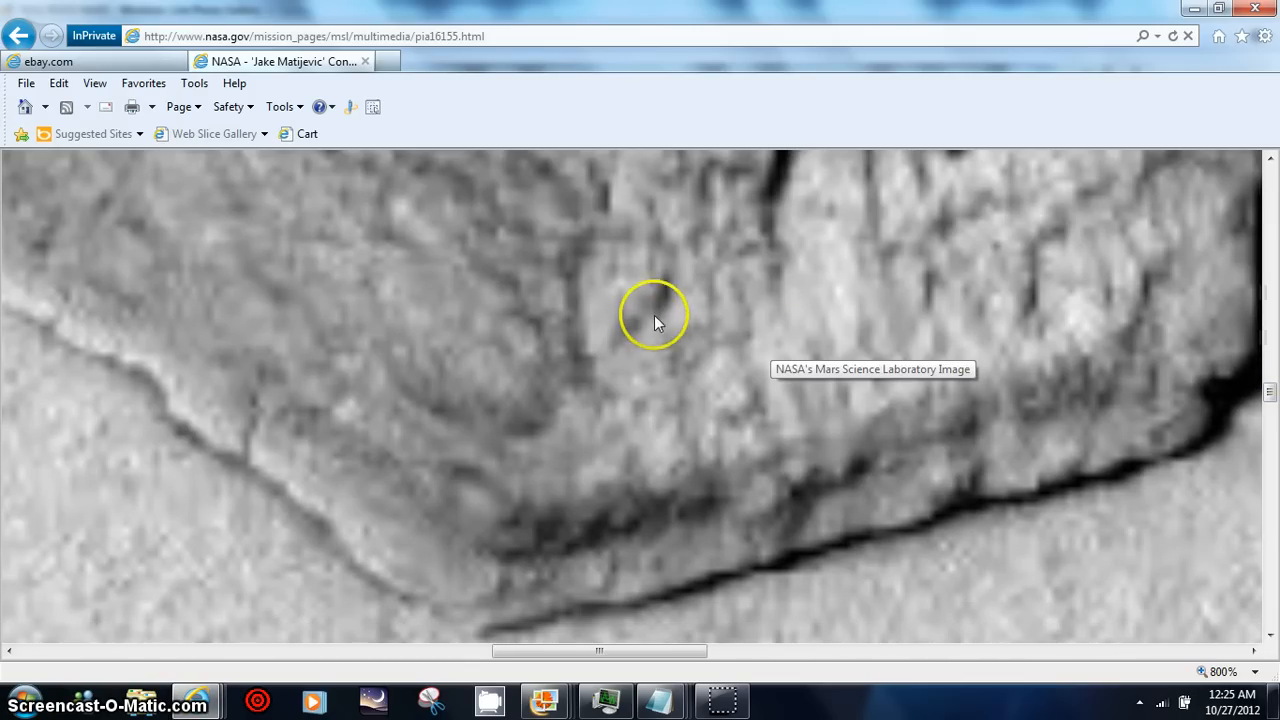
{"action": "mouse_move", "coordinate": [673, 667]}
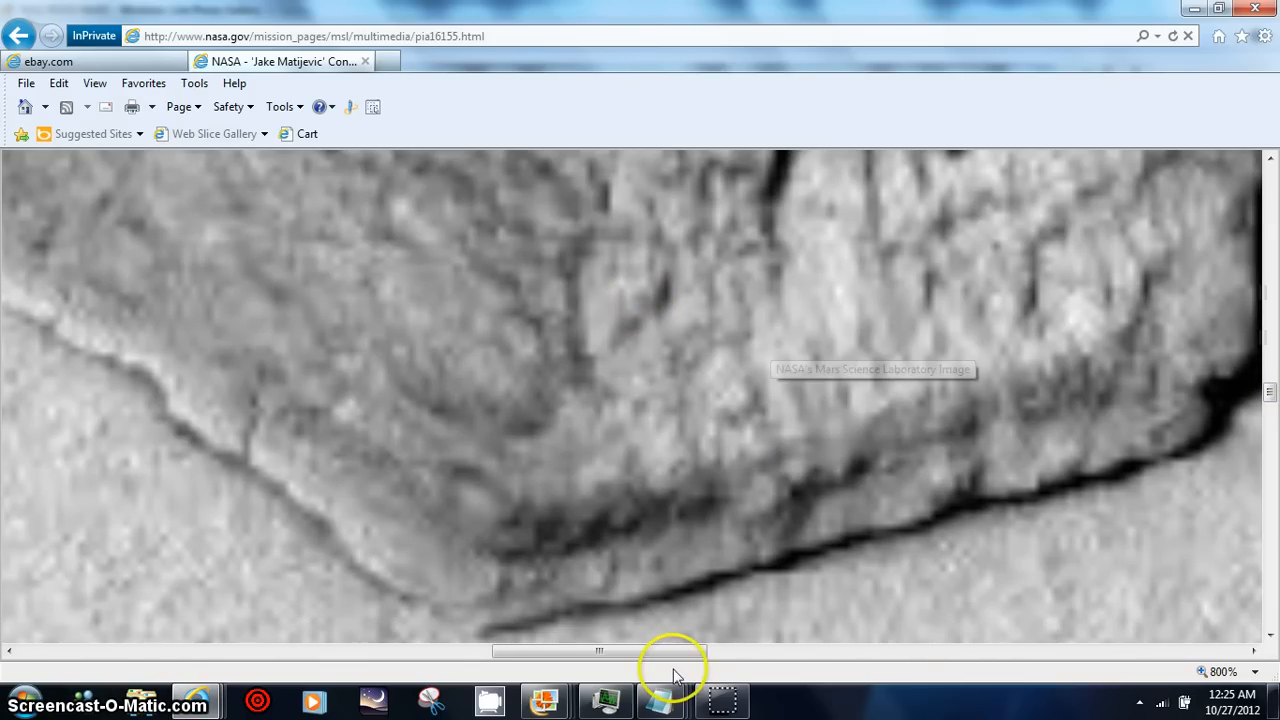
{"action": "left_click_drag", "start_coordinate": [675, 651], "coordinate": [637, 651]}
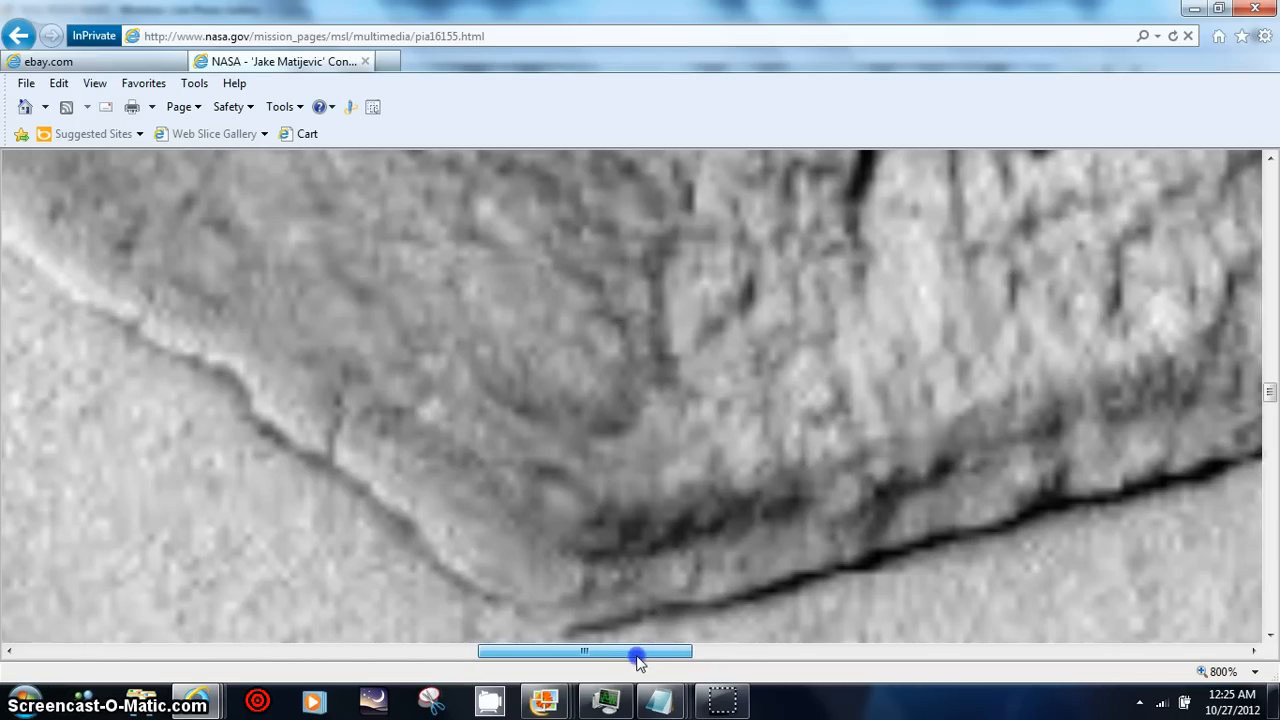
{"action": "left_click_drag", "start_coordinate": [638, 651], "coordinate": [573, 651]}
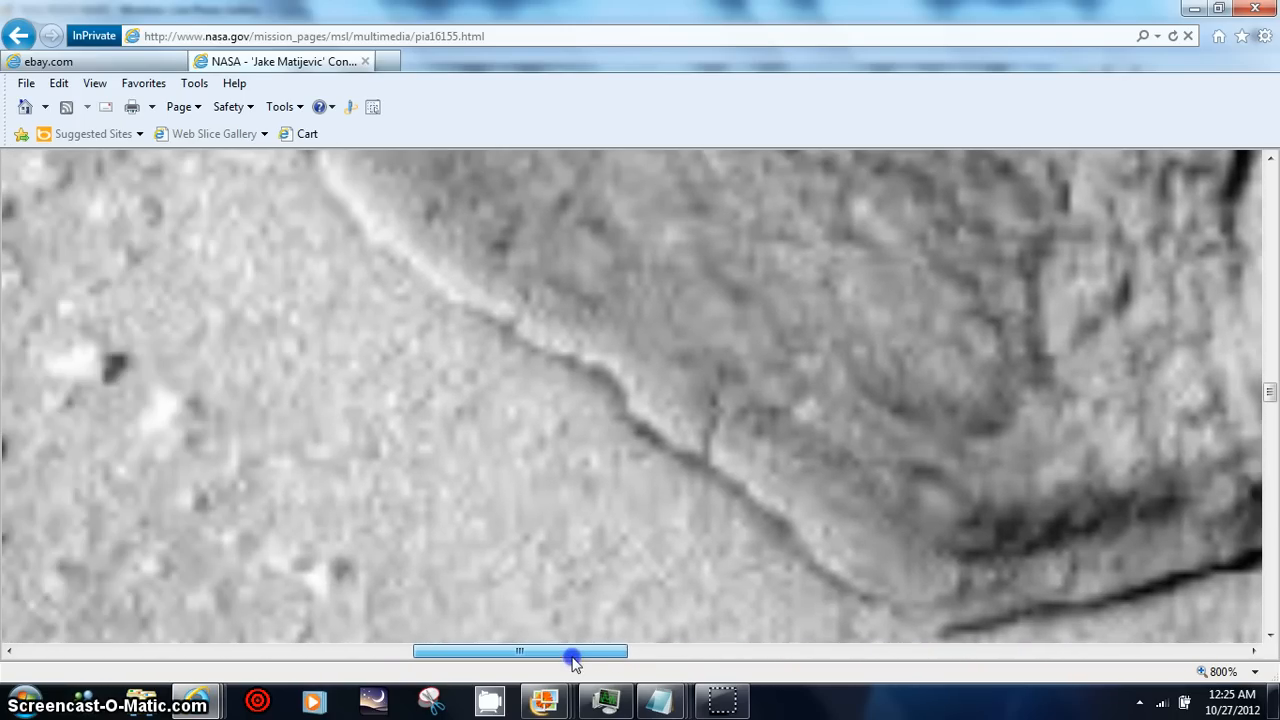
{"action": "mouse_move", "coordinate": [1270, 390]}
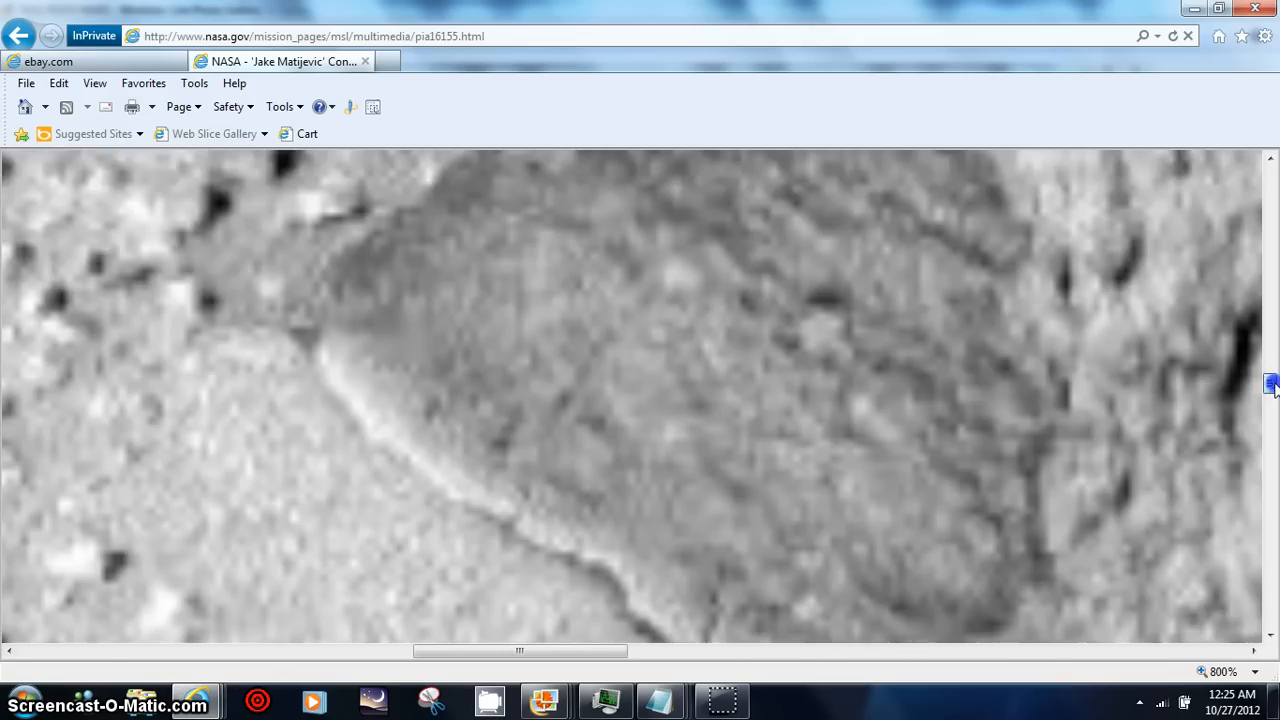
{"action": "mouse_move", "coordinate": [885, 510]}
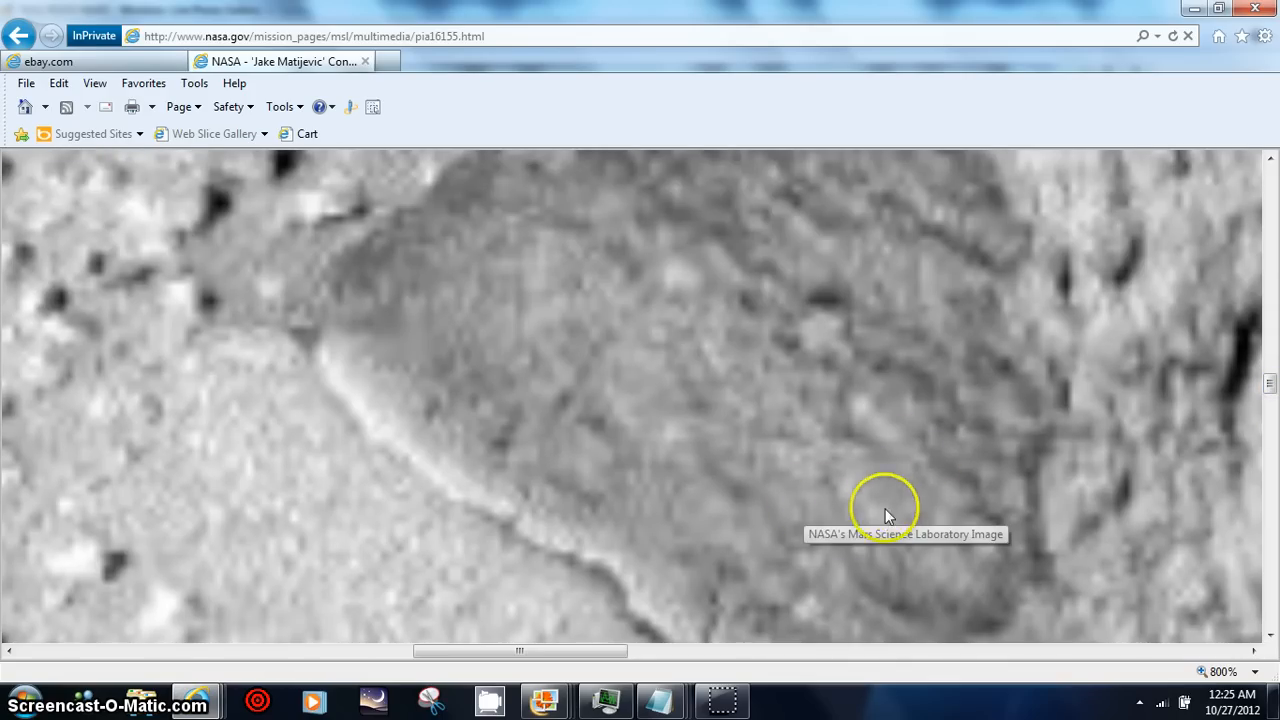
{"action": "mouse_move", "coordinate": [975, 525]}
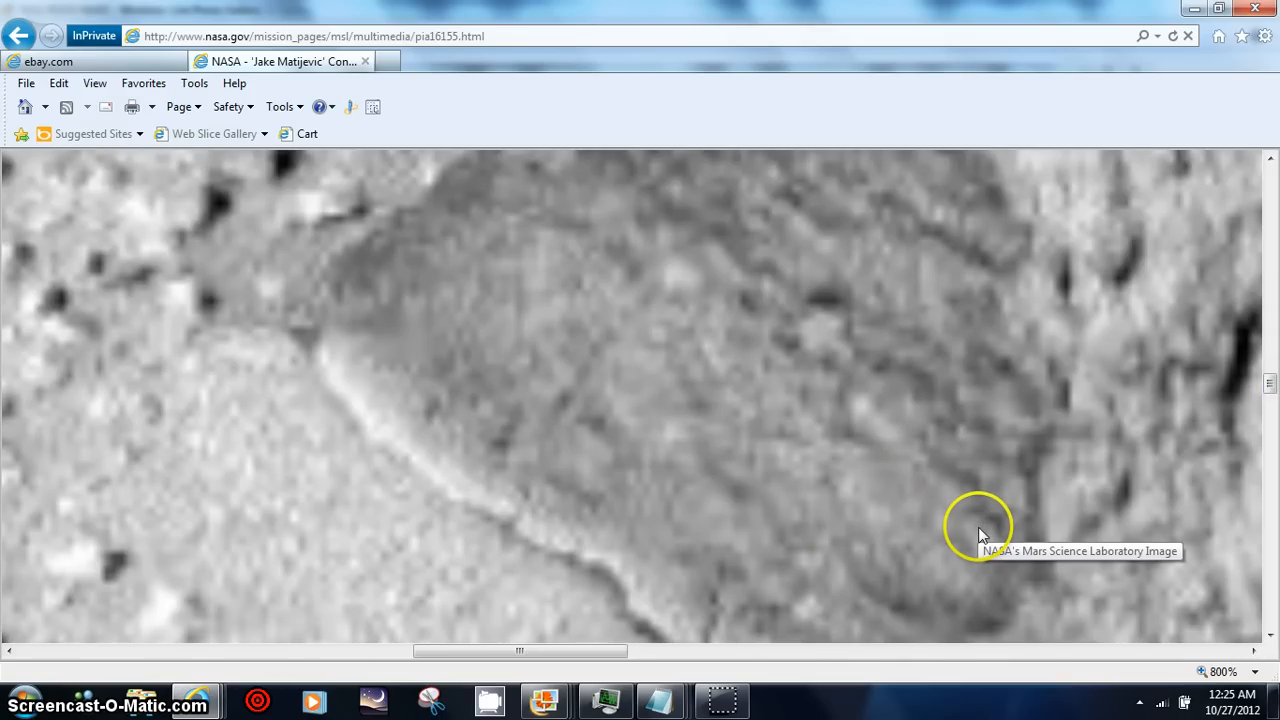
{"action": "mouse_move", "coordinate": [1265, 400]}
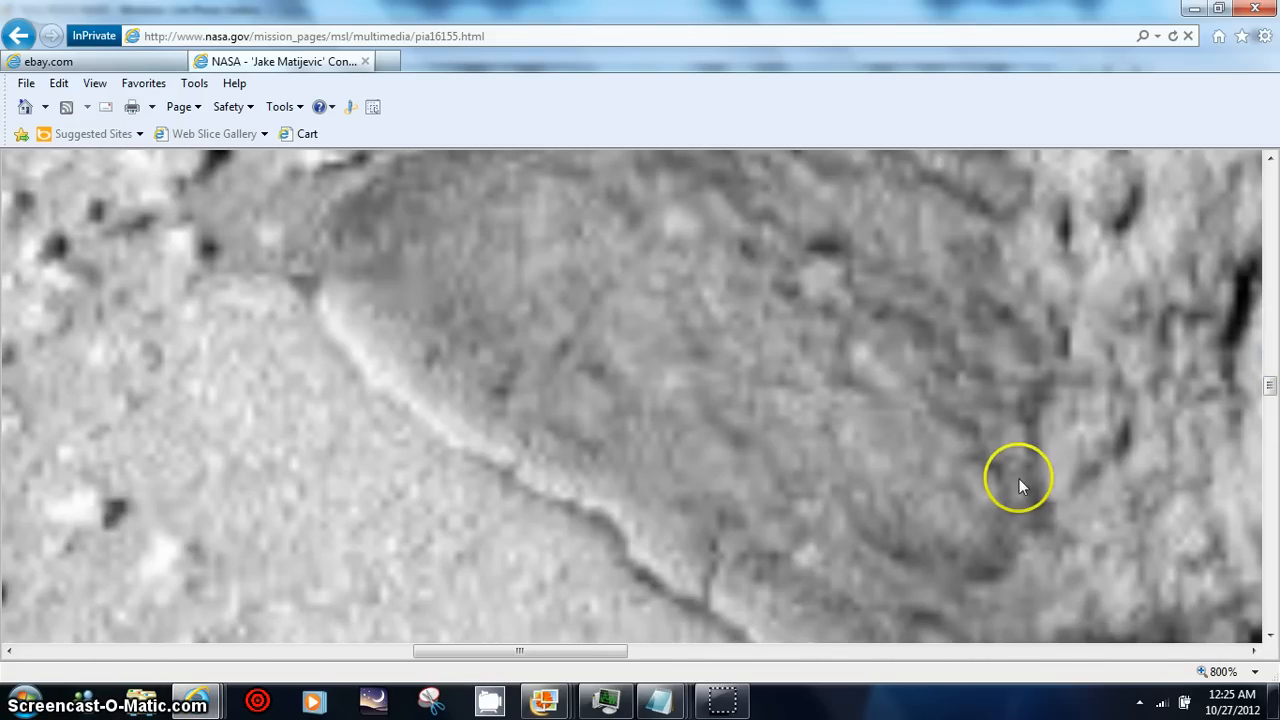
{"action": "mouse_move", "coordinate": [815, 432]}
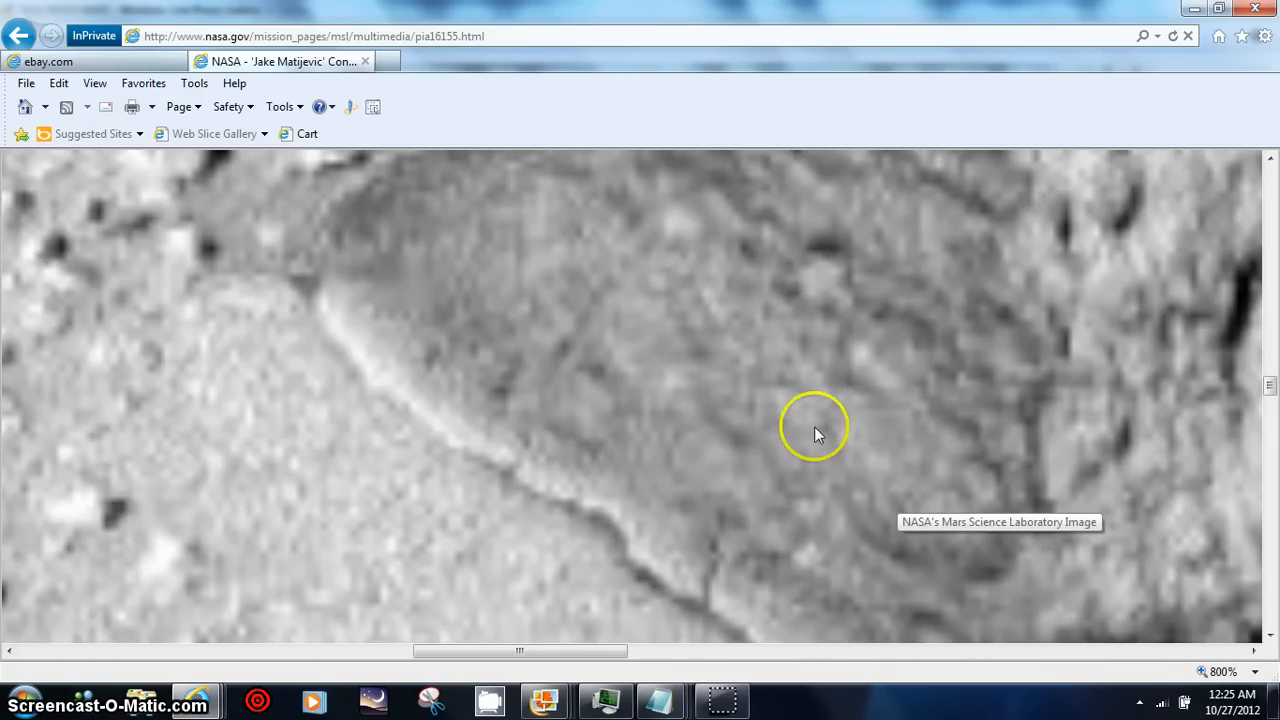
{"action": "mouse_move", "coordinate": [745, 520]}
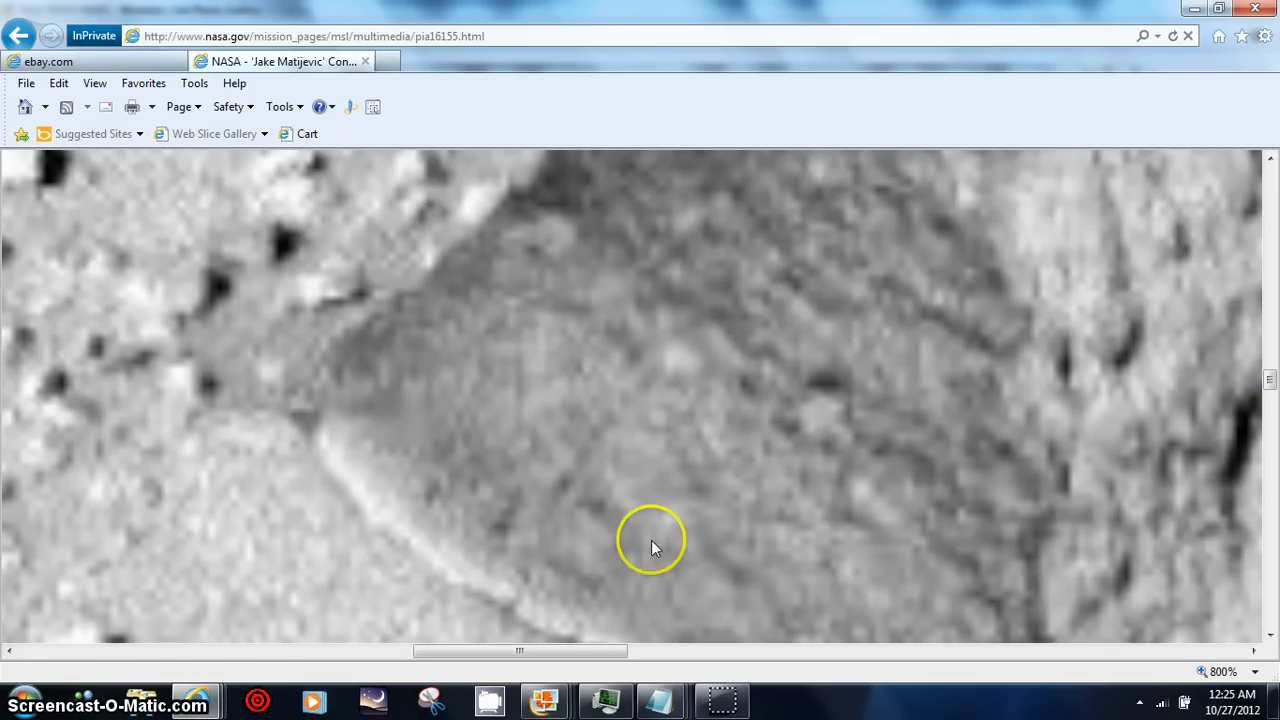
{"action": "mouse_move", "coordinate": [520, 415]}
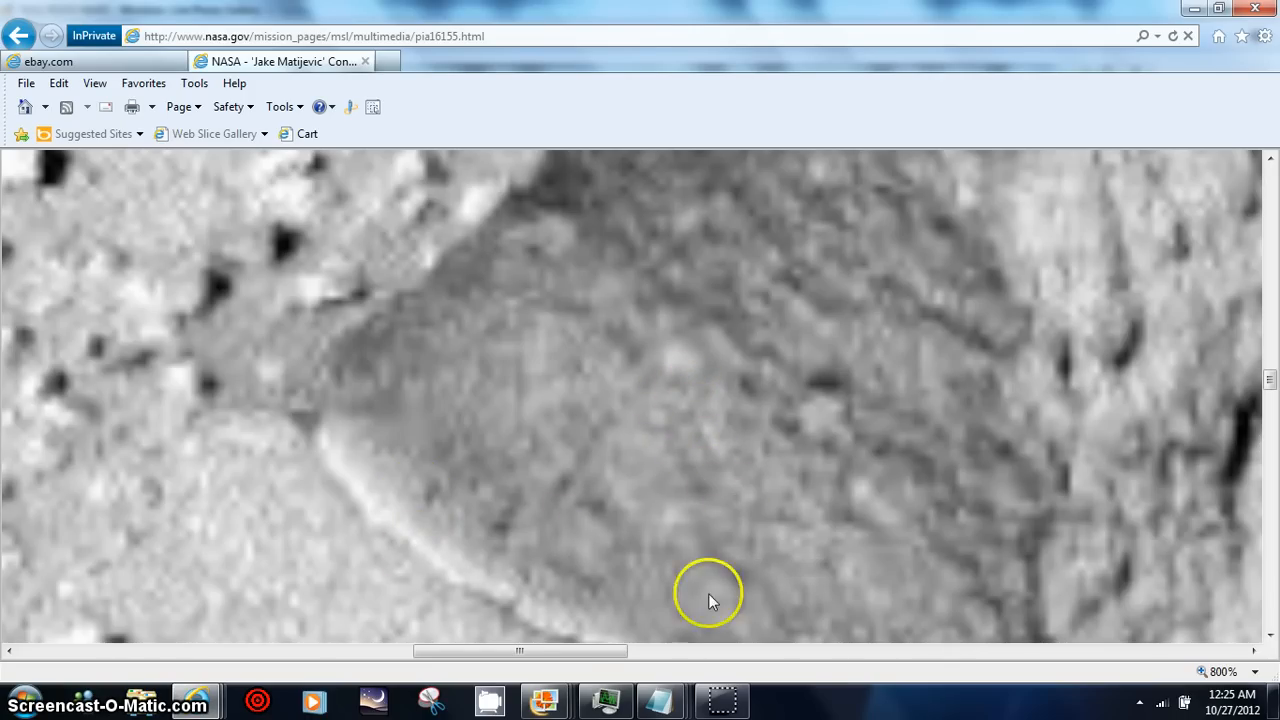
{"action": "mouse_move", "coordinate": [1265, 315]}
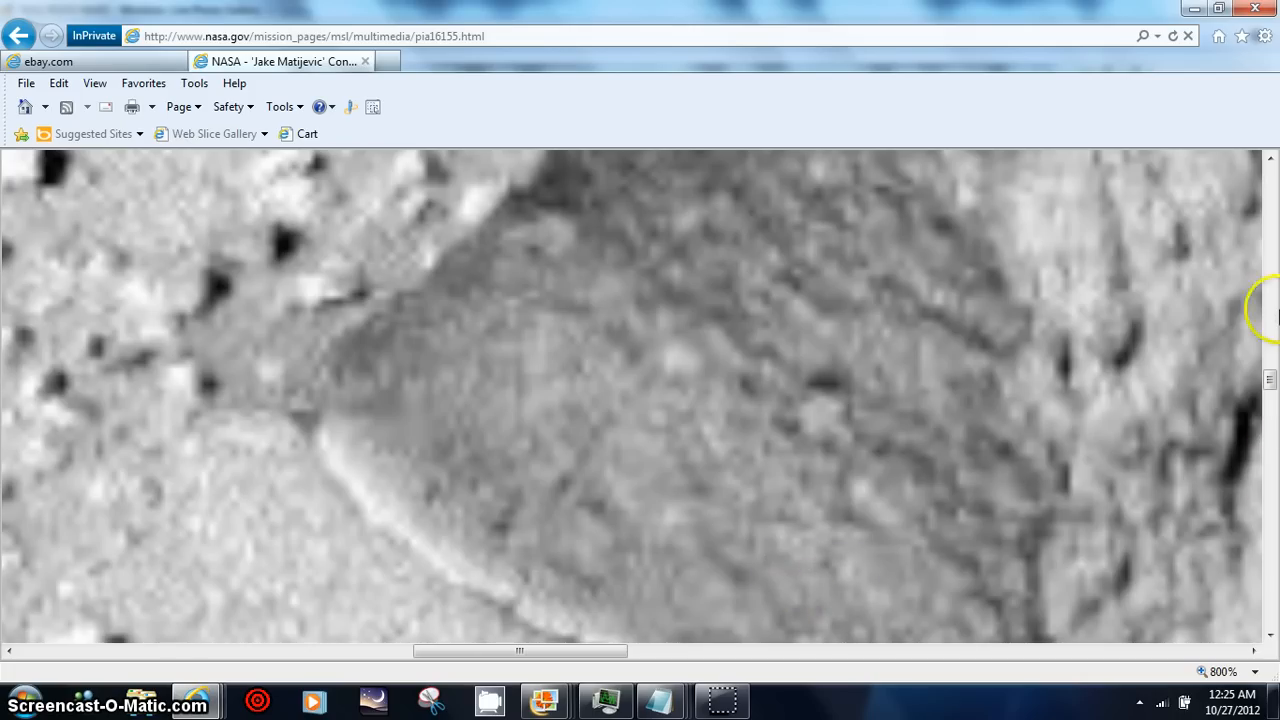
{"action": "mouse_move", "coordinate": [1270, 385]}
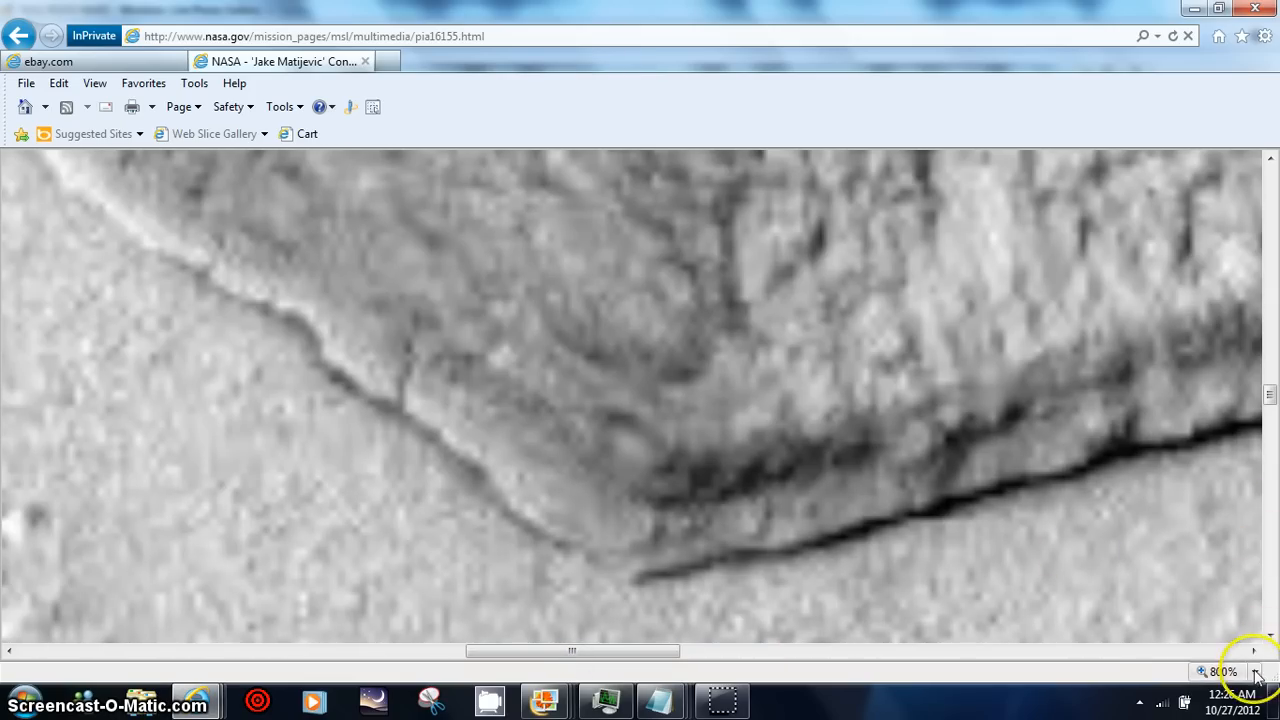
- Set the Jake Matijevic rock page zoom to 150% from the status-bar zoom list
{"action": "left_click", "coordinate": [1255, 671]}
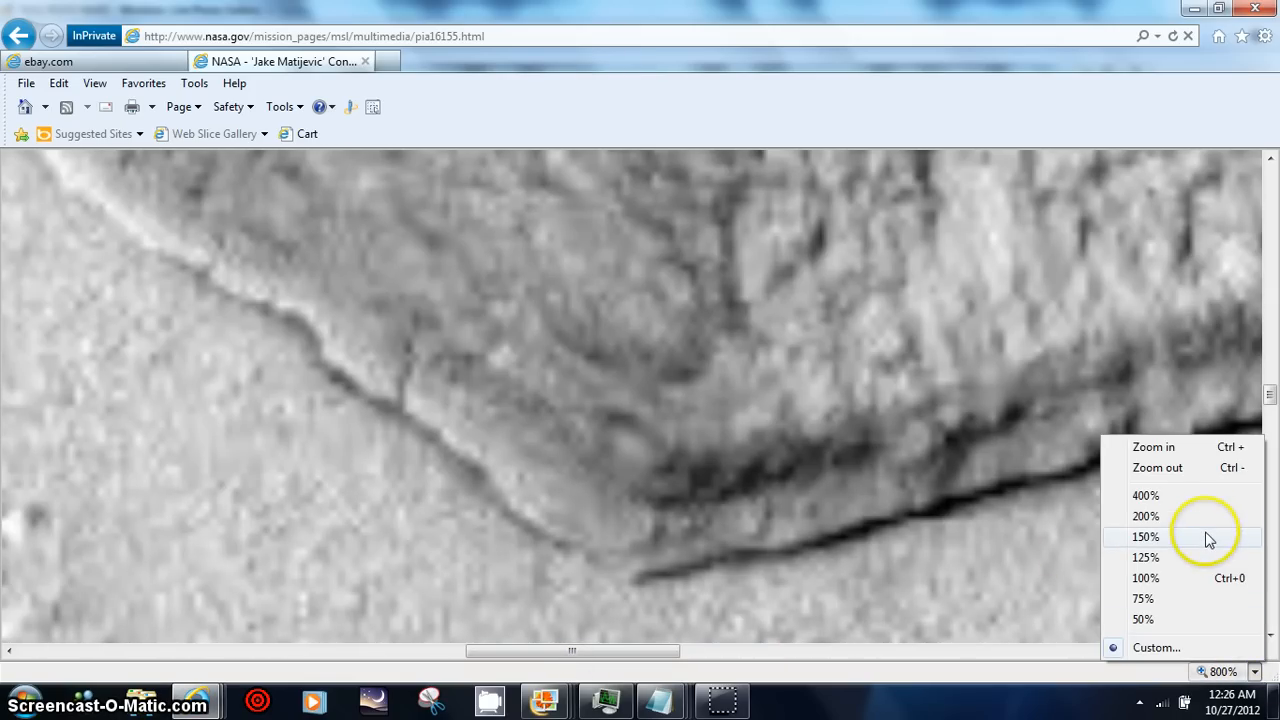
{"action": "left_click", "coordinate": [1145, 537]}
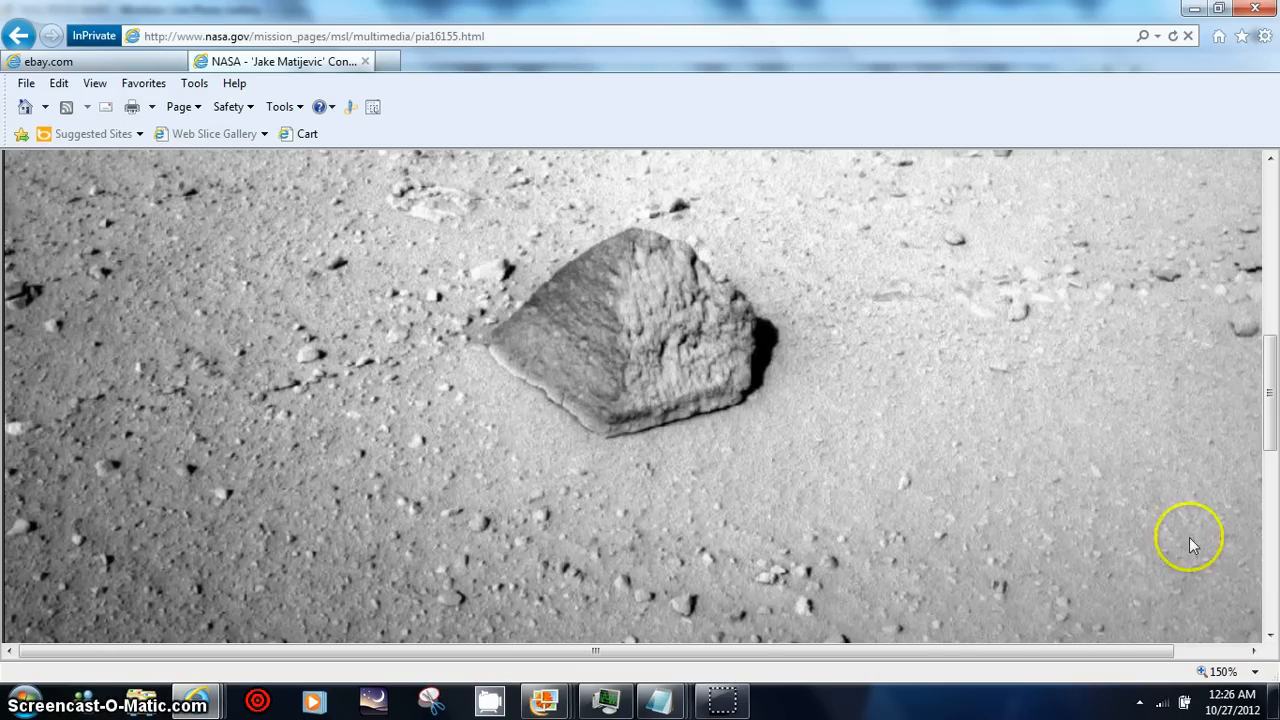
{"action": "mouse_move", "coordinate": [640, 250]}
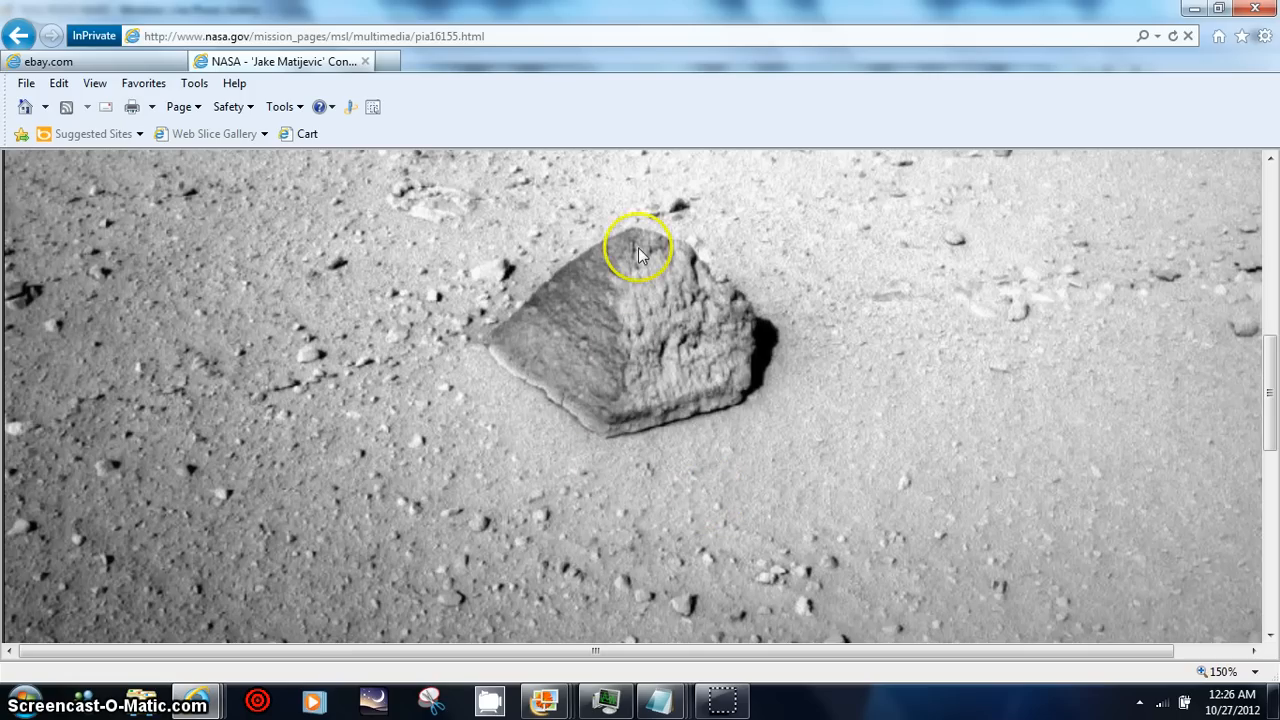
{"action": "mouse_move", "coordinate": [547, 388]}
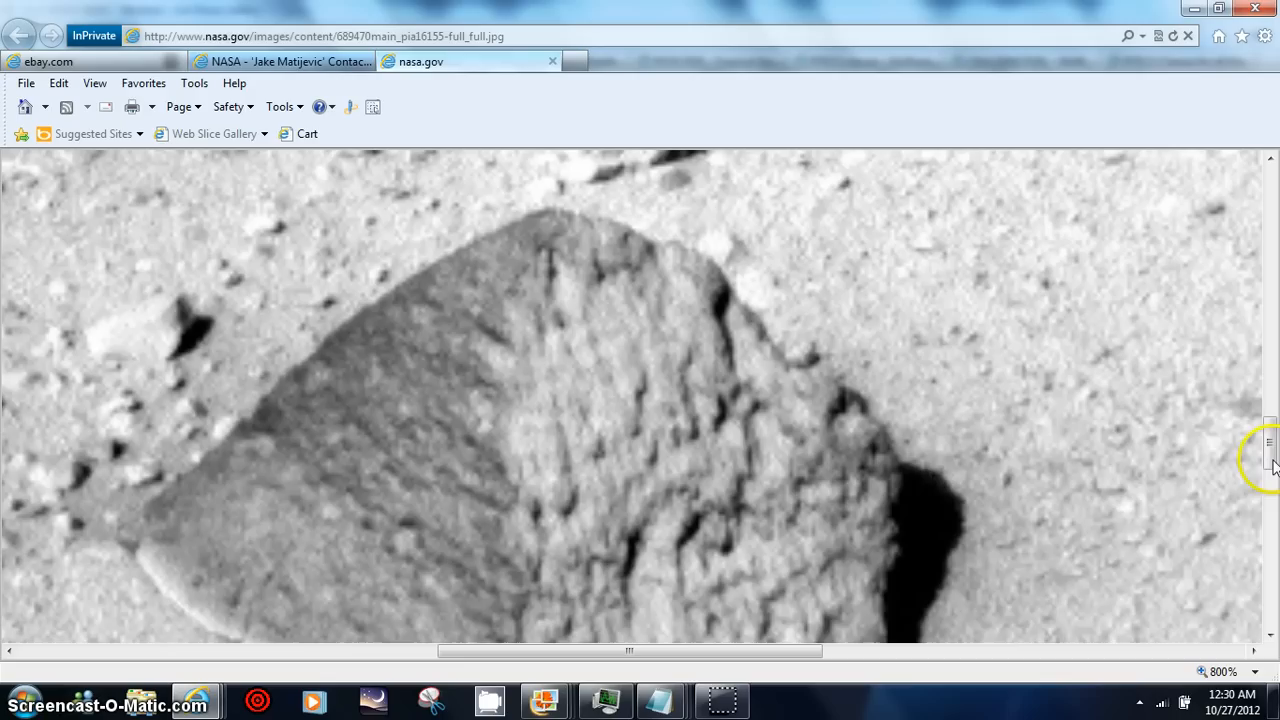
- Scroll down the full-resolution rock image to examine its surface
{"action": "scroll", "scroll_direction": "down", "scroll_amount": 3}
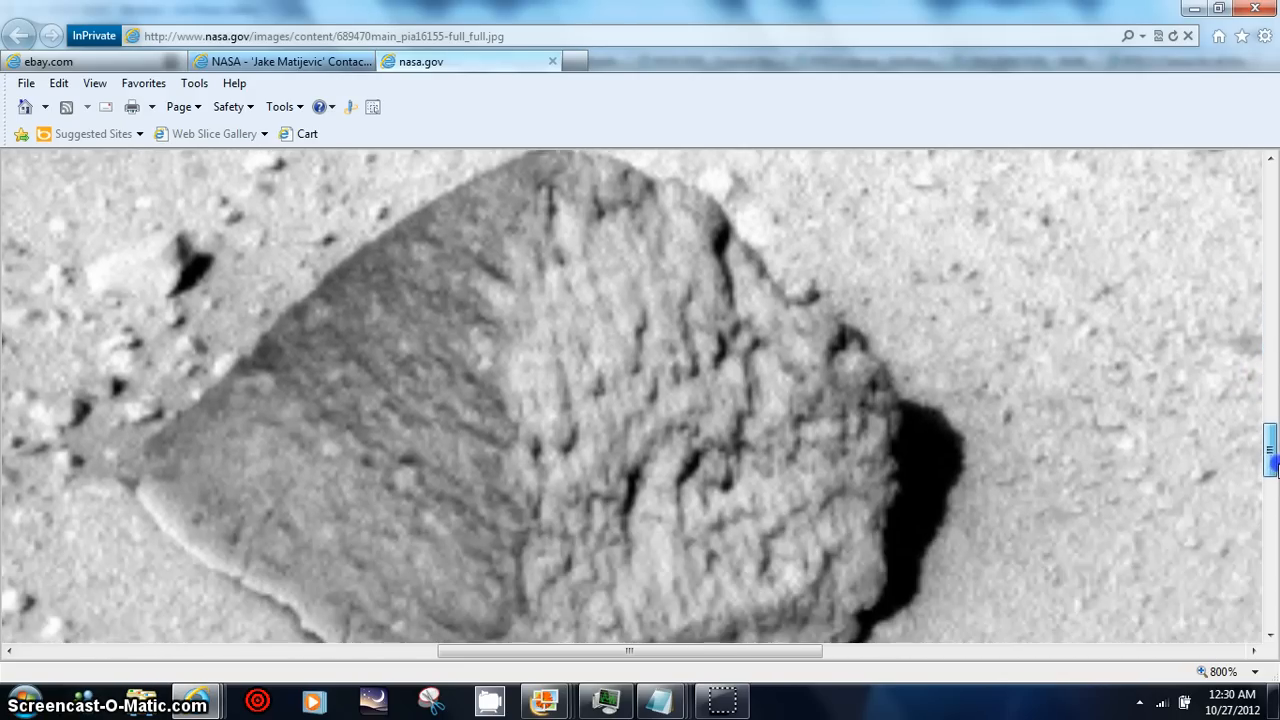
{"action": "scroll", "scroll_direction": "down", "scroll_amount": 3}
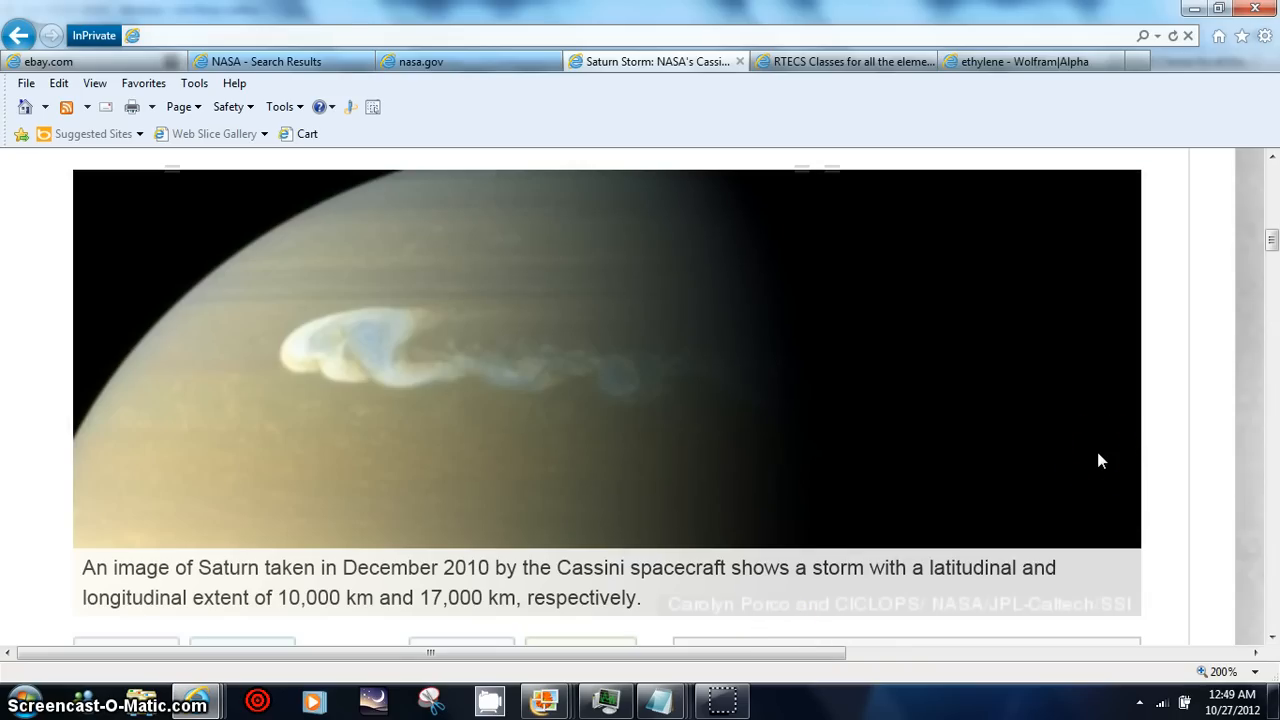
- Scroll down the Saturn storm article past the ethylene surge and stratospheric vortex passages
{"action": "scroll", "scroll_direction": "down", "scroll_amount": 3}
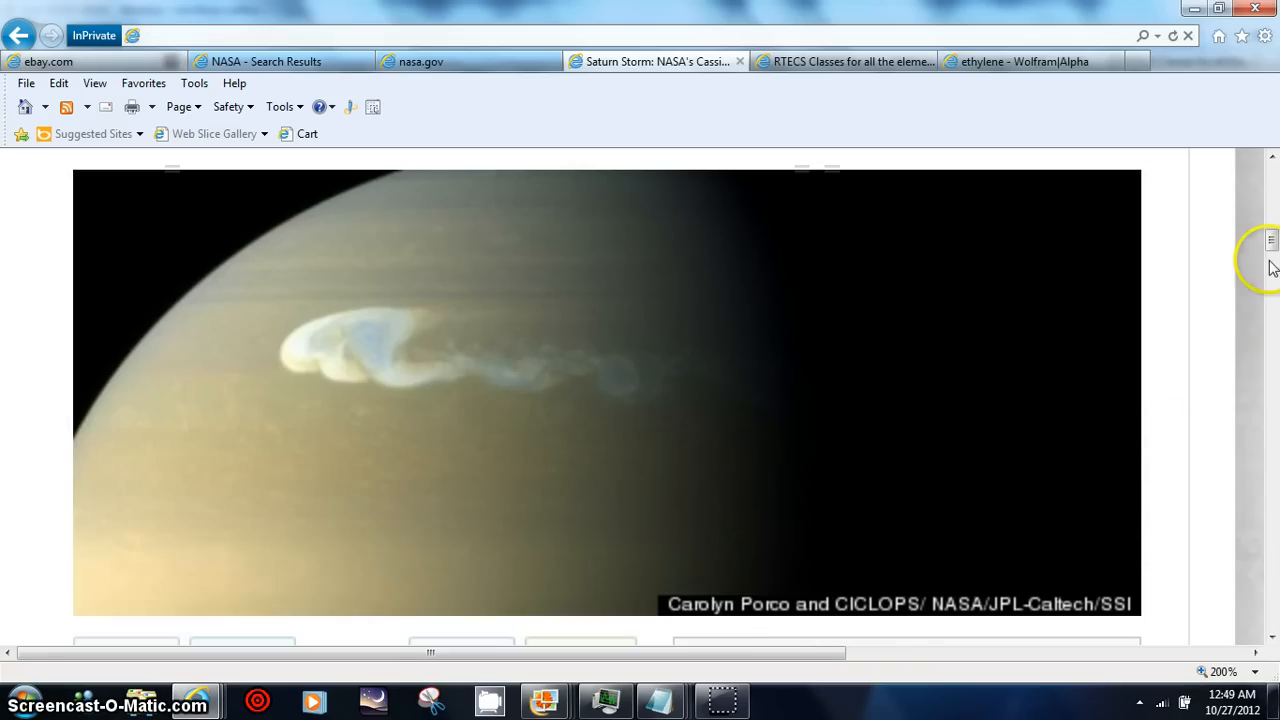
{"action": "scroll", "scroll_direction": "down", "scroll_amount": 3}
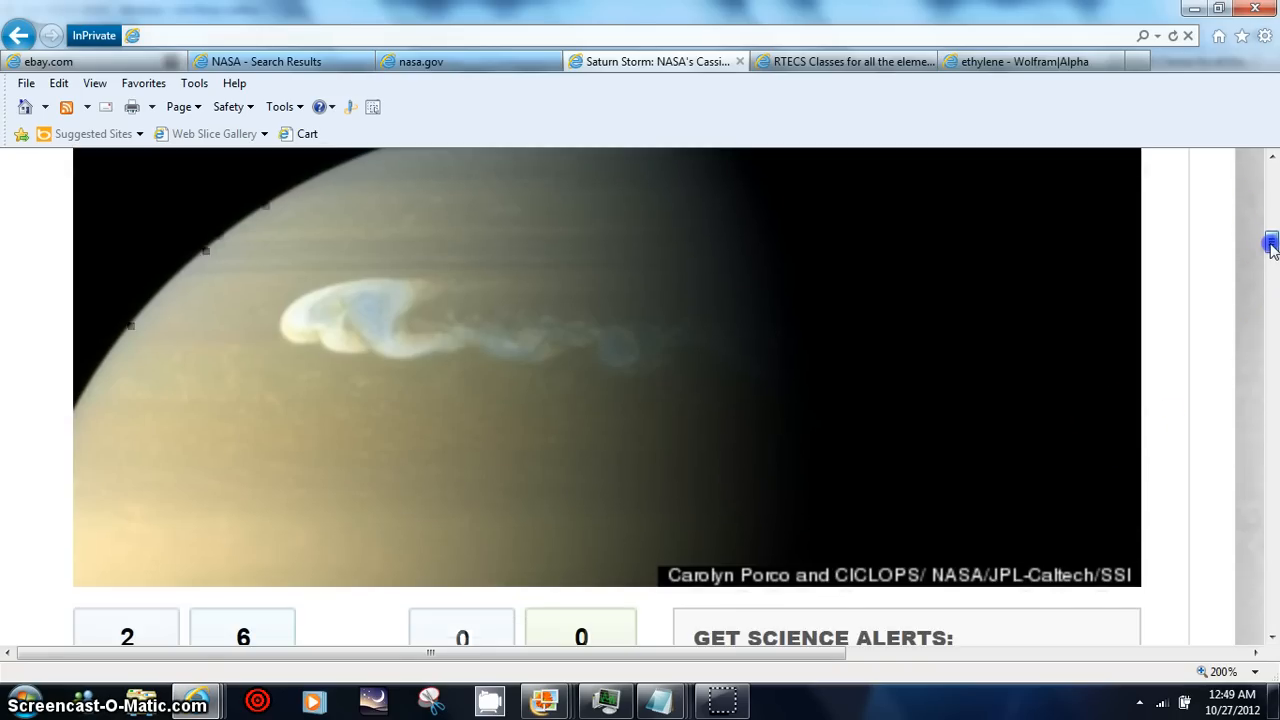
{"action": "scroll", "scroll_direction": "down", "scroll_amount": 3}
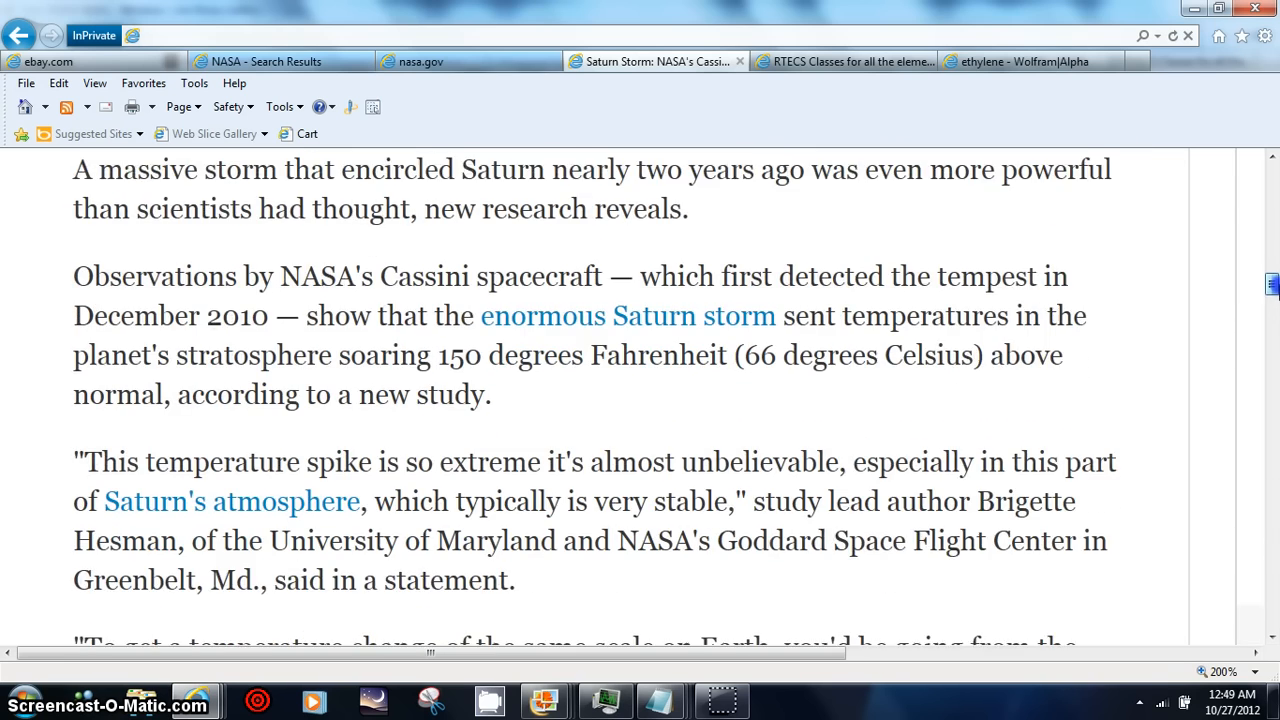
{"action": "scroll", "scroll_direction": "down", "scroll_amount": 3}
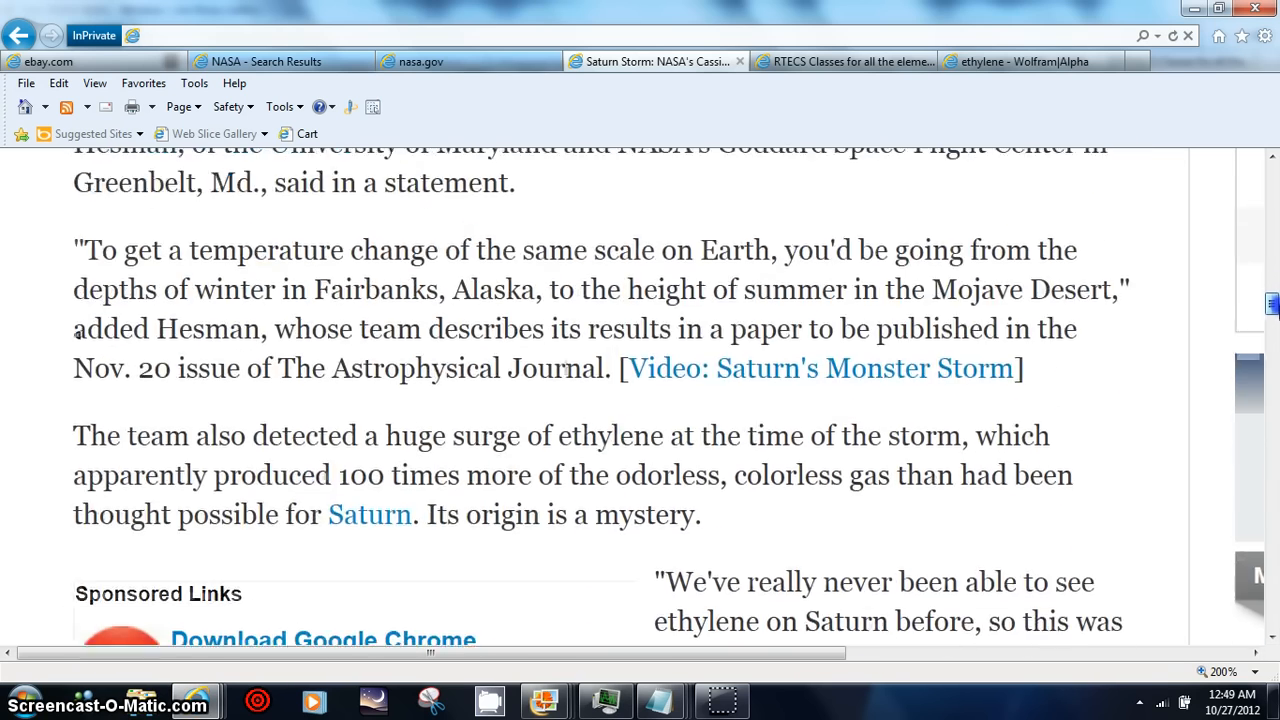
{"action": "scroll", "scroll_direction": "down", "scroll_amount": 3}
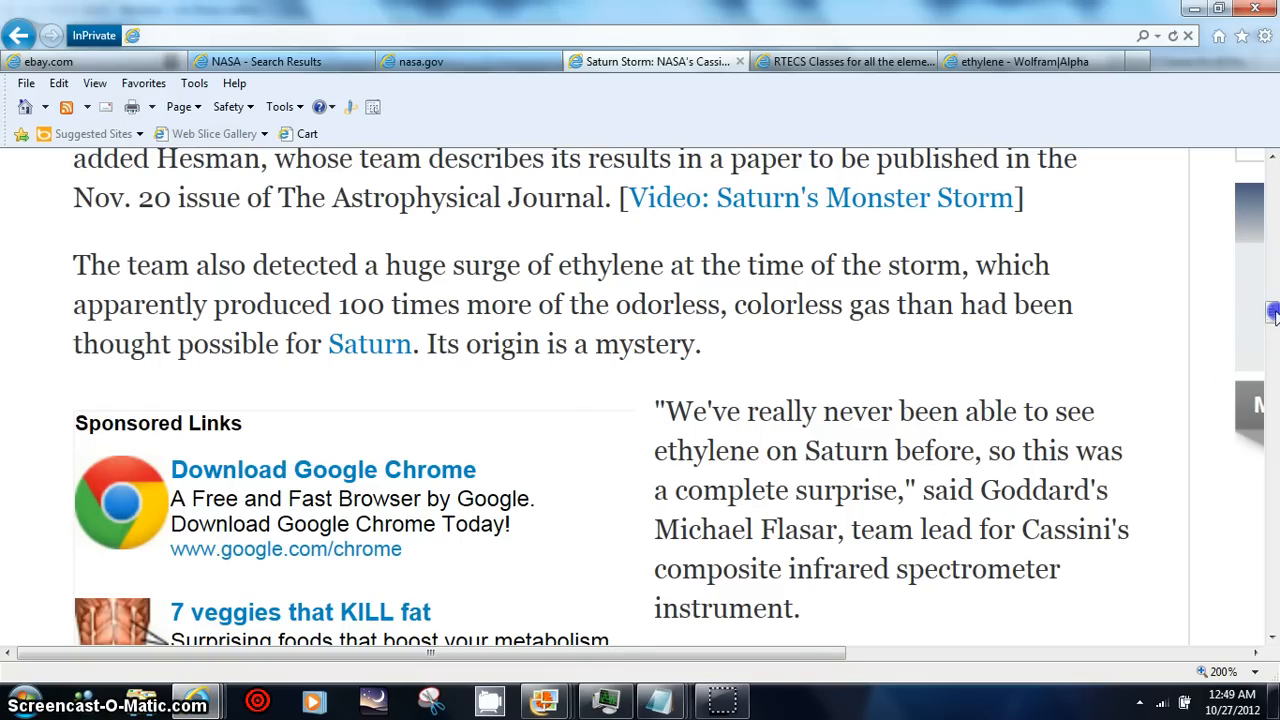
{"action": "scroll", "scroll_direction": "down", "scroll_amount": 3}
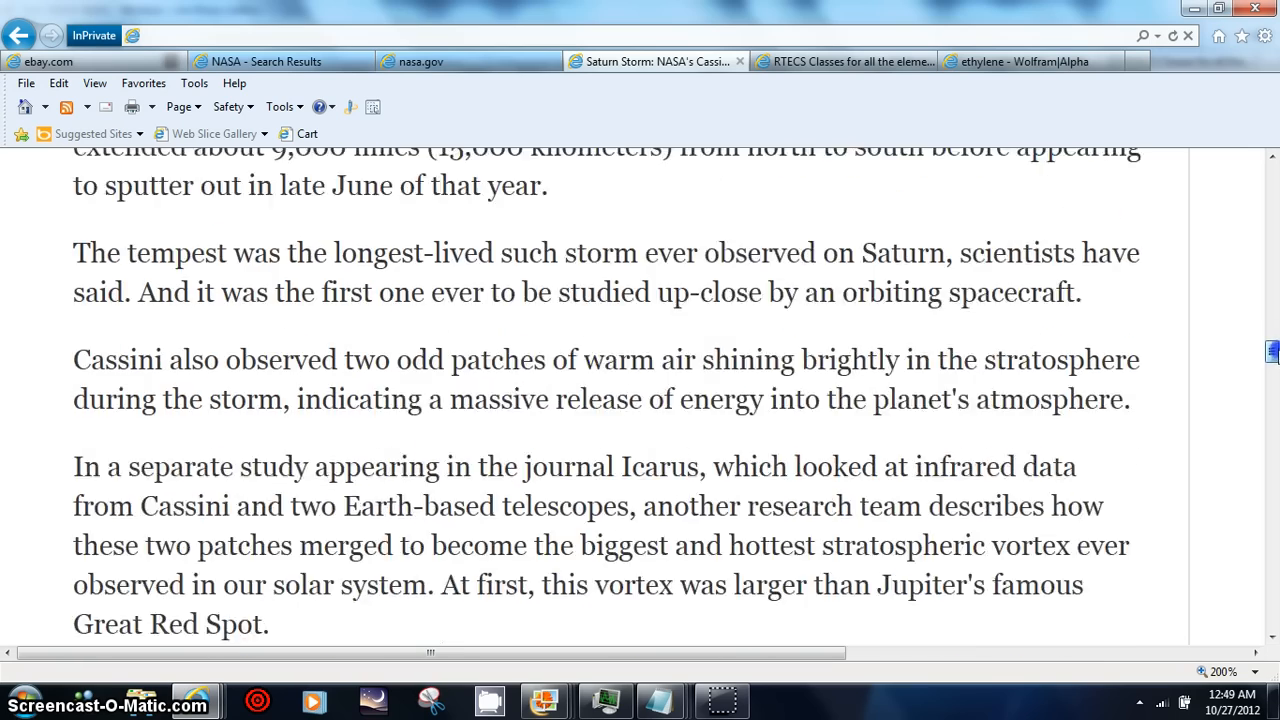
{"action": "scroll", "scroll_direction": "down", "scroll_amount": 3}
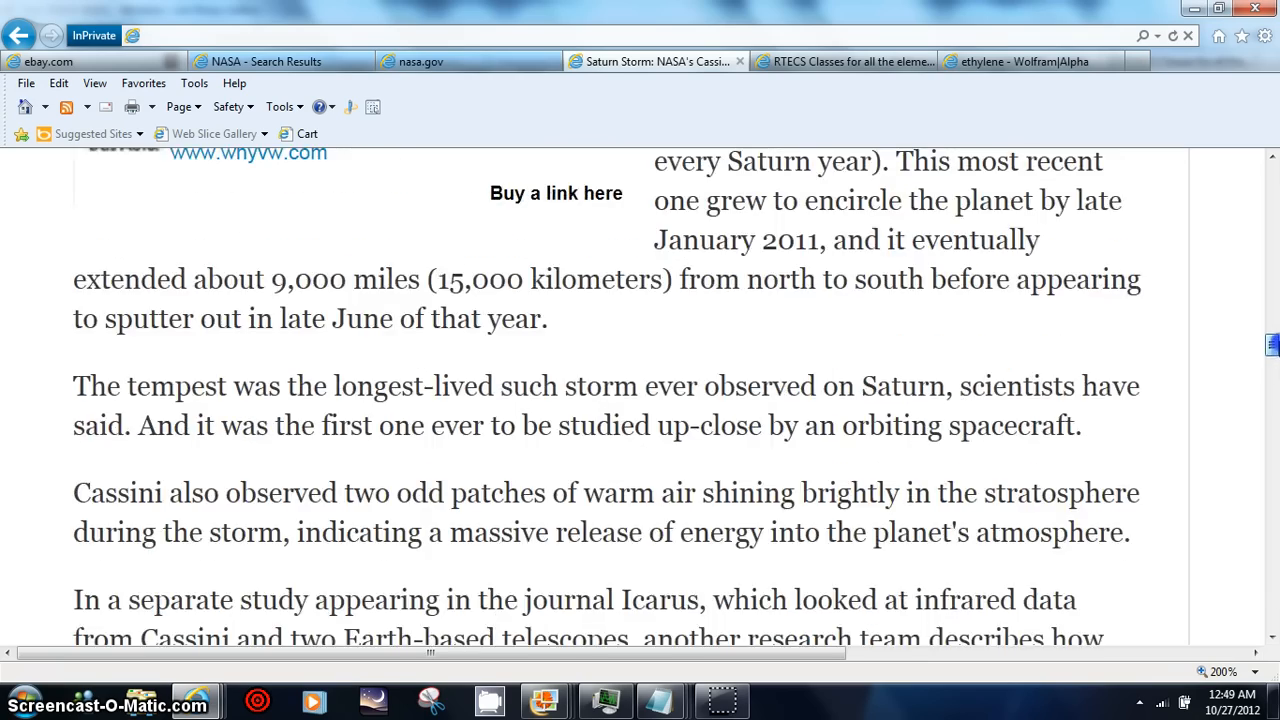
{"action": "scroll", "scroll_direction": "down", "scroll_amount": 3}
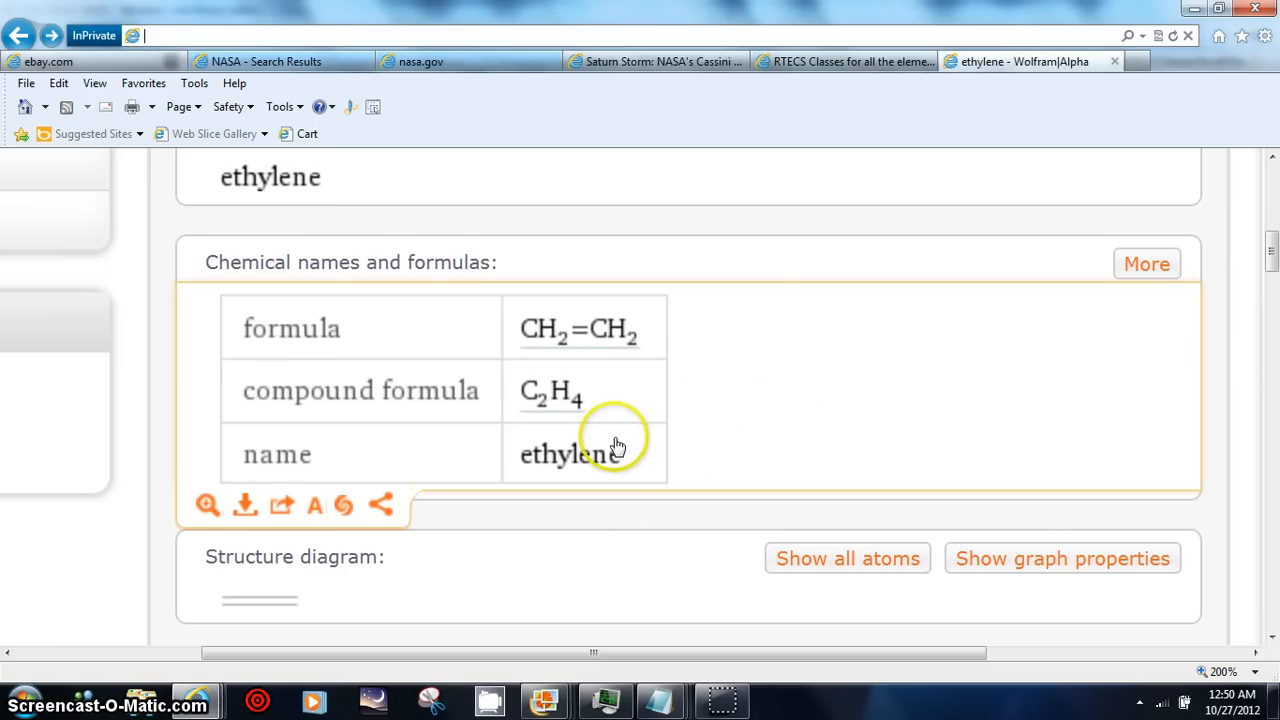
{"action": "mouse_move", "coordinate": [637, 439]}
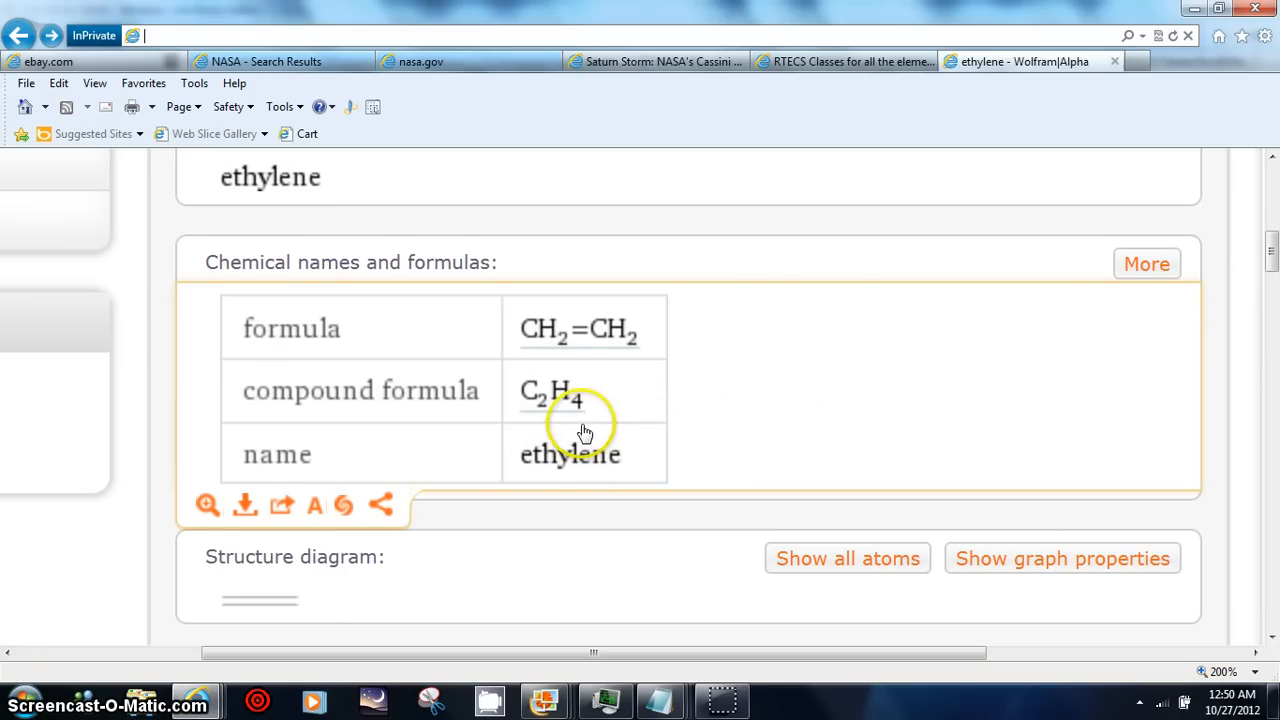
{"action": "mouse_move", "coordinate": [582, 385]}
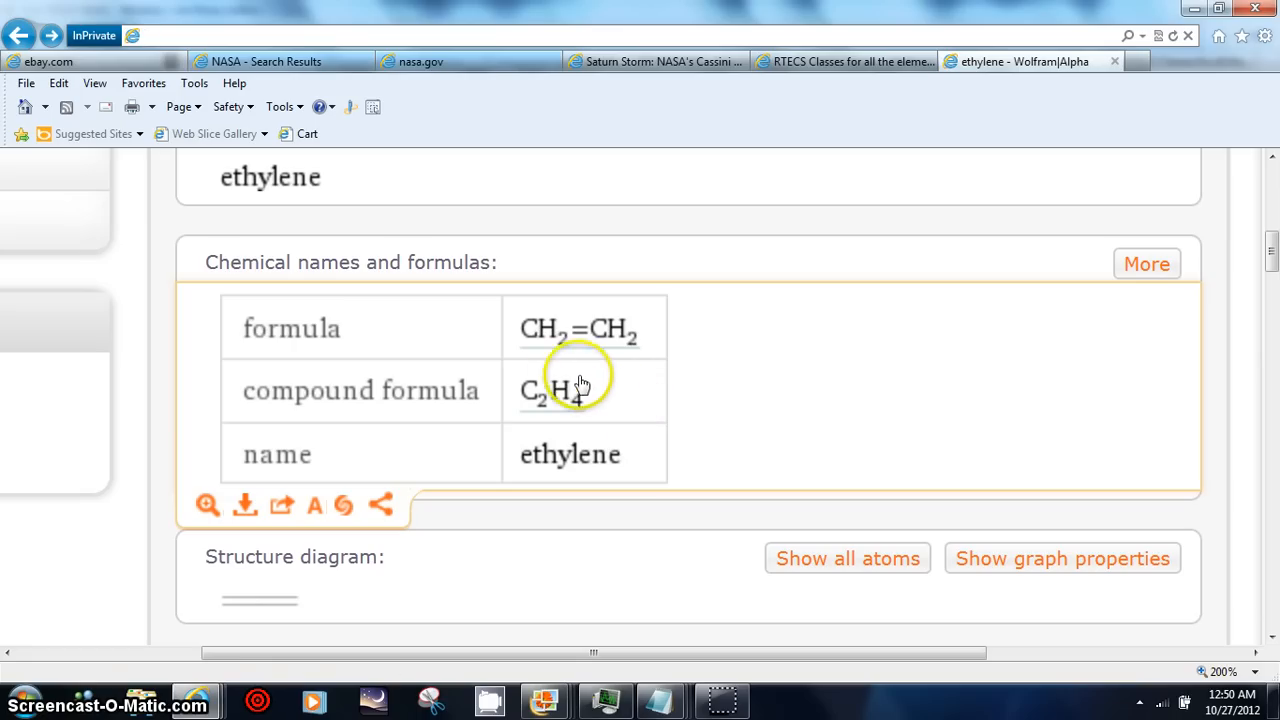
{"action": "mouse_move", "coordinate": [602, 363]}
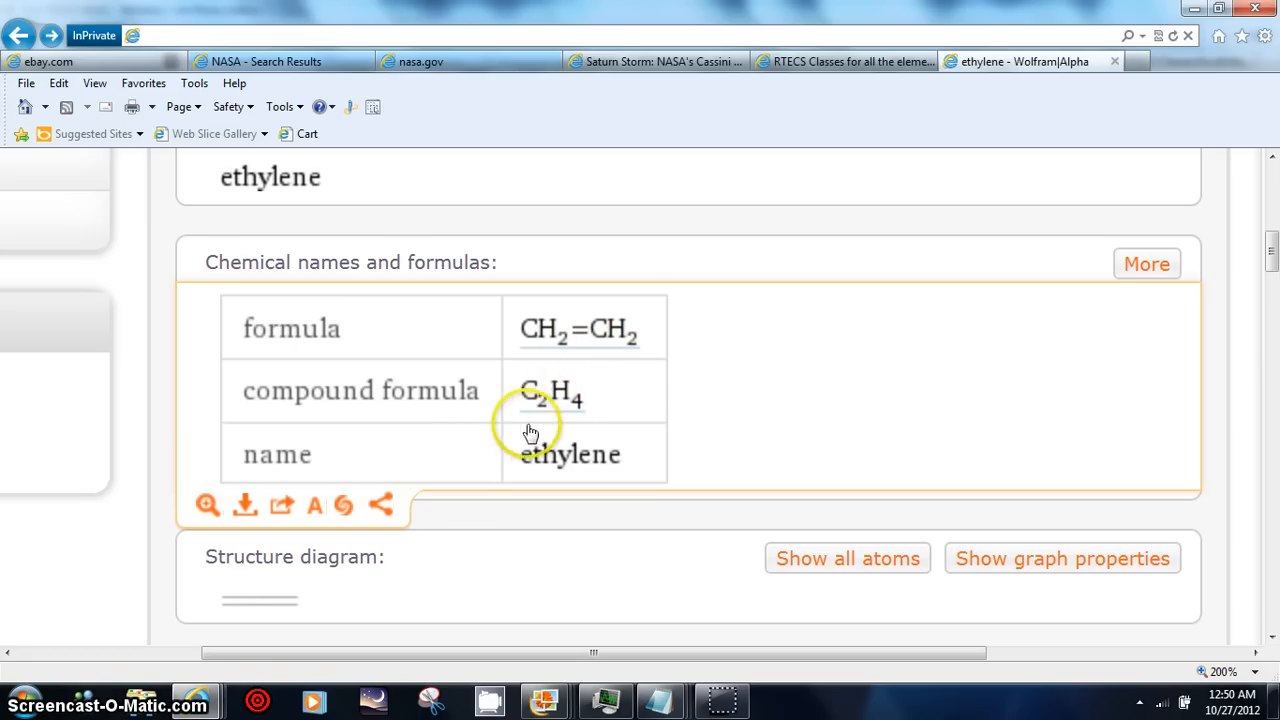
{"action": "mouse_move", "coordinate": [1207, 330]}
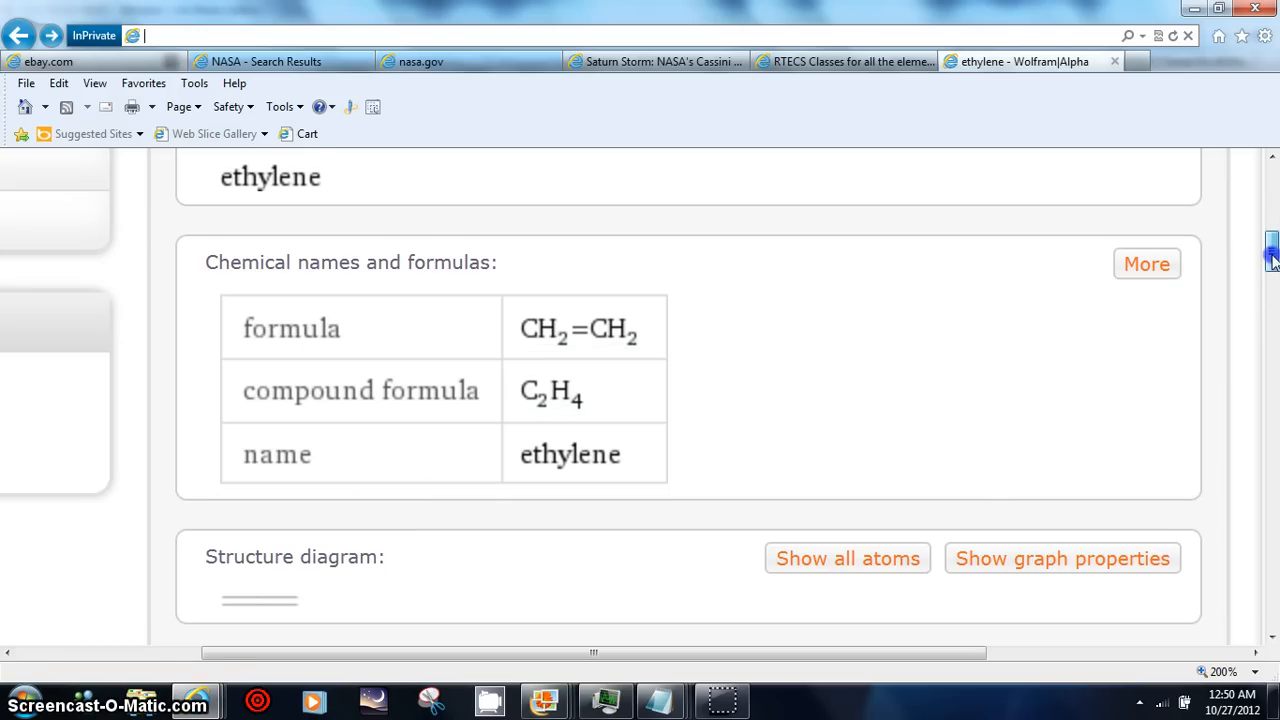
{"action": "scroll", "scroll_direction": "down", "scroll_amount": 3}
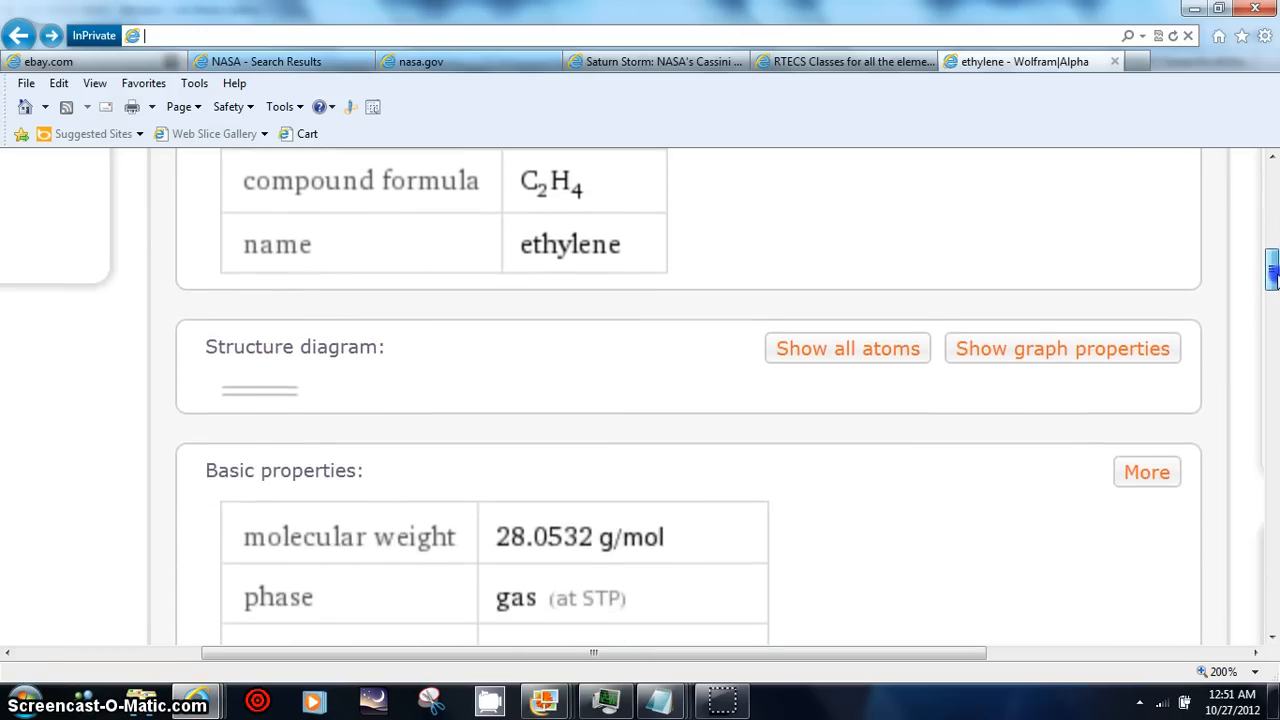
{"action": "scroll", "scroll_direction": "down", "scroll_amount": 3}
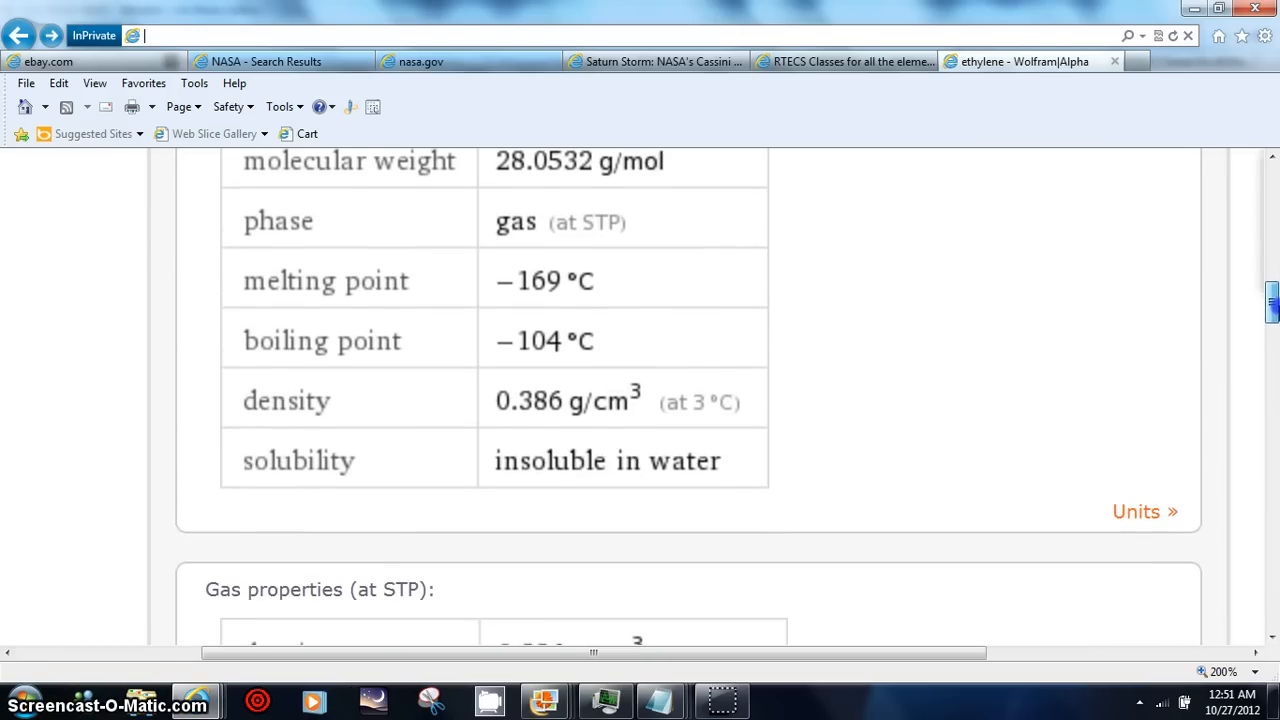
{"action": "scroll", "scroll_direction": "down", "scroll_amount": 3}
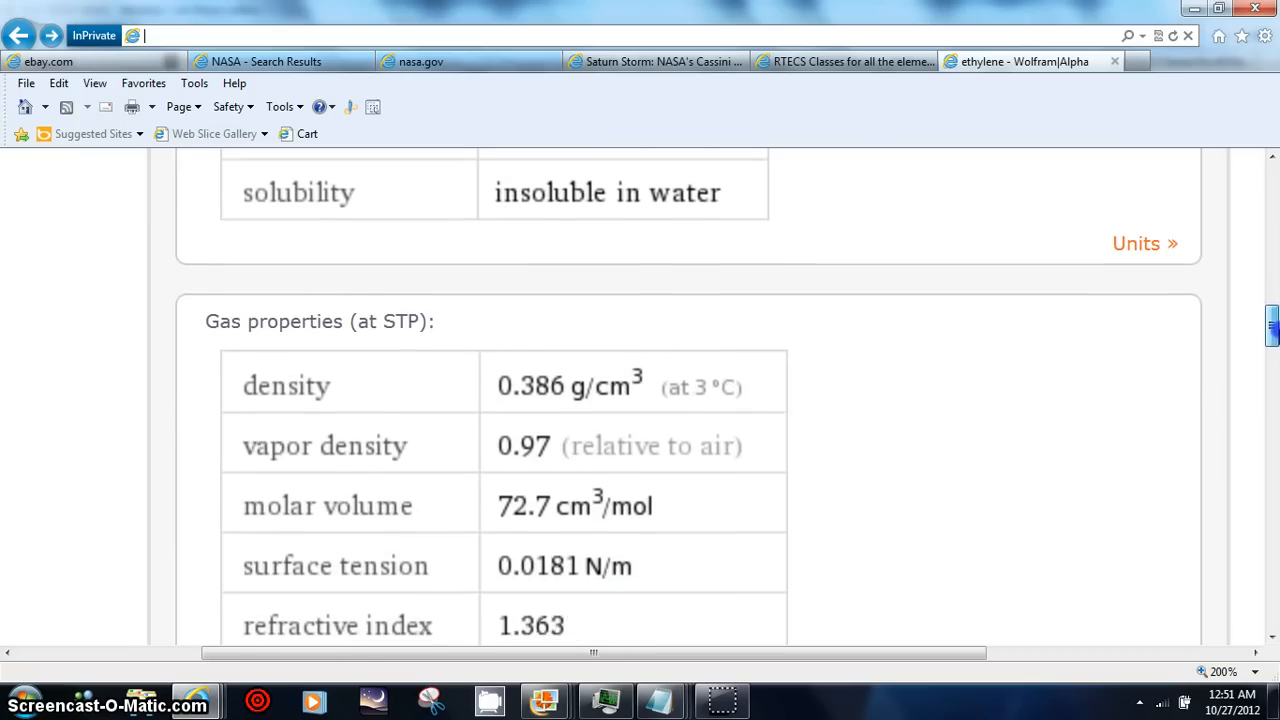
{"action": "scroll", "scroll_direction": "down", "scroll_amount": 3}
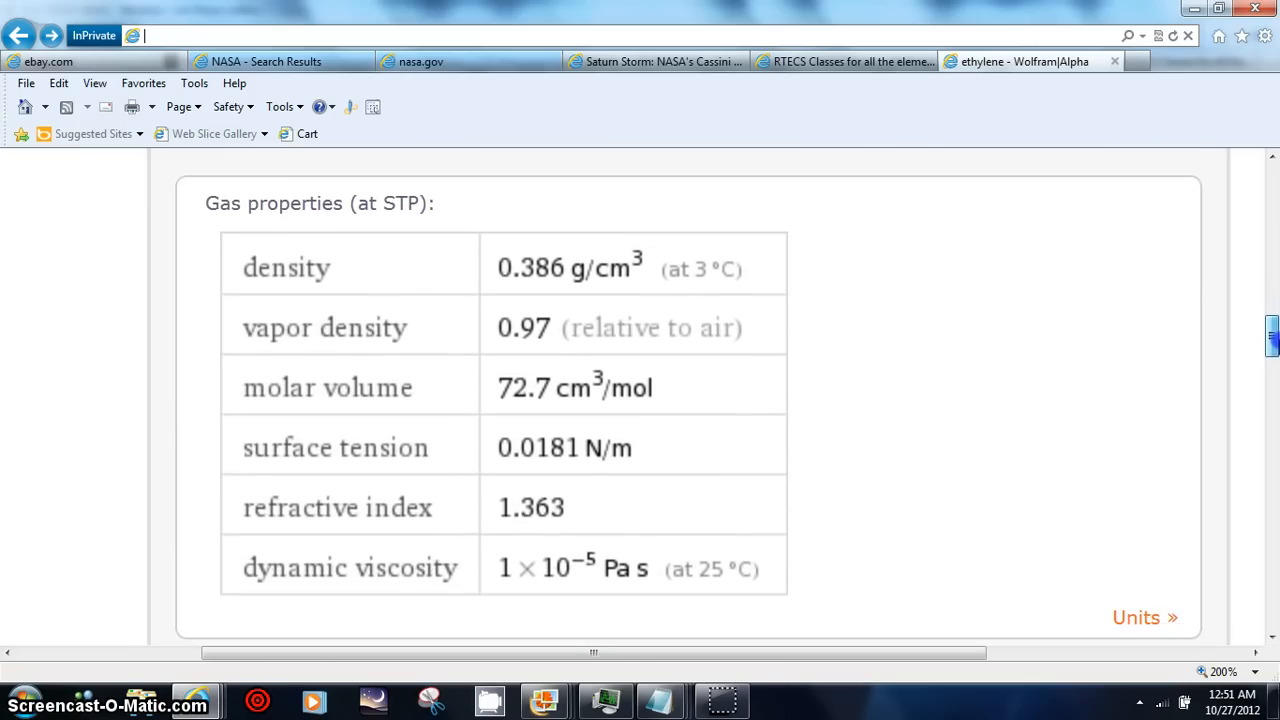
{"action": "scroll", "scroll_direction": "down", "scroll_amount": 3}
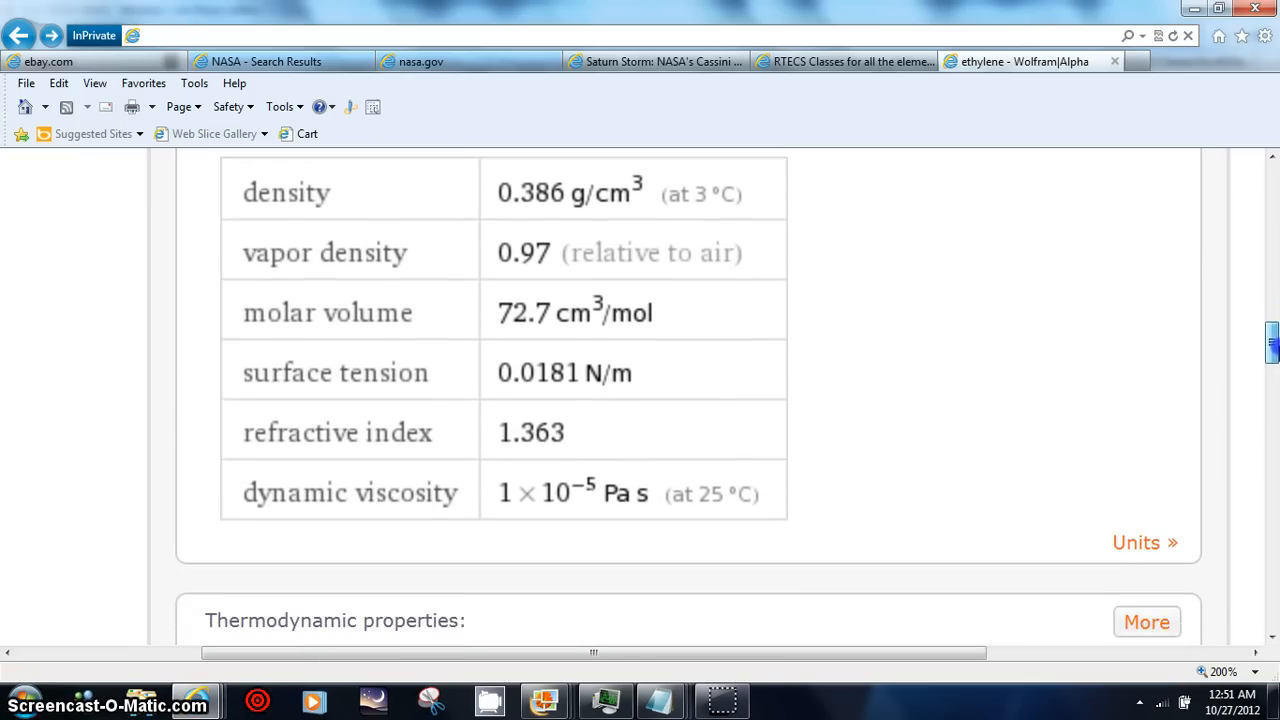
{"action": "scroll", "scroll_direction": "down", "scroll_amount": 3}
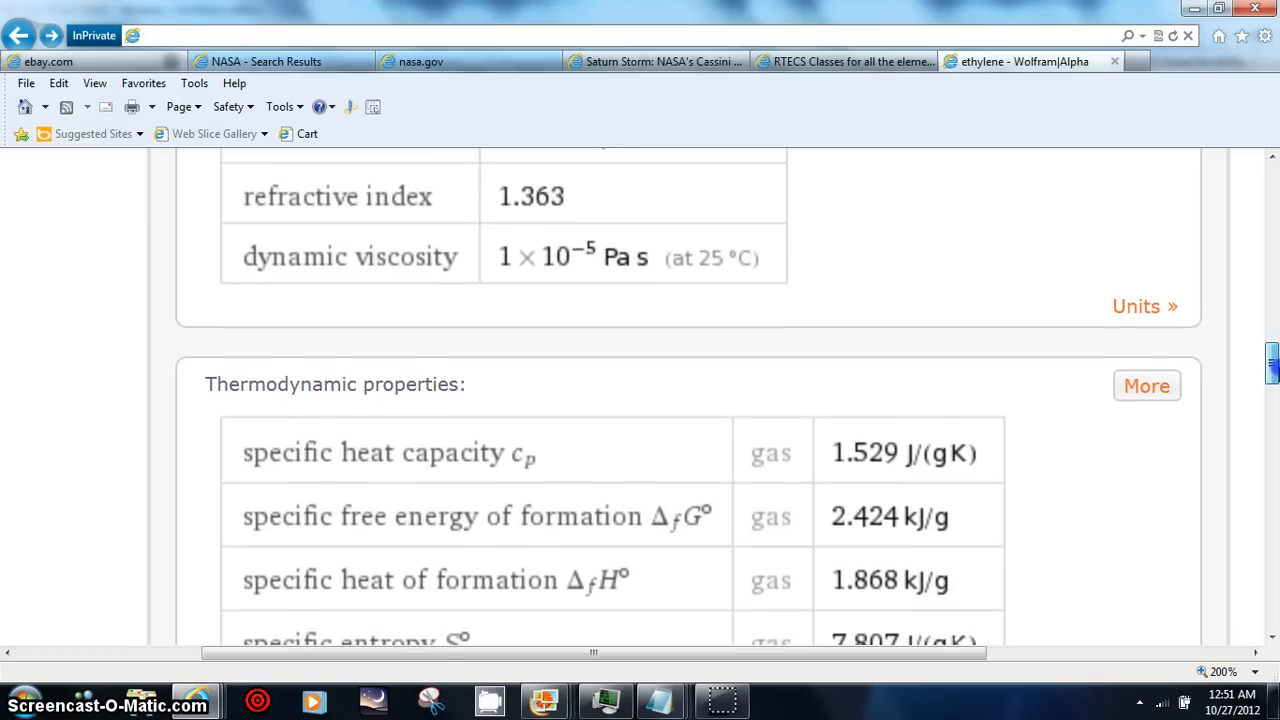
{"action": "scroll", "scroll_direction": "down", "scroll_amount": 3}
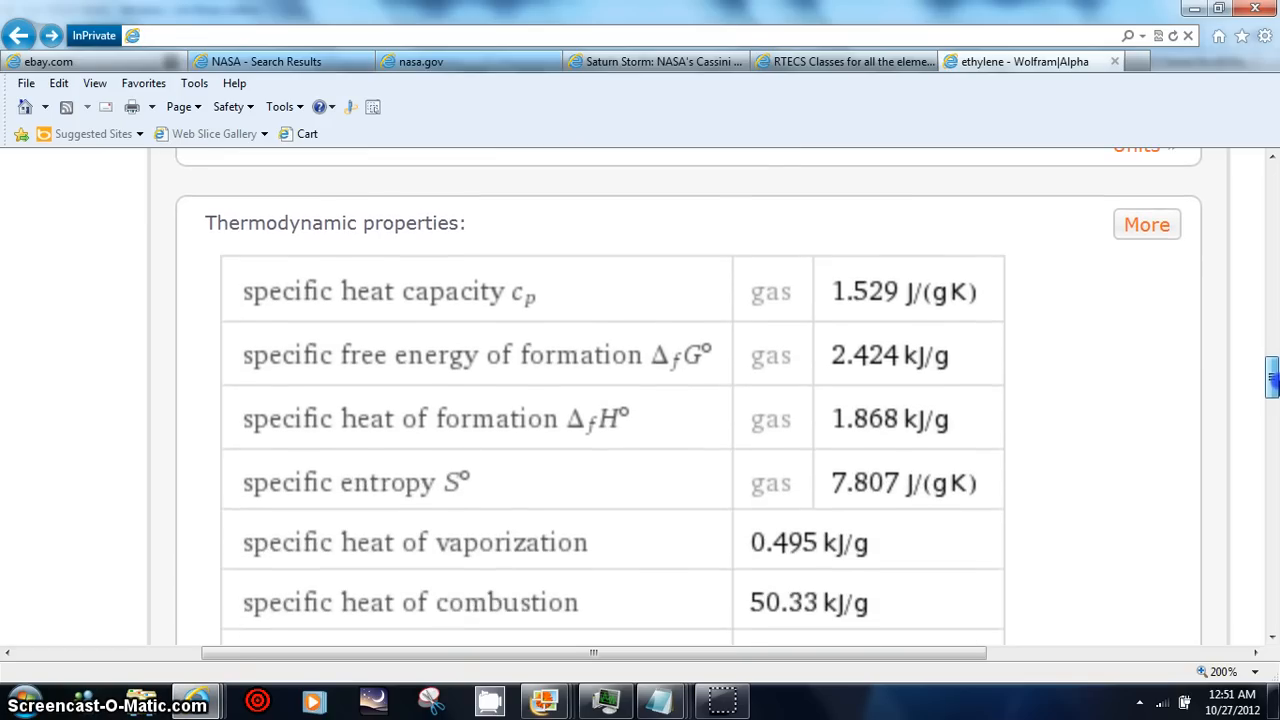
{"action": "scroll", "scroll_direction": "down", "scroll_amount": 3}
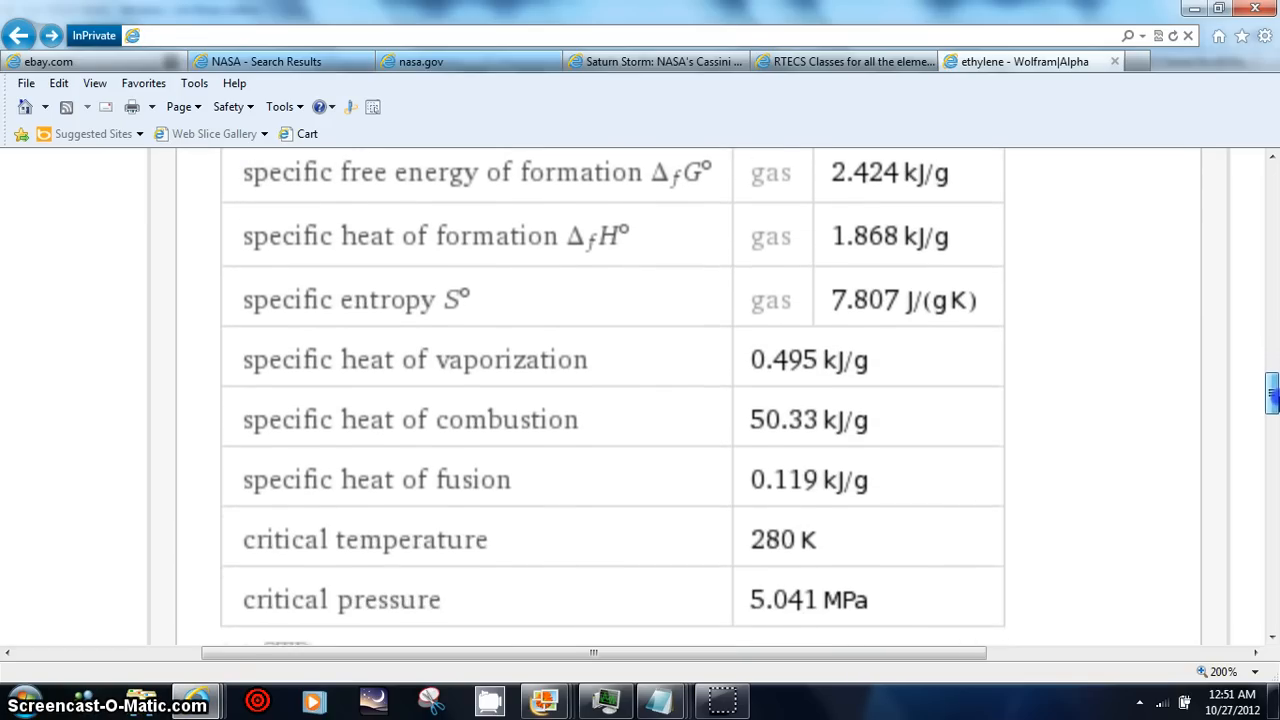
{"action": "scroll", "scroll_direction": "down", "scroll_amount": 3}
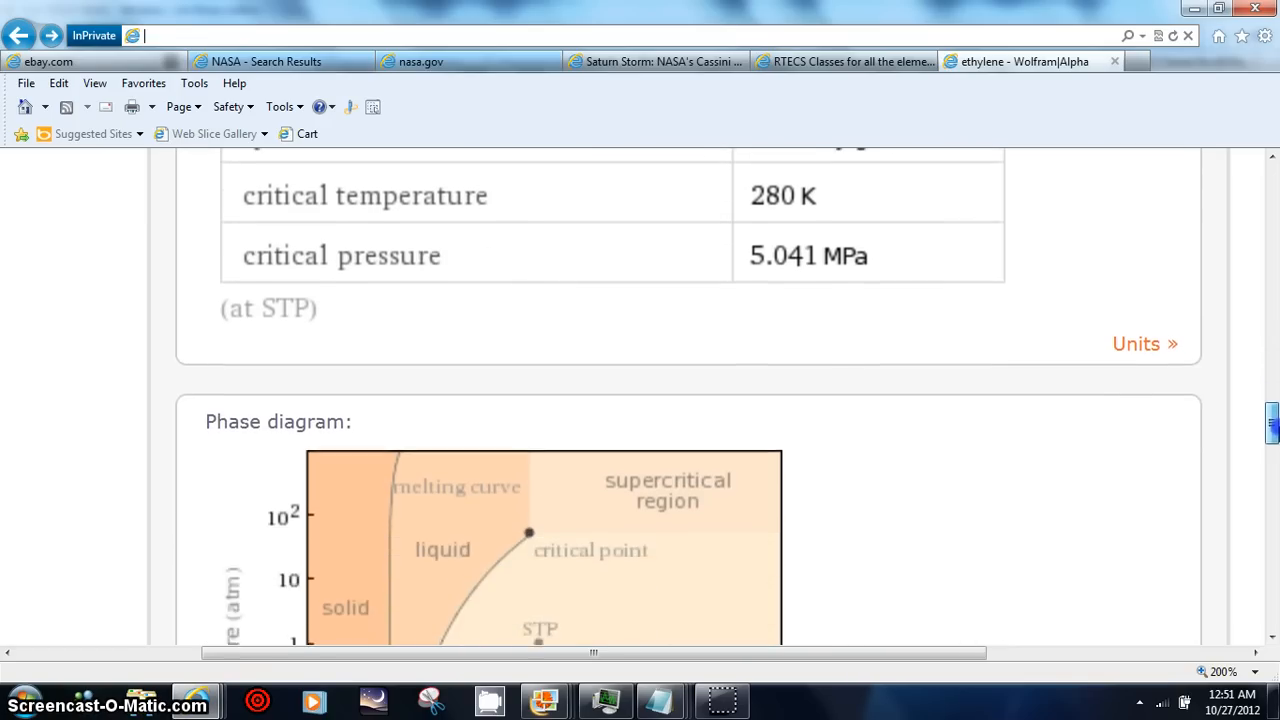
{"action": "scroll", "scroll_direction": "down", "scroll_amount": 3}
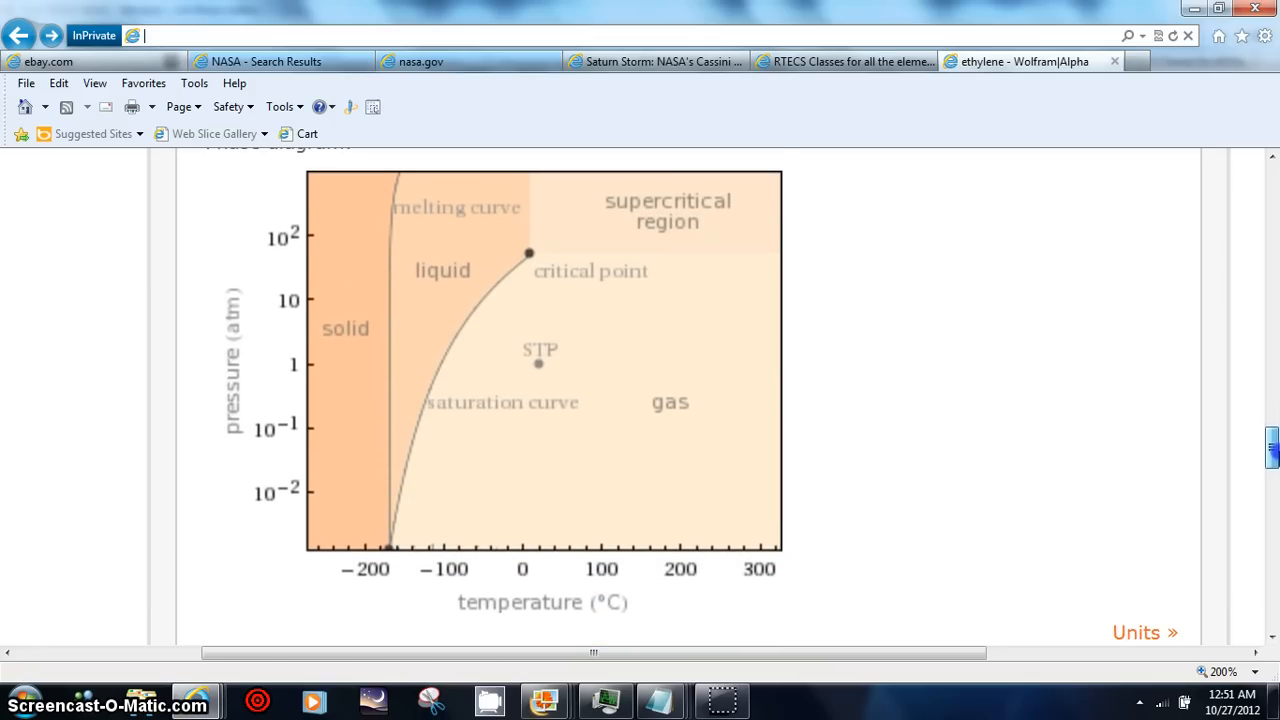
{"action": "scroll", "scroll_direction": "down", "scroll_amount": 3}
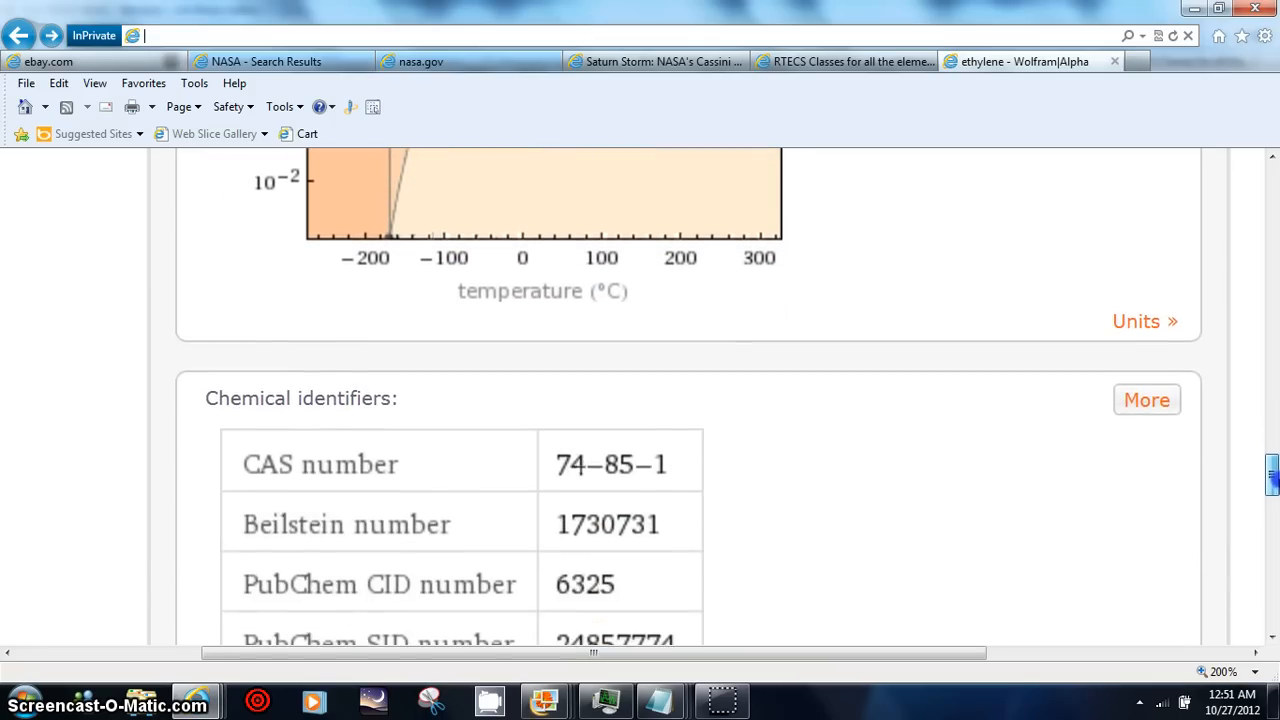
{"action": "scroll", "scroll_direction": "down", "scroll_amount": 3}
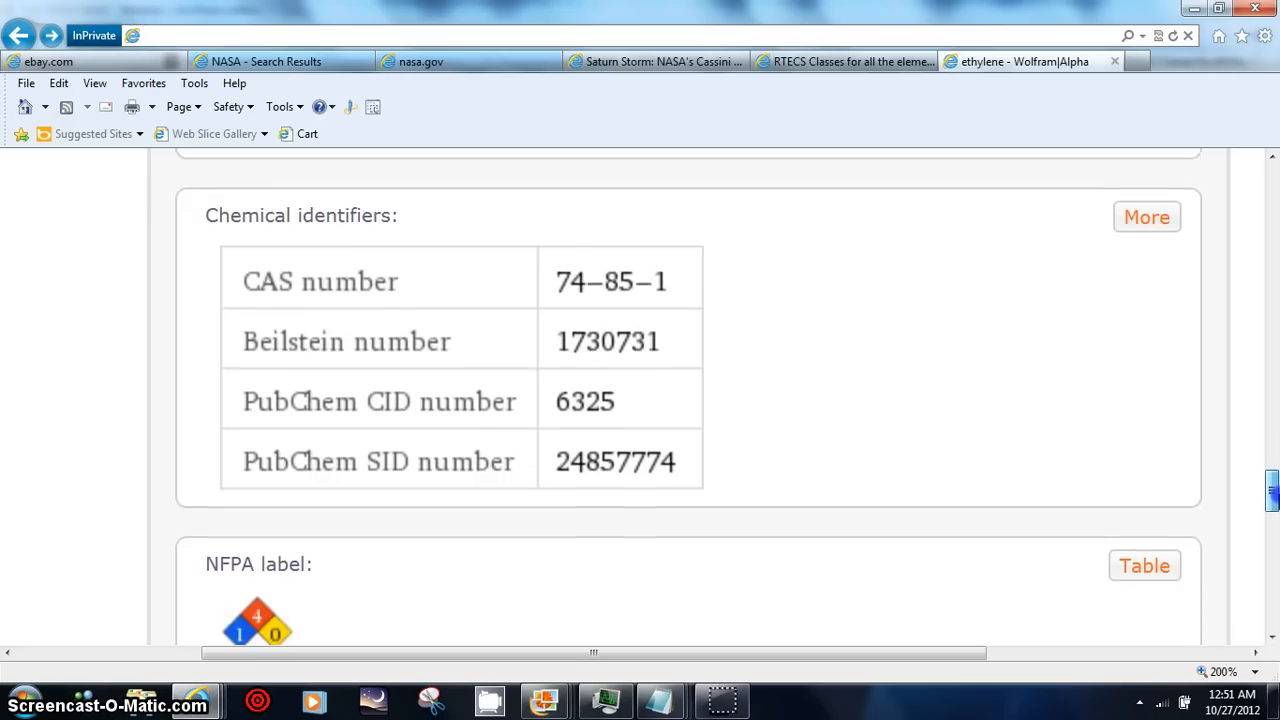
{"action": "scroll", "scroll_direction": "down", "scroll_amount": 3}
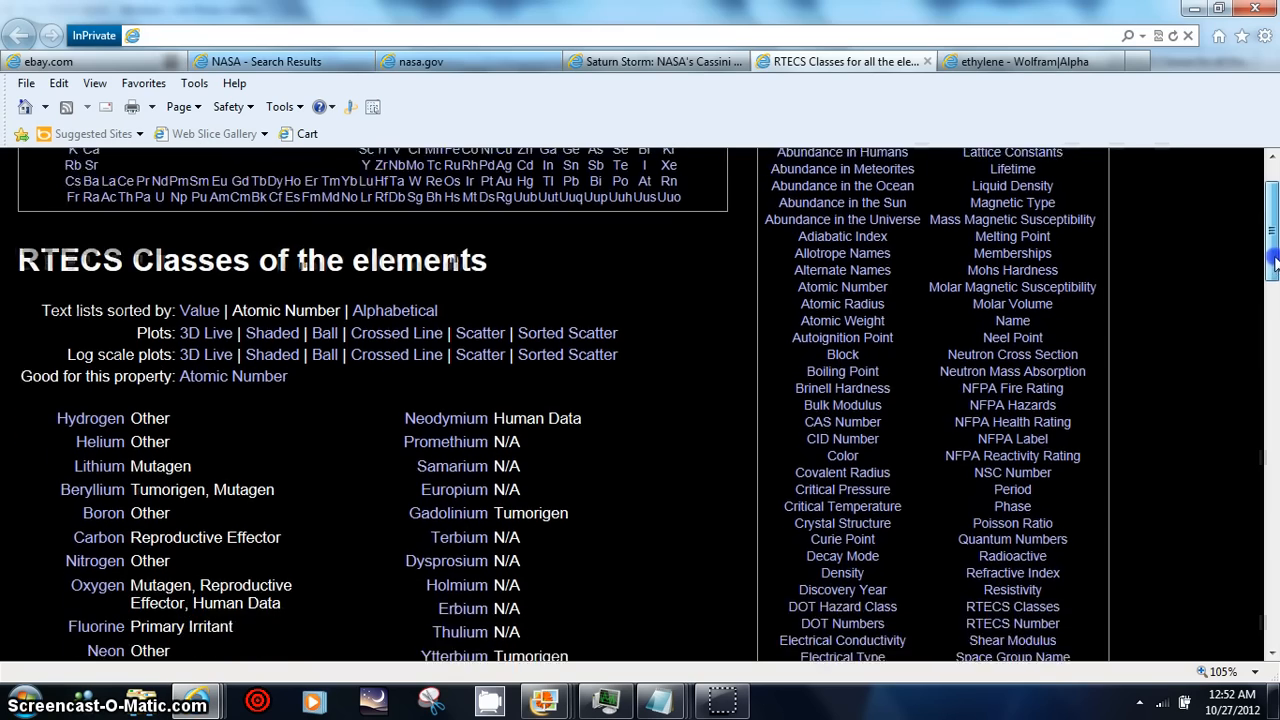
- Scroll down the RTECS Classes element list to the bottom
{"action": "scroll", "scroll_direction": "down", "scroll_amount": 3}
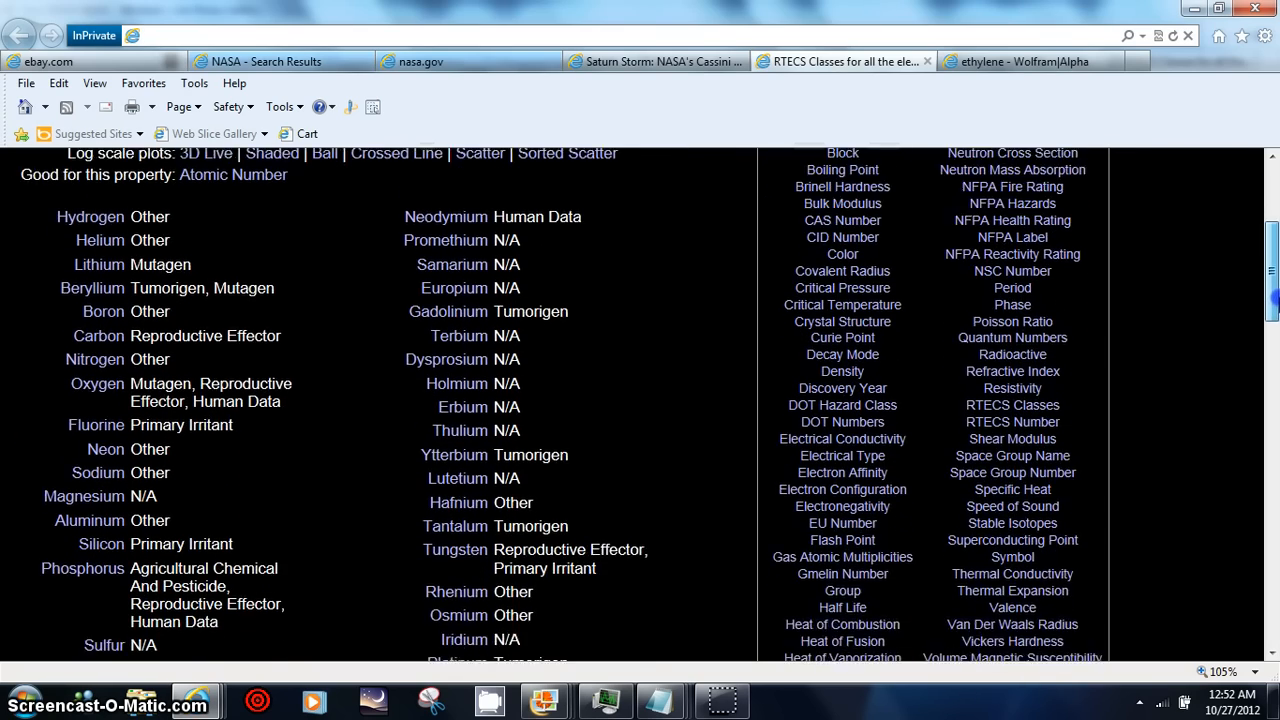
{"action": "scroll", "scroll_direction": "down", "scroll_amount": 3}
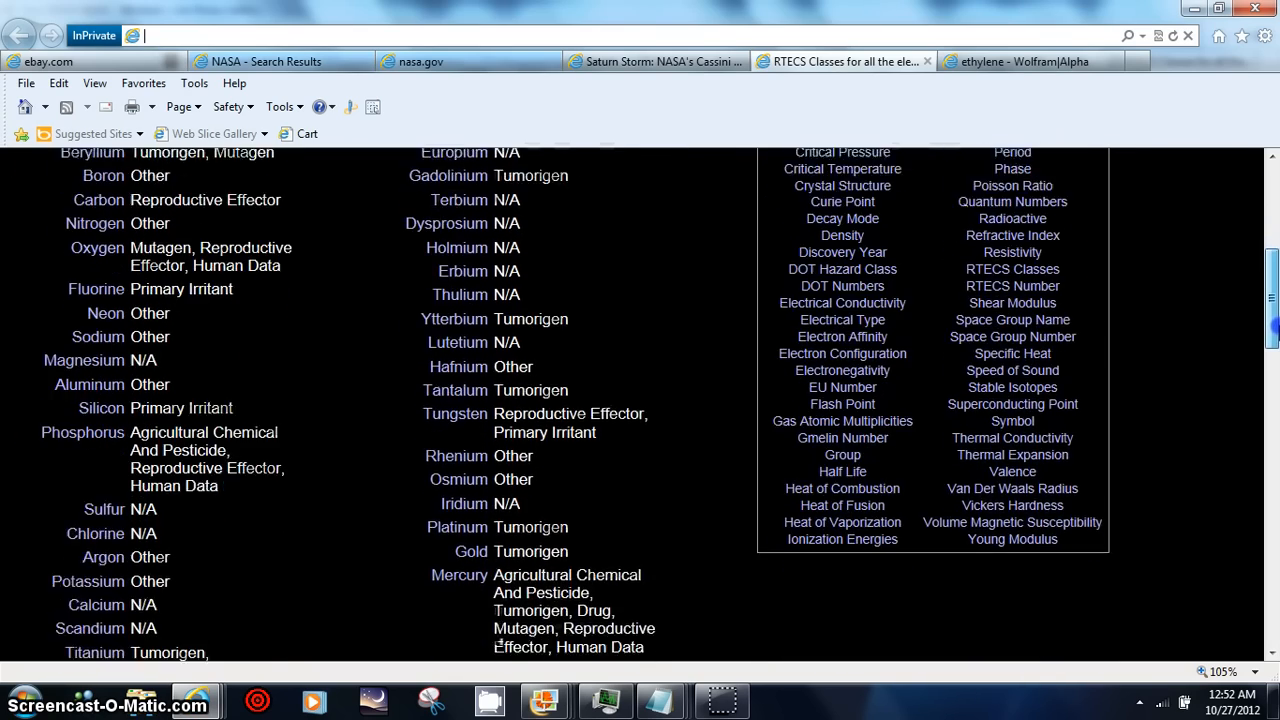
{"action": "scroll", "scroll_direction": "down", "scroll_amount": 3}
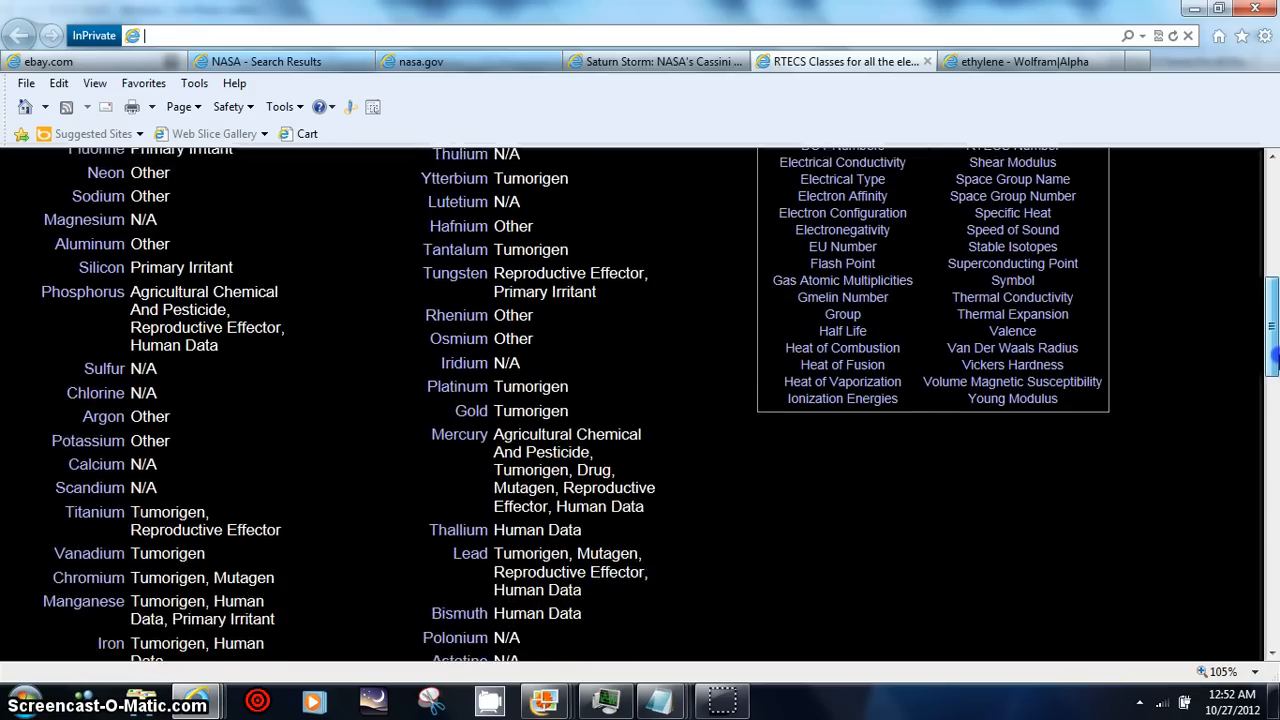
{"action": "scroll", "scroll_direction": "down", "scroll_amount": 3}
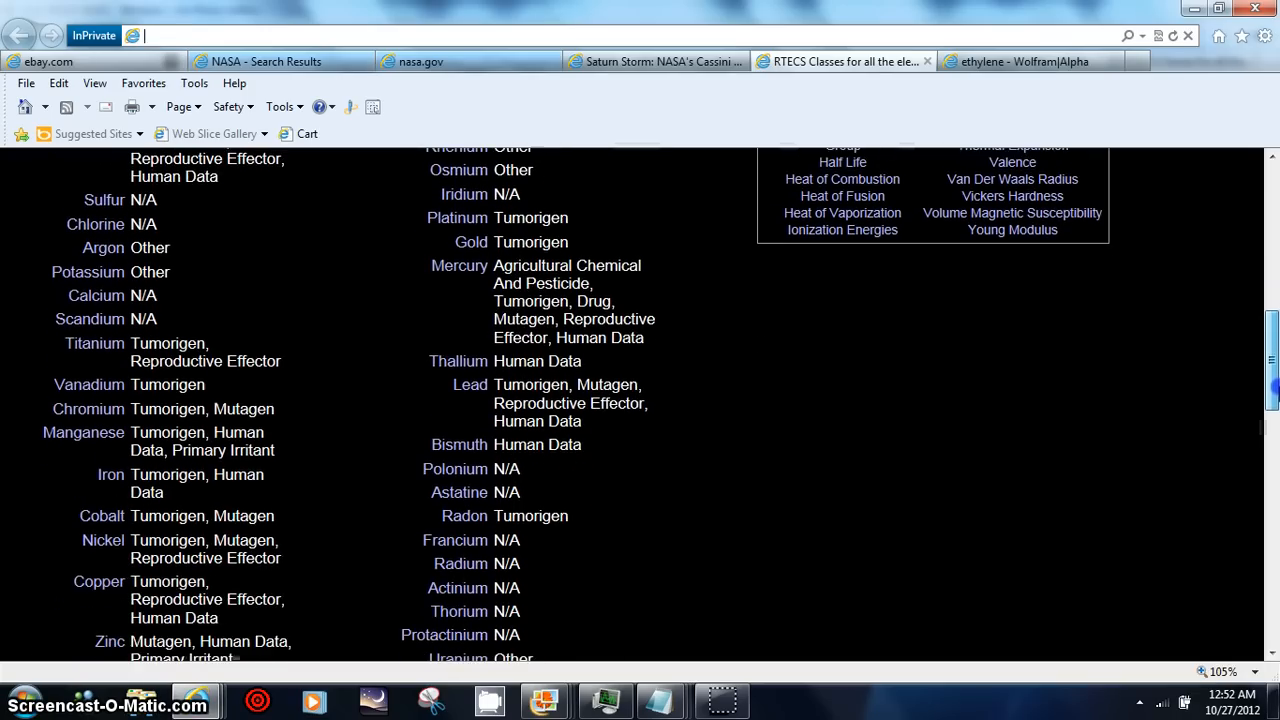
{"action": "scroll", "scroll_direction": "down", "scroll_amount": 3}
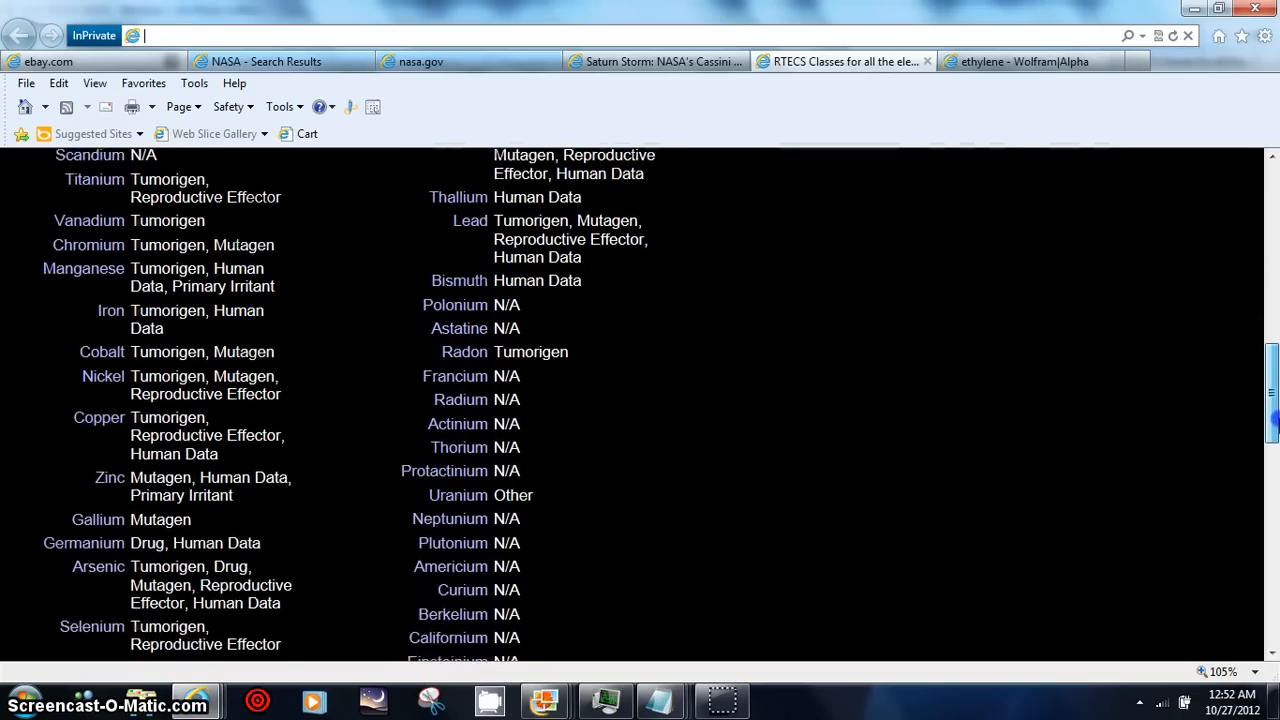
{"action": "scroll", "scroll_direction": "down", "scroll_amount": 3}
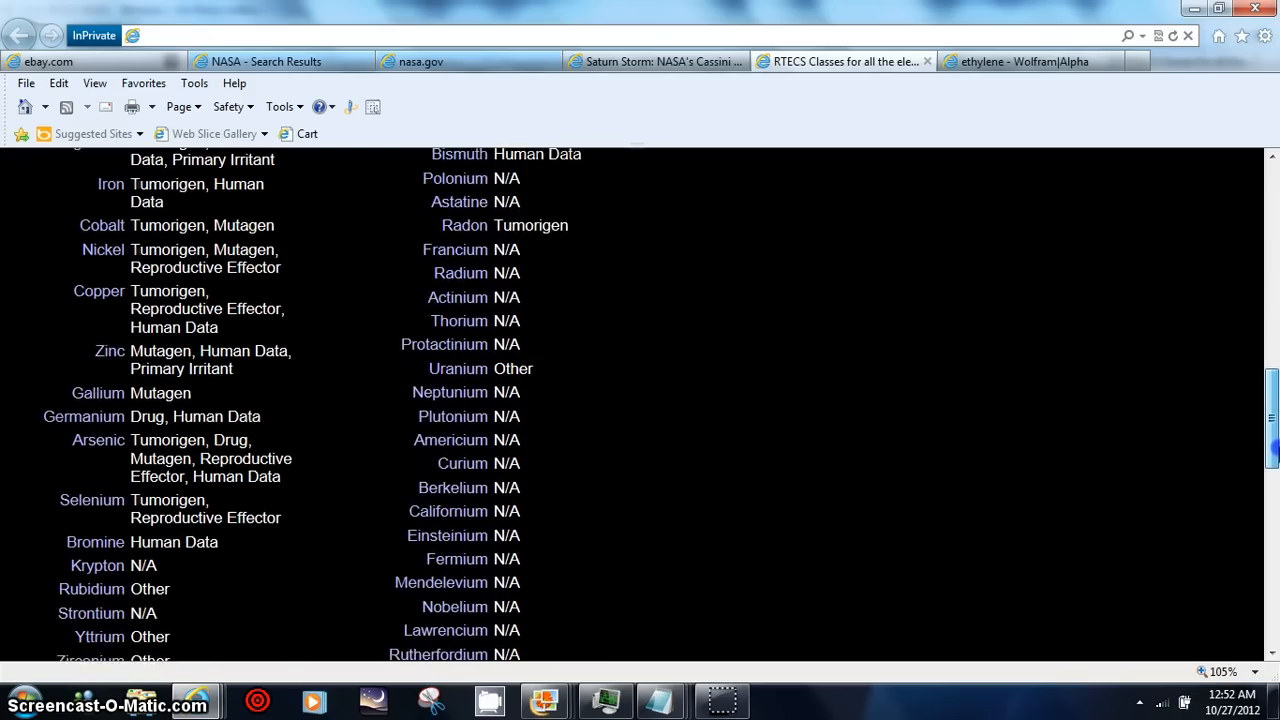
{"action": "scroll", "scroll_direction": "down", "scroll_amount": 3}
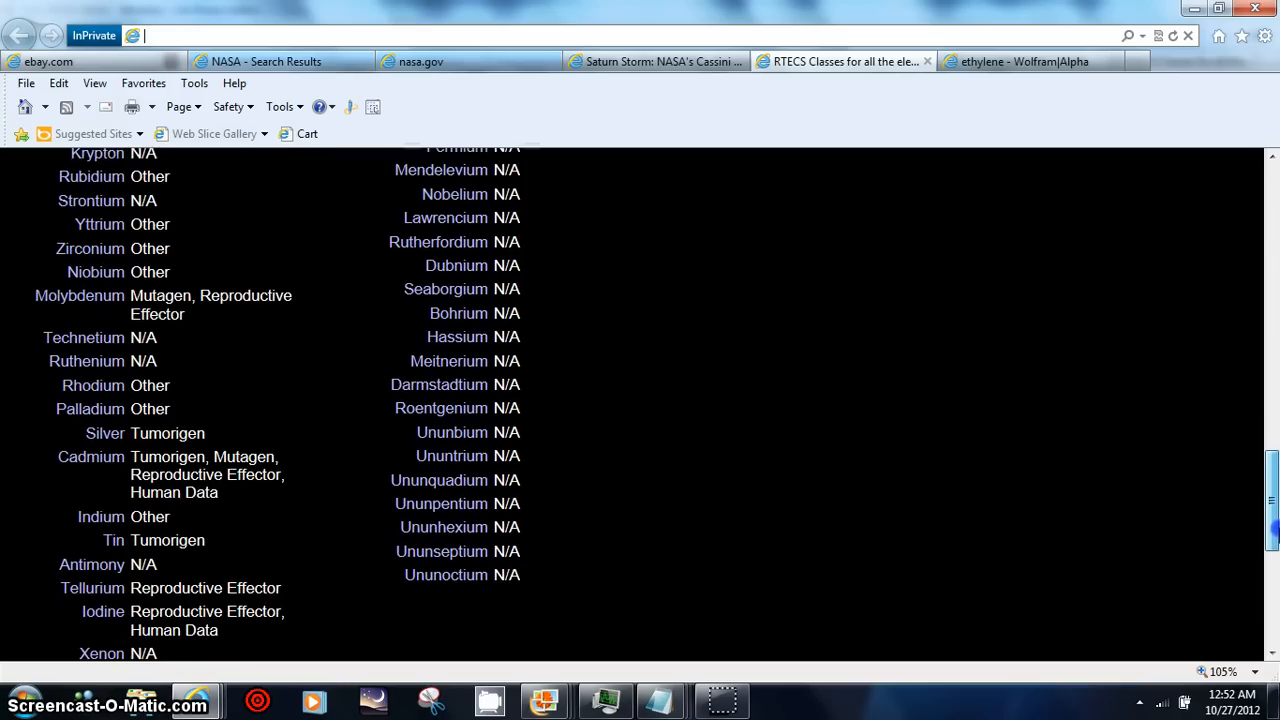
{"action": "scroll", "scroll_direction": "down", "scroll_amount": 3}
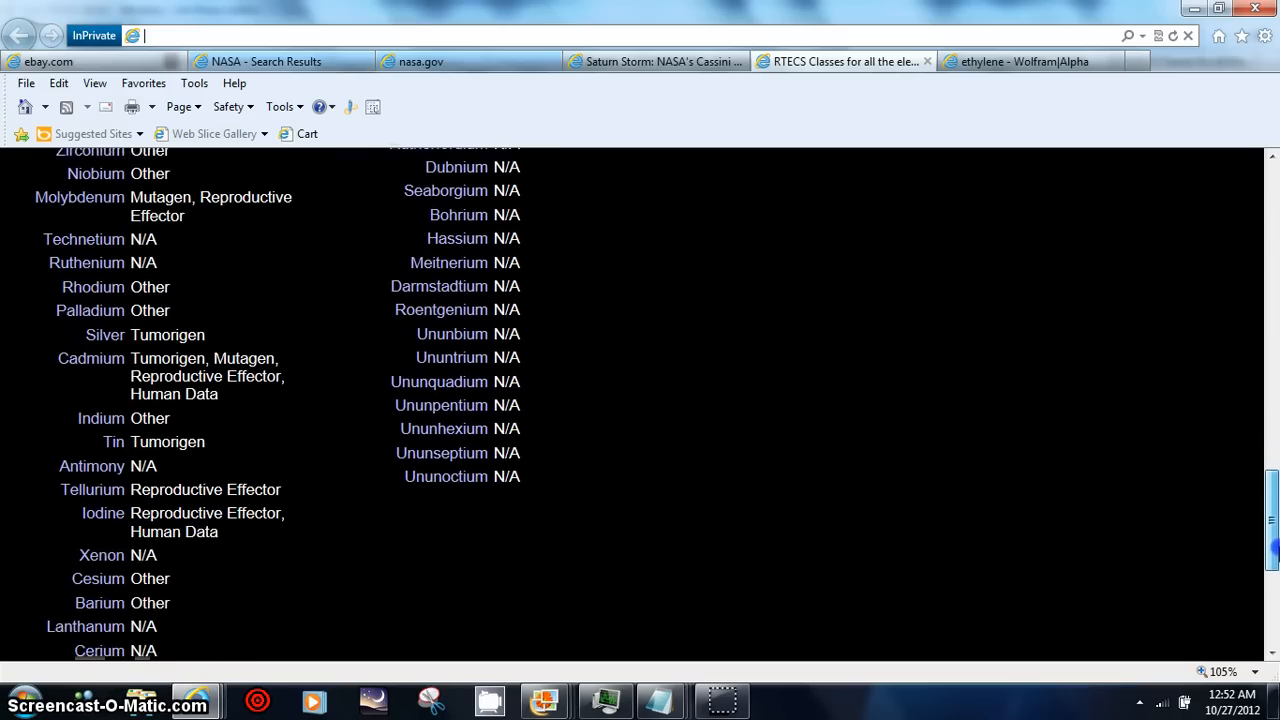
{"action": "scroll", "scroll_direction": "down", "scroll_amount": 3}
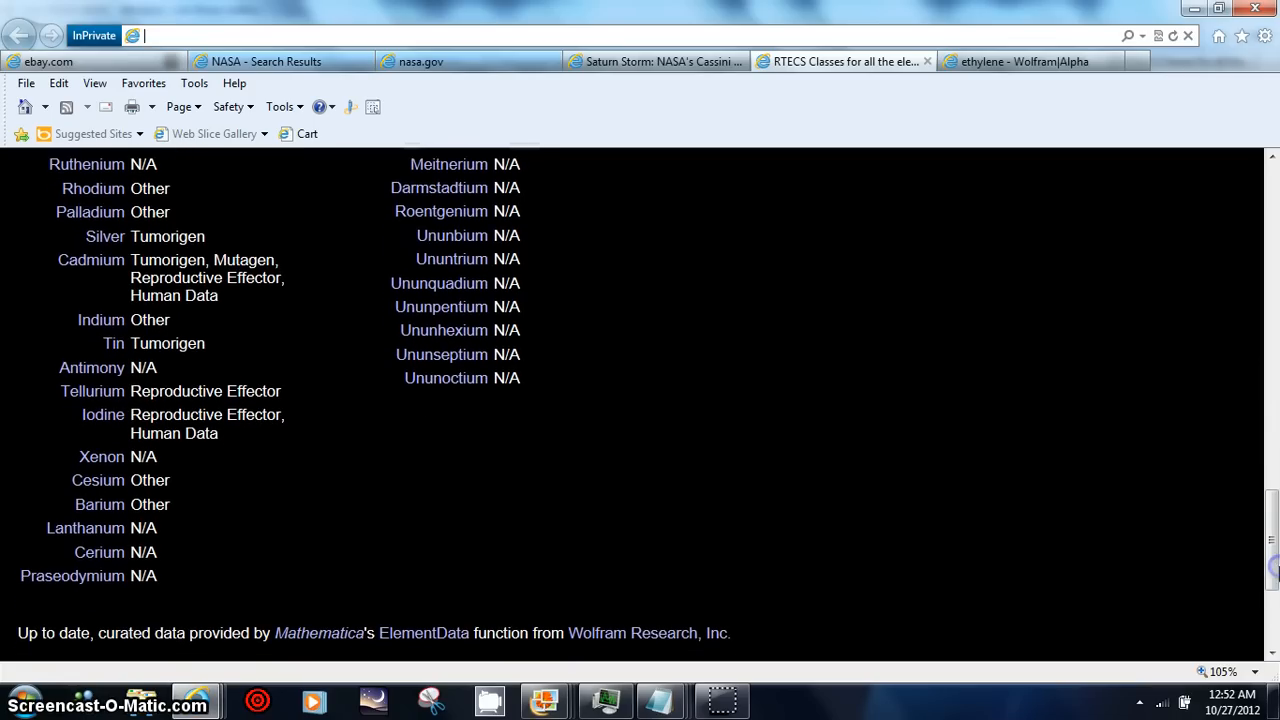
- Scroll back up slightly and return to the ethylene Wolfram|Alpha tab
{"action": "scroll", "scroll_direction": "up", "scroll_amount": 3}
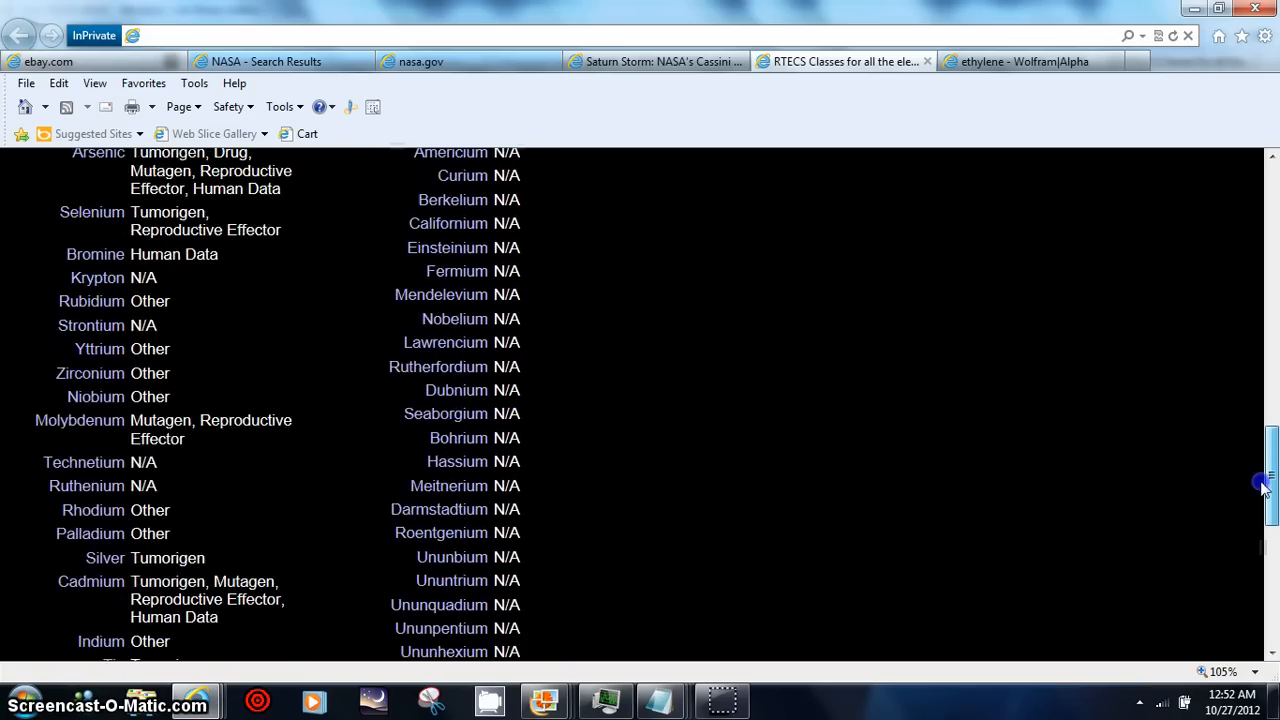
{"action": "scroll", "scroll_direction": "up", "scroll_amount": 3}
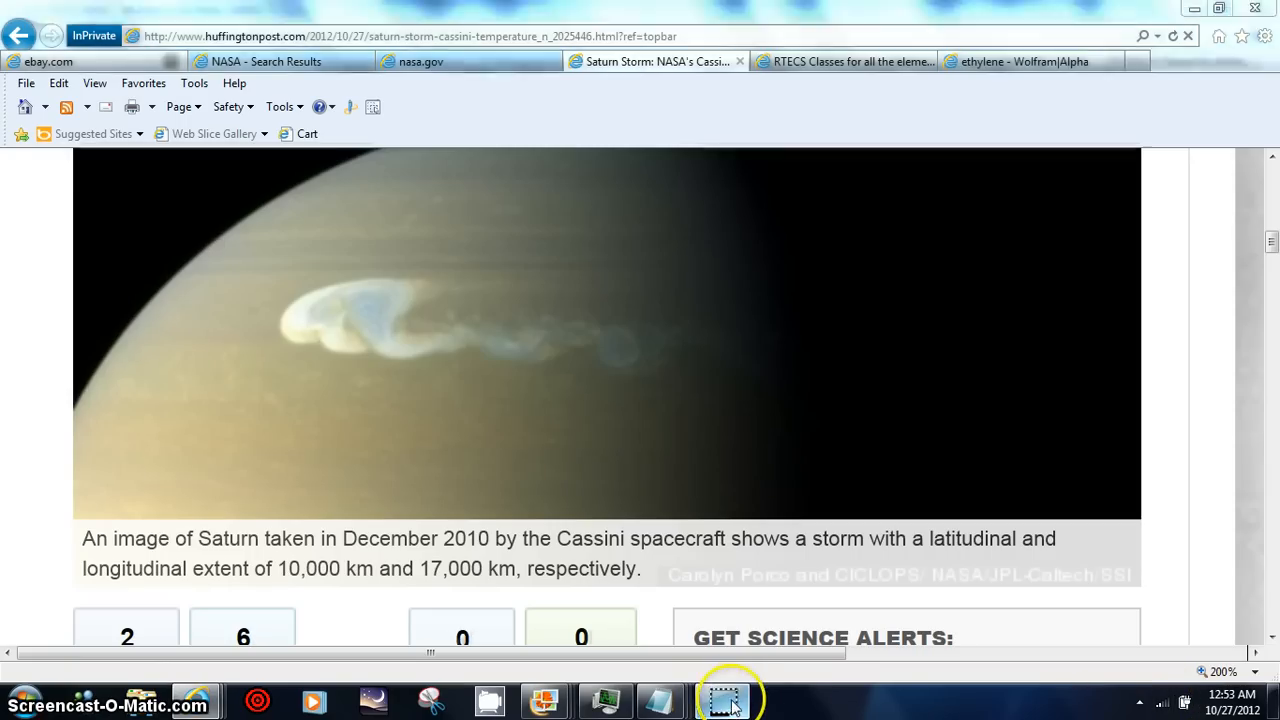
{"action": "left_click", "coordinate": [1023, 61]}
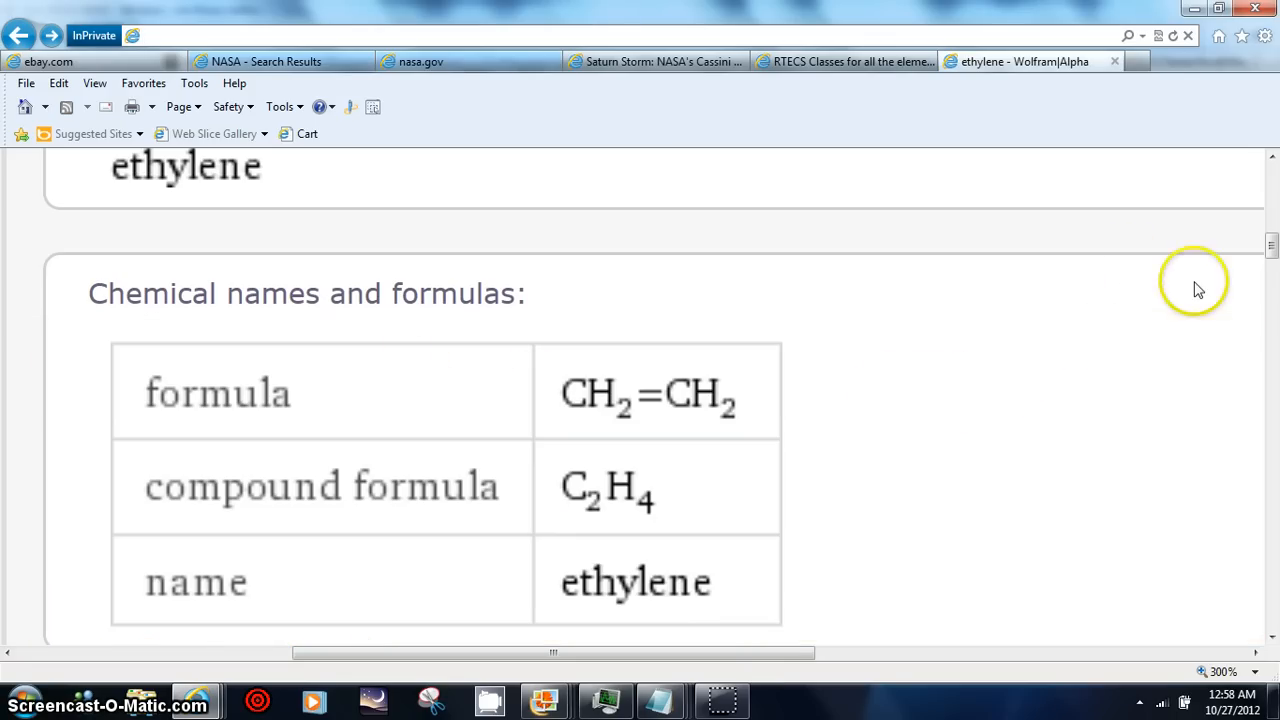
{"action": "scroll", "scroll_direction": "down", "scroll_amount": 3}
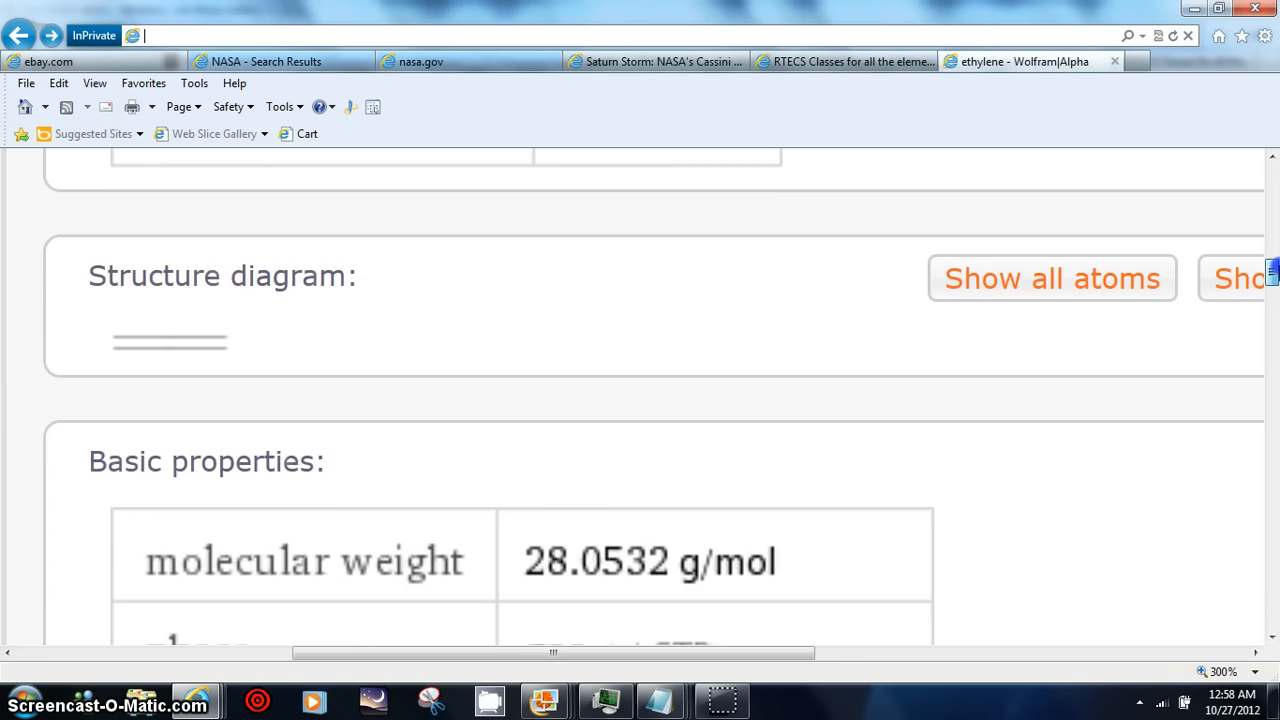
{"action": "scroll", "scroll_direction": "down", "scroll_amount": 3}
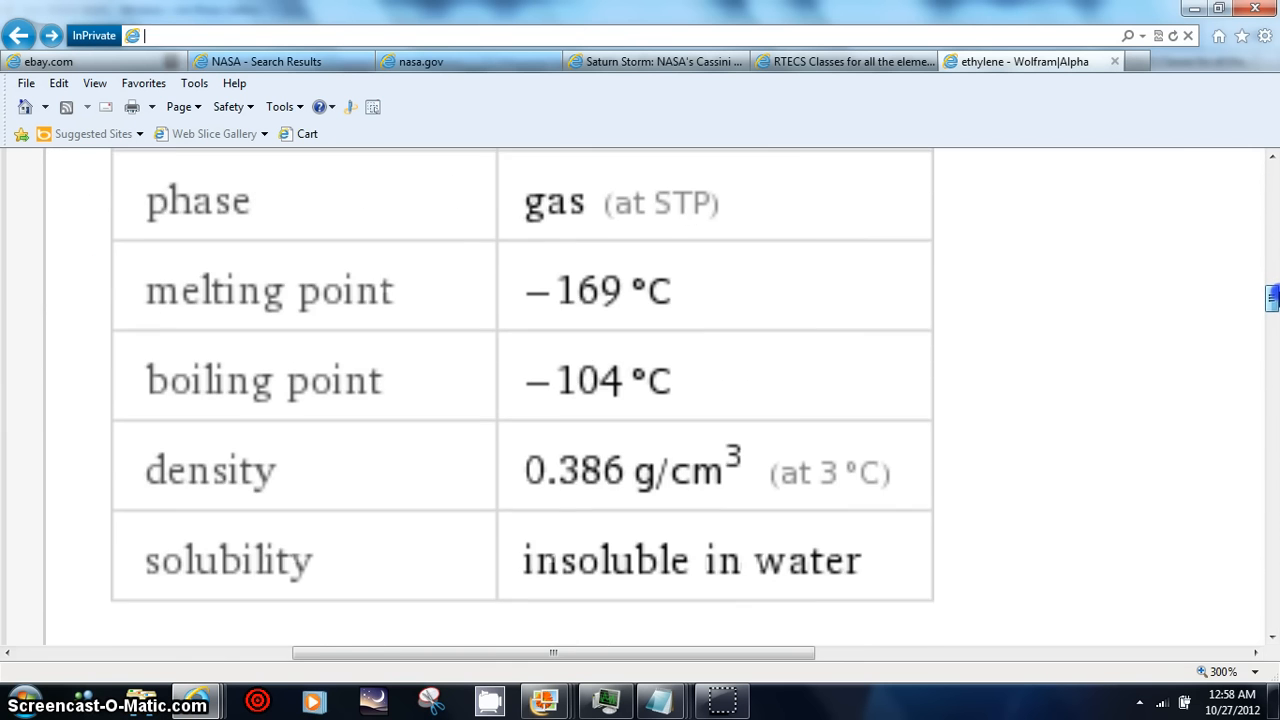
{"action": "scroll", "scroll_direction": "down", "scroll_amount": 3}
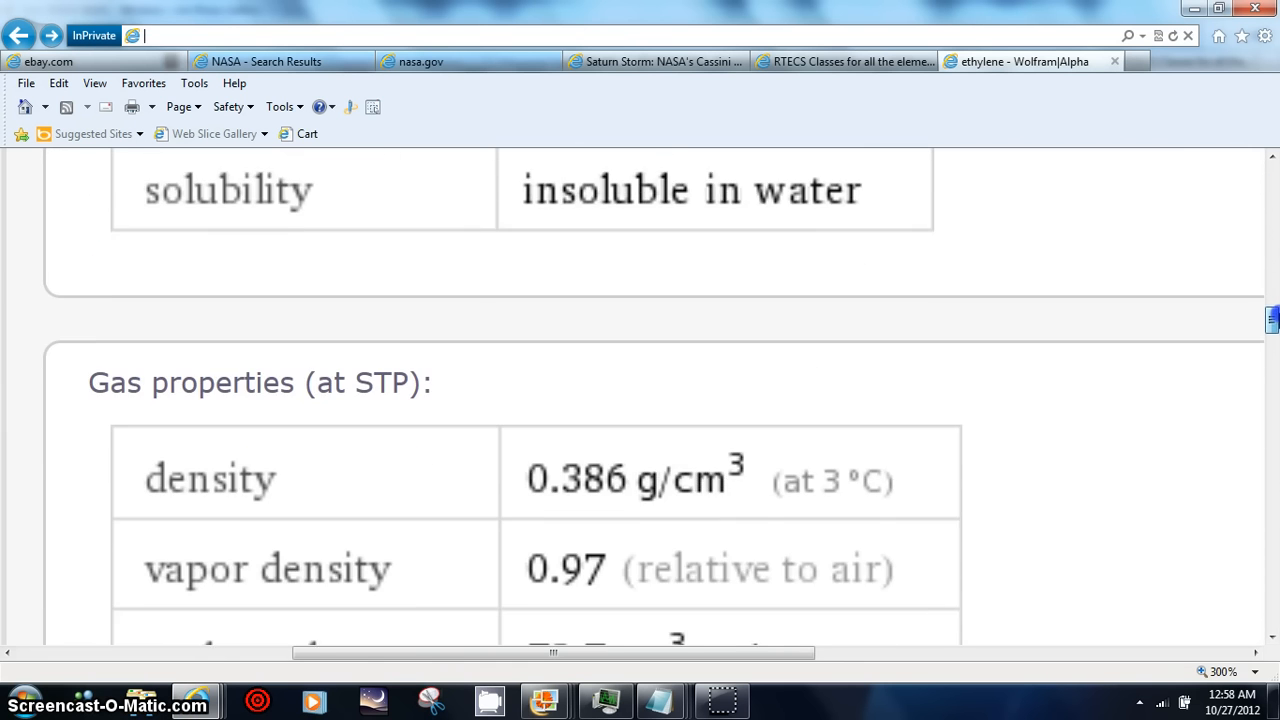
{"action": "scroll", "scroll_direction": "down", "scroll_amount": 3}
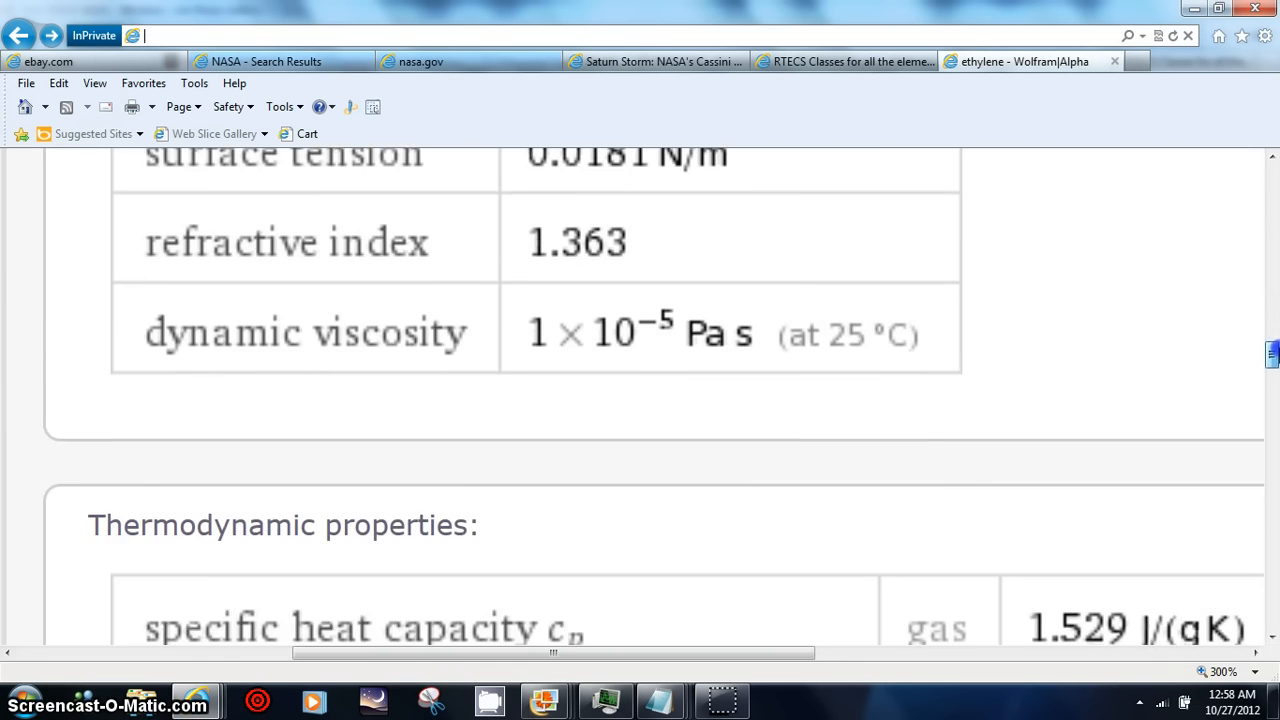
{"action": "scroll", "scroll_direction": "down", "scroll_amount": 3}
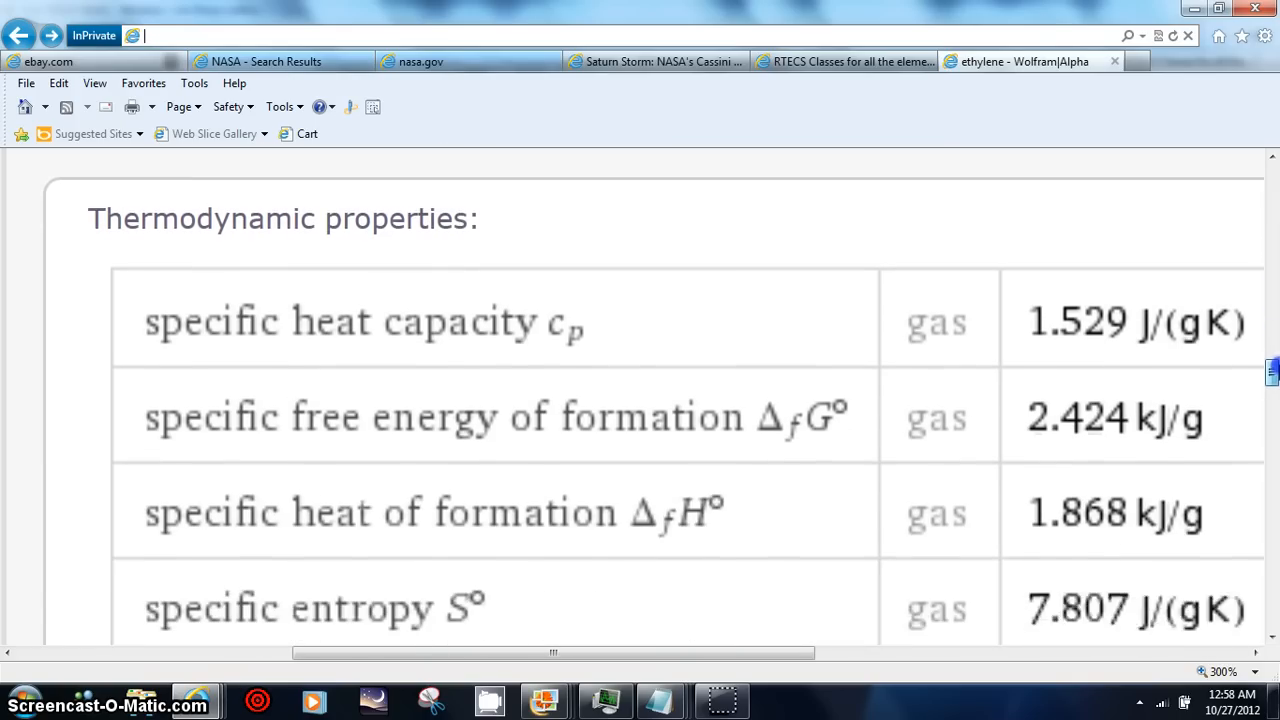
{"action": "scroll", "scroll_direction": "down", "scroll_amount": 3}
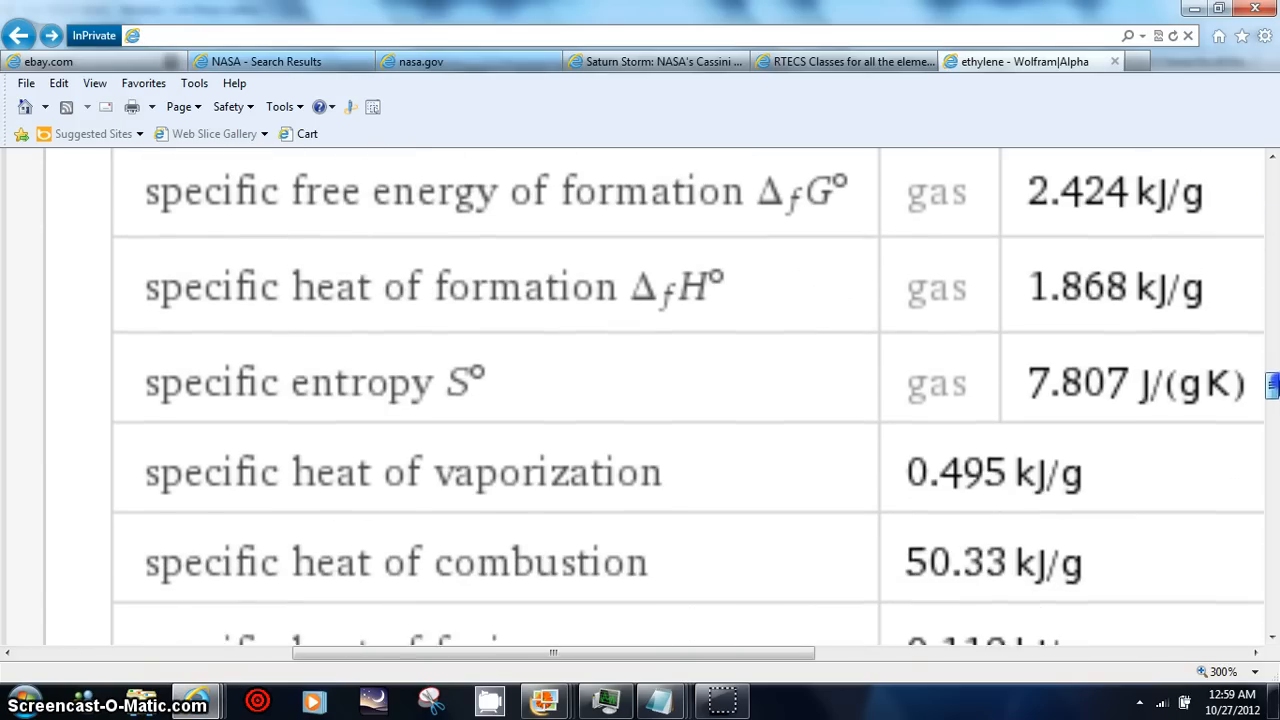
{"action": "scroll", "scroll_direction": "down", "scroll_amount": 3}
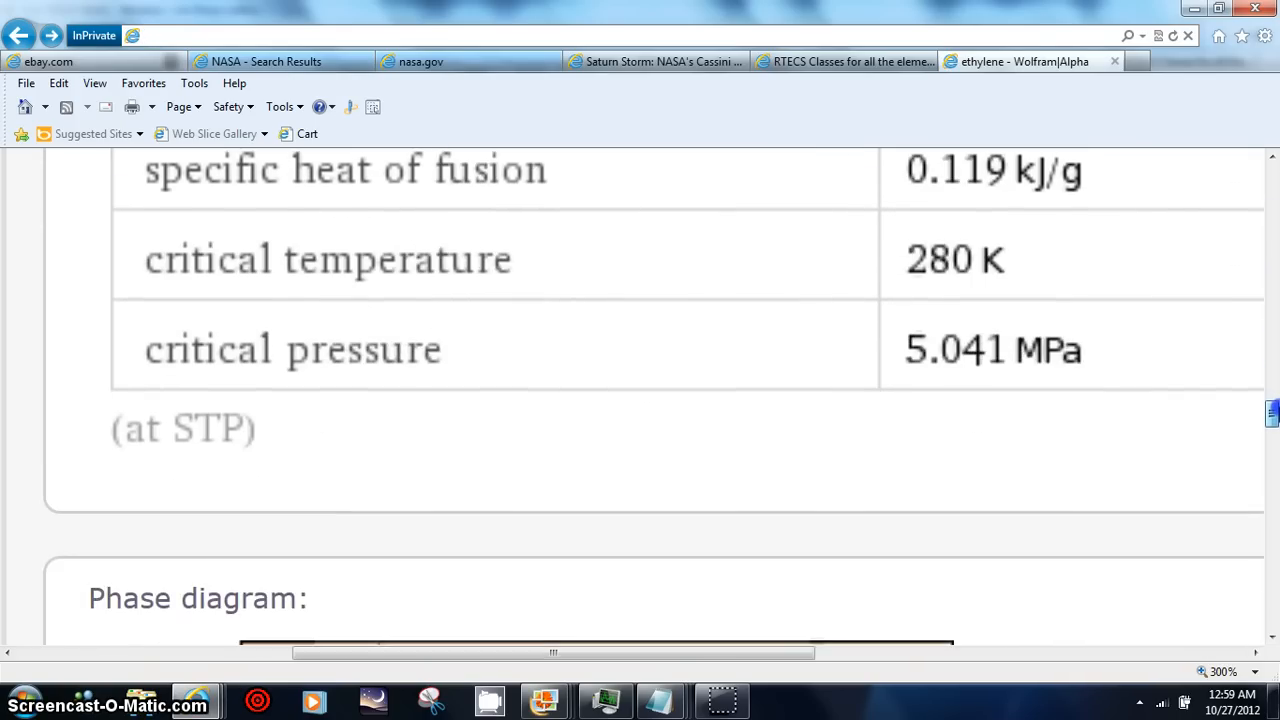
{"action": "scroll", "scroll_direction": "down", "scroll_amount": 3}
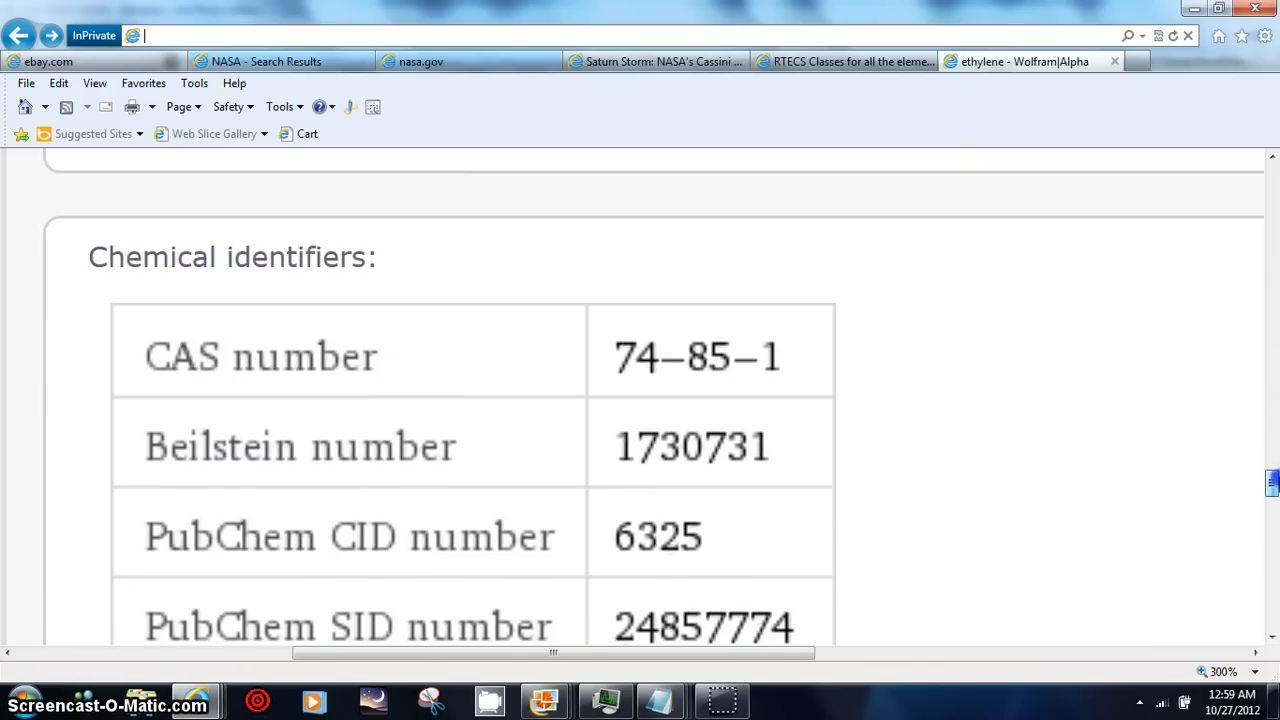
{"action": "scroll", "scroll_direction": "down", "scroll_amount": 3}
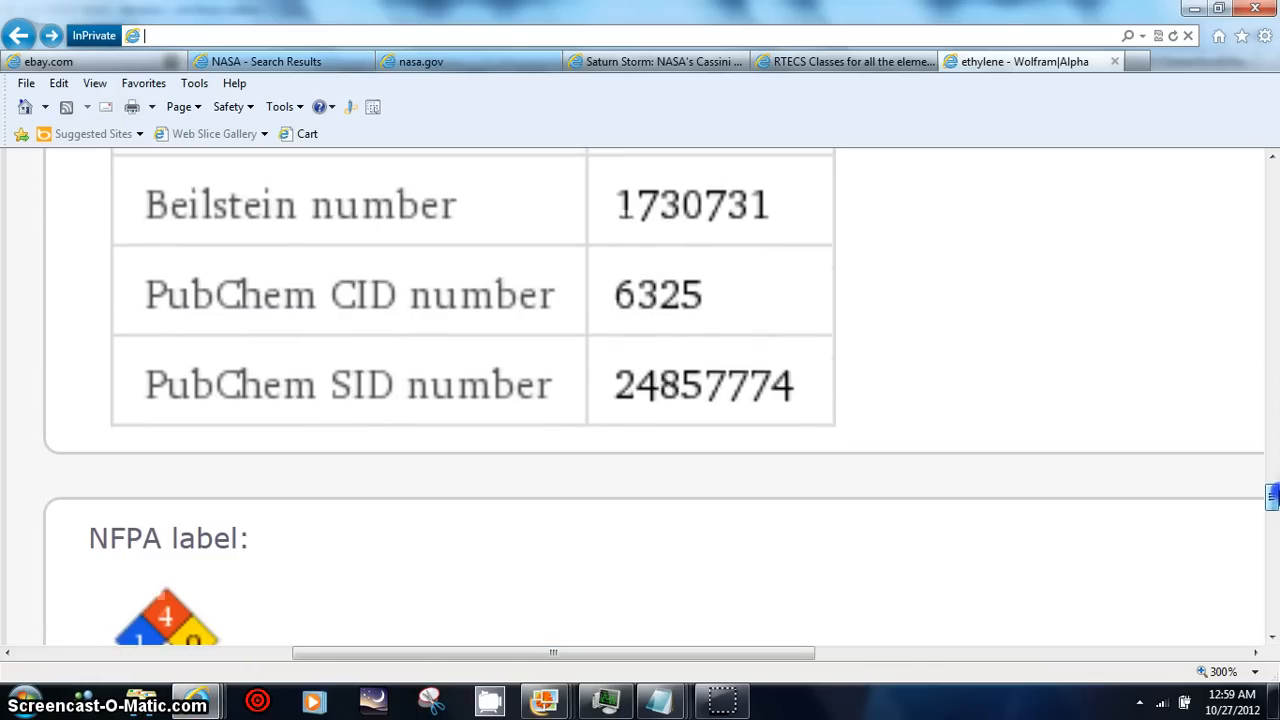
{"action": "scroll", "scroll_direction": "up", "scroll_amount": 3}
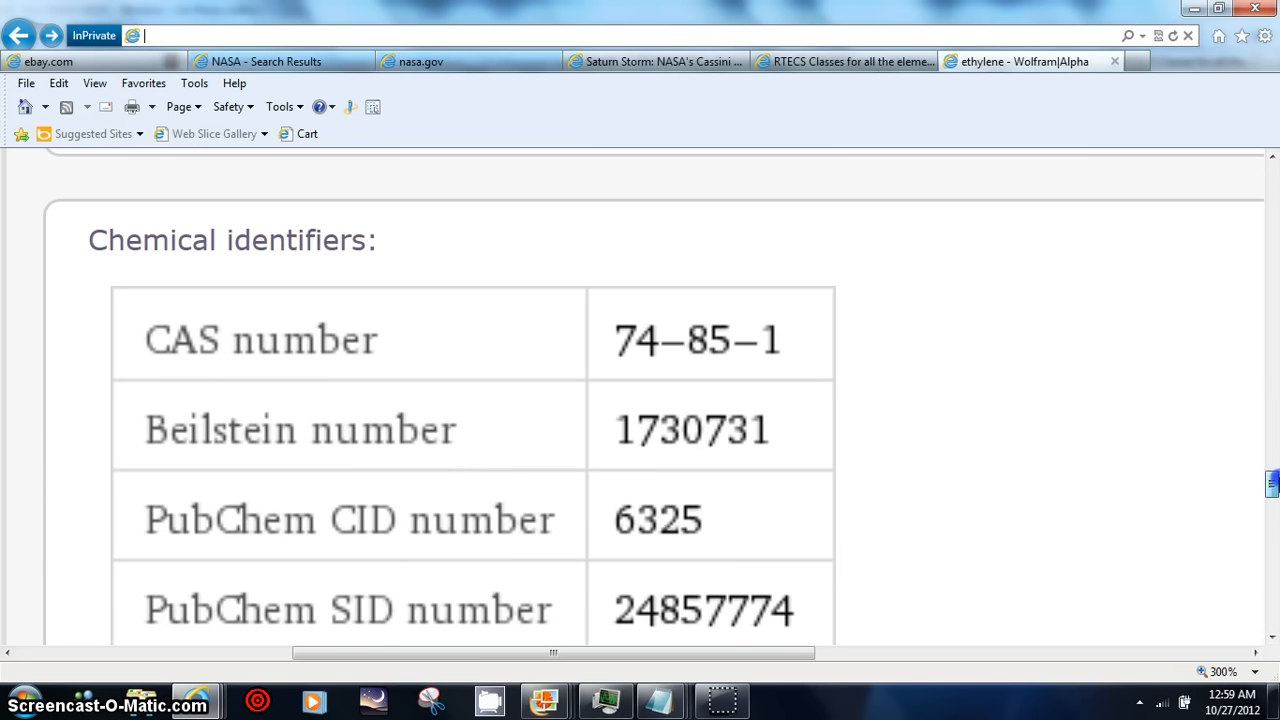
{"action": "scroll", "scroll_direction": "down", "scroll_amount": 3}
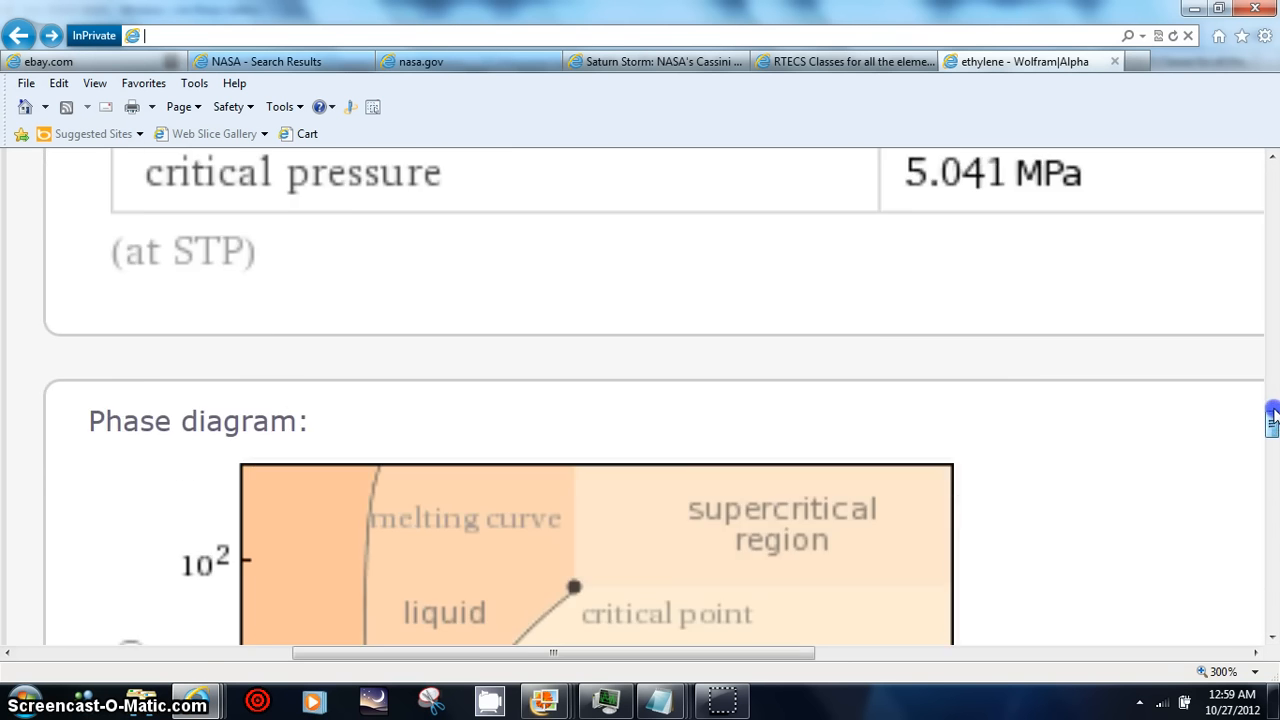
{"action": "scroll", "scroll_direction": "down", "scroll_amount": 3}
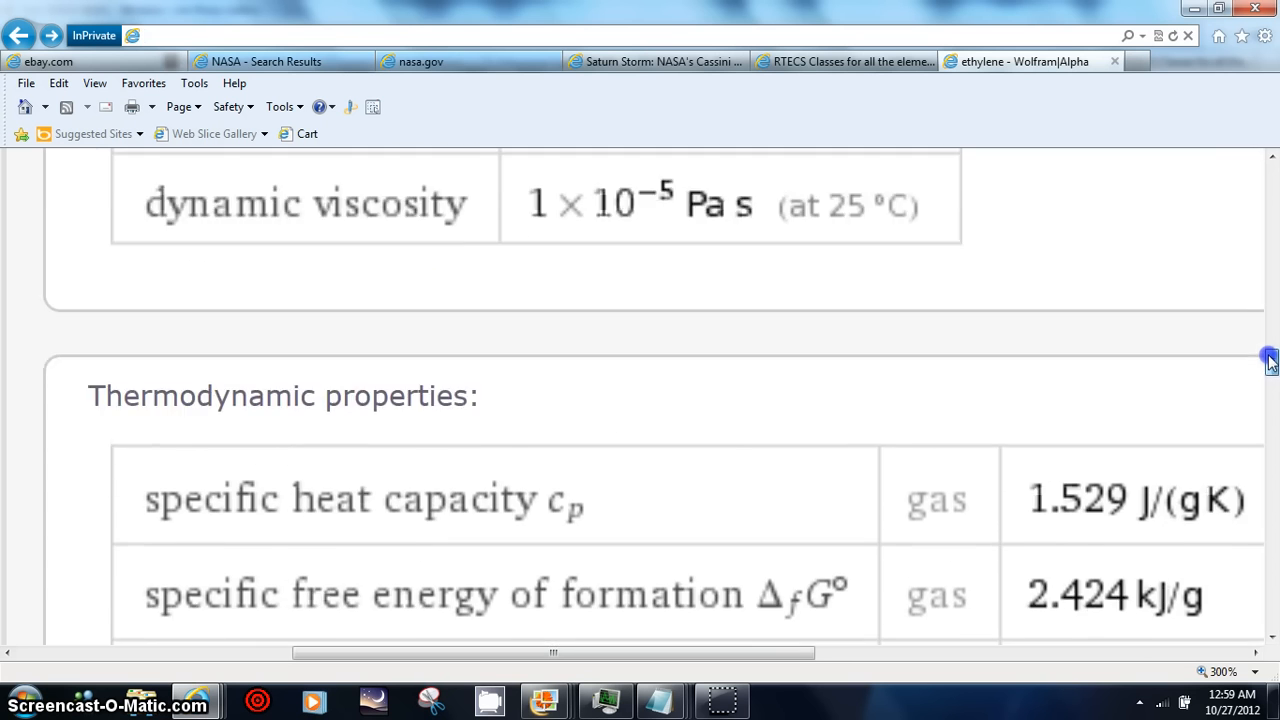